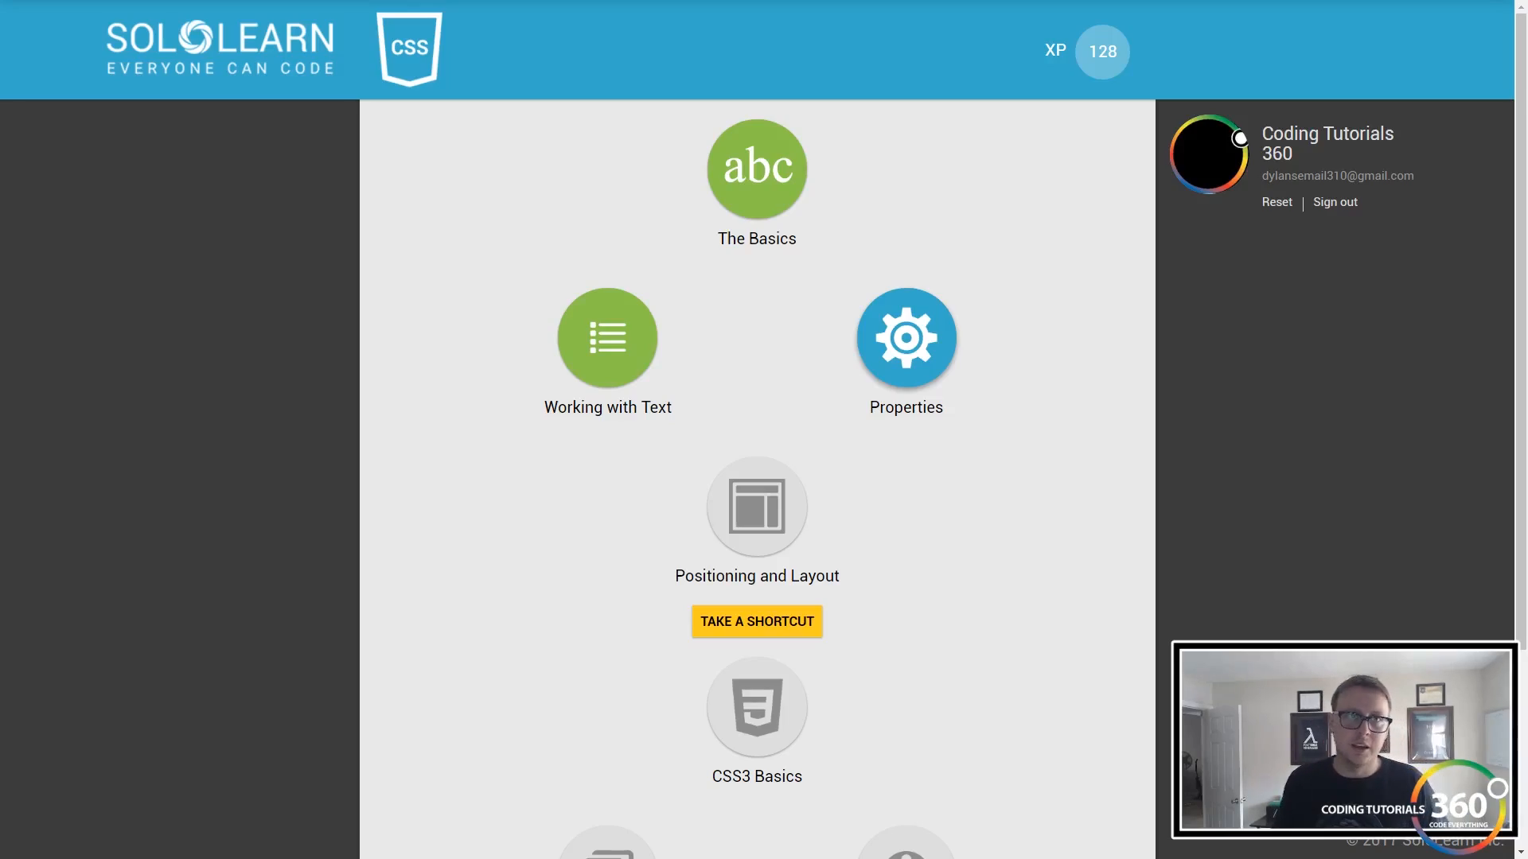
mouse_move(906, 338)
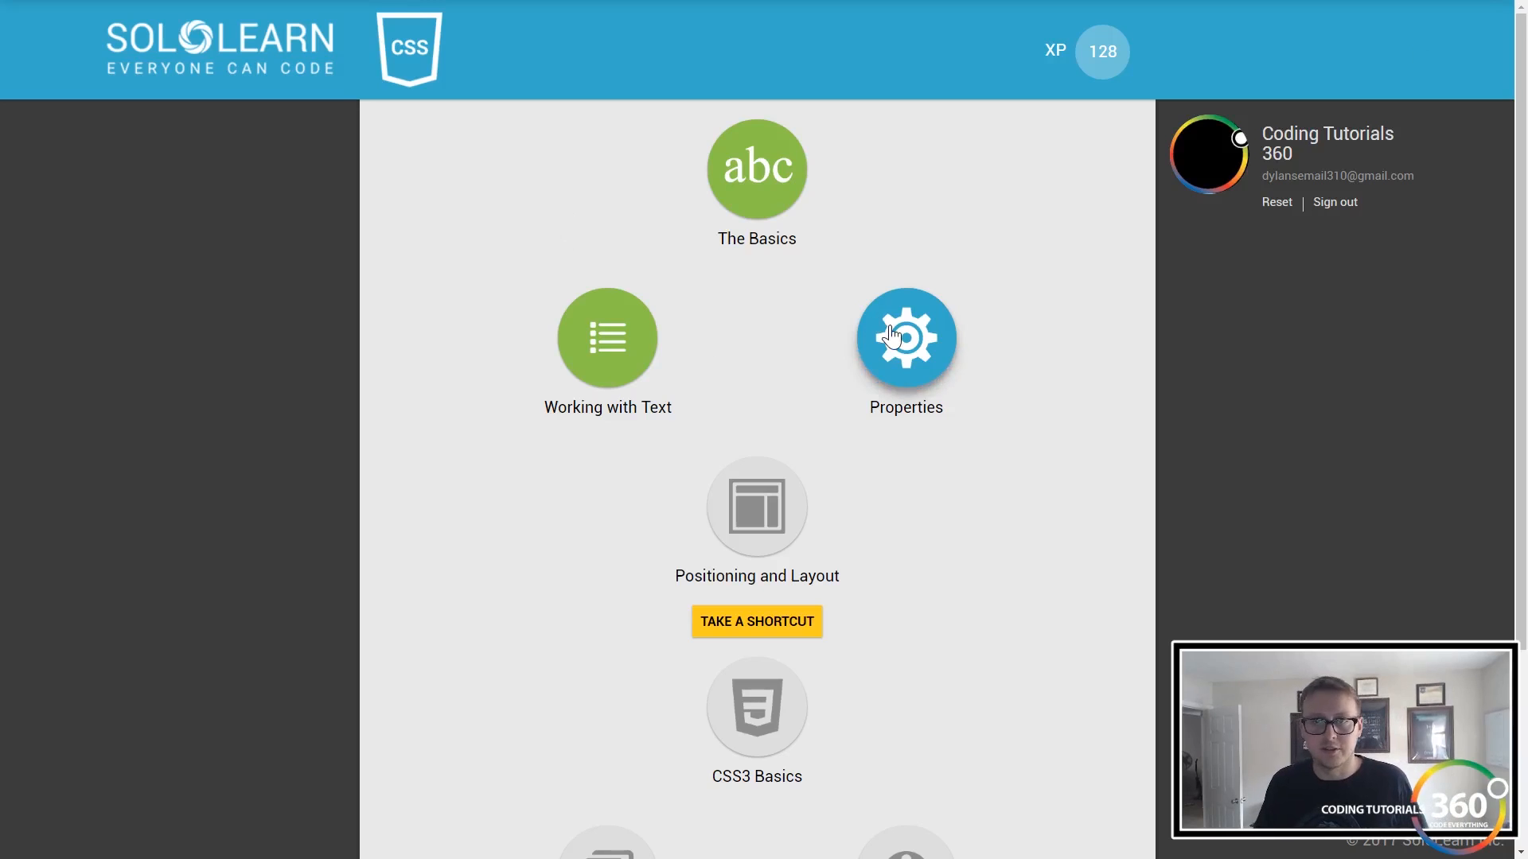
- Open the Properties module, listing its twelve lessons with Introducing the Box Model unlocked
left_click(904, 339)
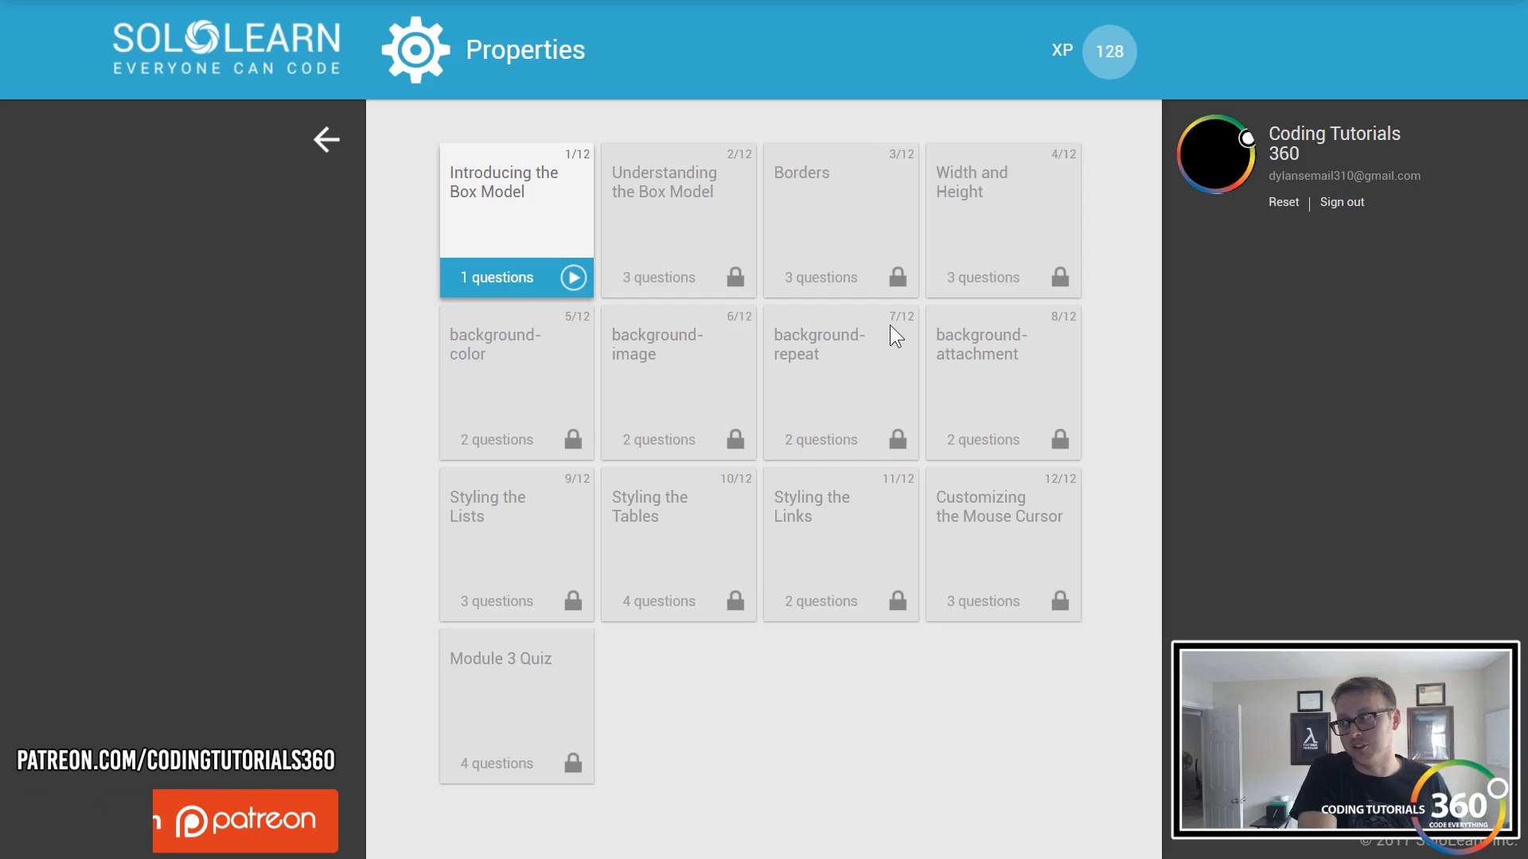
mouse_move(365, 12)
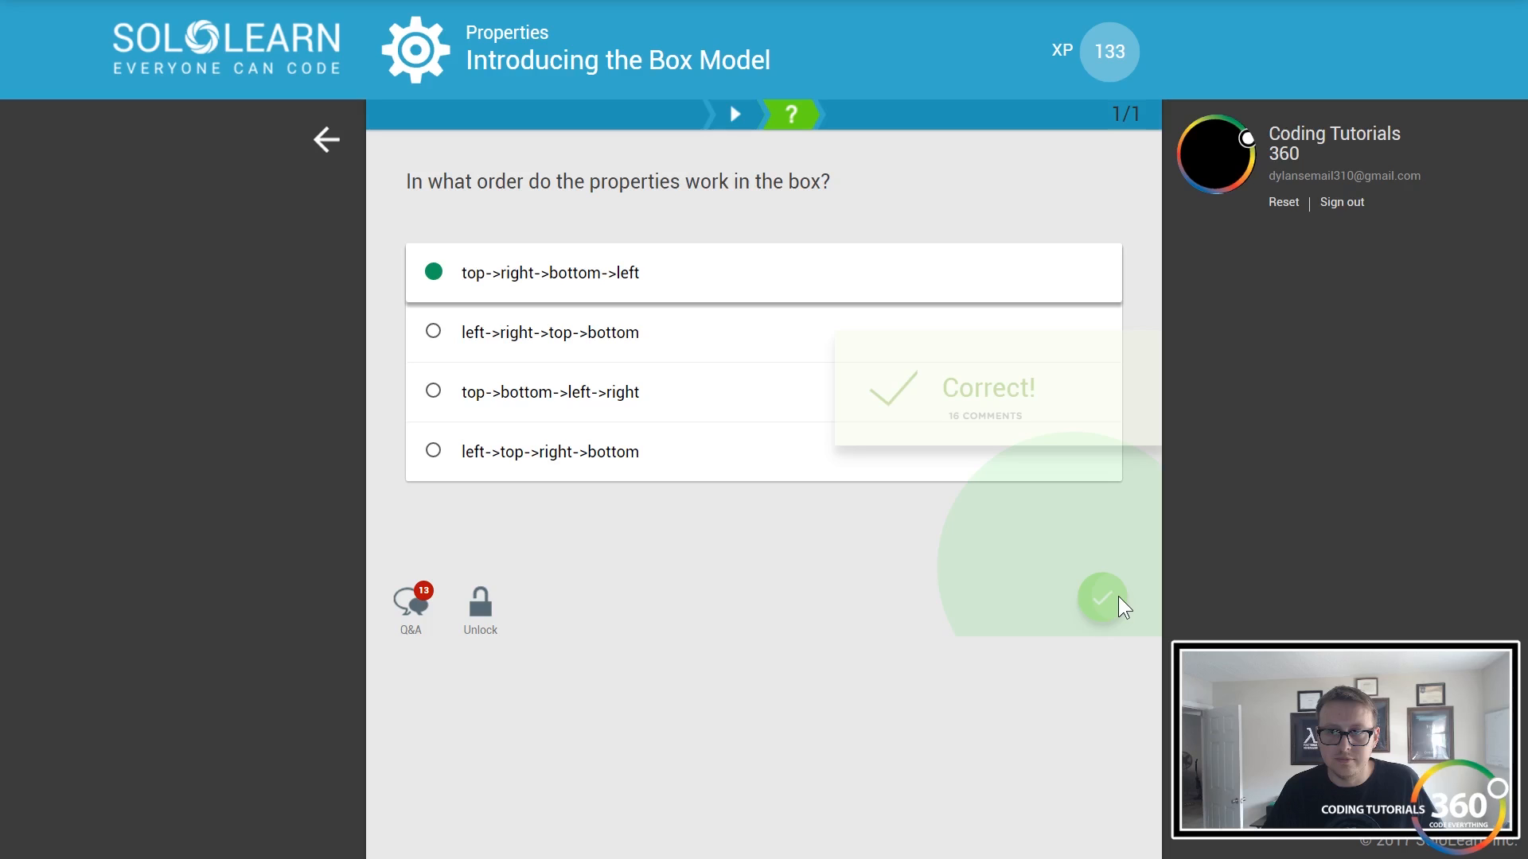
- Continue past the correct box model answer to the Total Width of an Element slide
left_click(1102, 599)
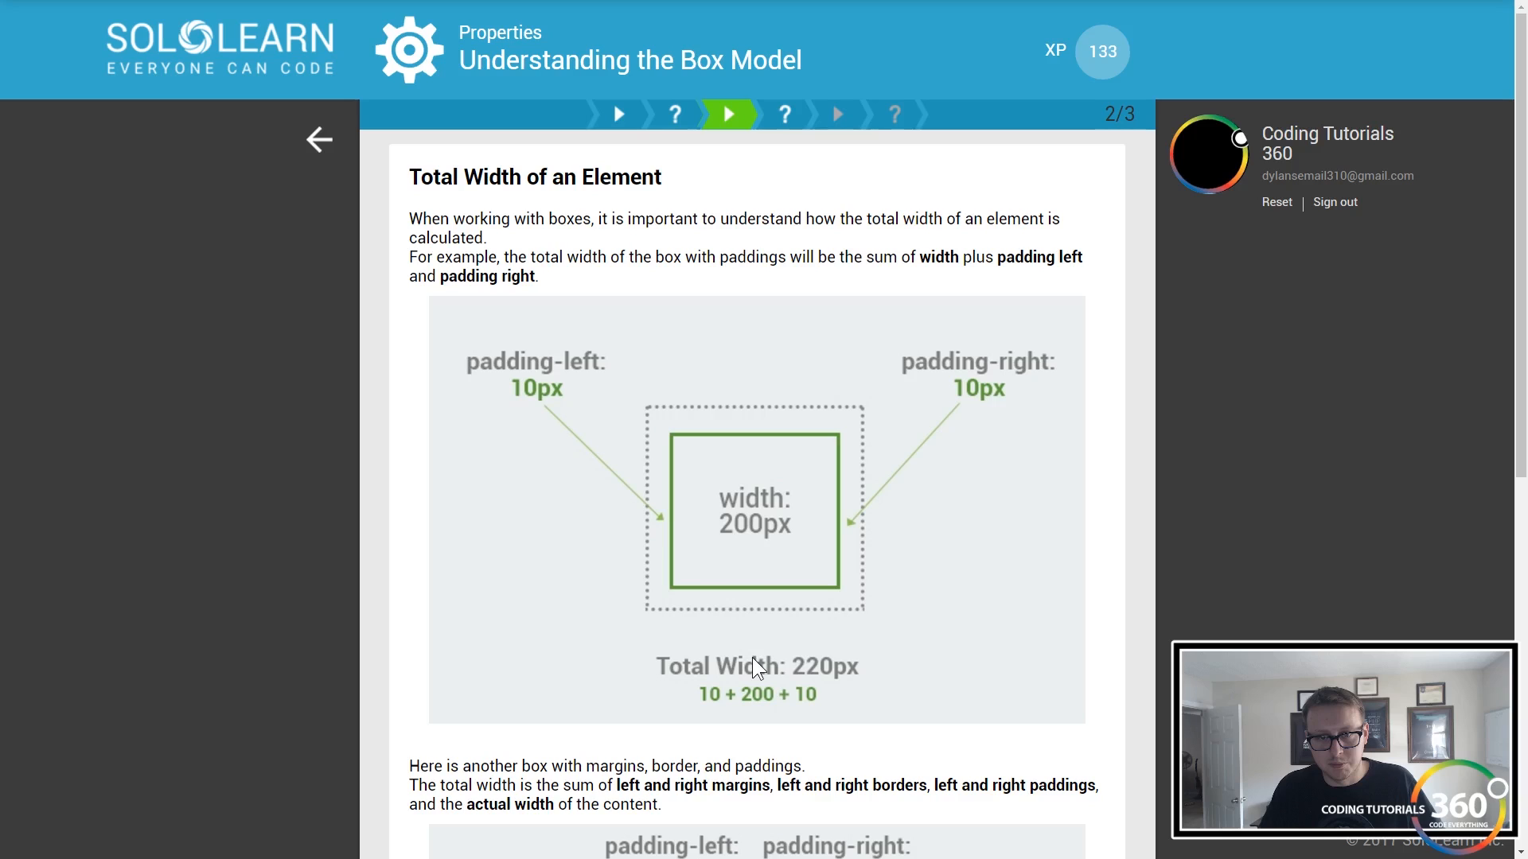
- Advance to question 3/3, asking for the element's total width
left_click(836, 115)
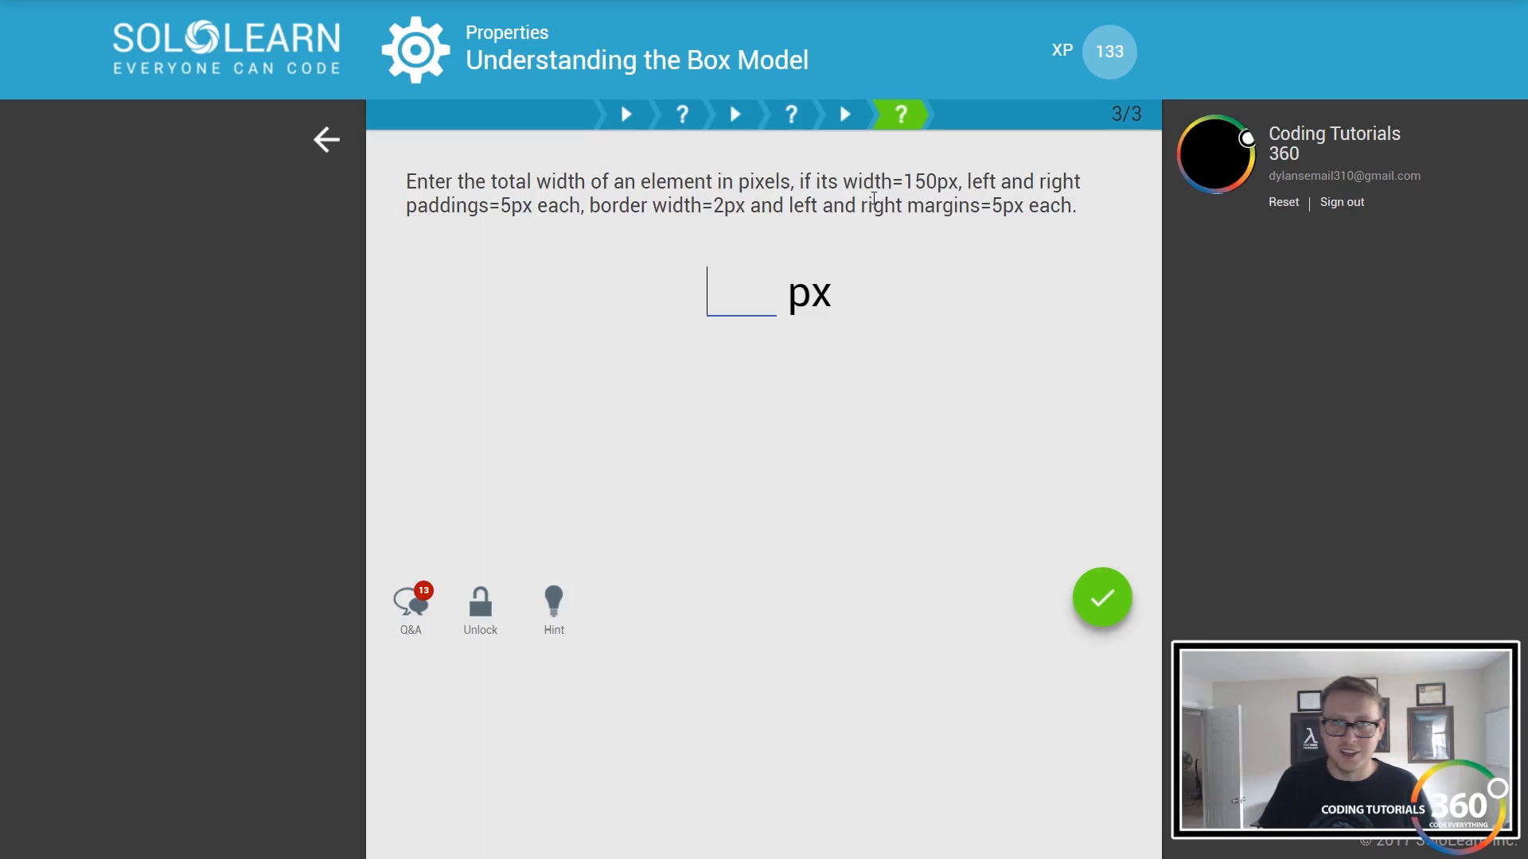
mouse_move(850, 302)
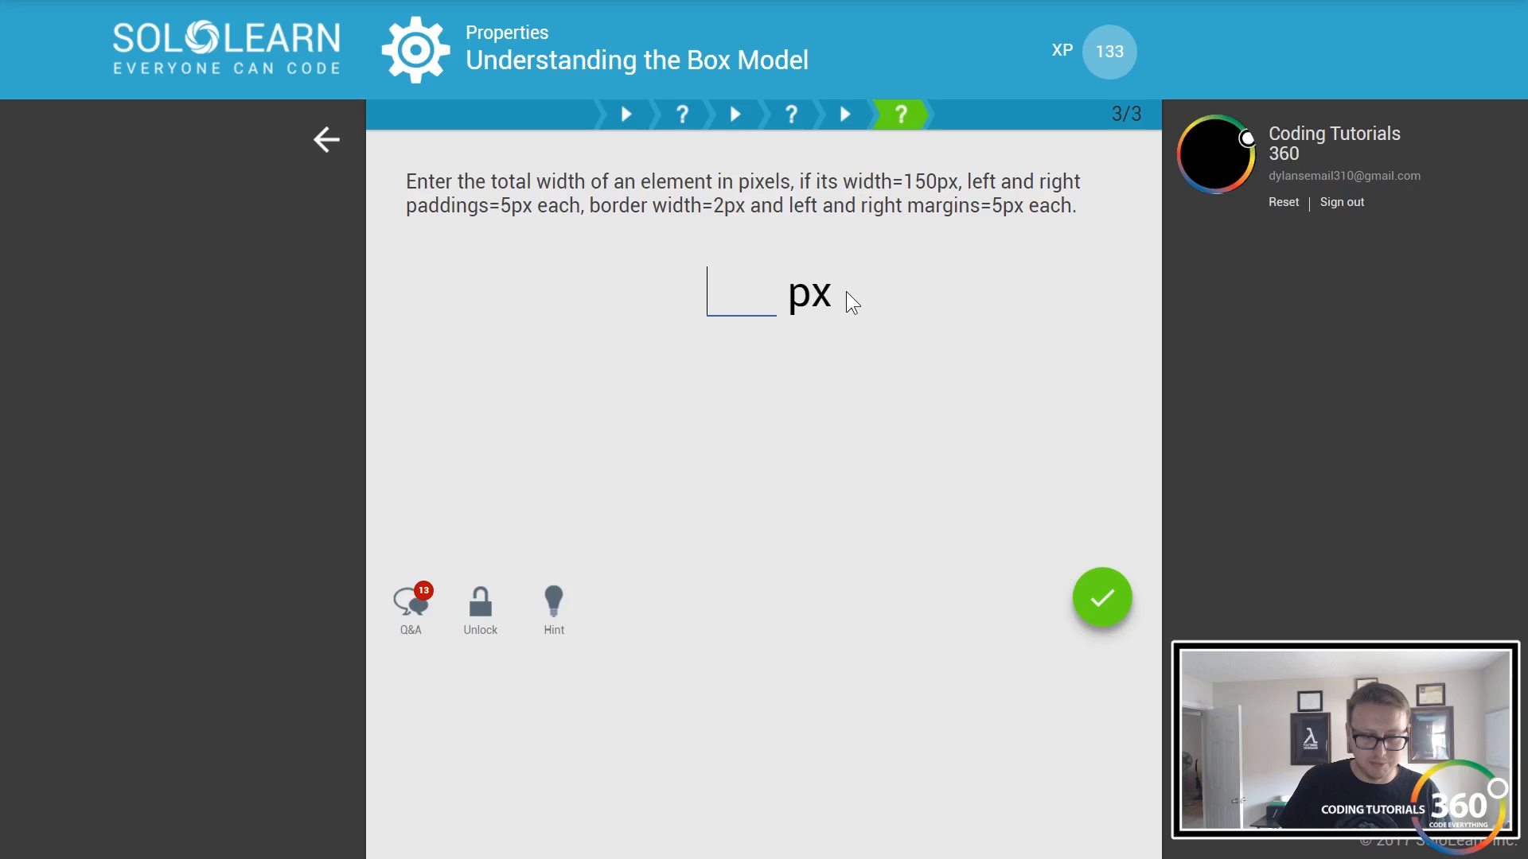
- Submit the total-width answer and scroll through the Borders lesson's dotted, dashed and double examples
left_click(1102, 598)
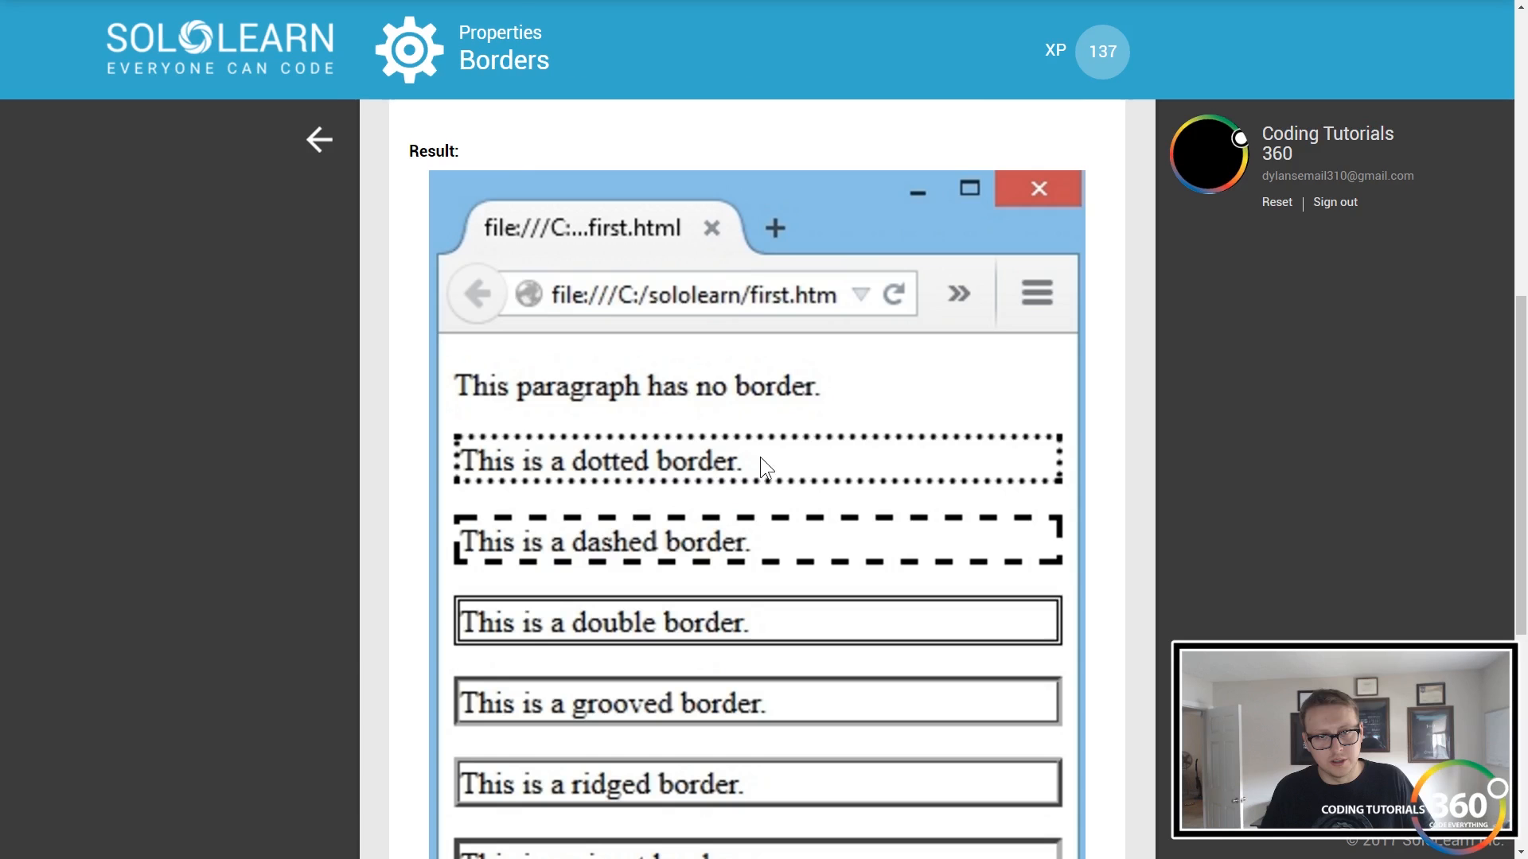
scroll("down", 3)
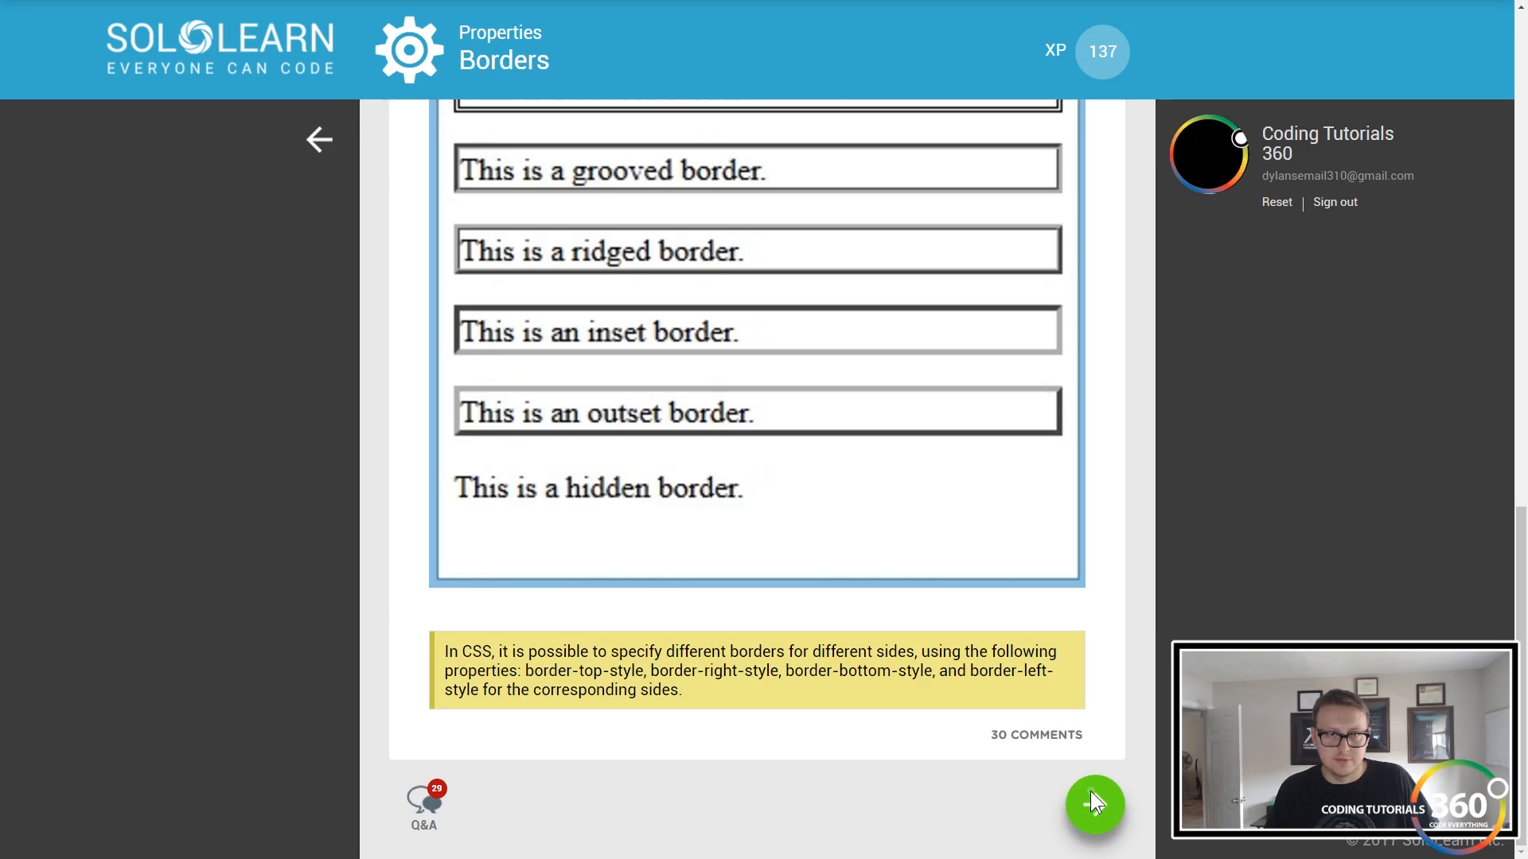
- Continue to the background-color question and type 'background' into its blank
left_click(1094, 804)
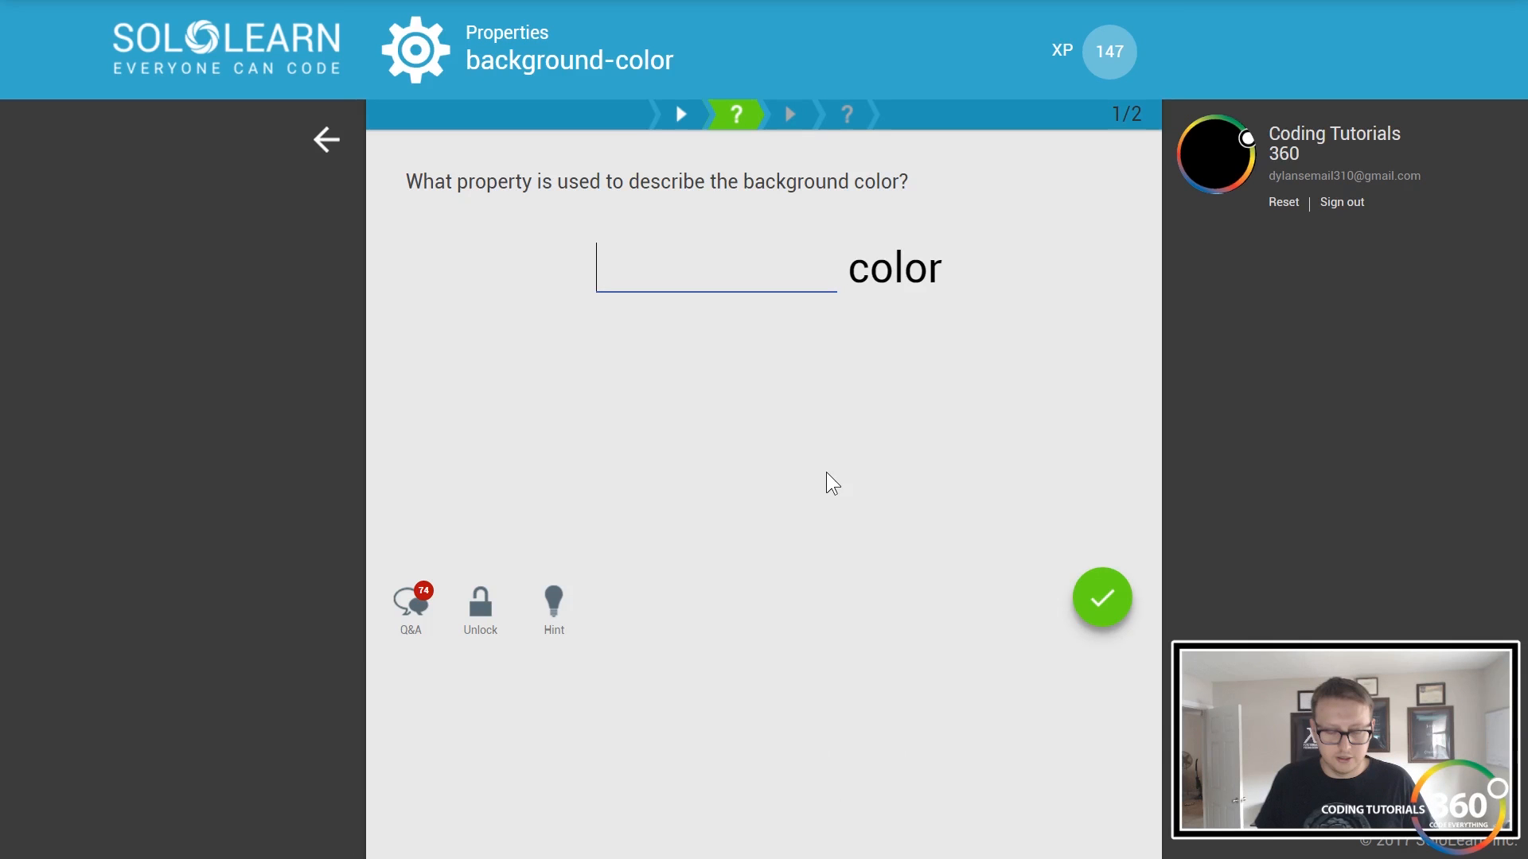
type("background")
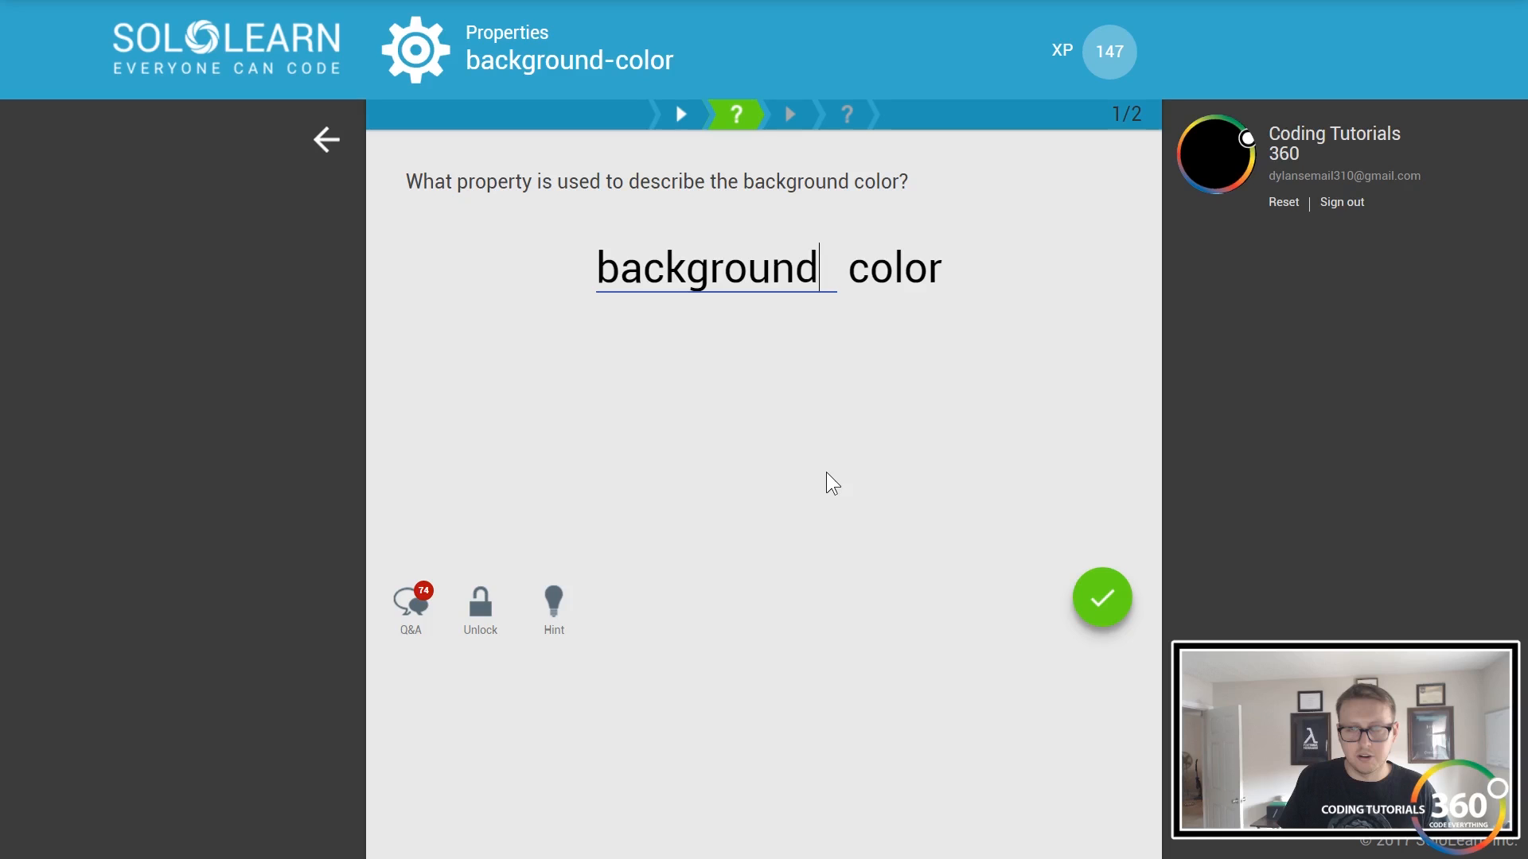
- Submit 'background' for checking and continue to the background-repeat lesson's repeat-y example
left_click(1101, 597)
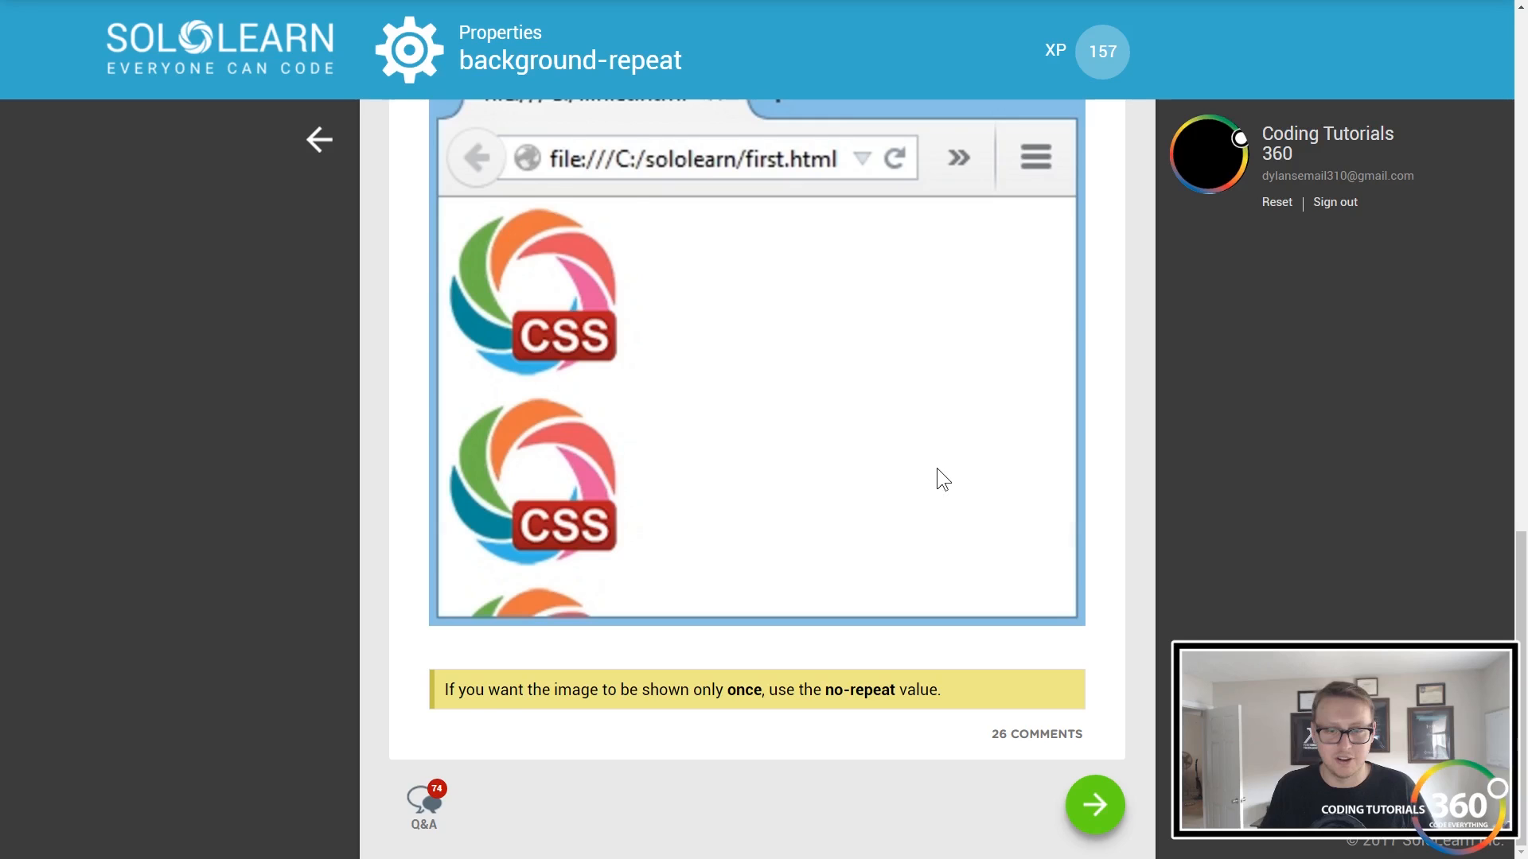
scroll("up", 3)
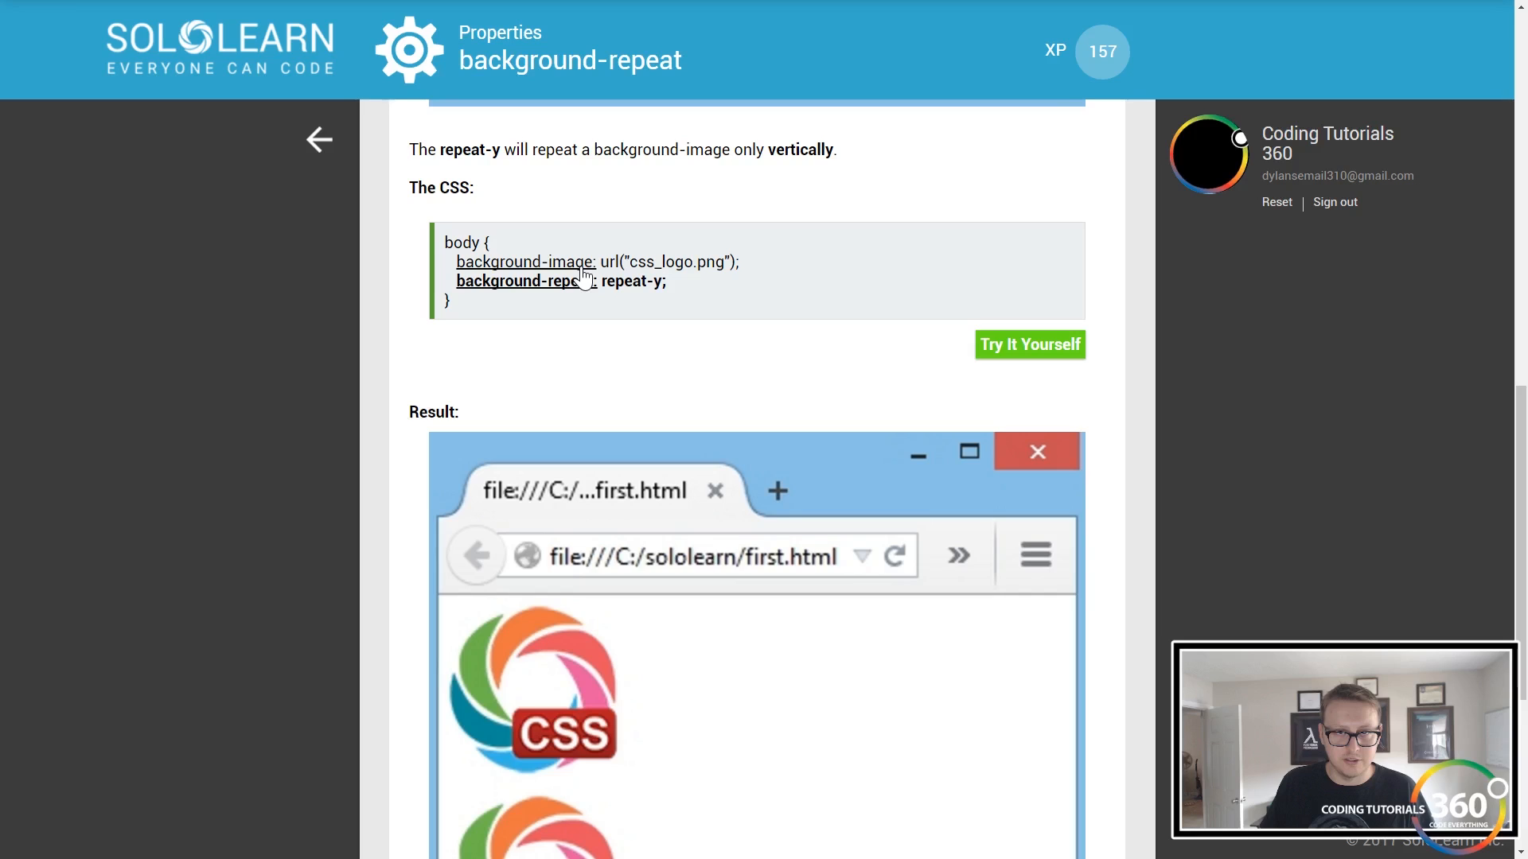
left_click(325, 140)
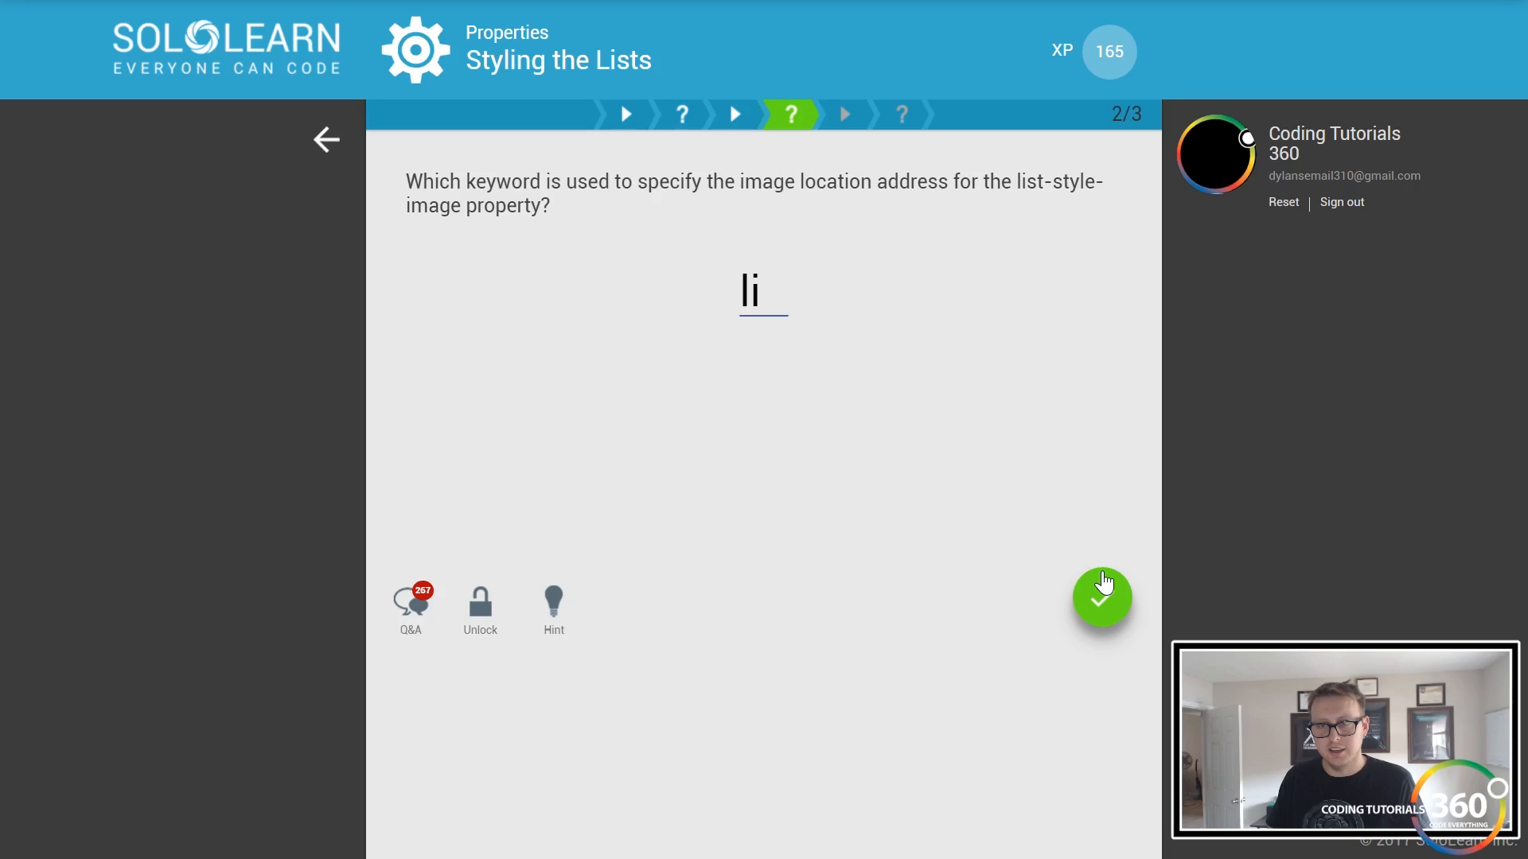
- Answer 'url' with help from a 5-point hint and continue to the list-style slide
type("u")
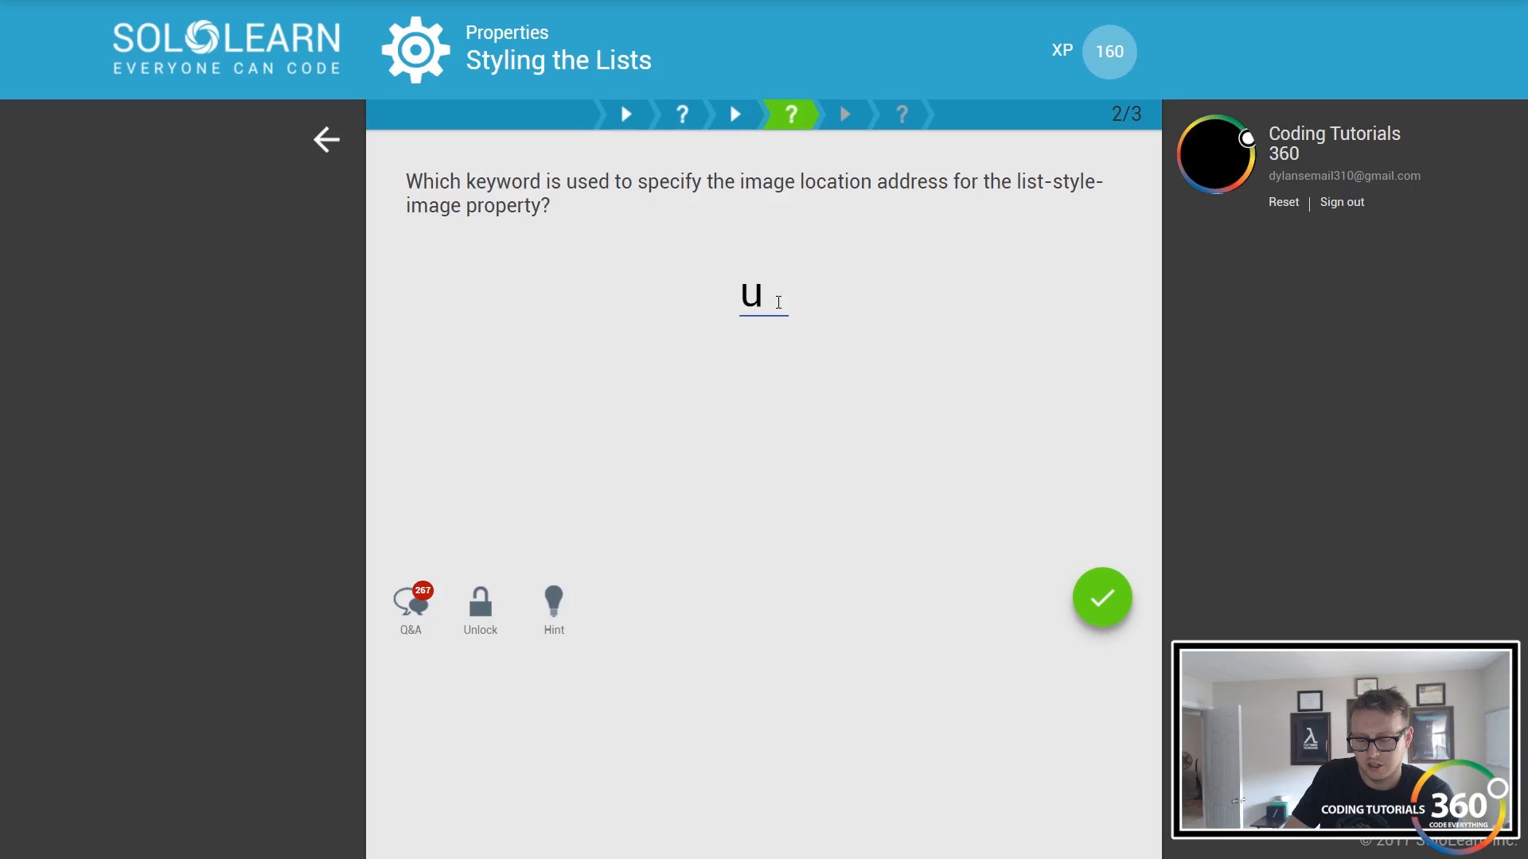
key("backspace")
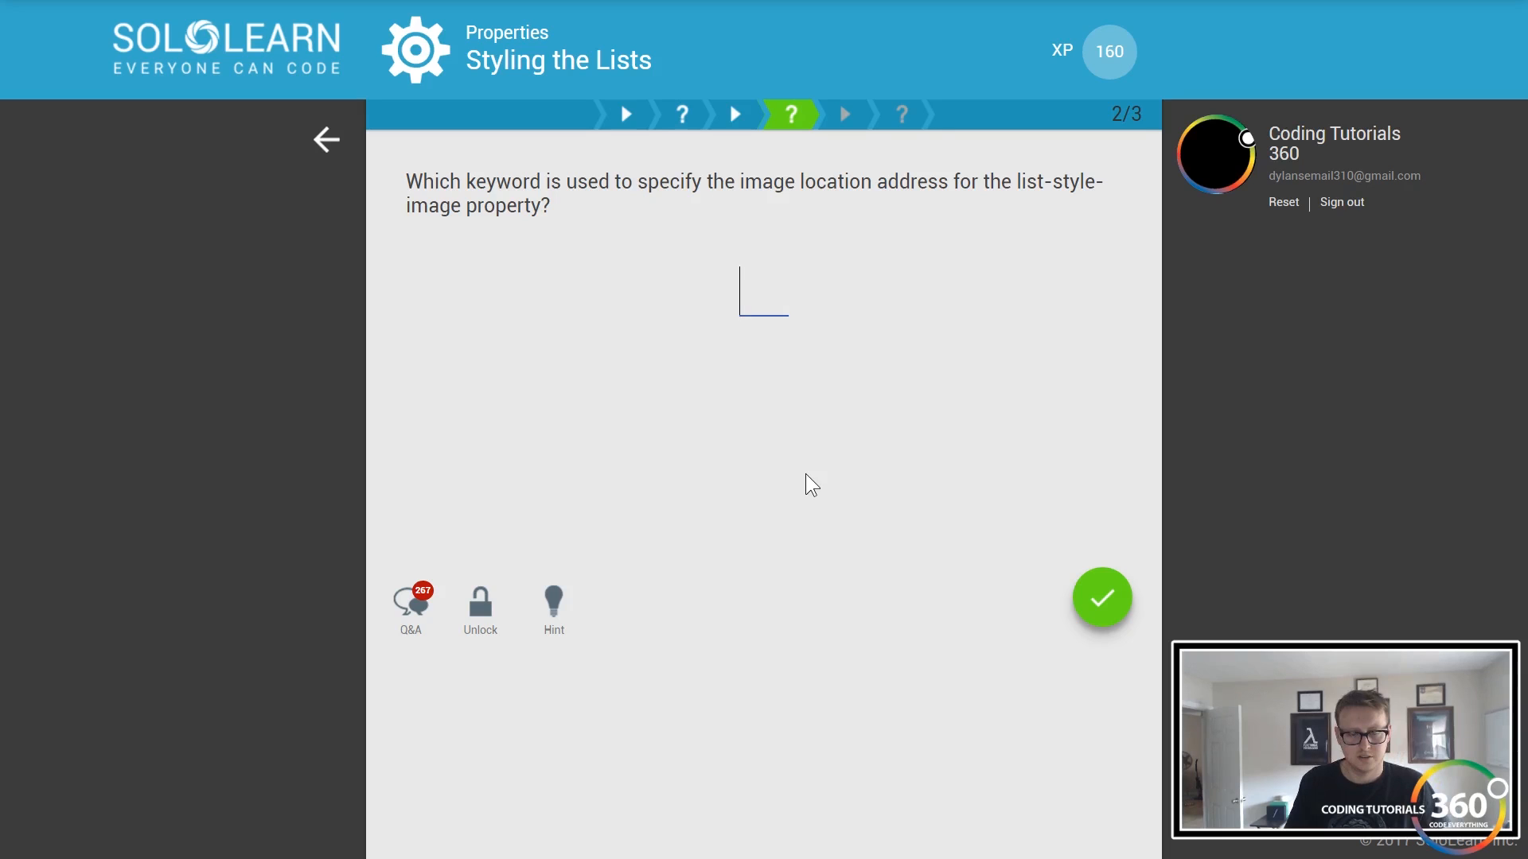
left_click(554, 602)
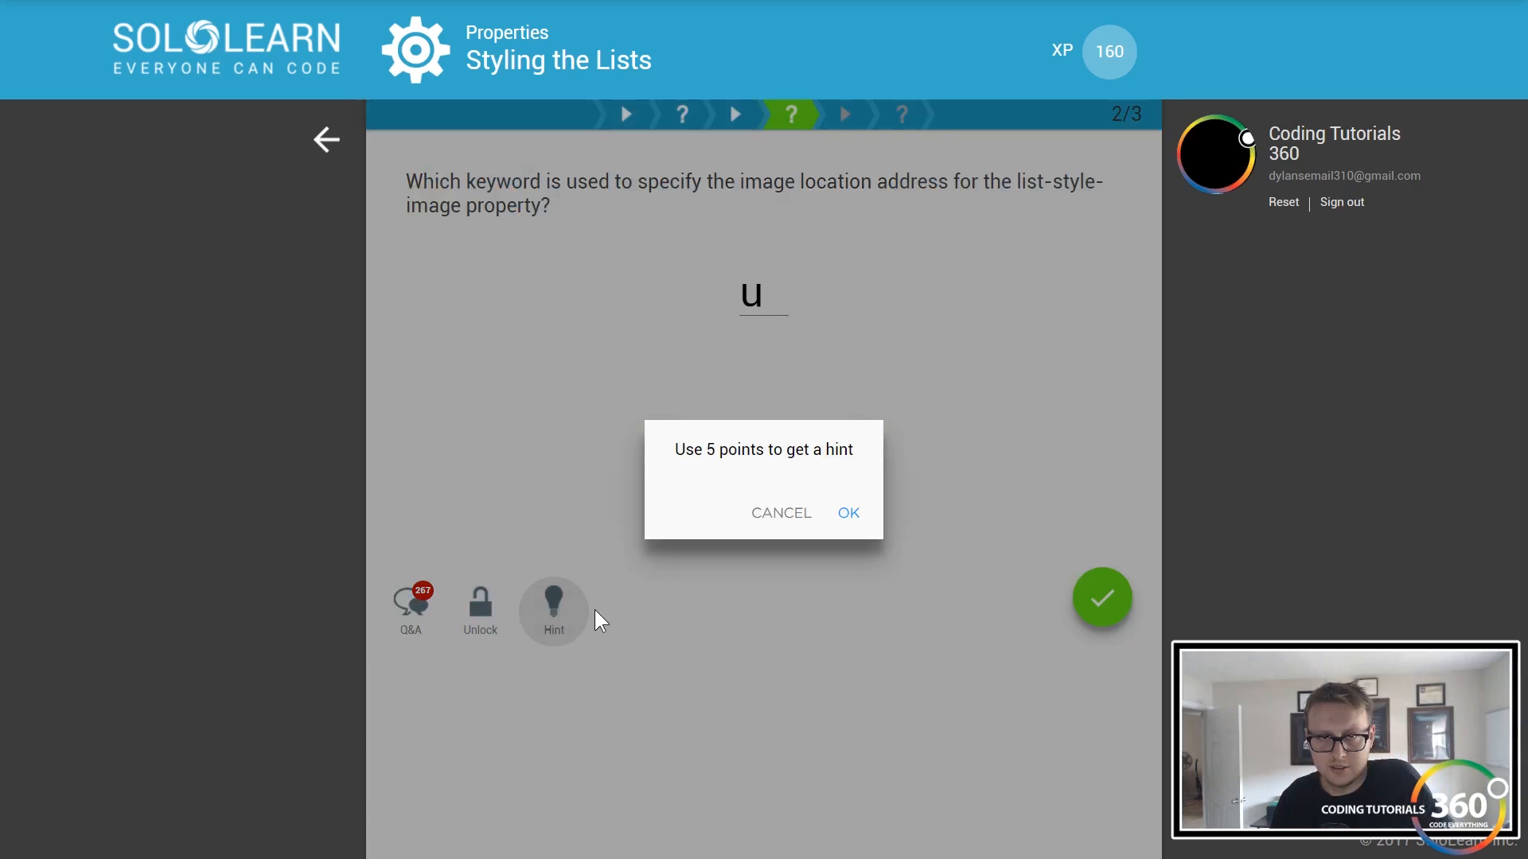
left_click(846, 513)
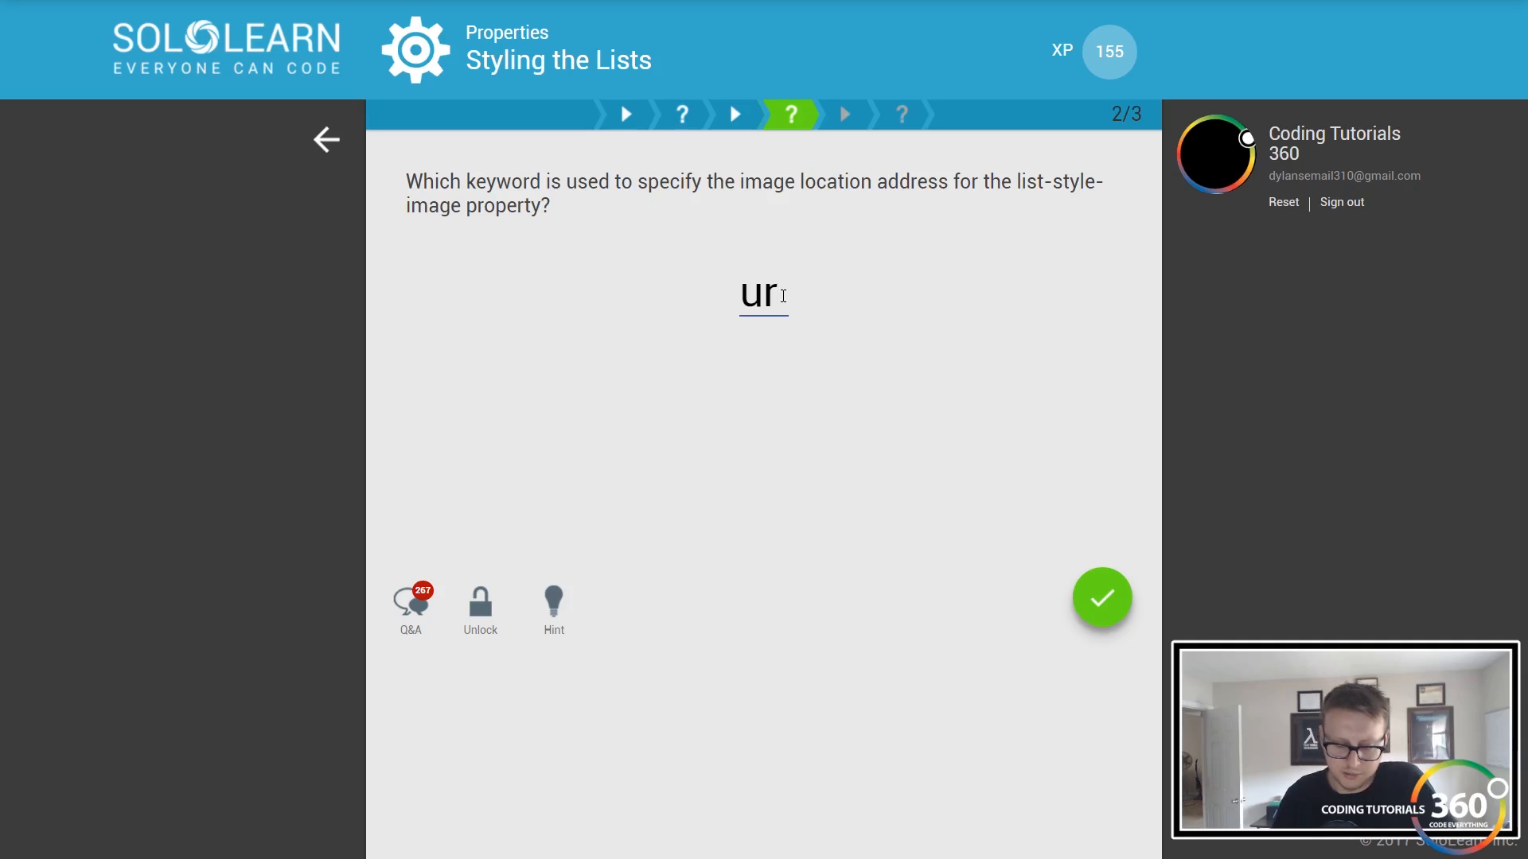
left_click(1102, 598)
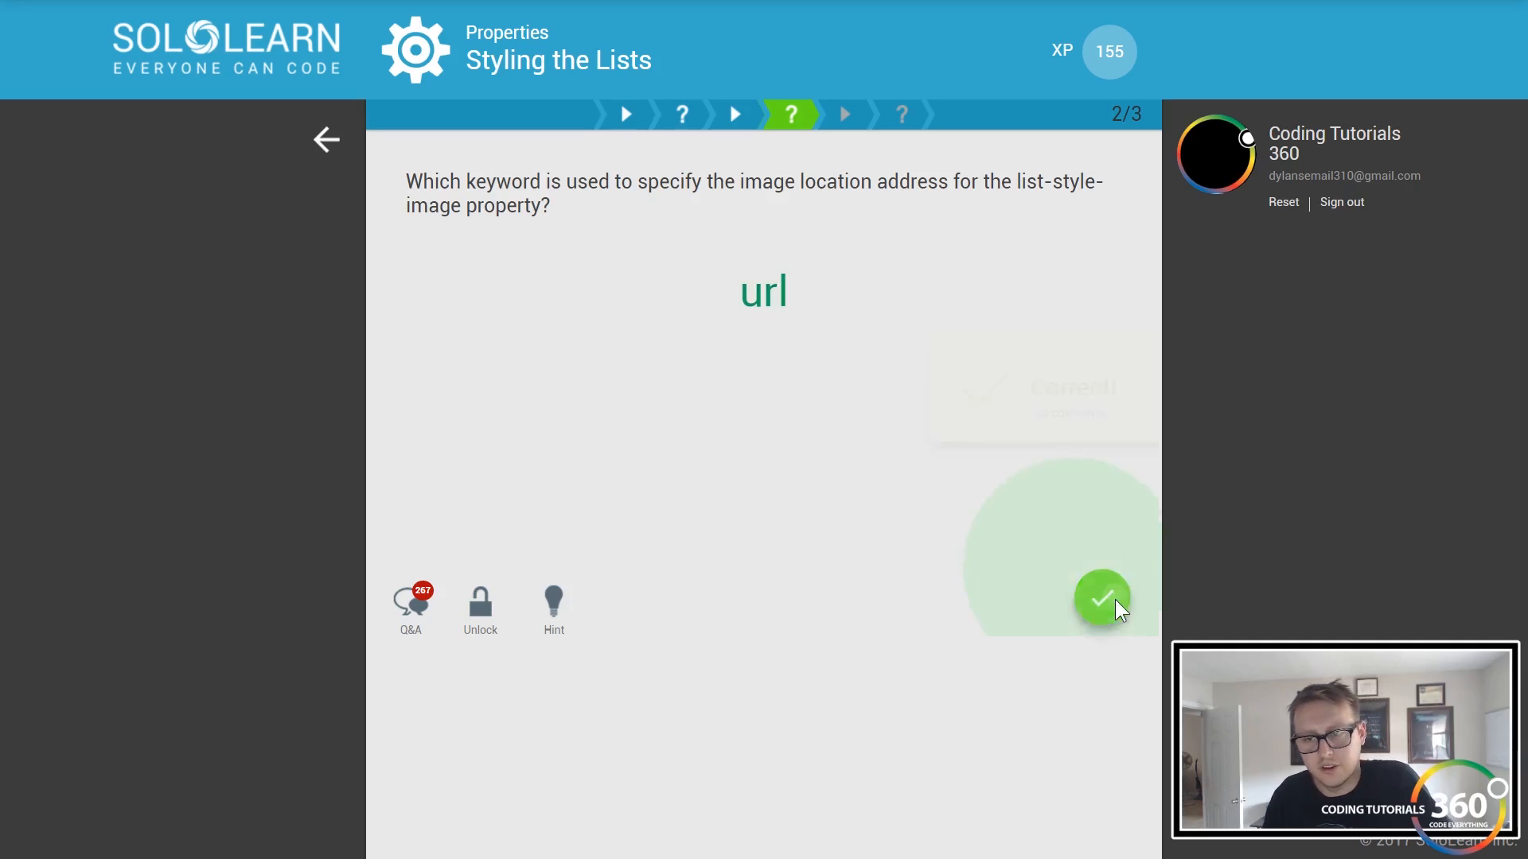
left_click(1102, 598)
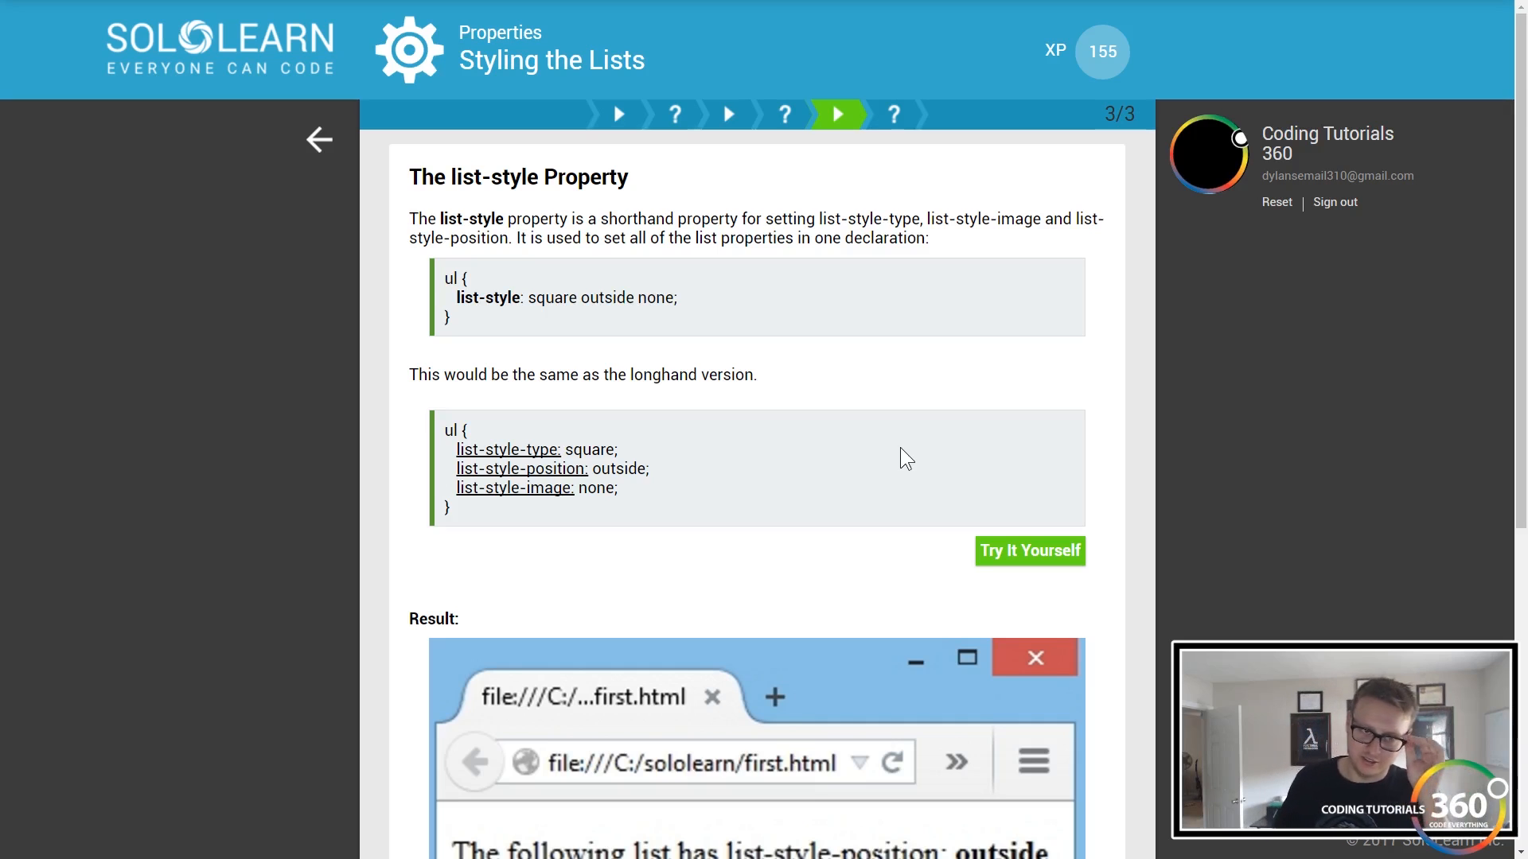
- Fill the list-style blanks with type, position and image, then submit the answer
scroll("down", 3)
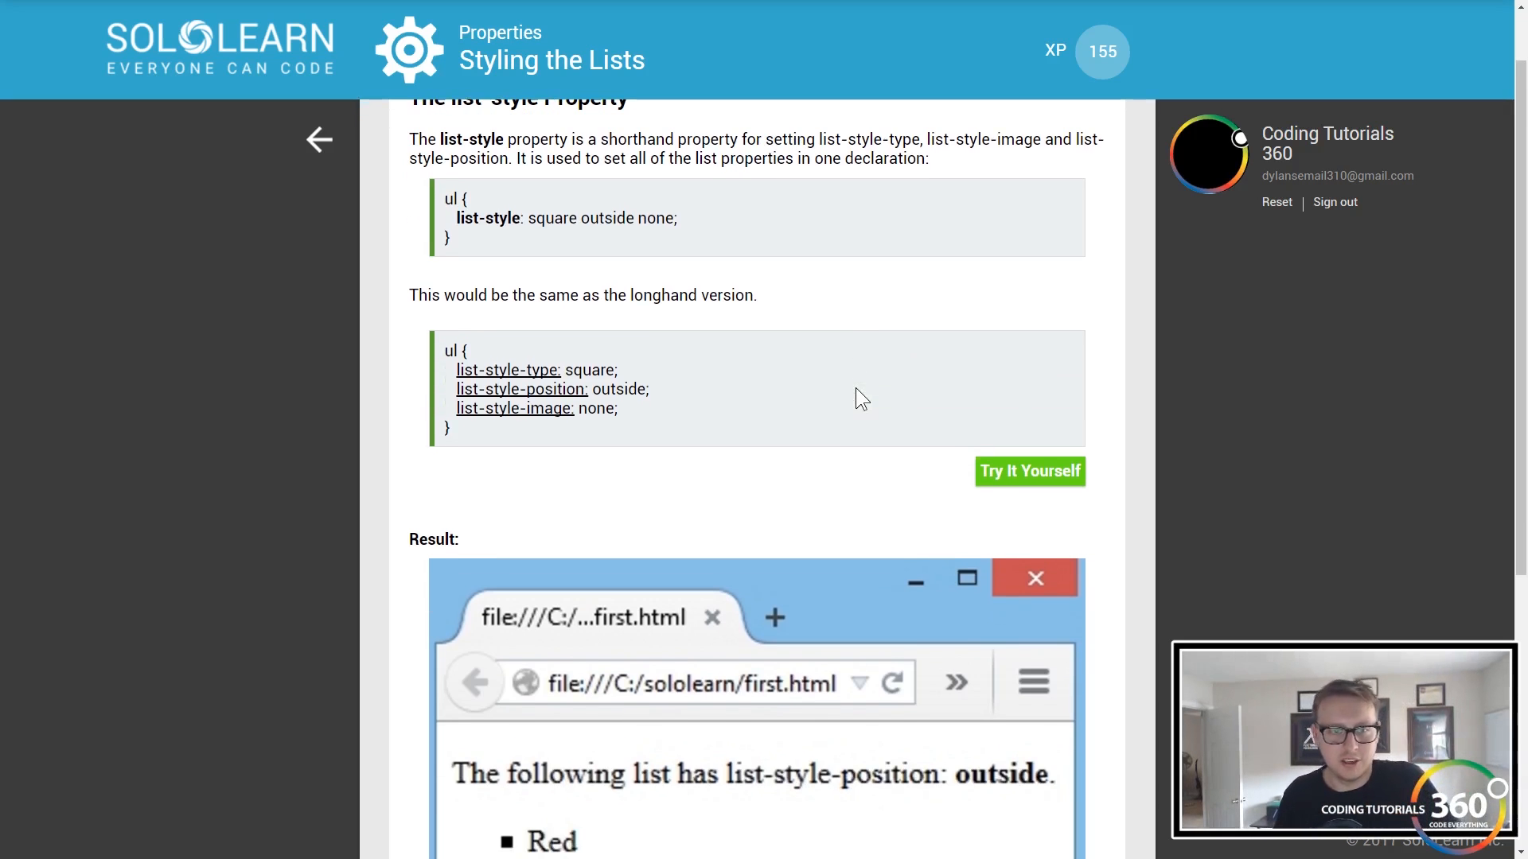
scroll("up", 3)
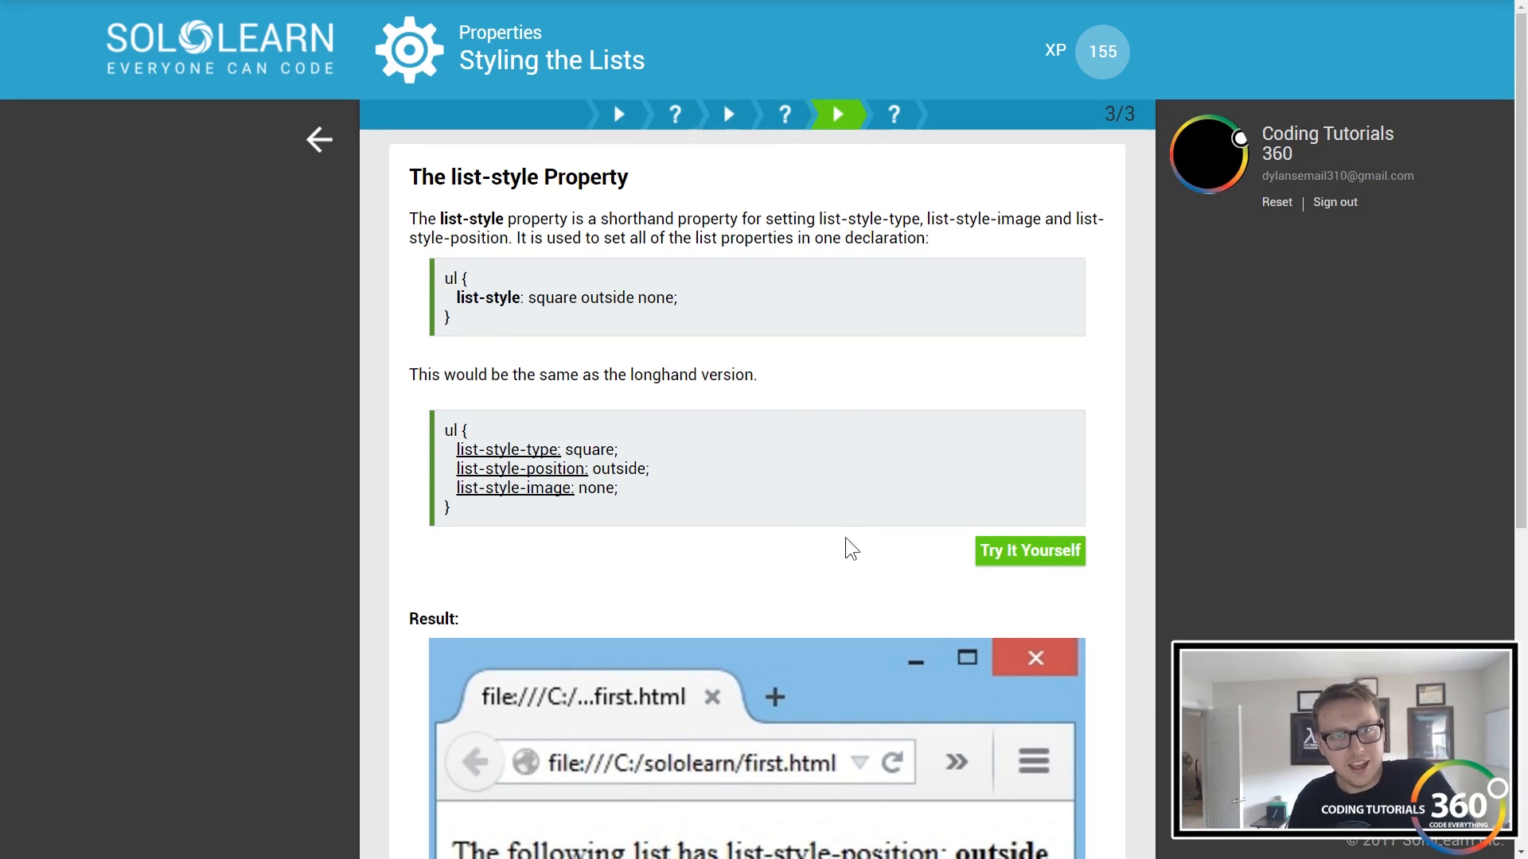
scroll("down", 3)
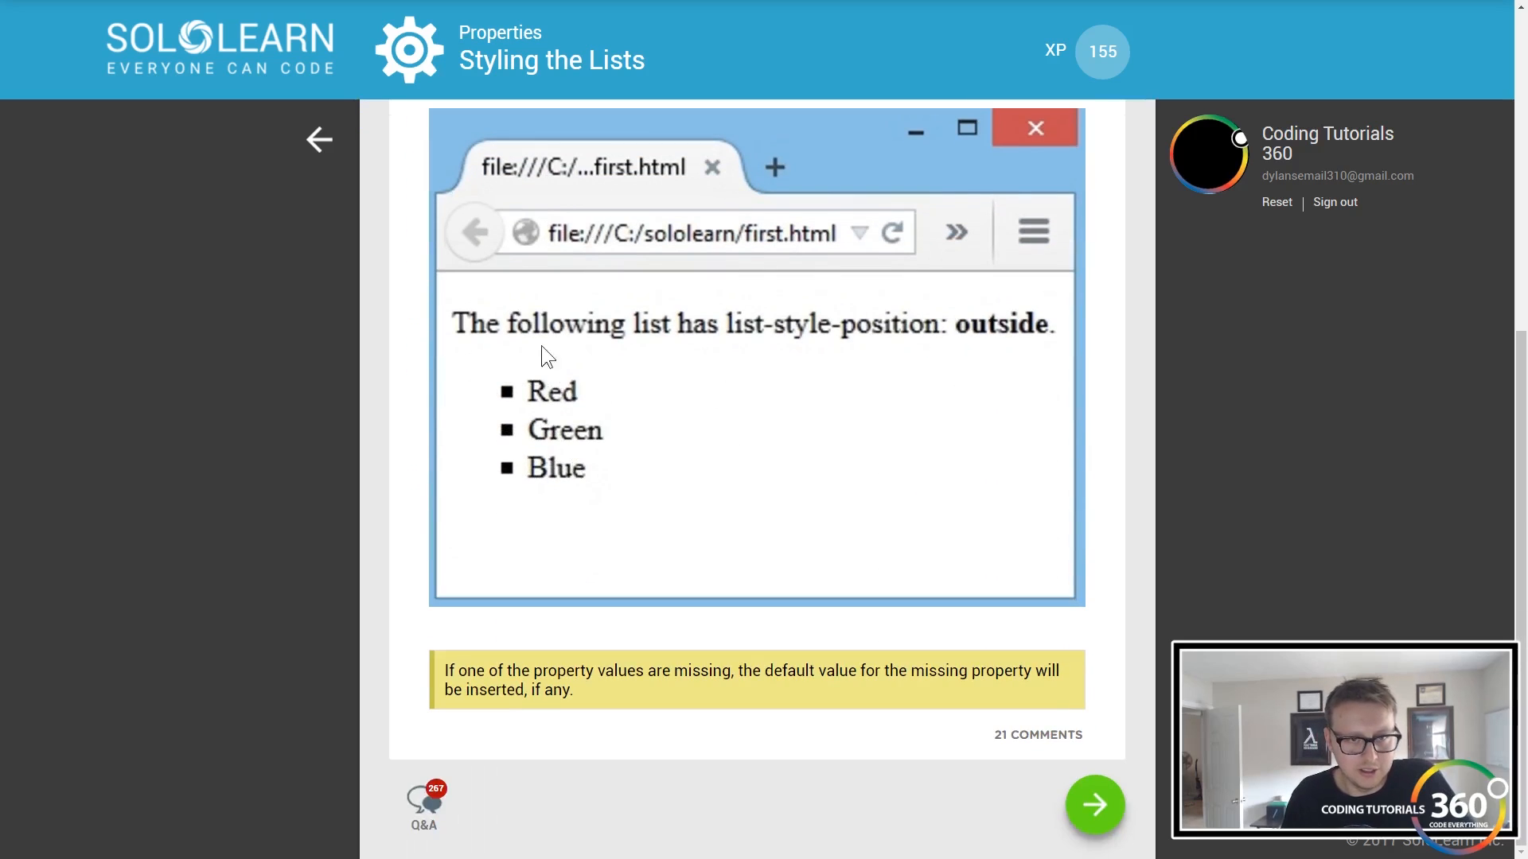
scroll("up", 3)
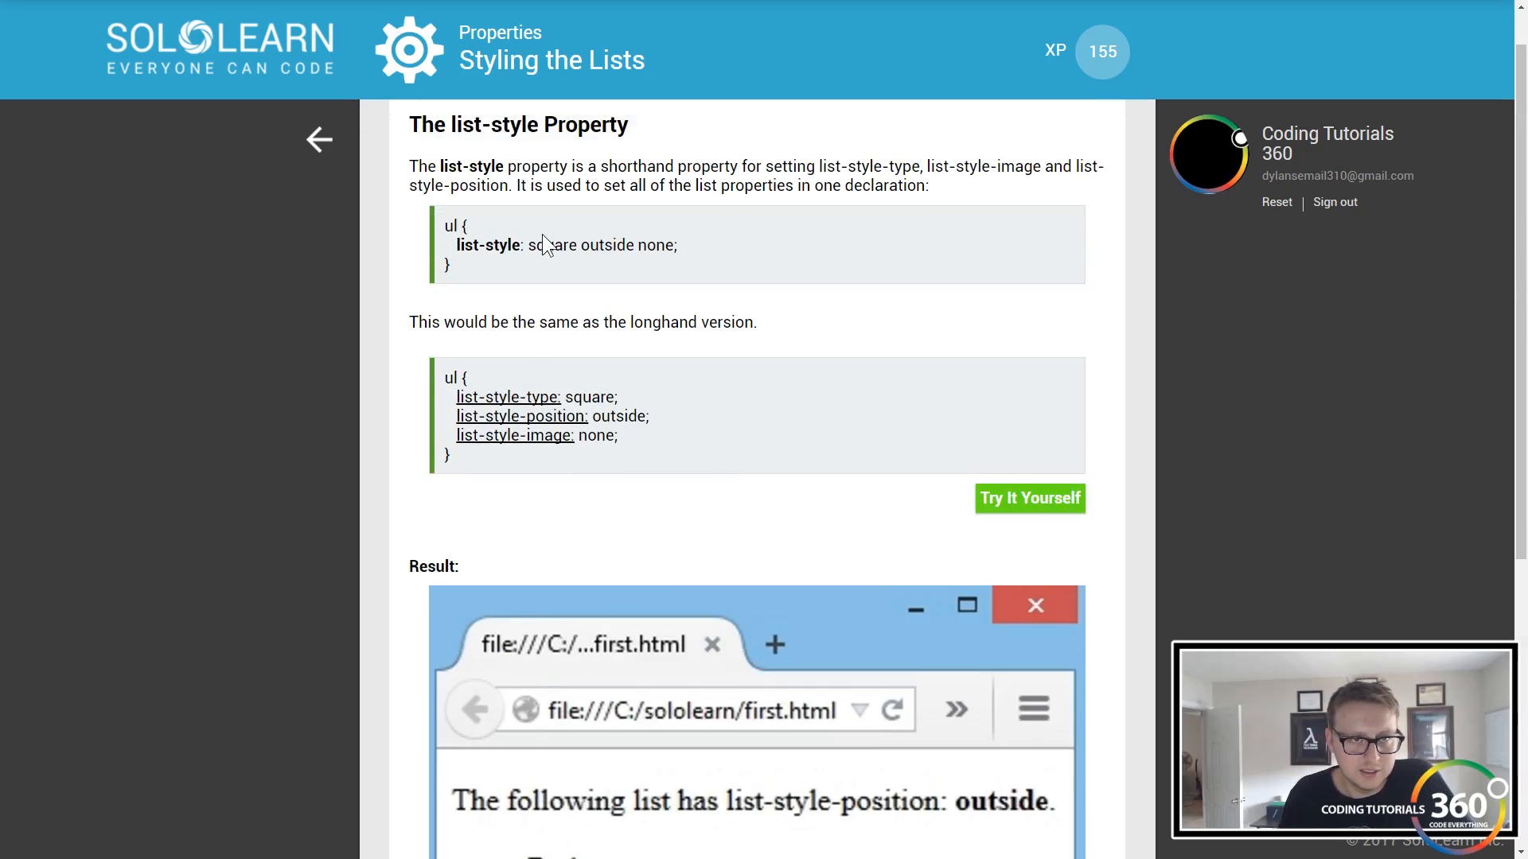
mouse_move(599, 364)
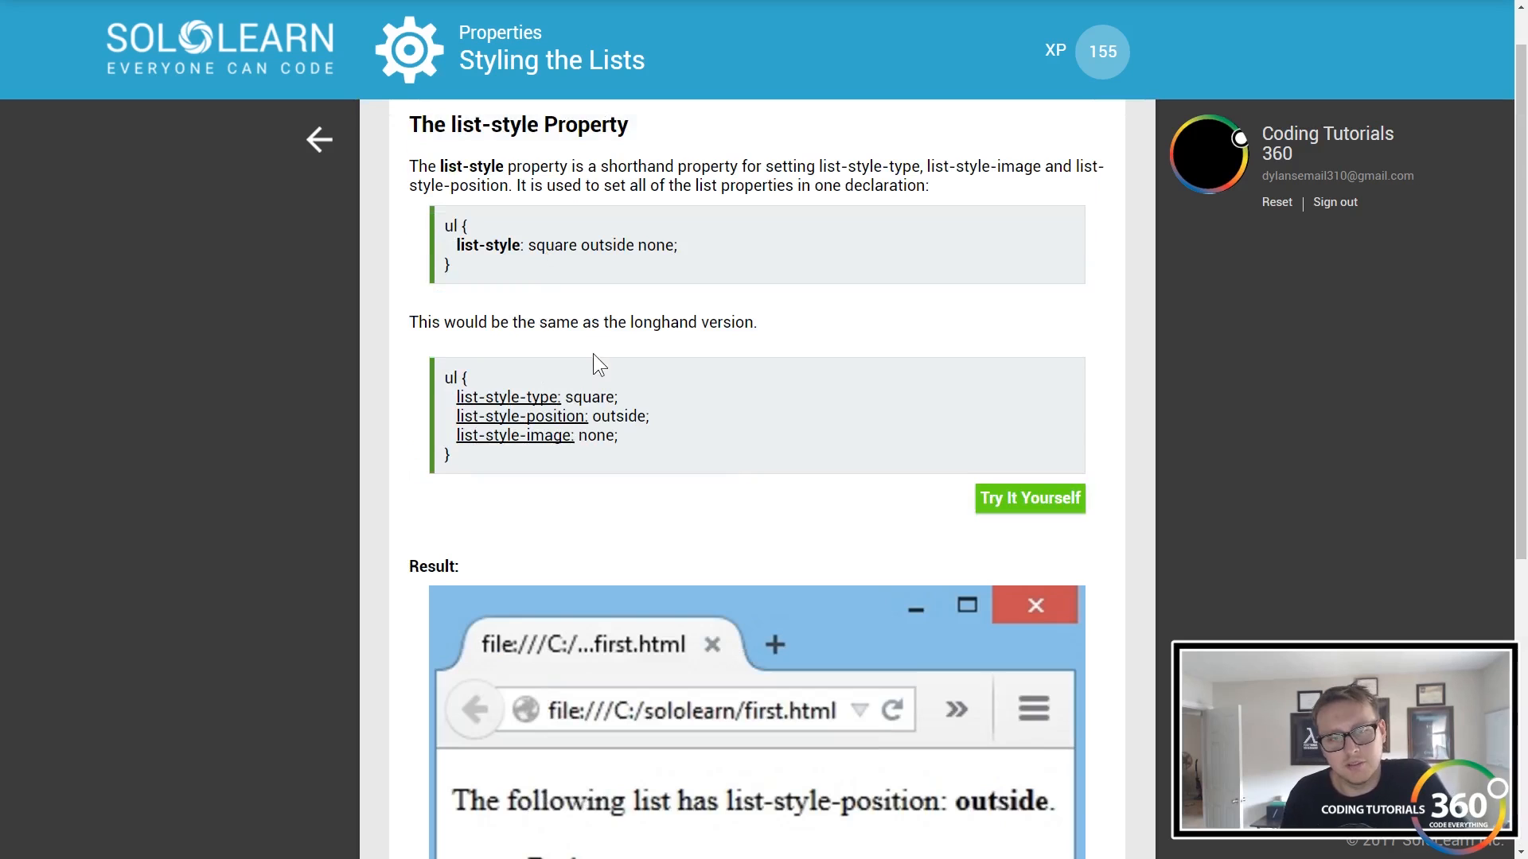
mouse_move(515, 435)
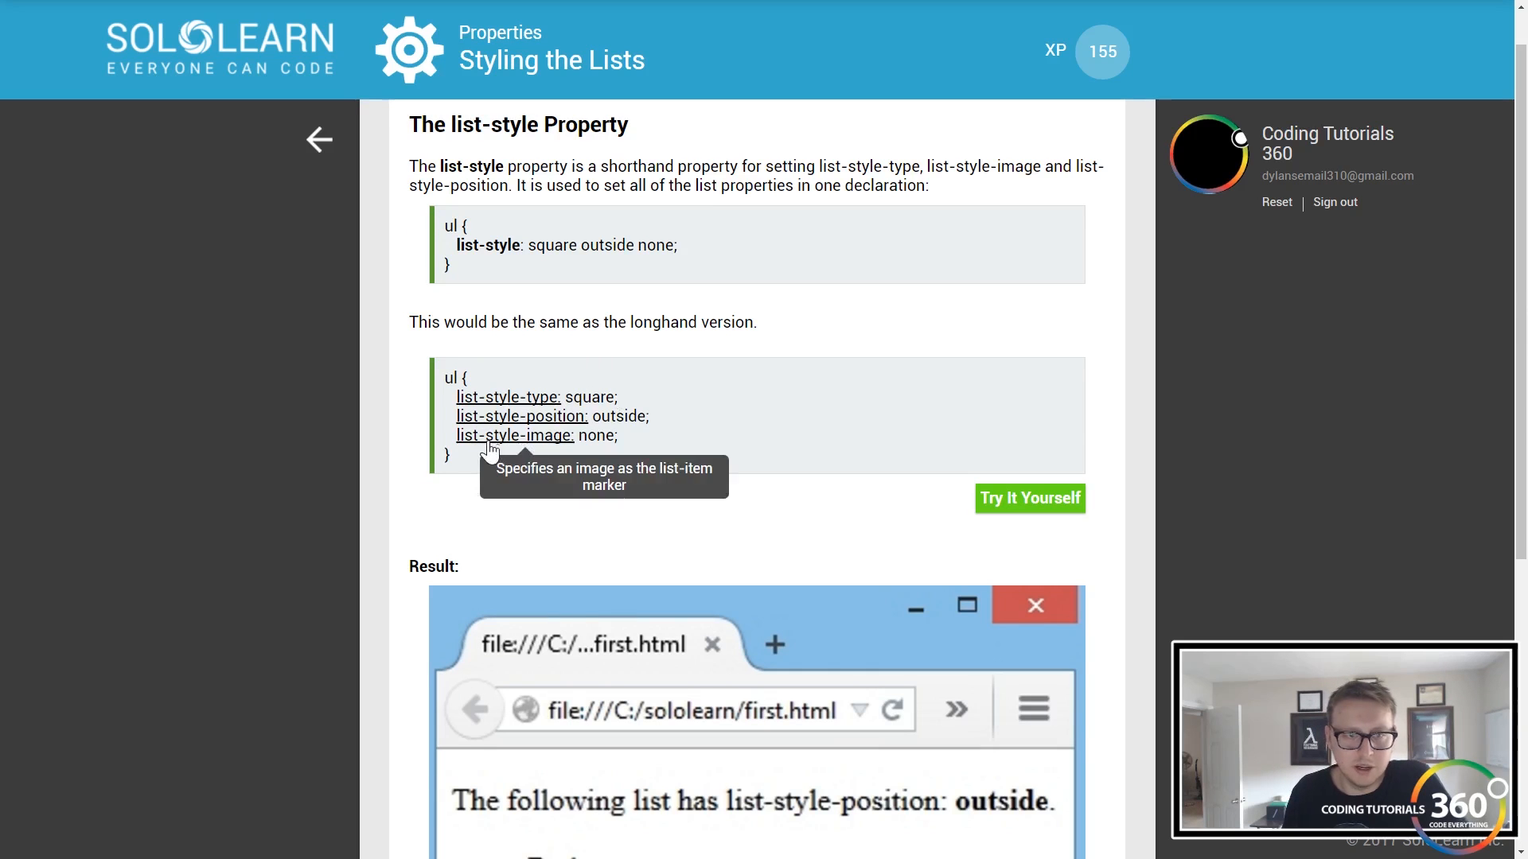
scroll("down", 3)
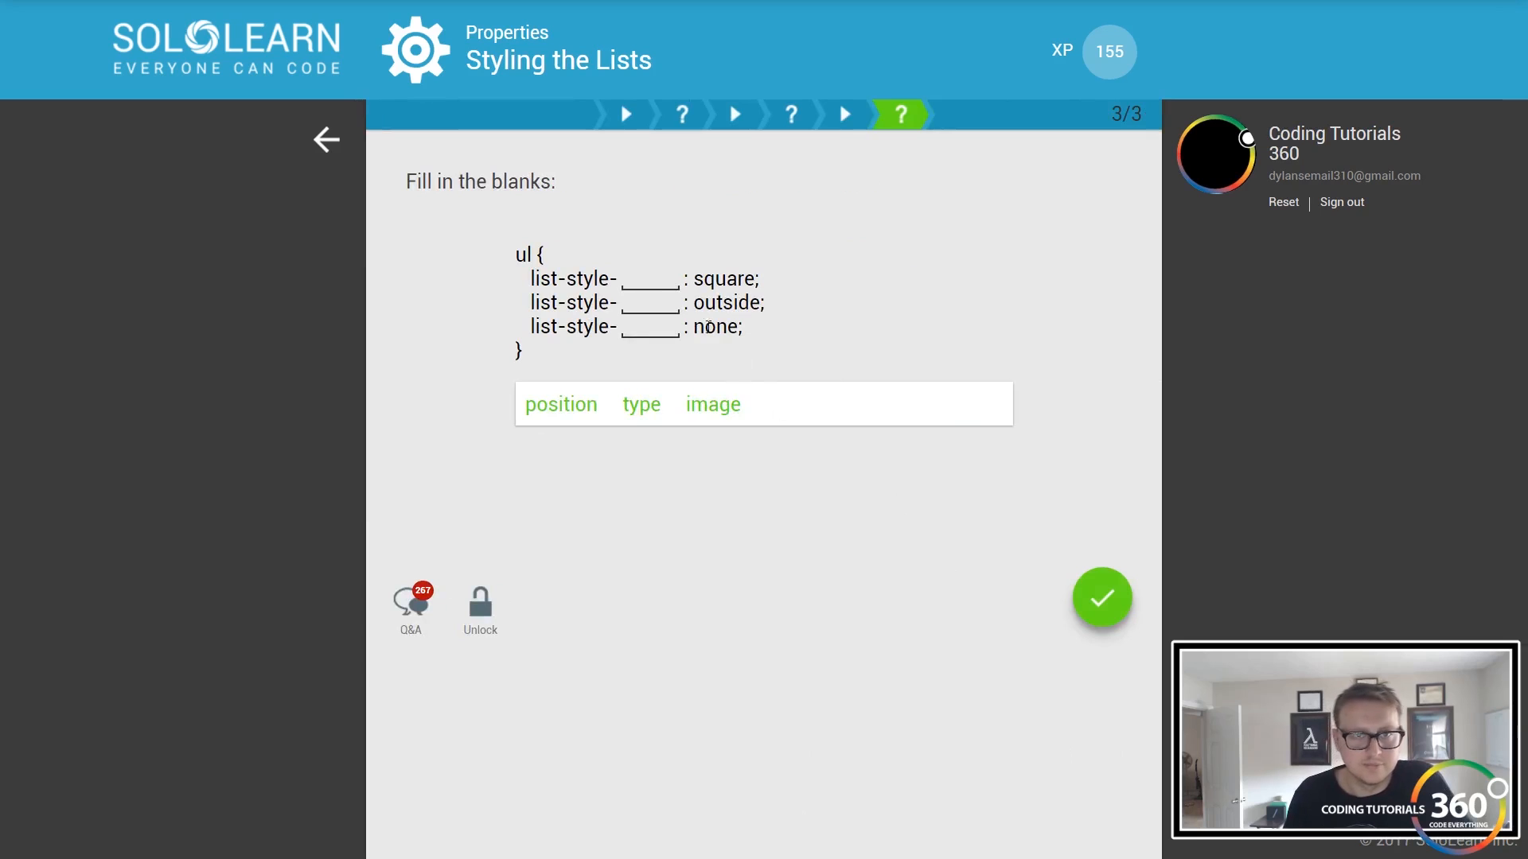
mouse_move(639, 407)
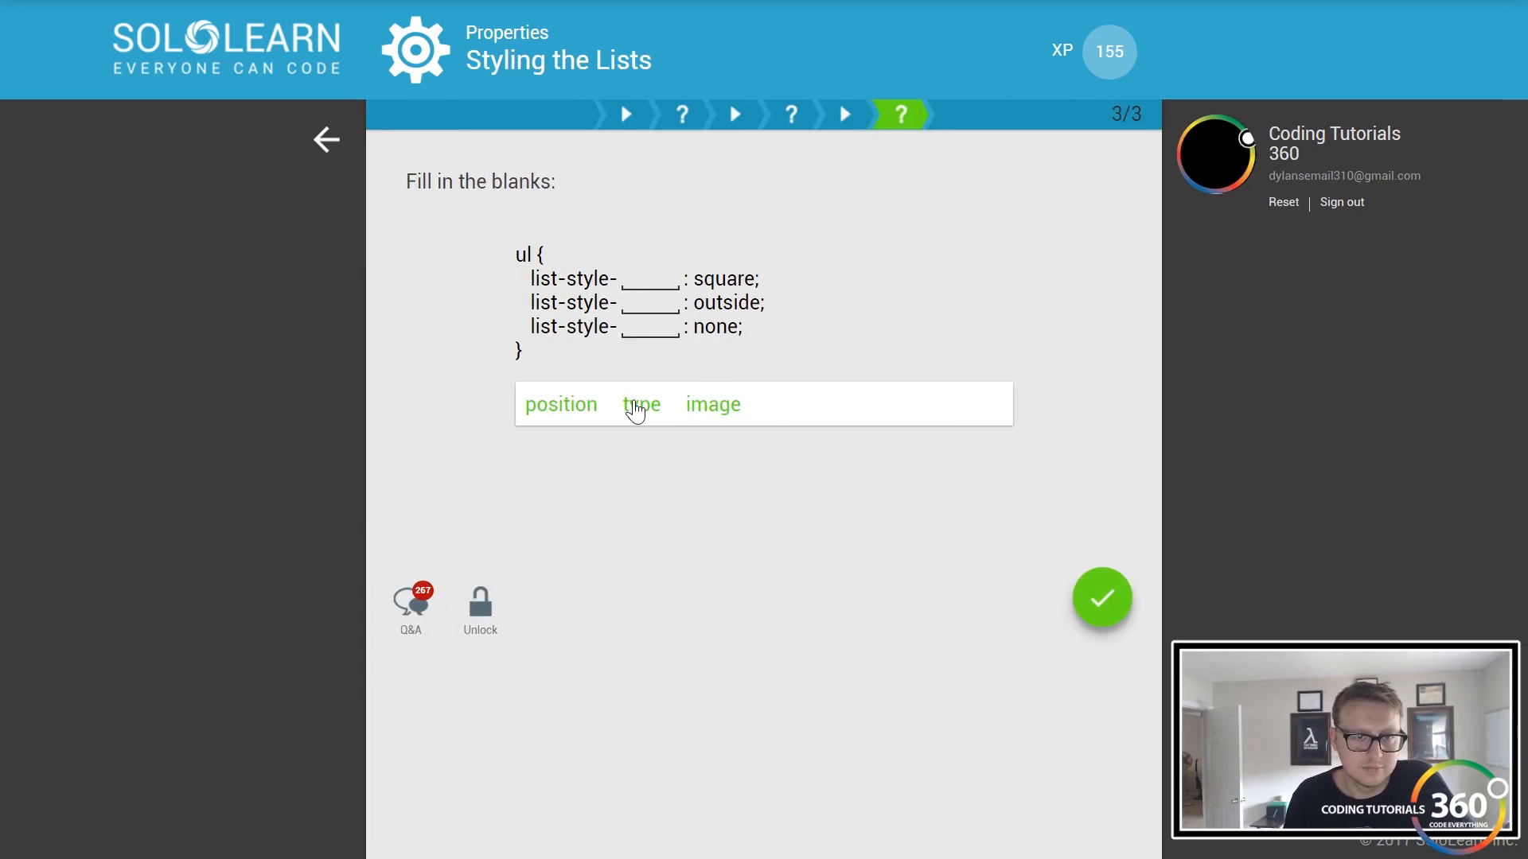
left_click(641, 405)
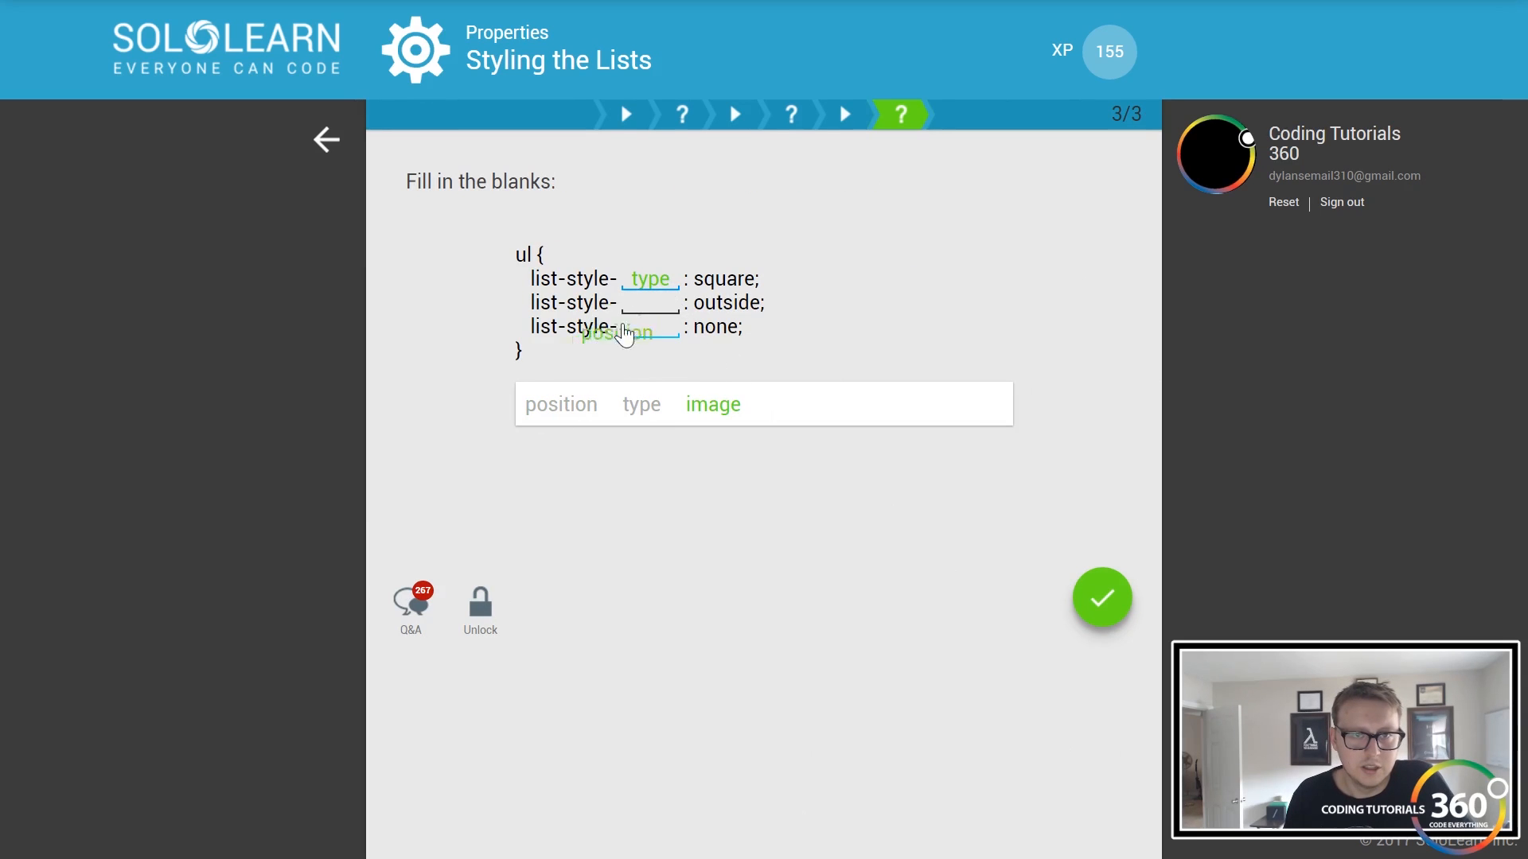
left_click(712, 404)
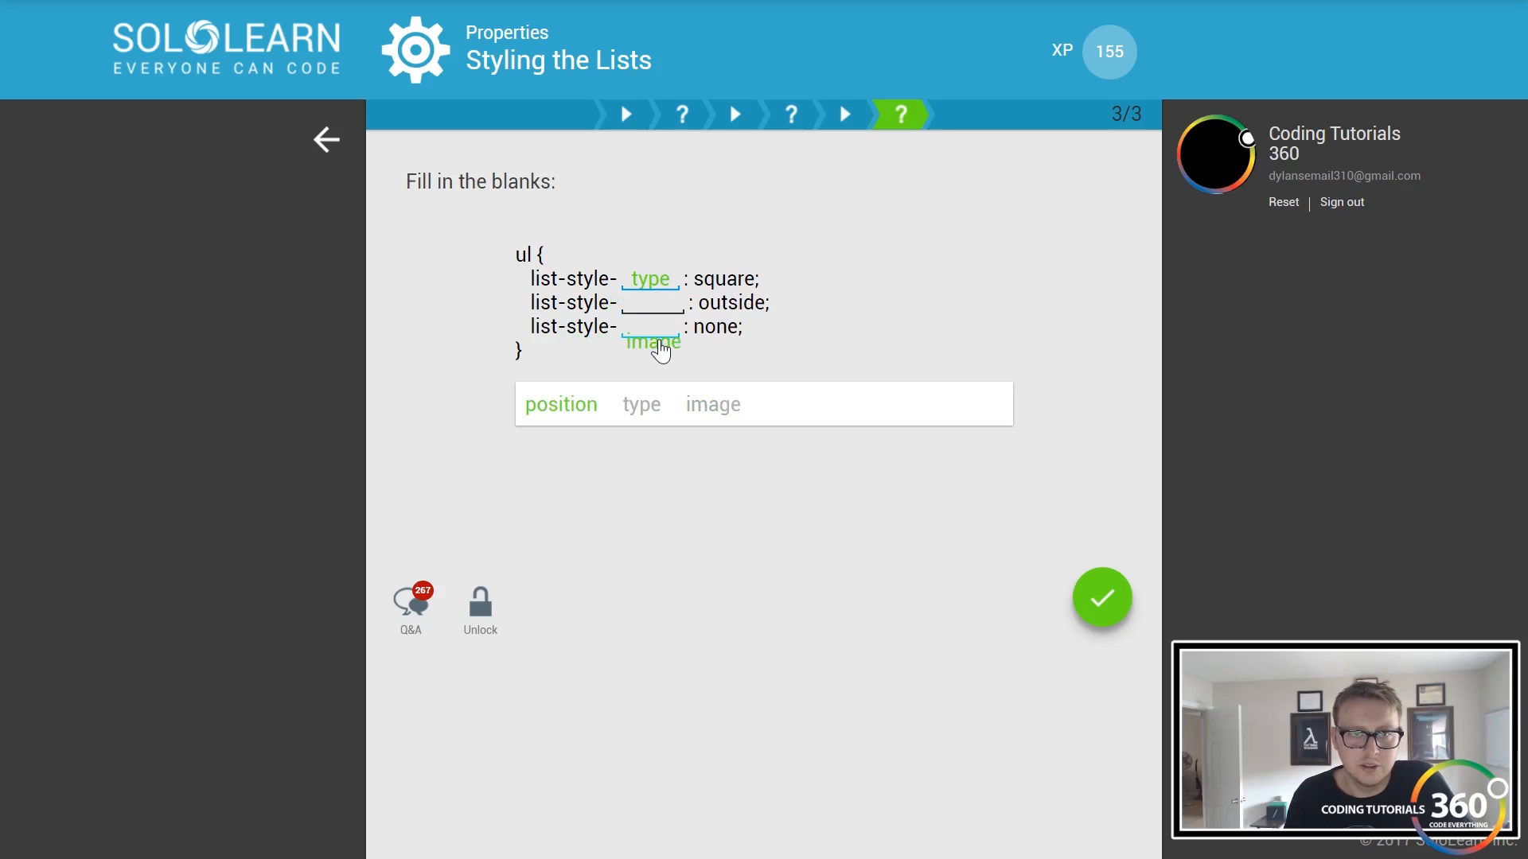
left_click(560, 405)
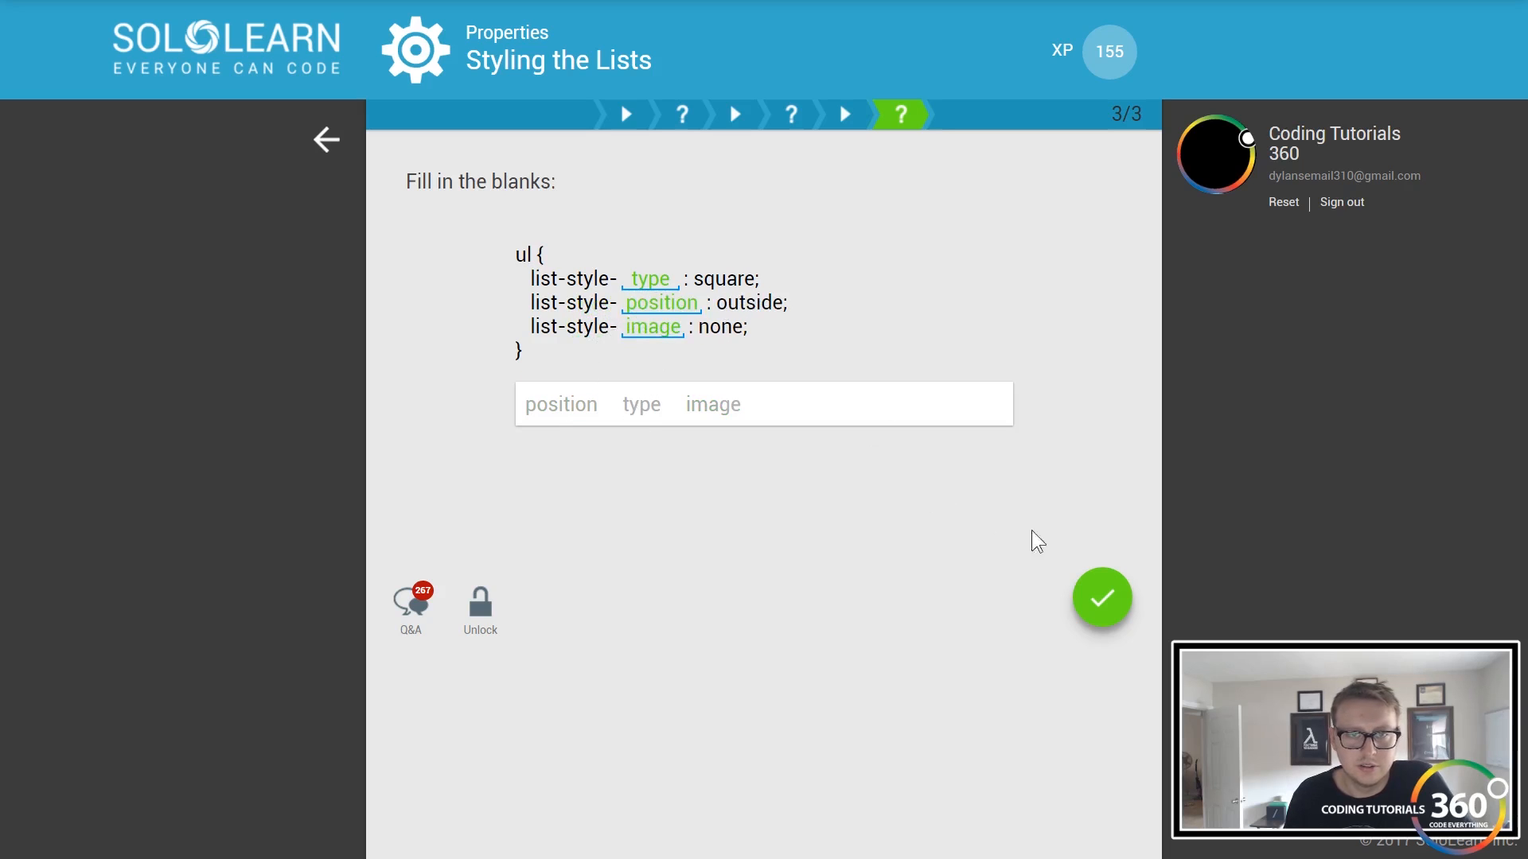
left_click(1102, 598)
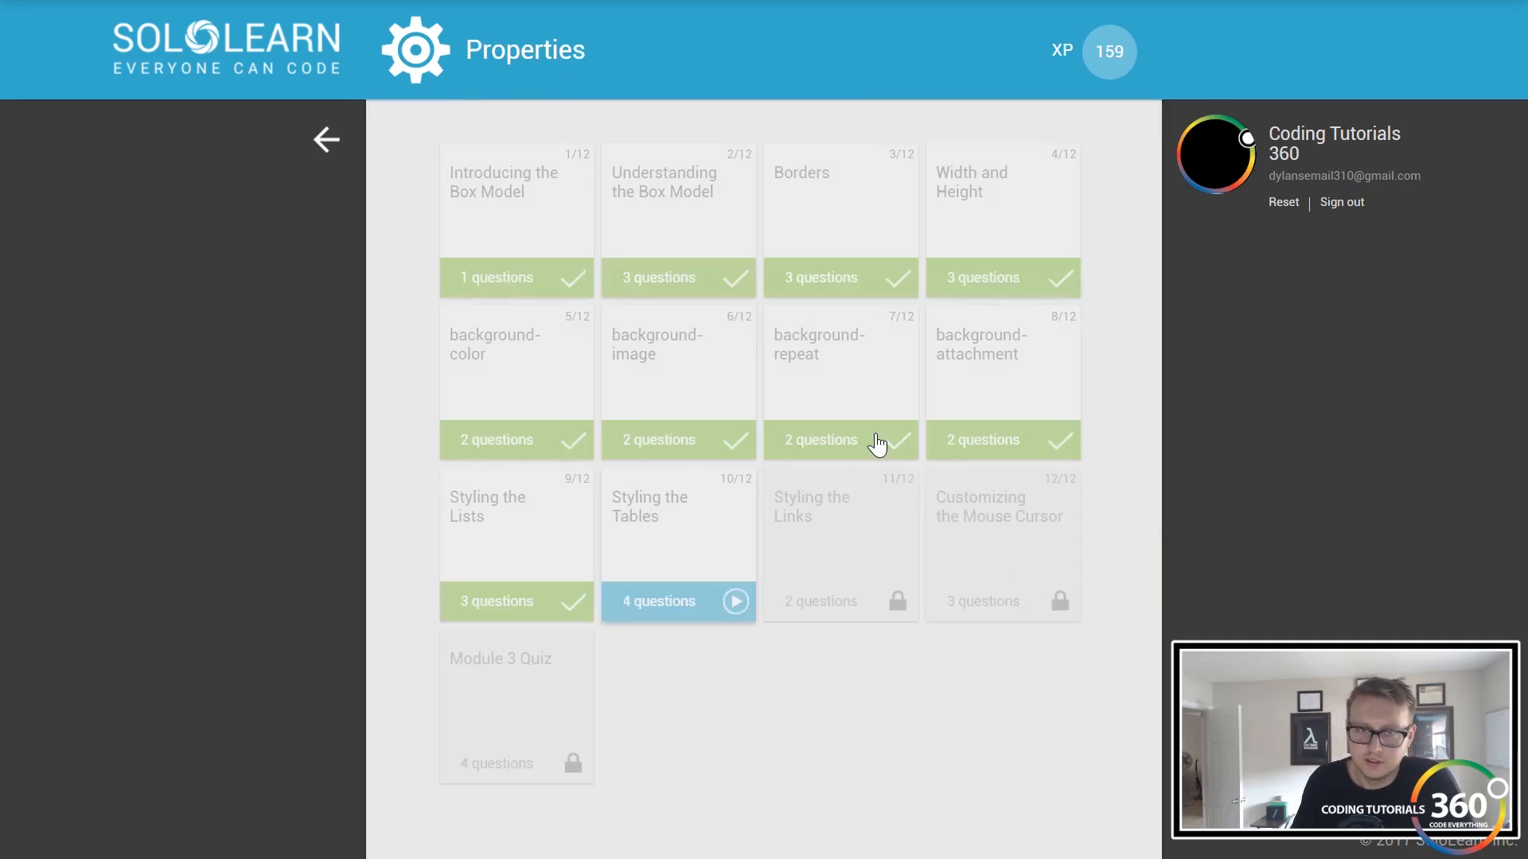
- Open Styling the Tables, read the Table Properties page, and continue to its first question
left_click(678, 526)
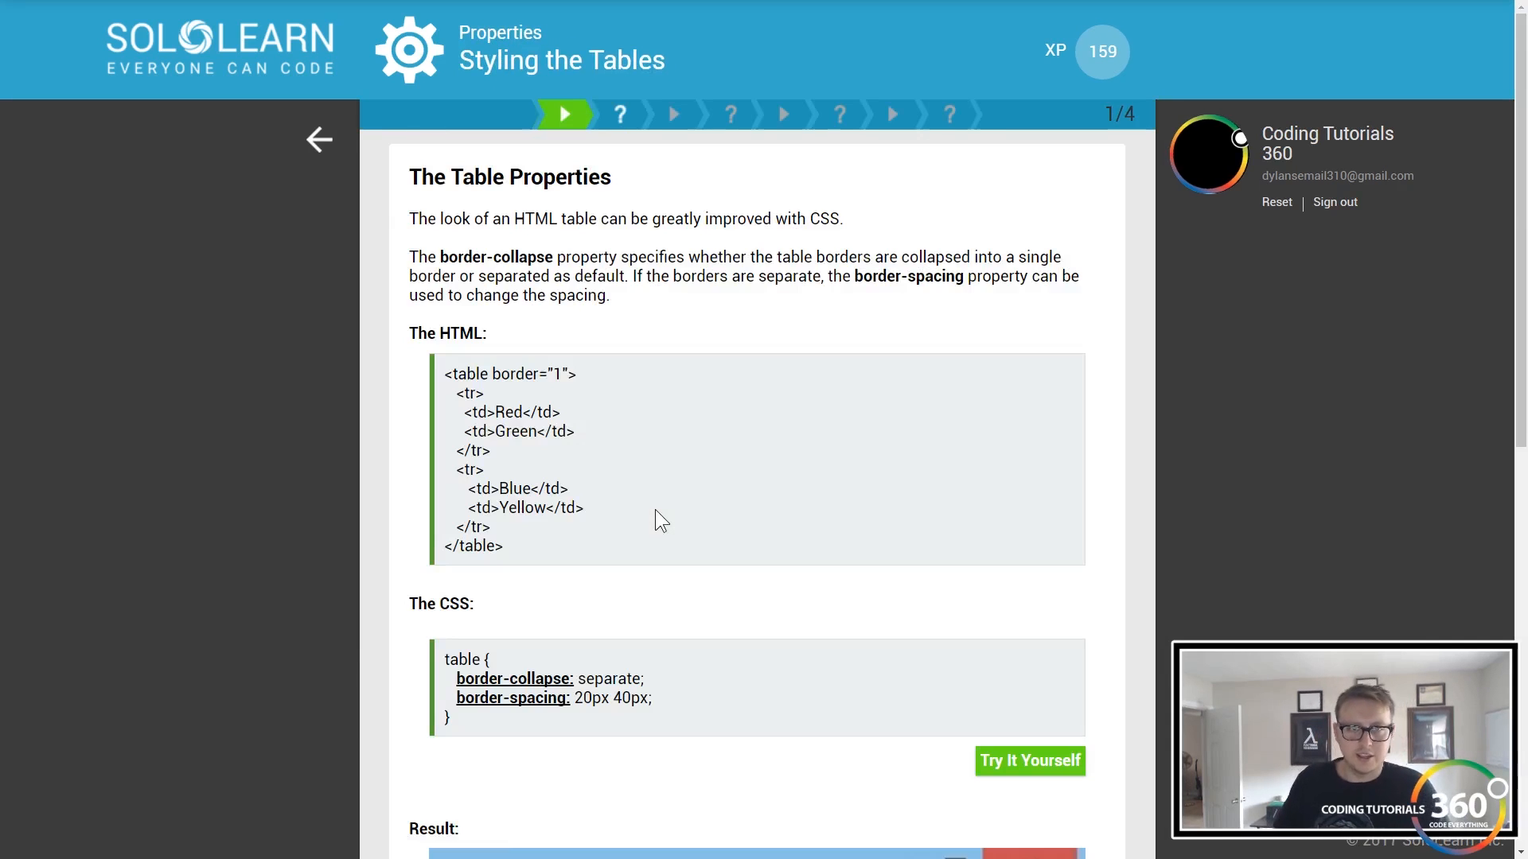
scroll("down", 3)
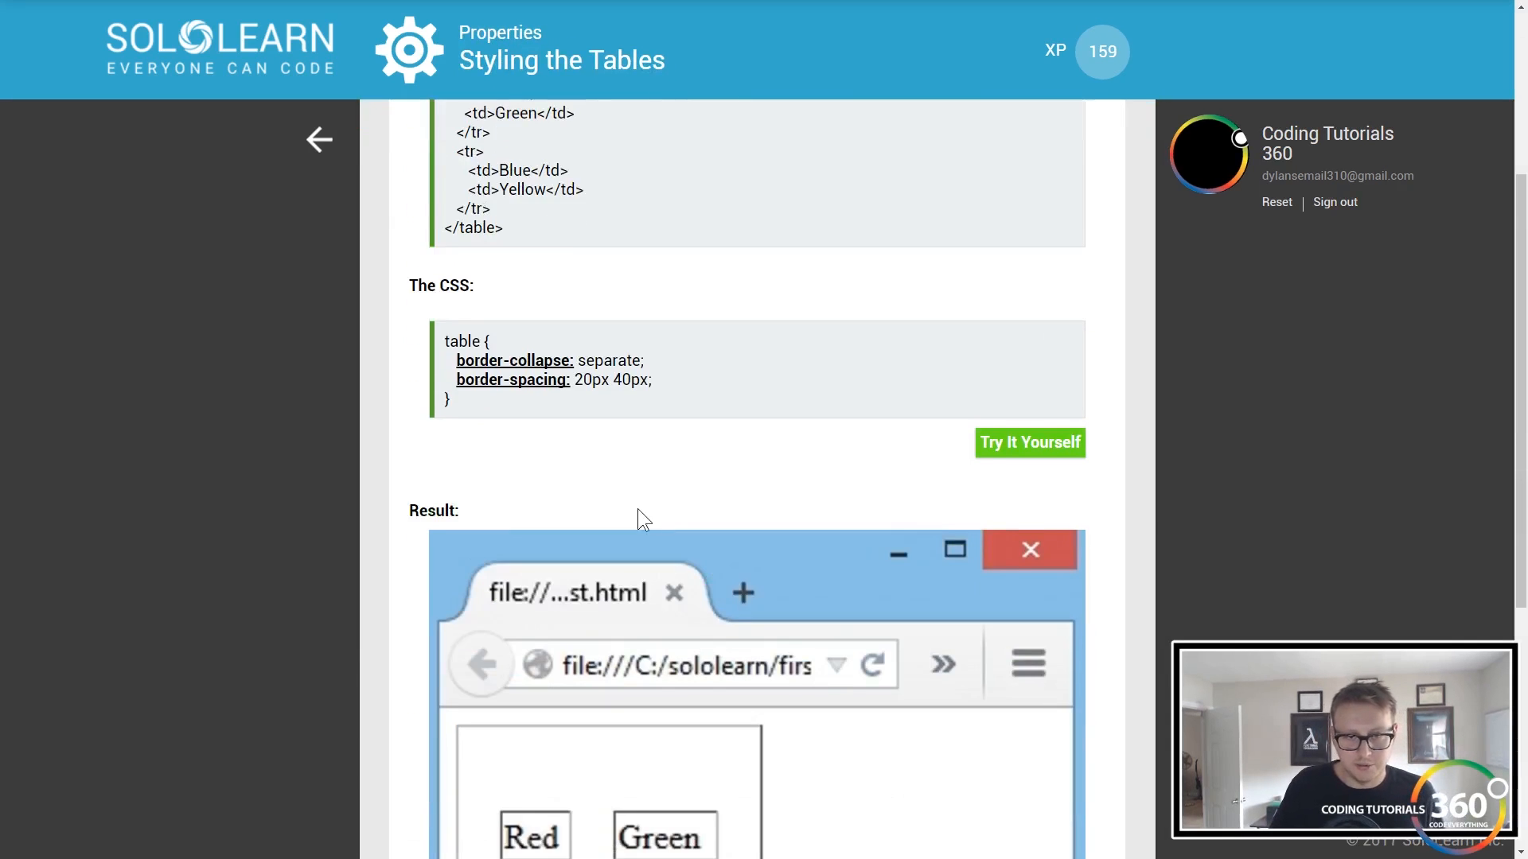
scroll("up", 3)
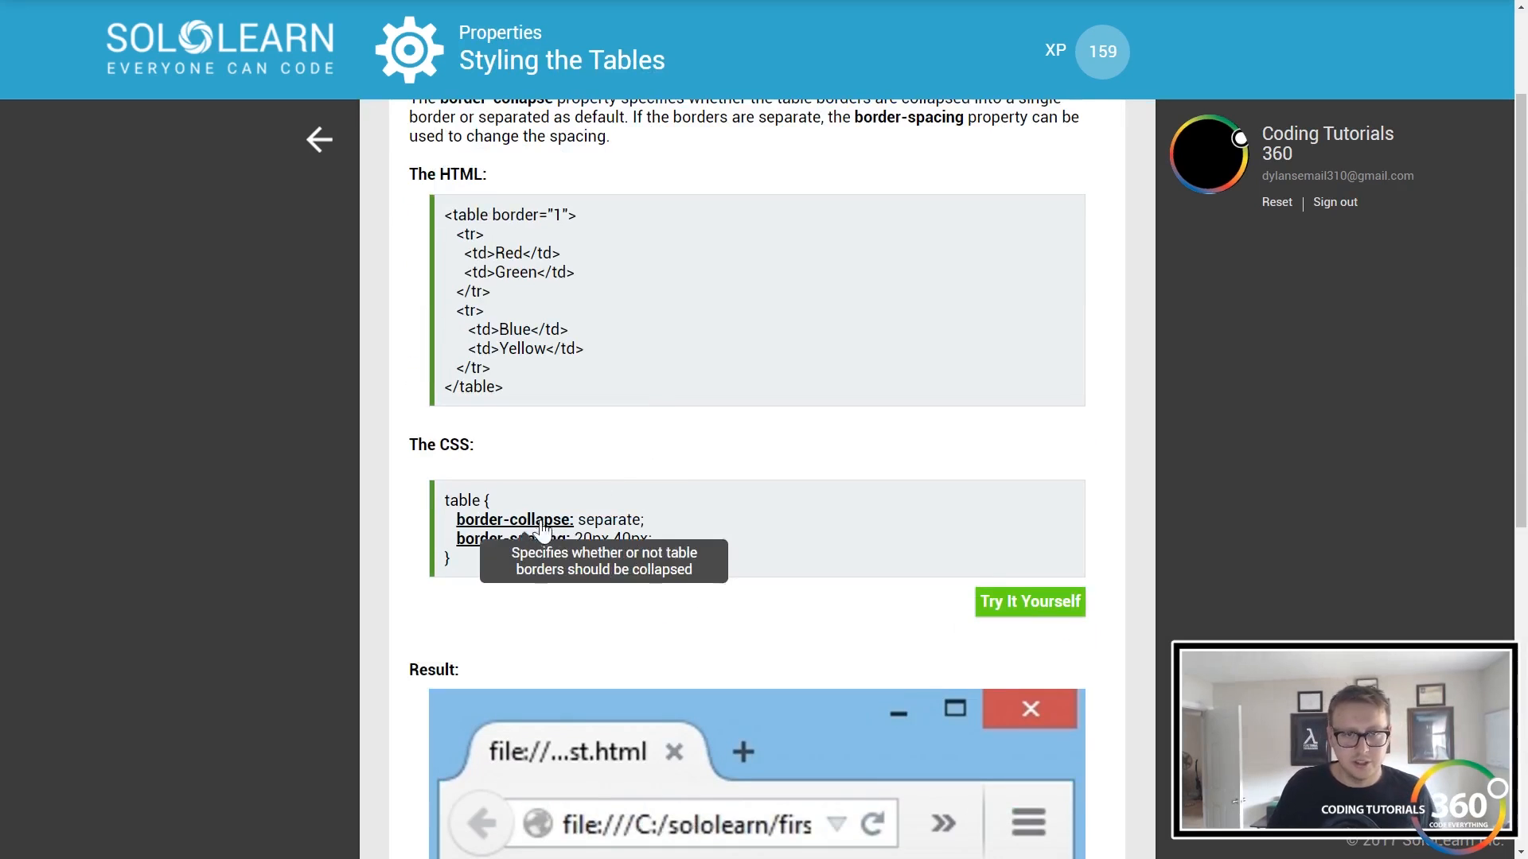
scroll("down", 3)
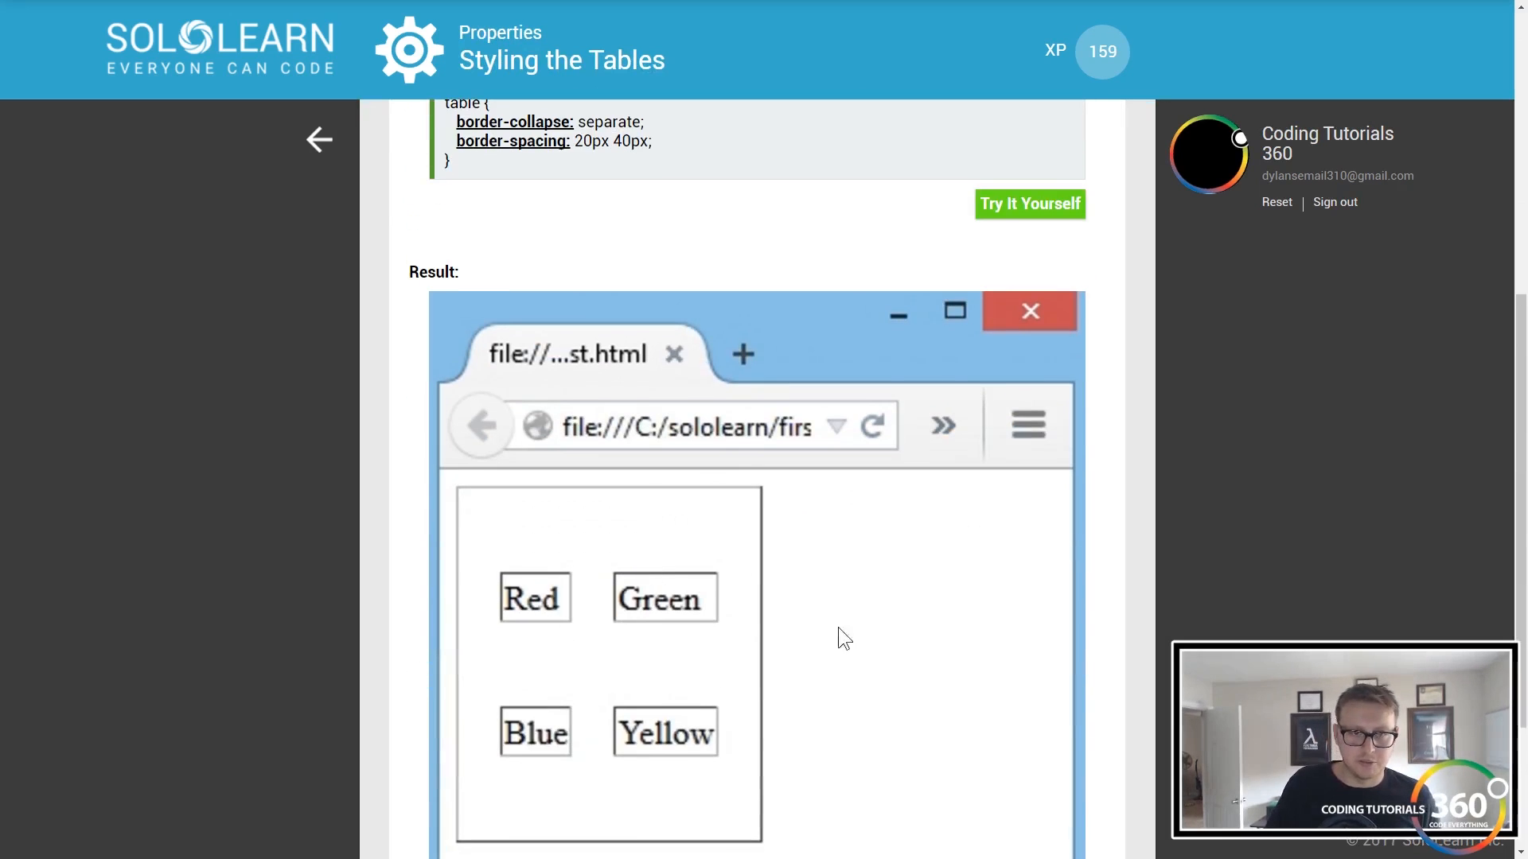
scroll("up", 3)
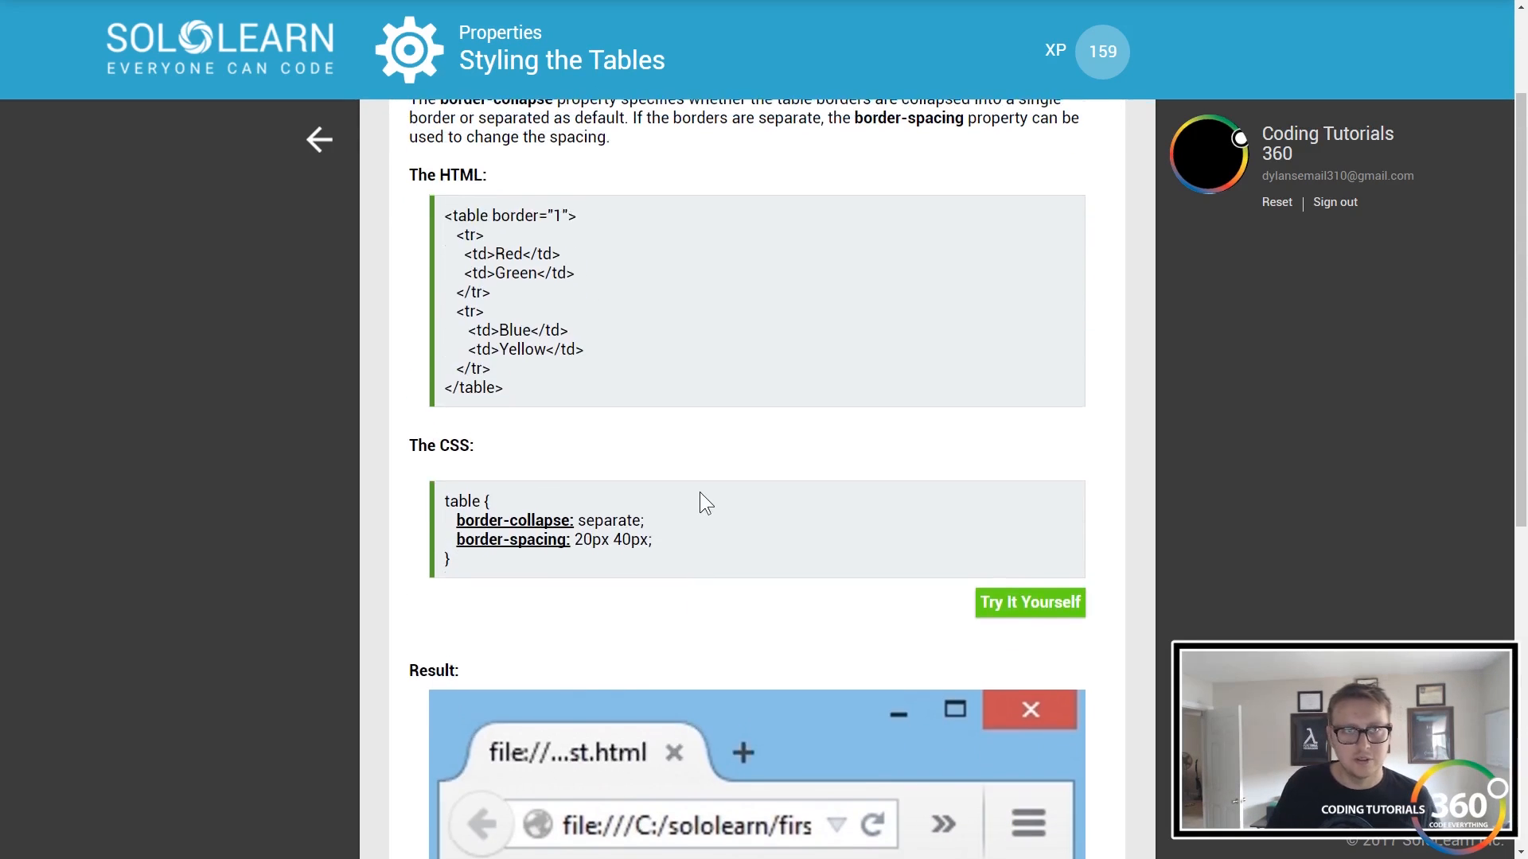
scroll("up", 3)
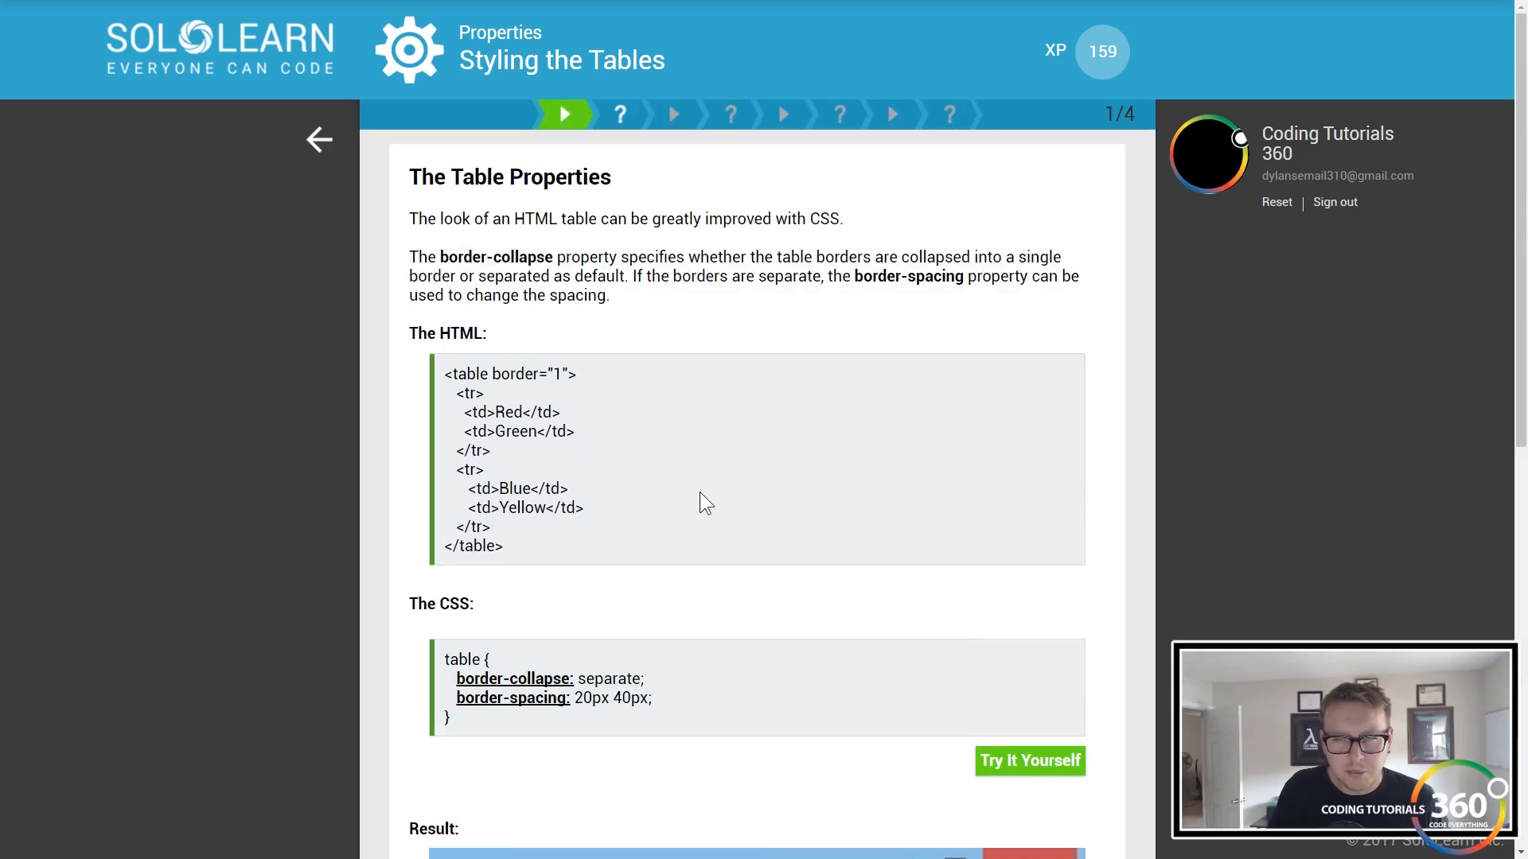
mouse_move(614, 578)
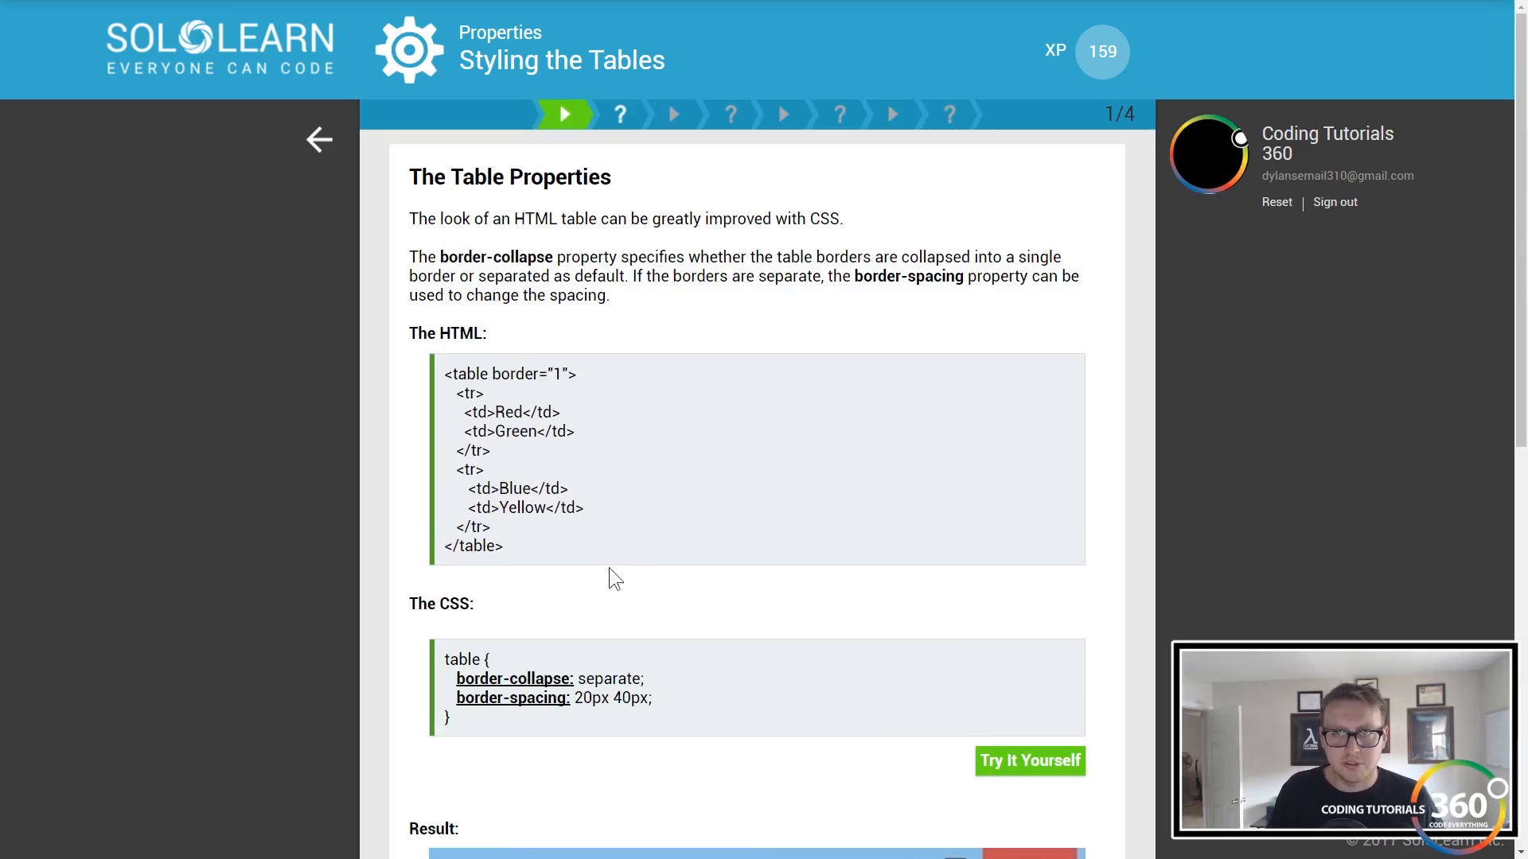
mouse_move(556, 669)
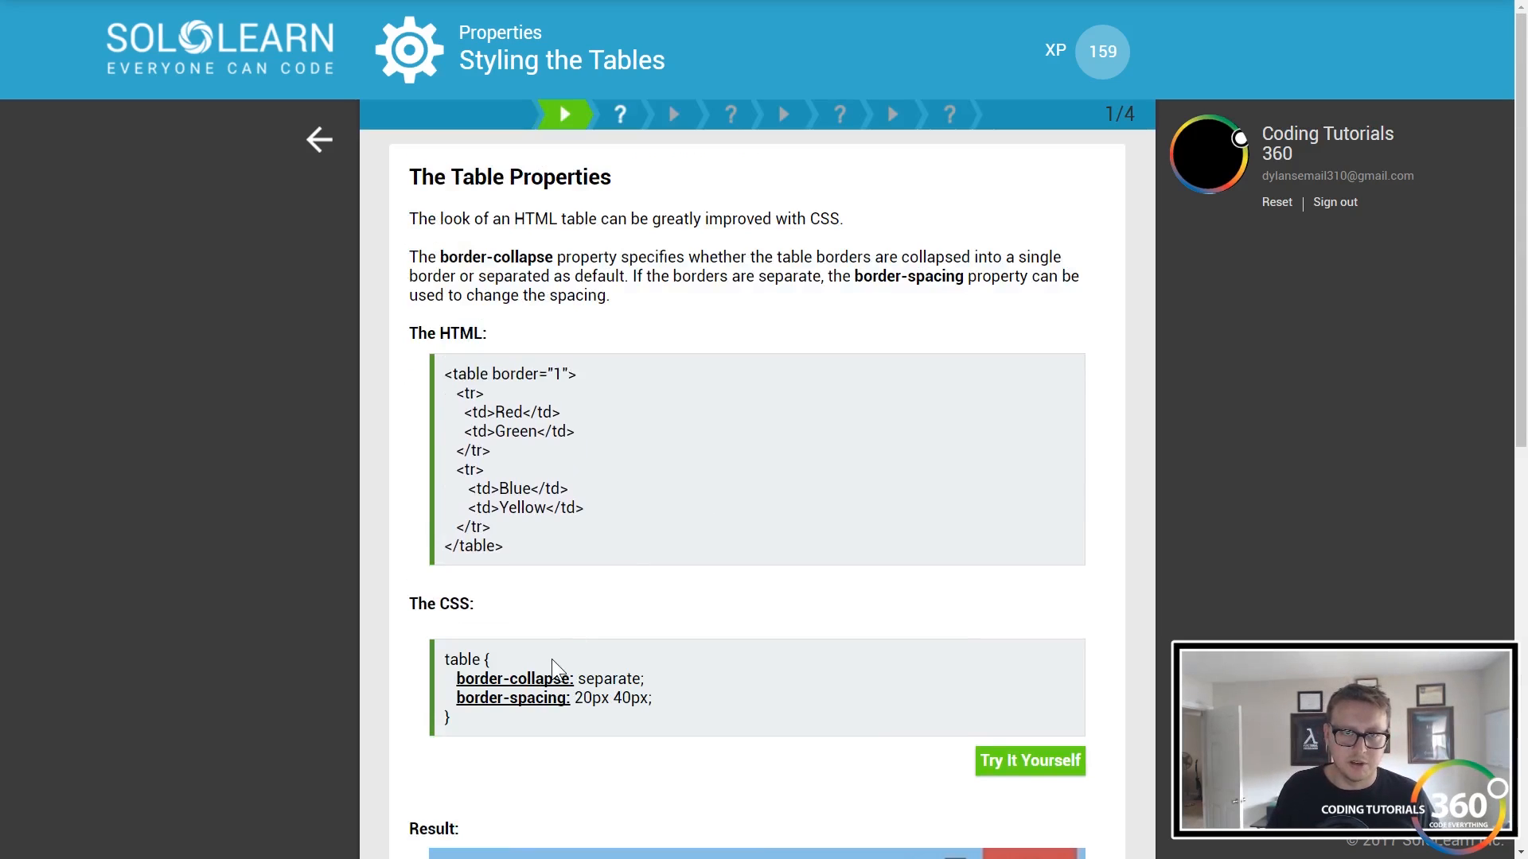
mouse_move(918, 369)
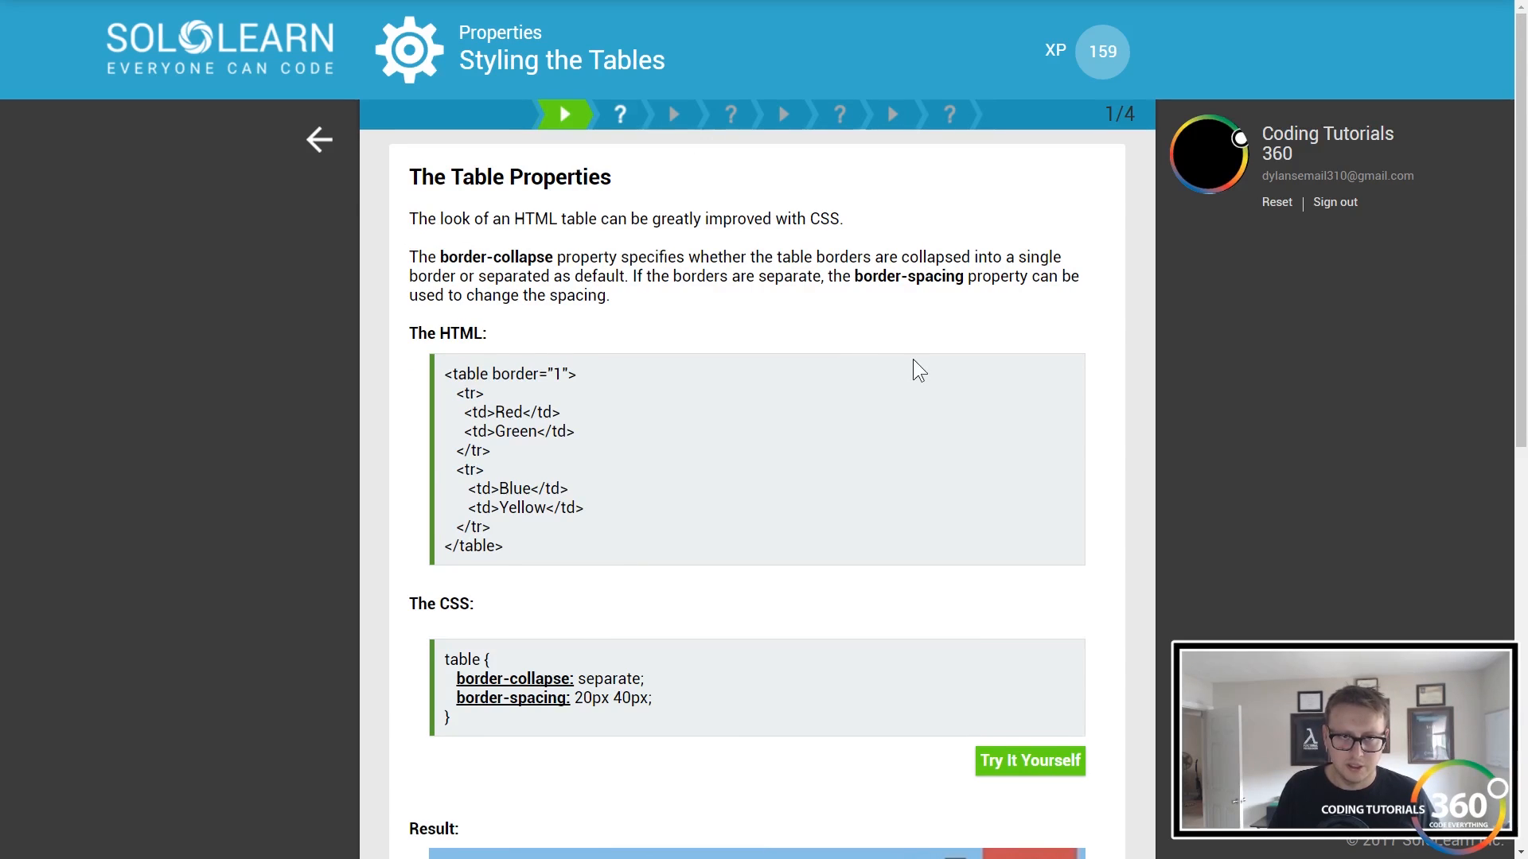
scroll("down", 3)
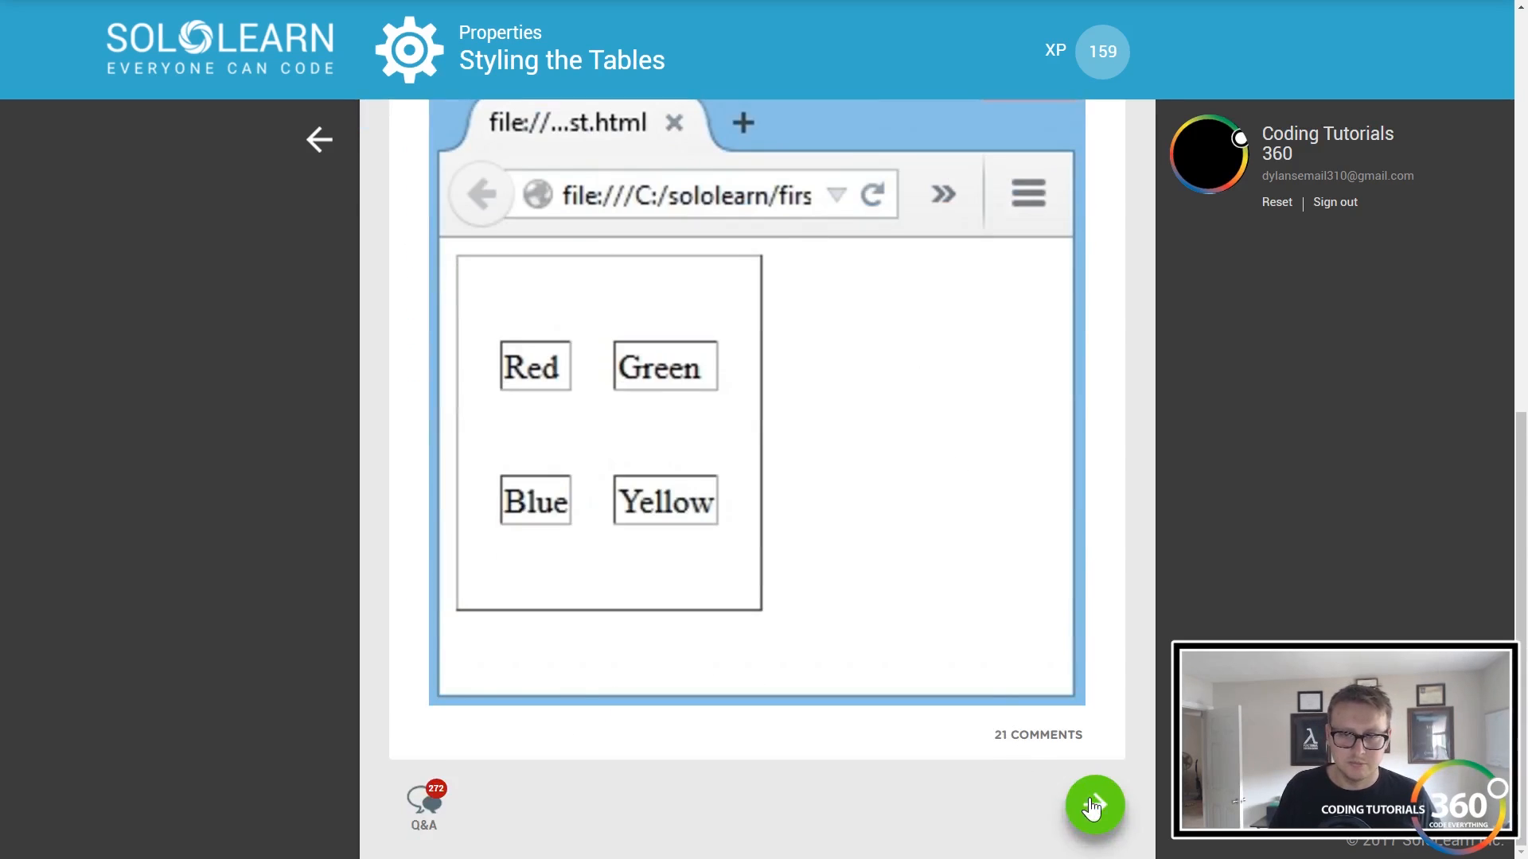
left_click(1094, 806)
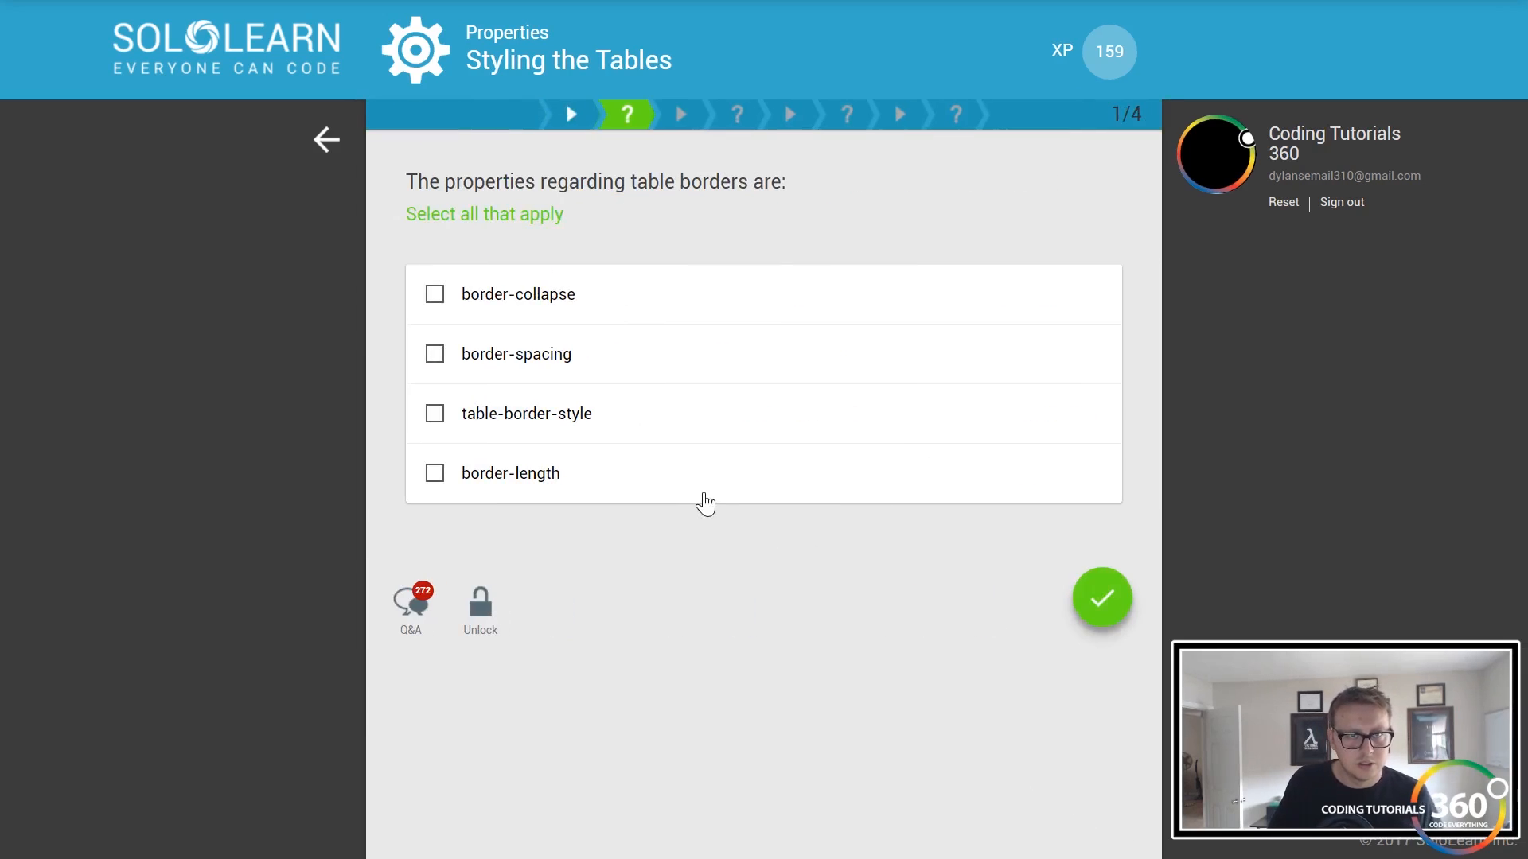
mouse_move(495, 299)
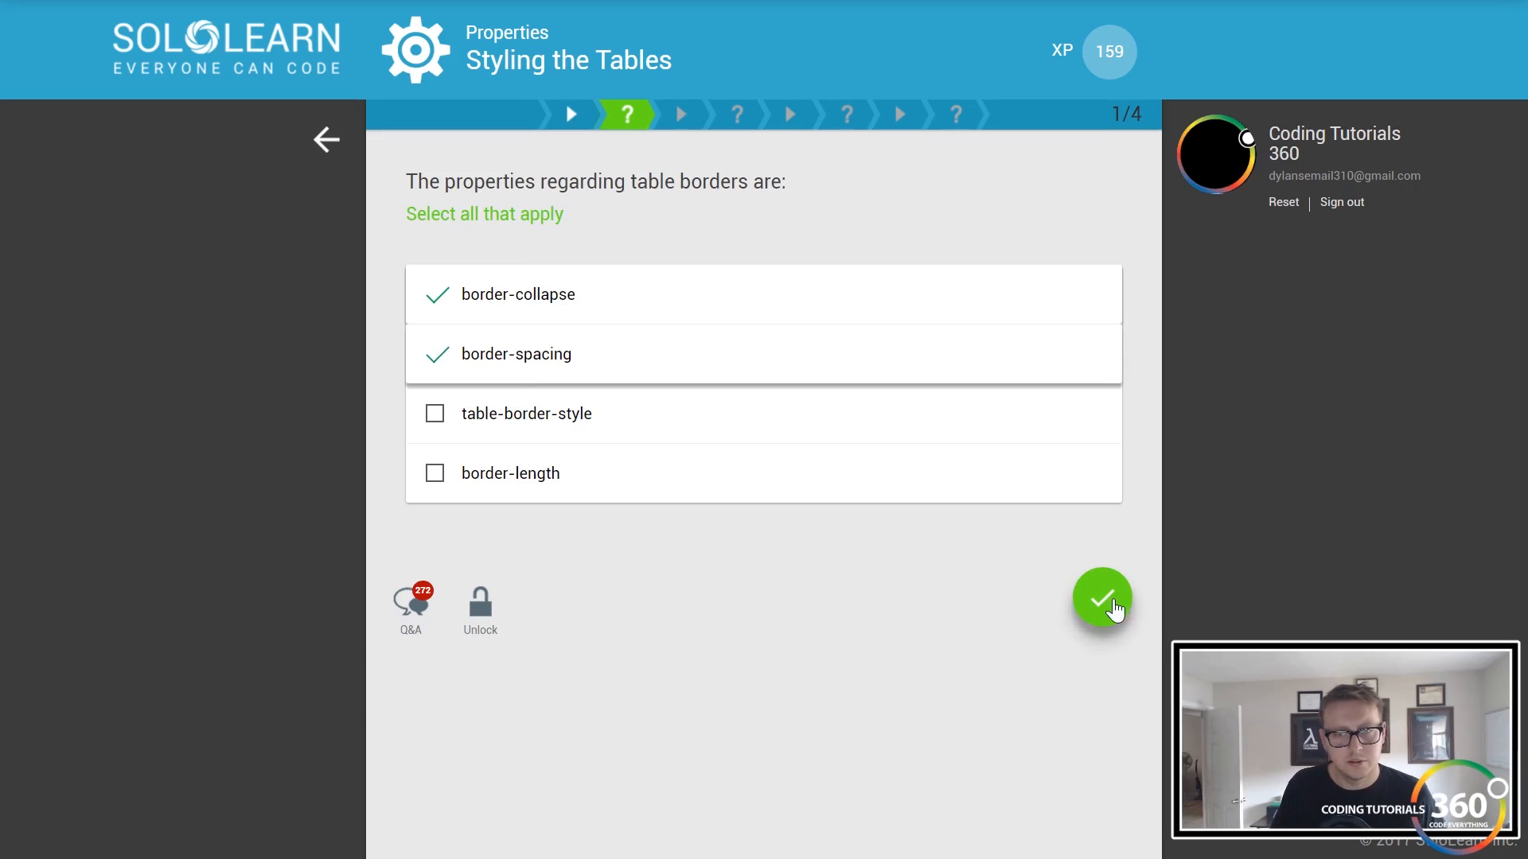
- Submit the table border answer and read through the caption-side Property page
left_click(1102, 598)
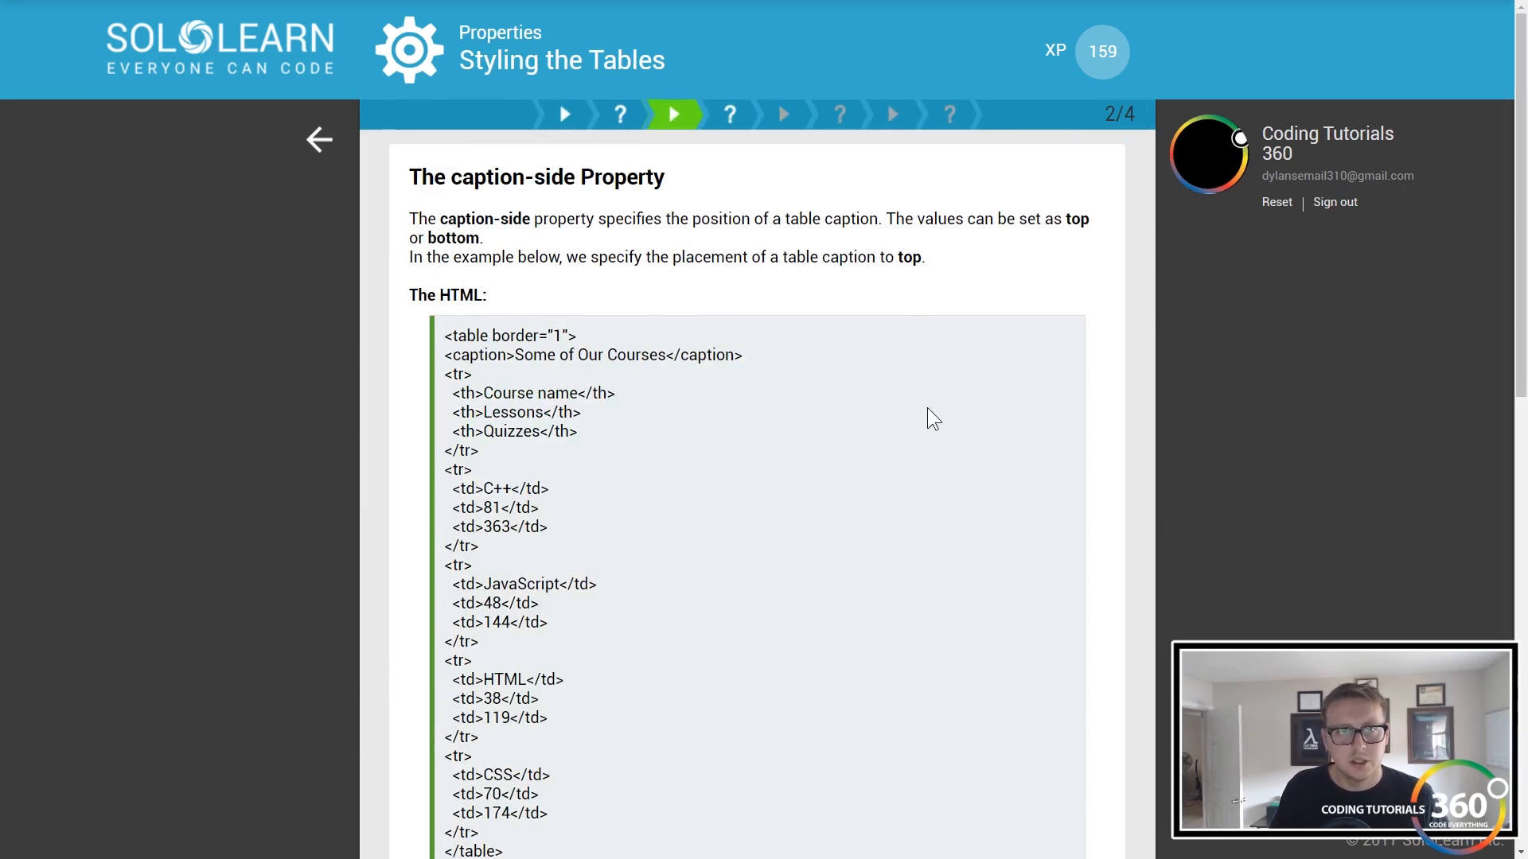
mouse_move(870, 476)
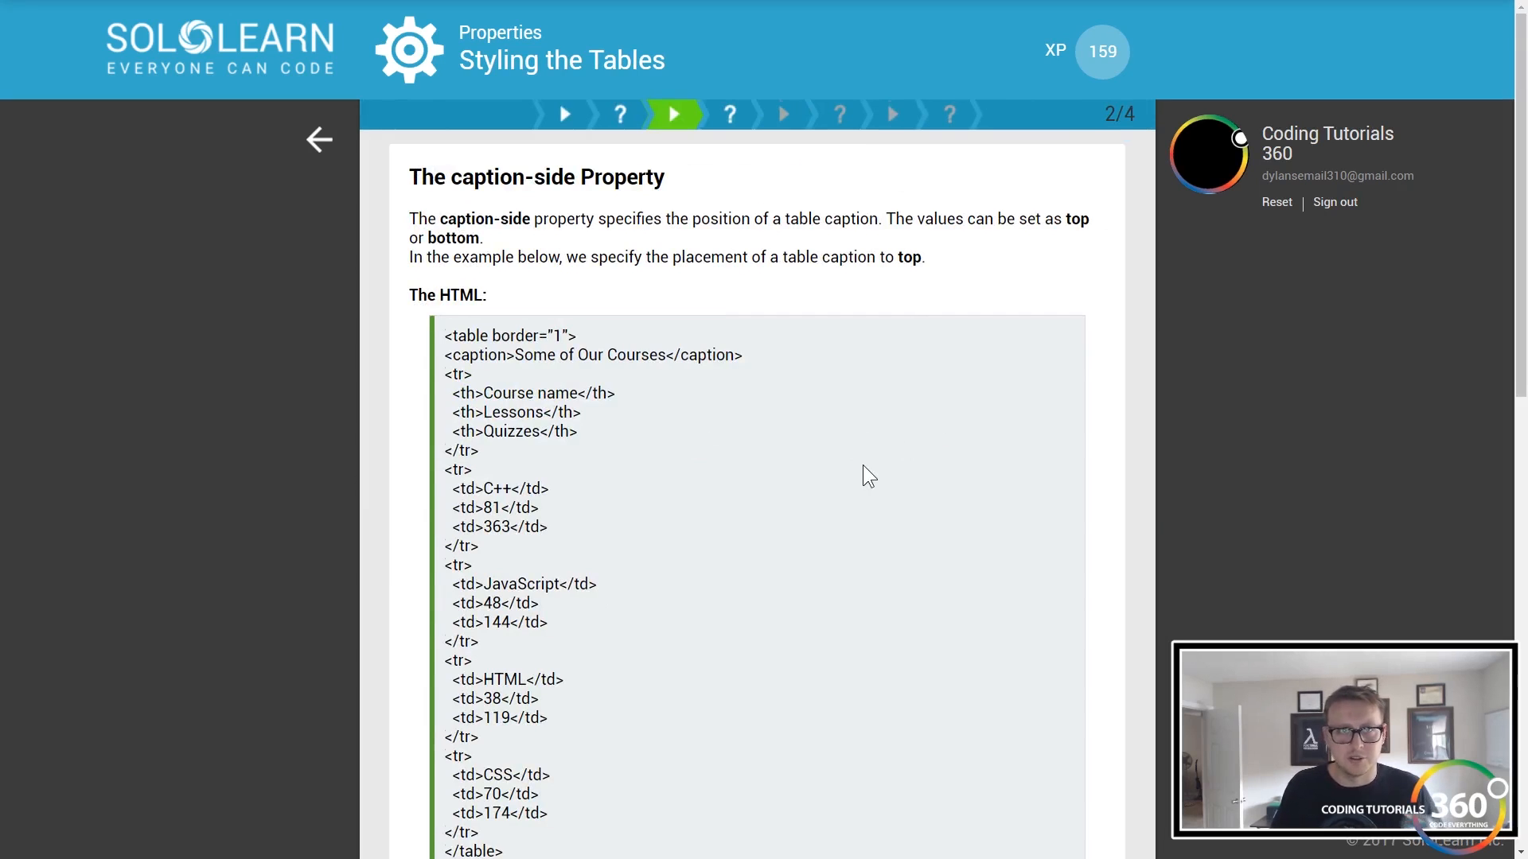
scroll("down", 3)
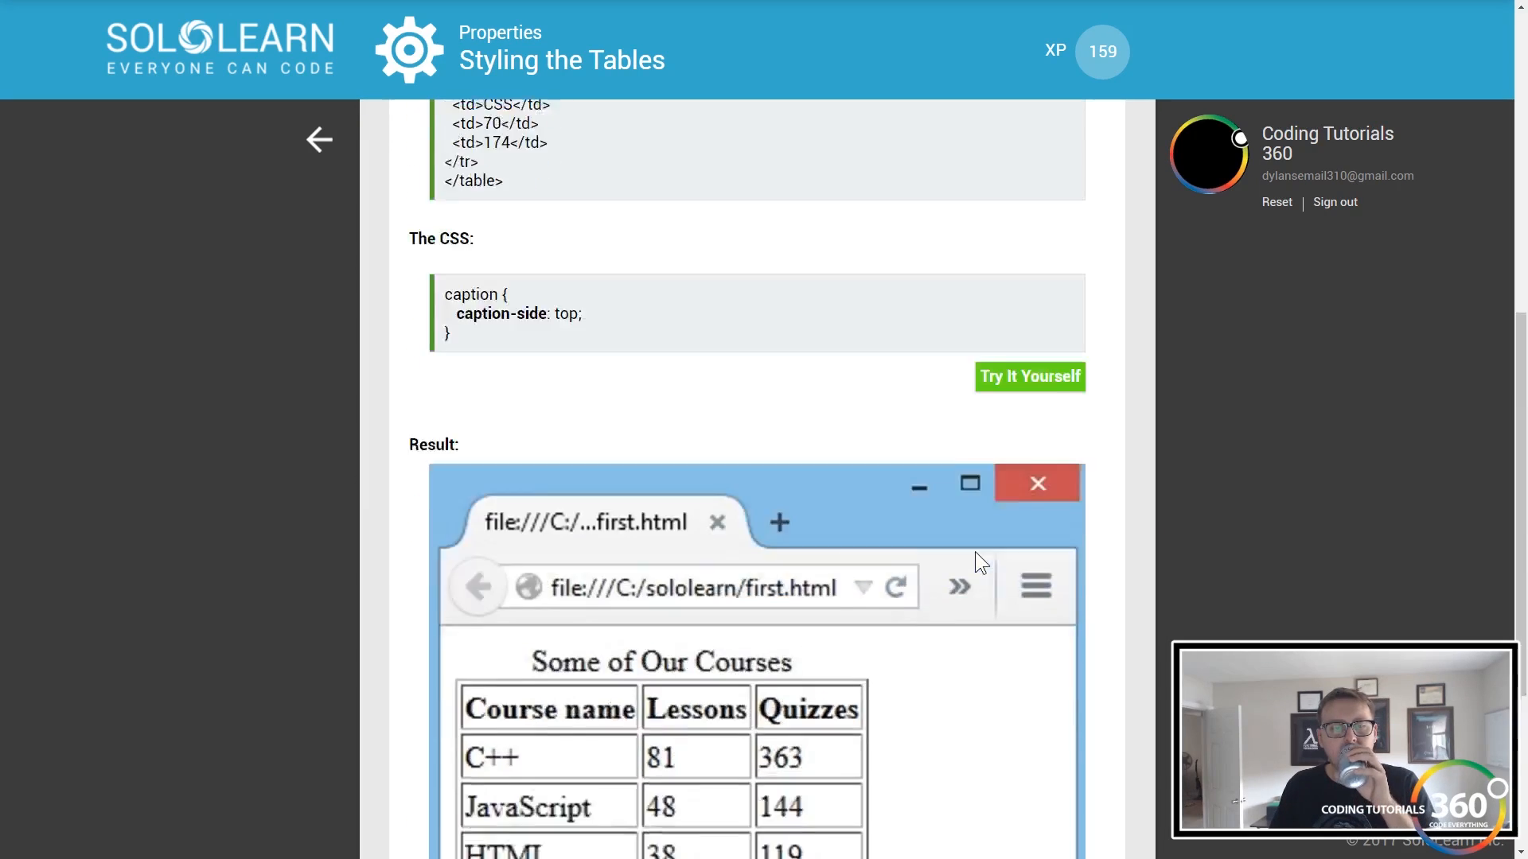
scroll("up", 3)
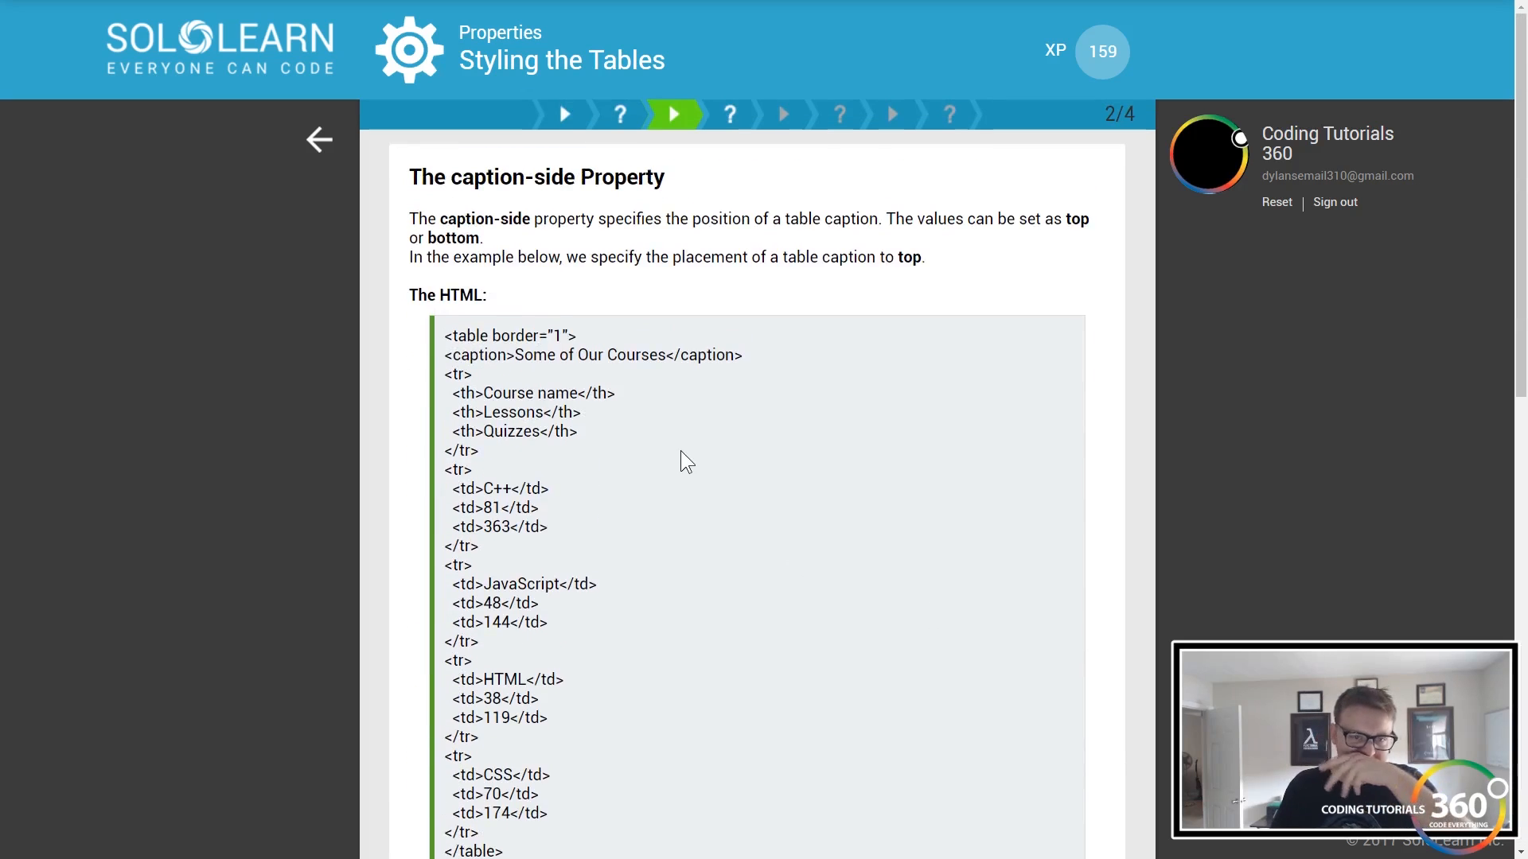
scroll("down", 3)
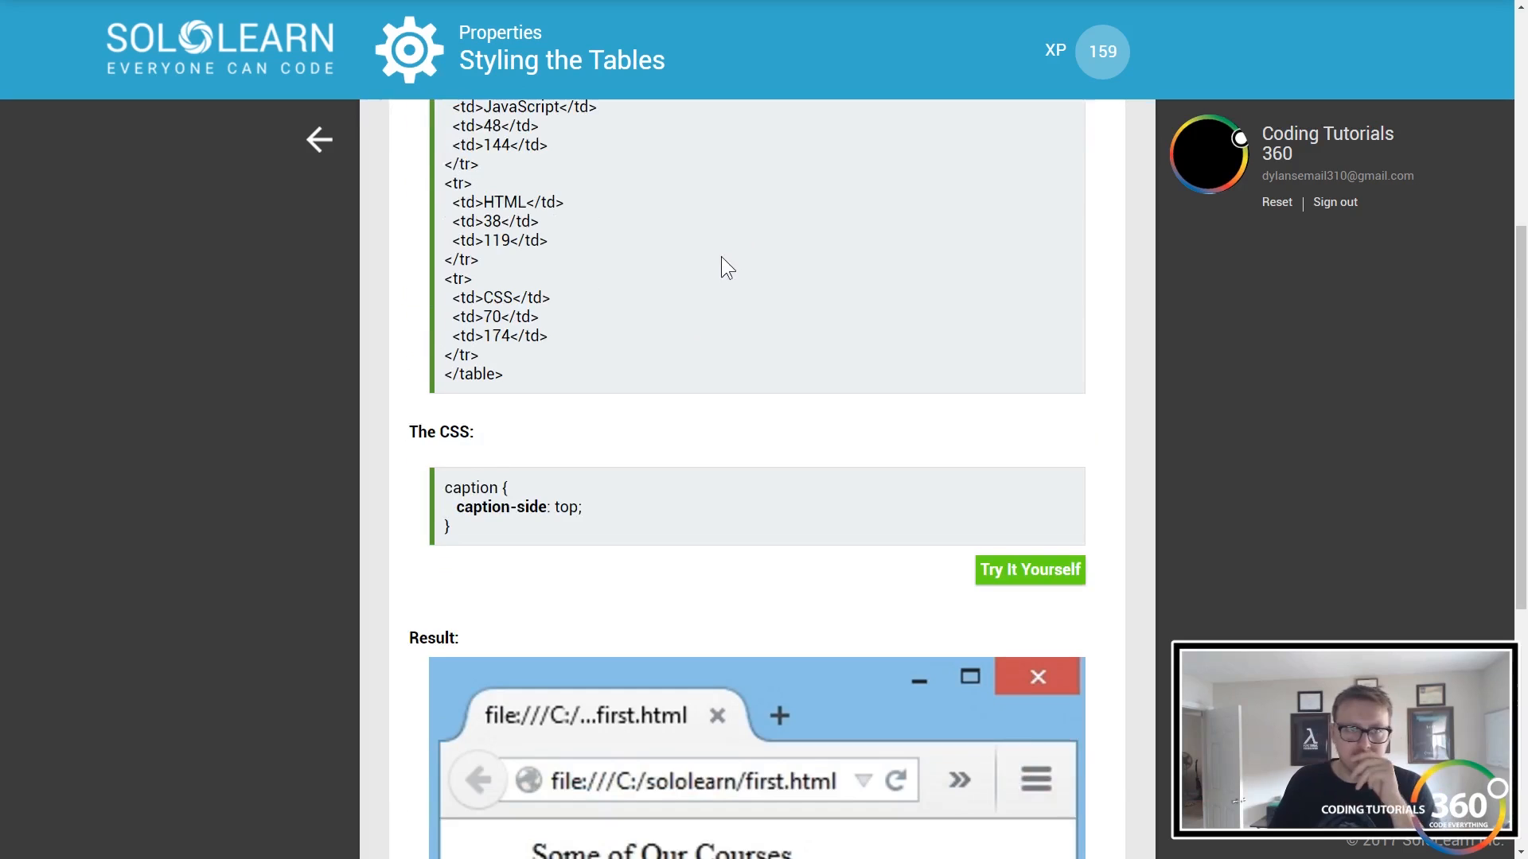
scroll("up", 3)
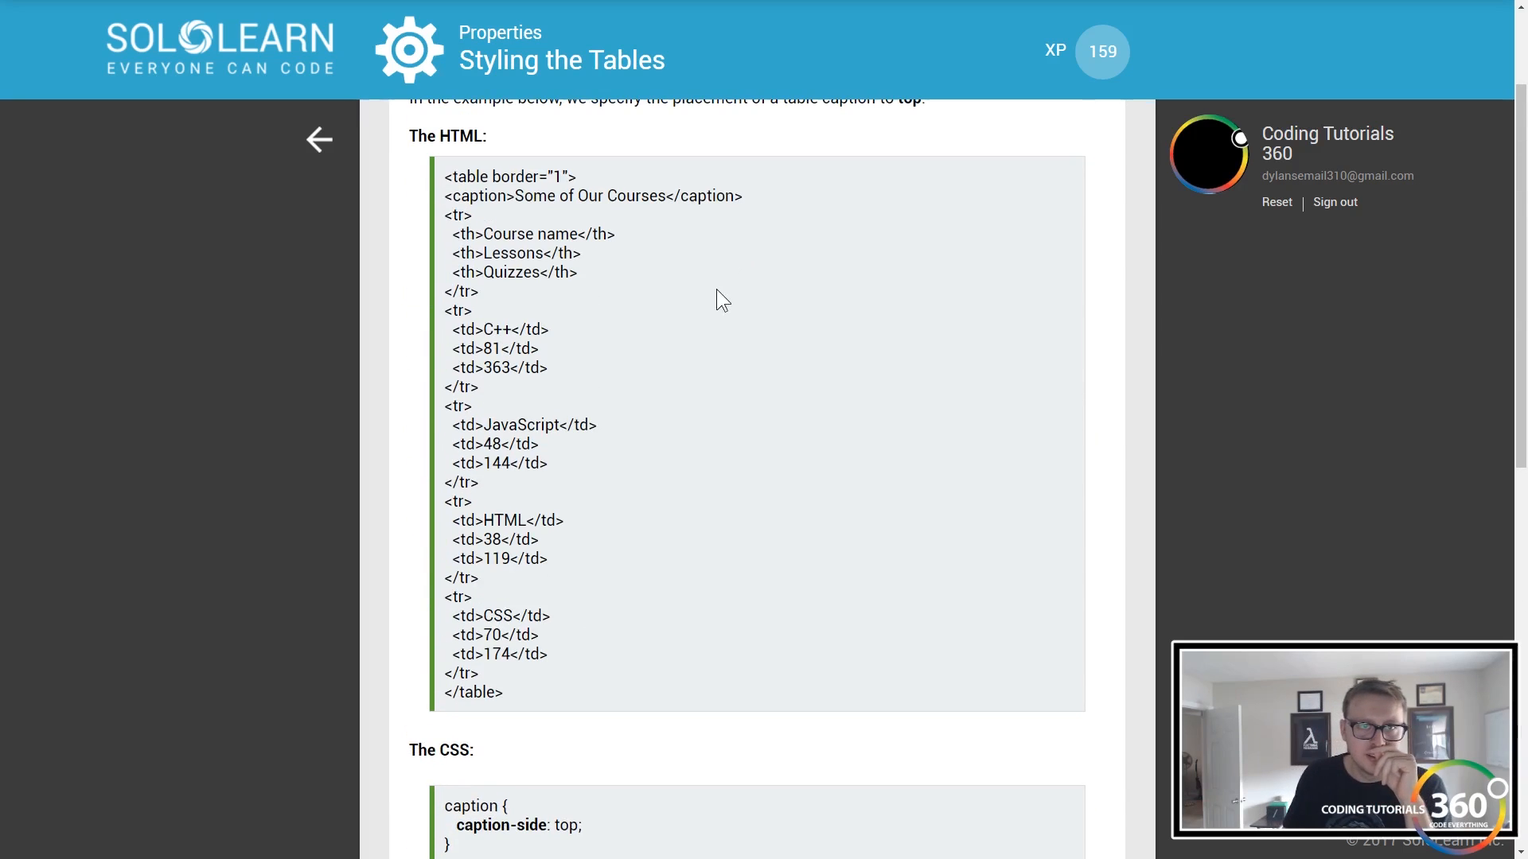
scroll("down", 3)
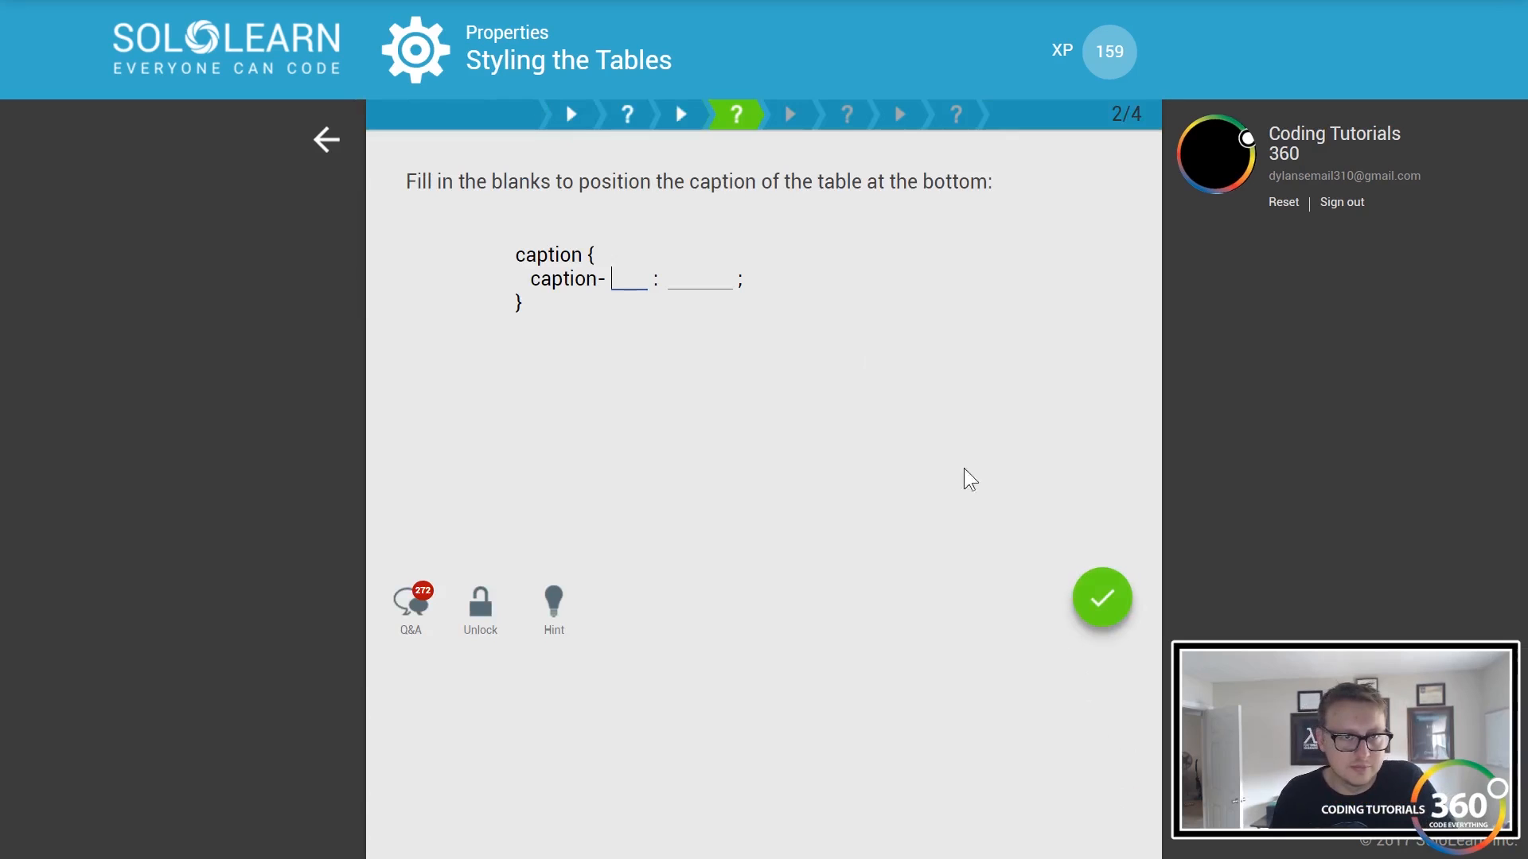
mouse_move(828, 309)
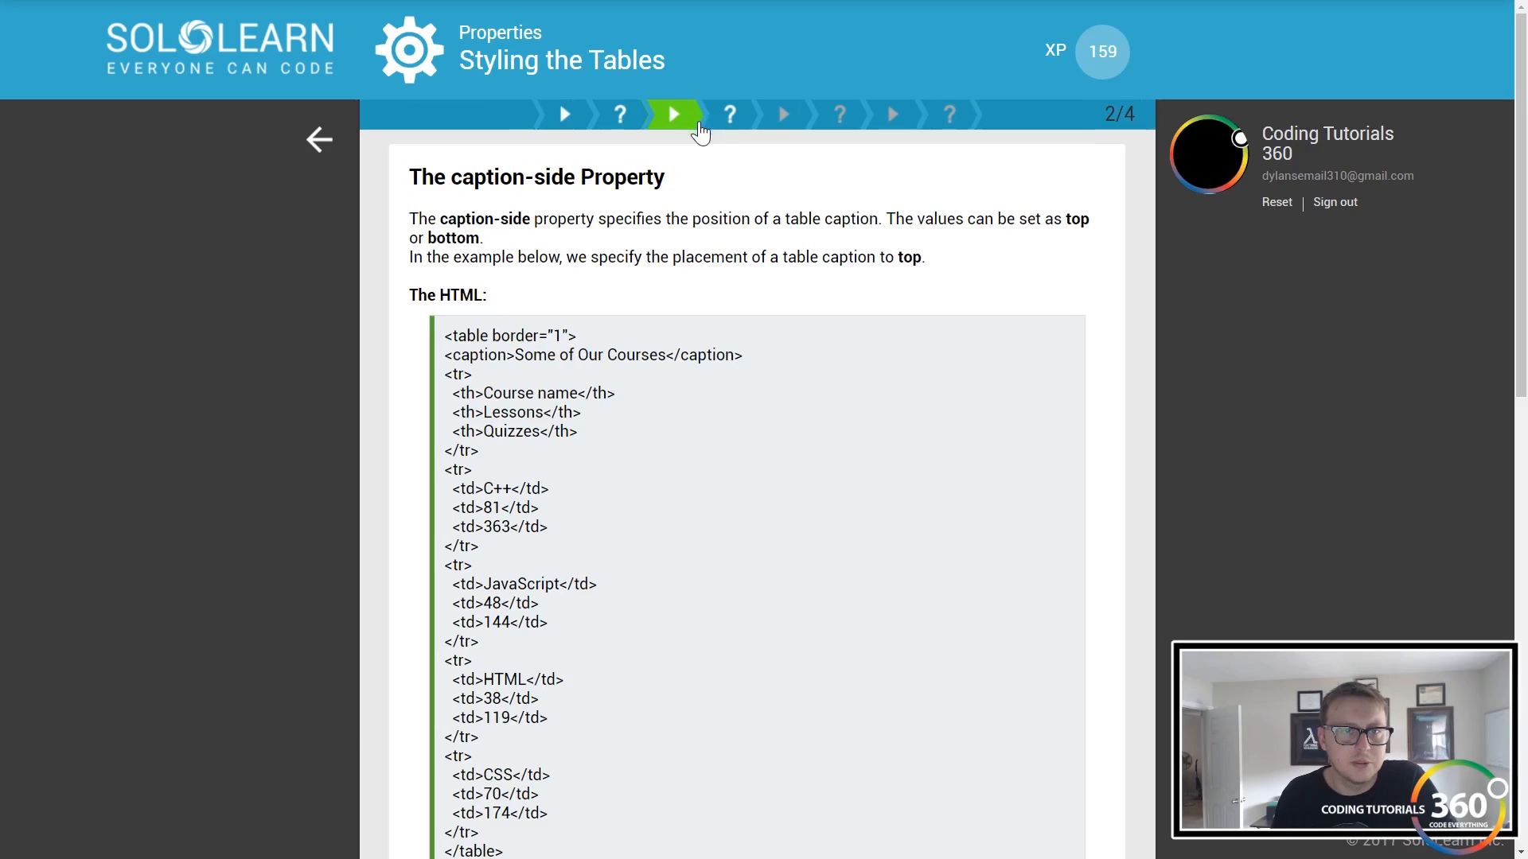
- Fill the caption blanks as caption-side: bottom and submit, getting Correct!
left_click(672, 114)
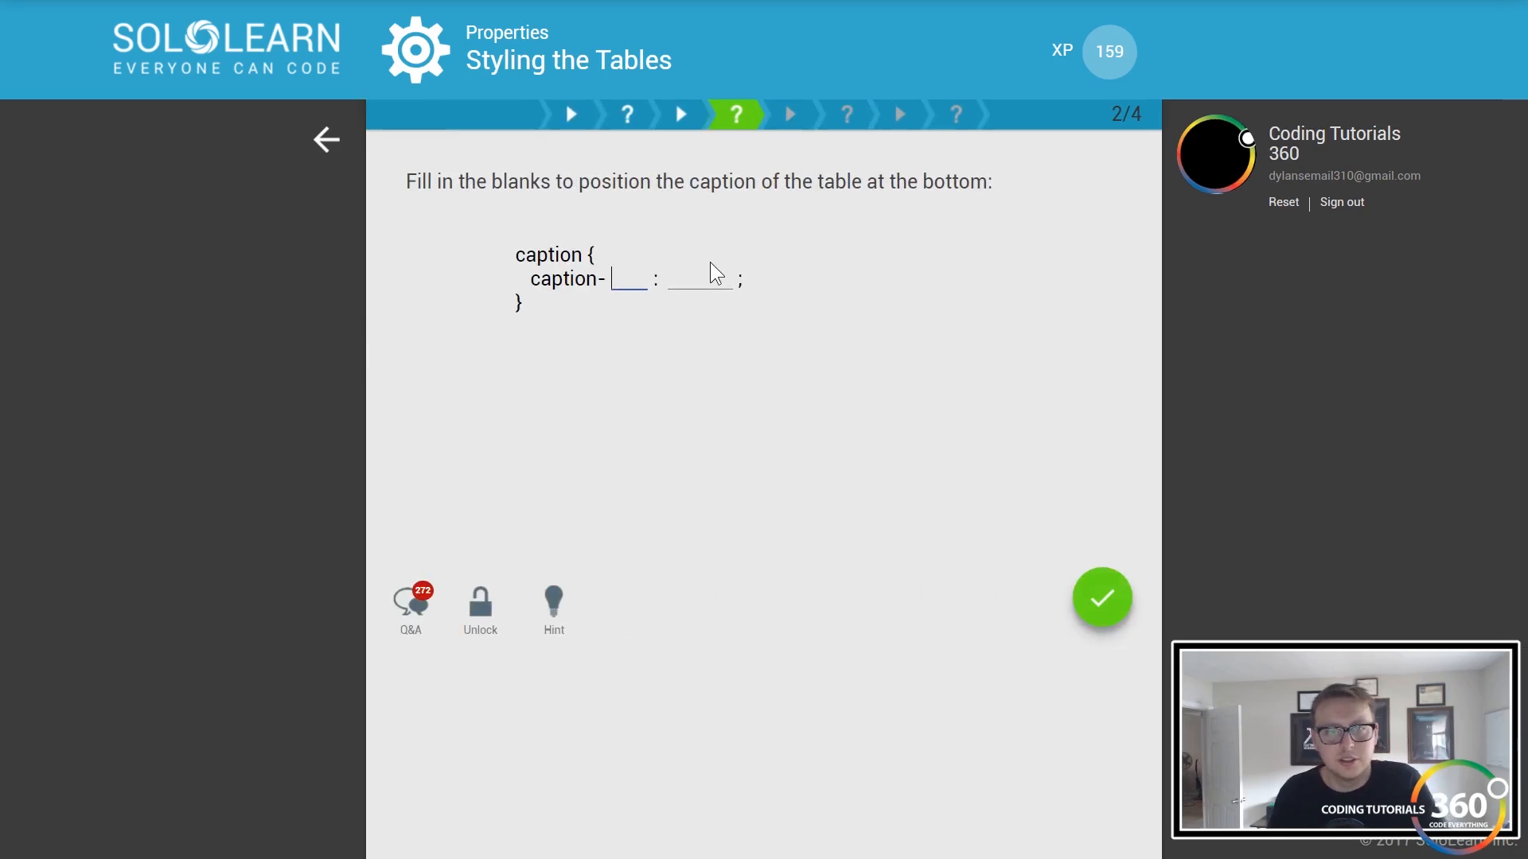
type("side")
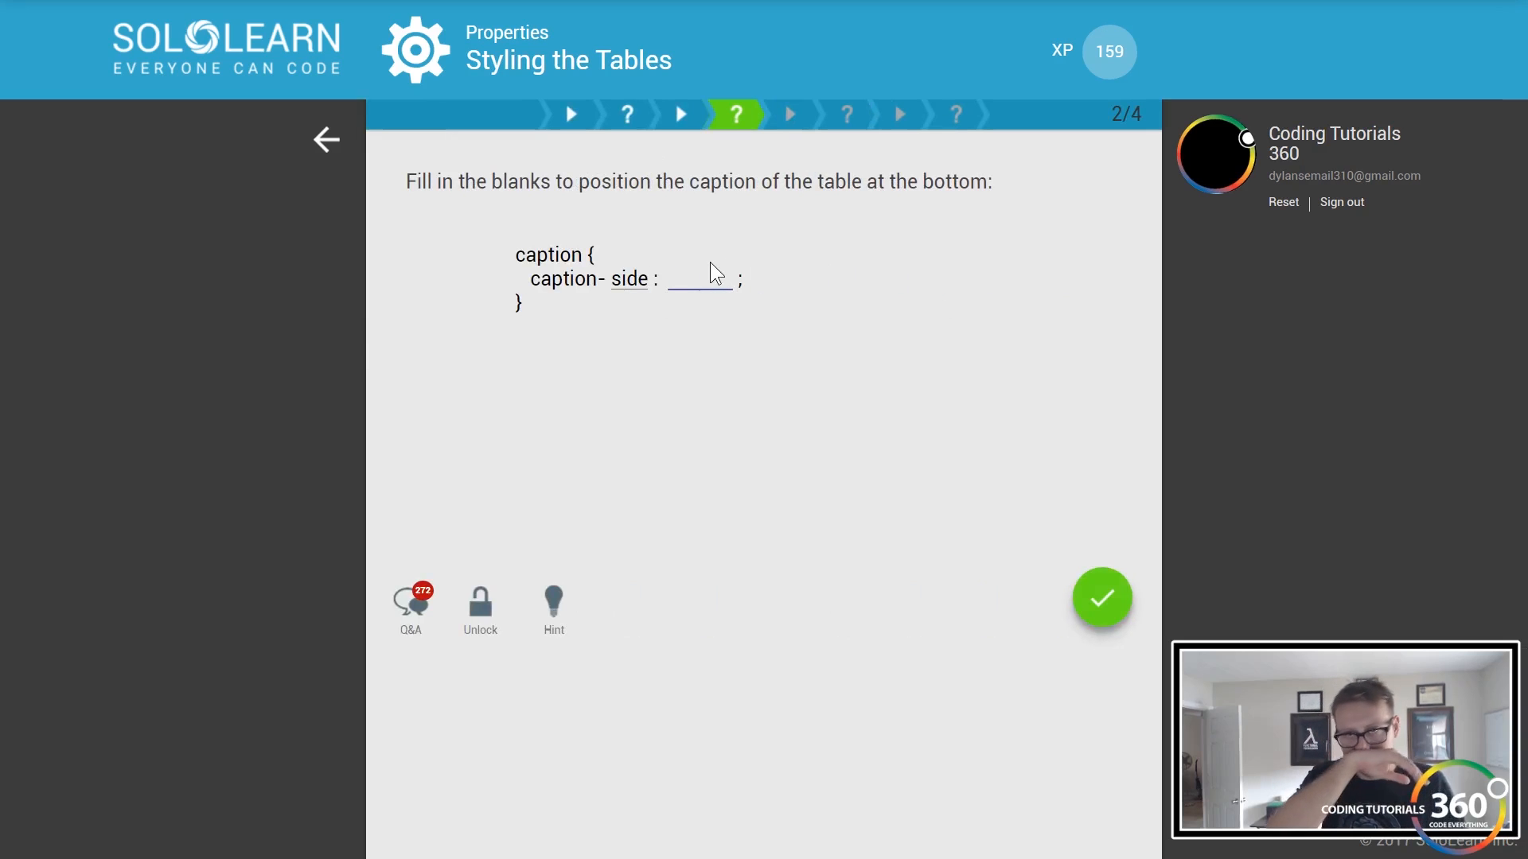
type("bottom")
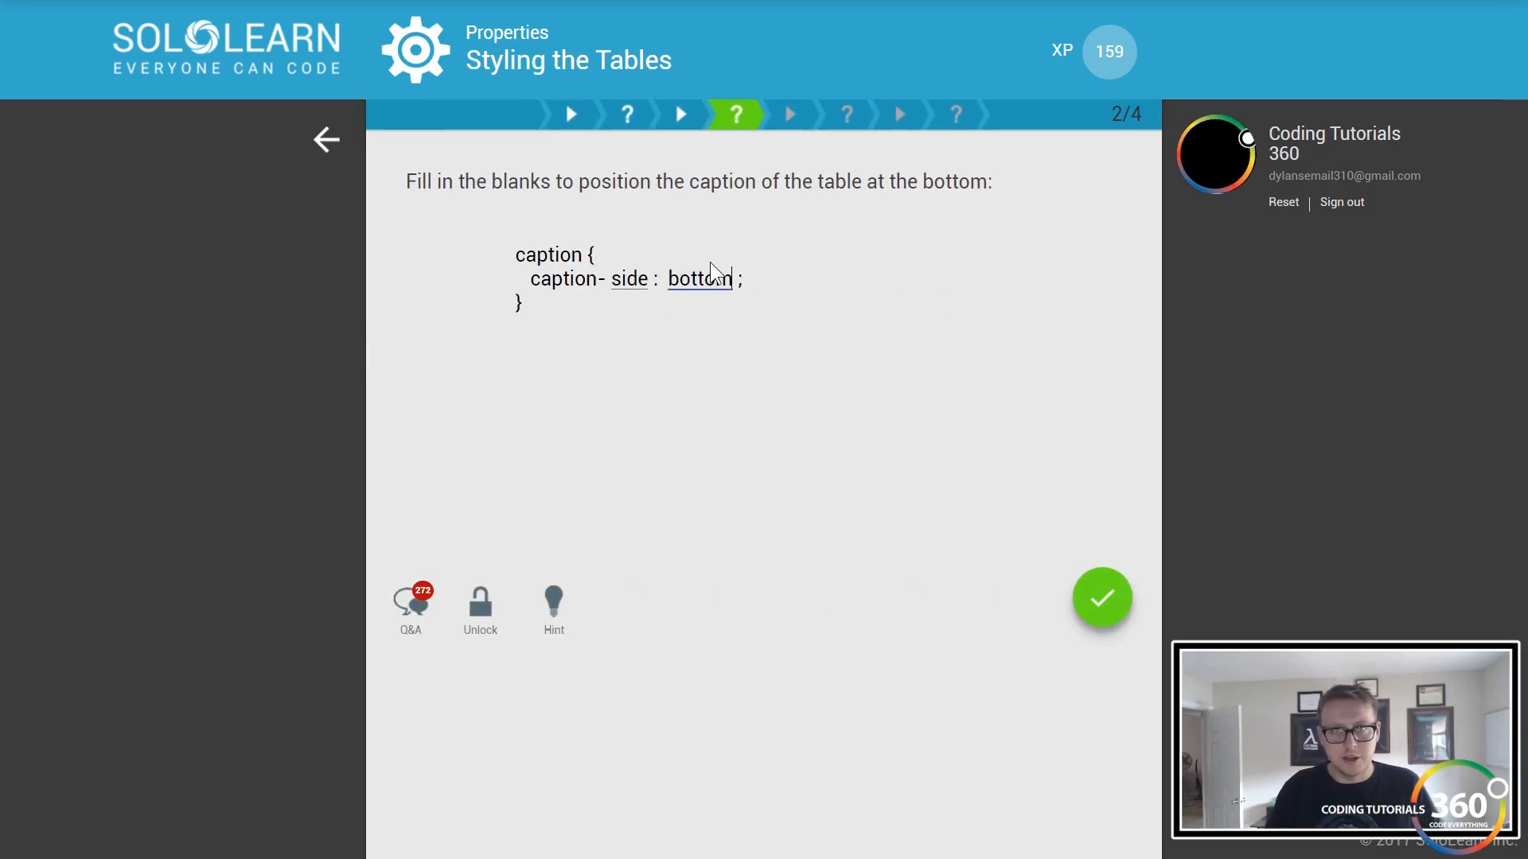
left_click(1102, 598)
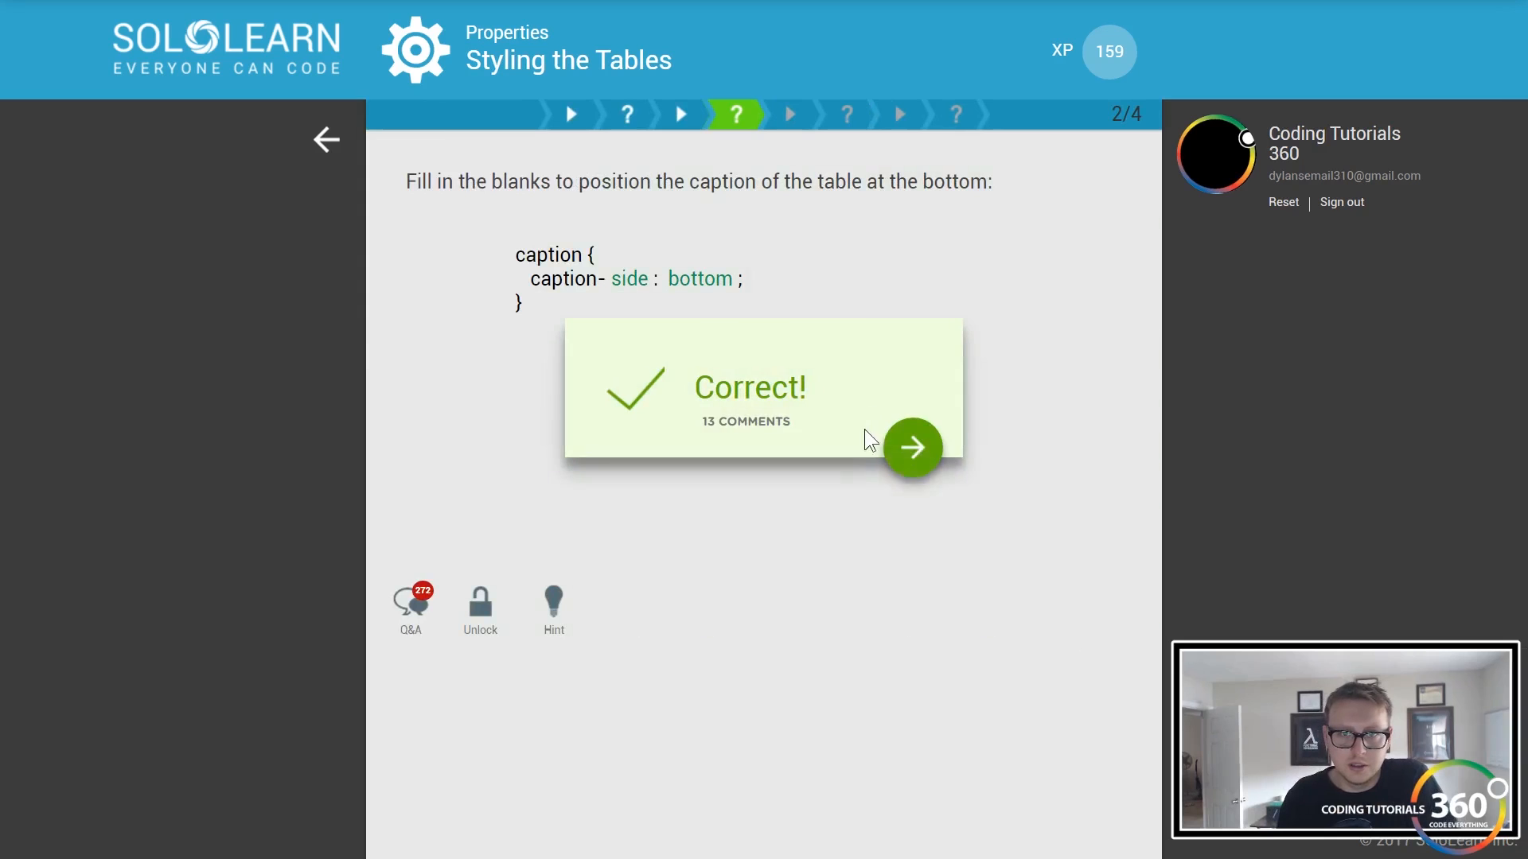
- Read the empty-cells lesson and answer Mozilla Firefox and Internet Explorer for hidden borders
left_click(912, 448)
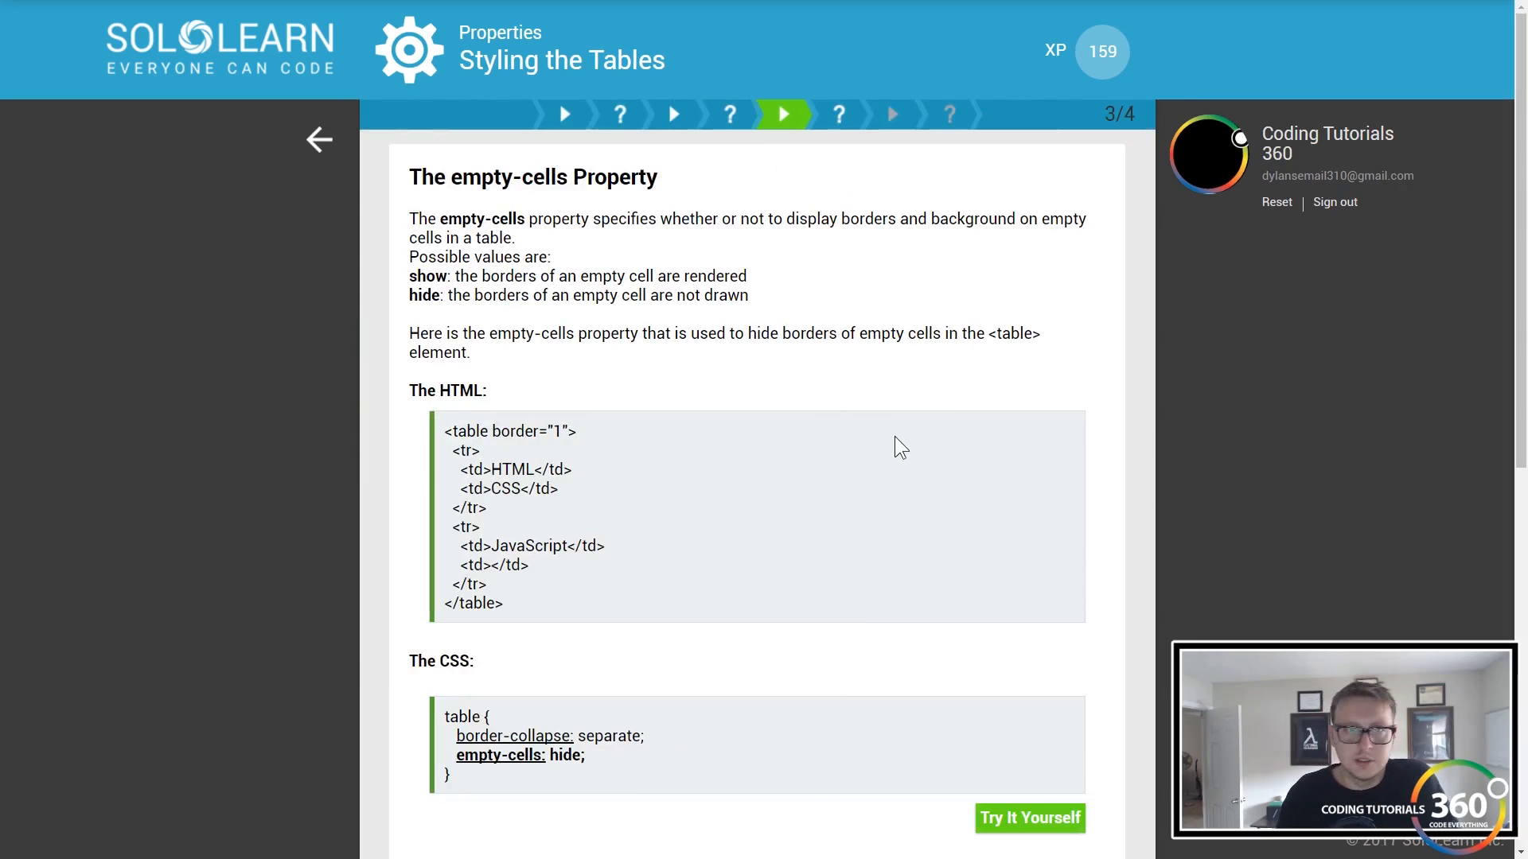
mouse_move(813, 453)
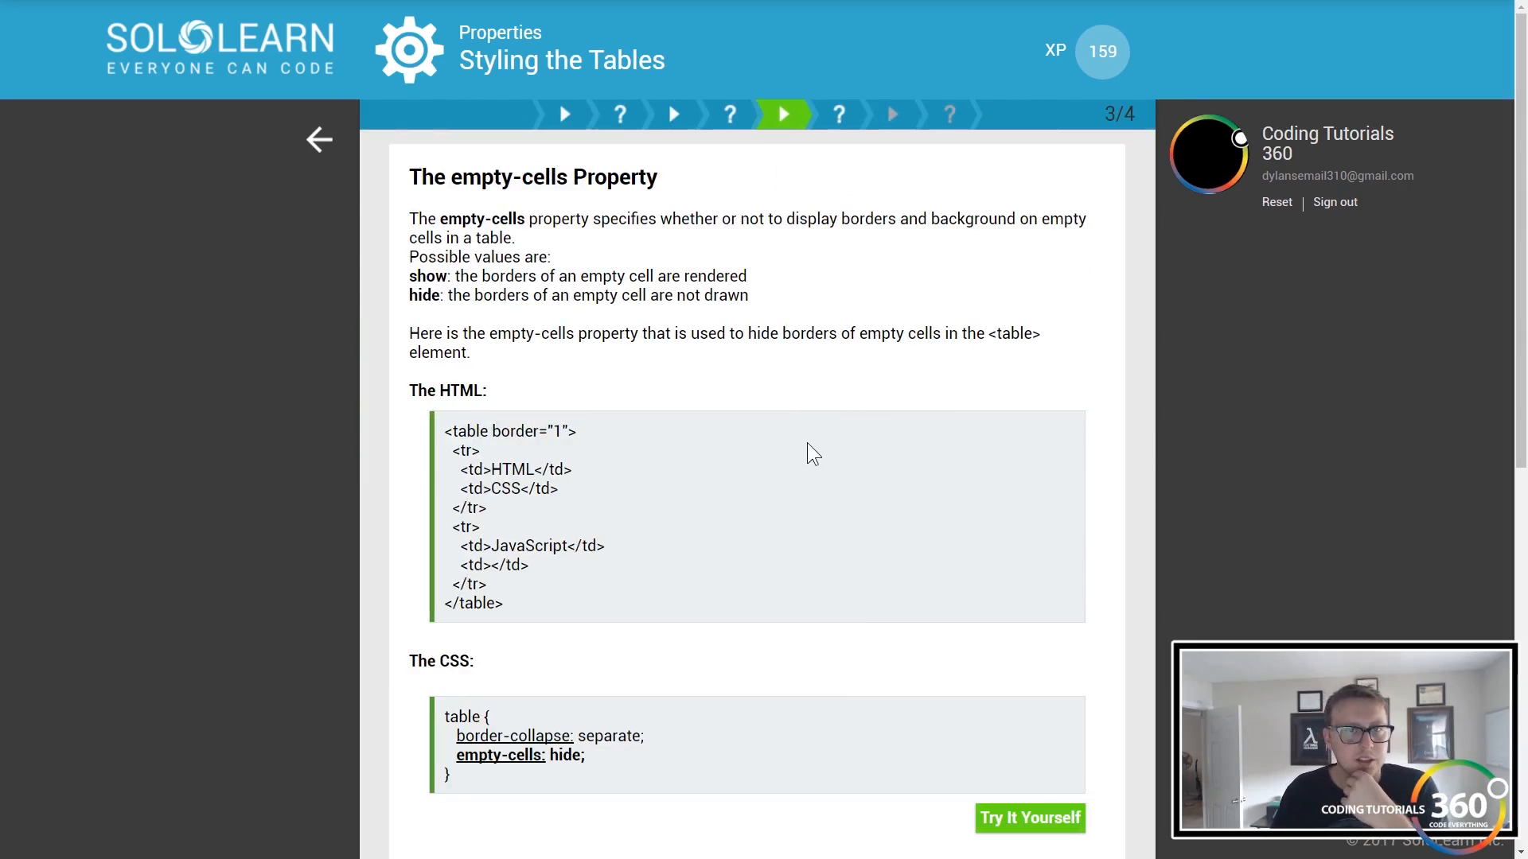
mouse_move(817, 680)
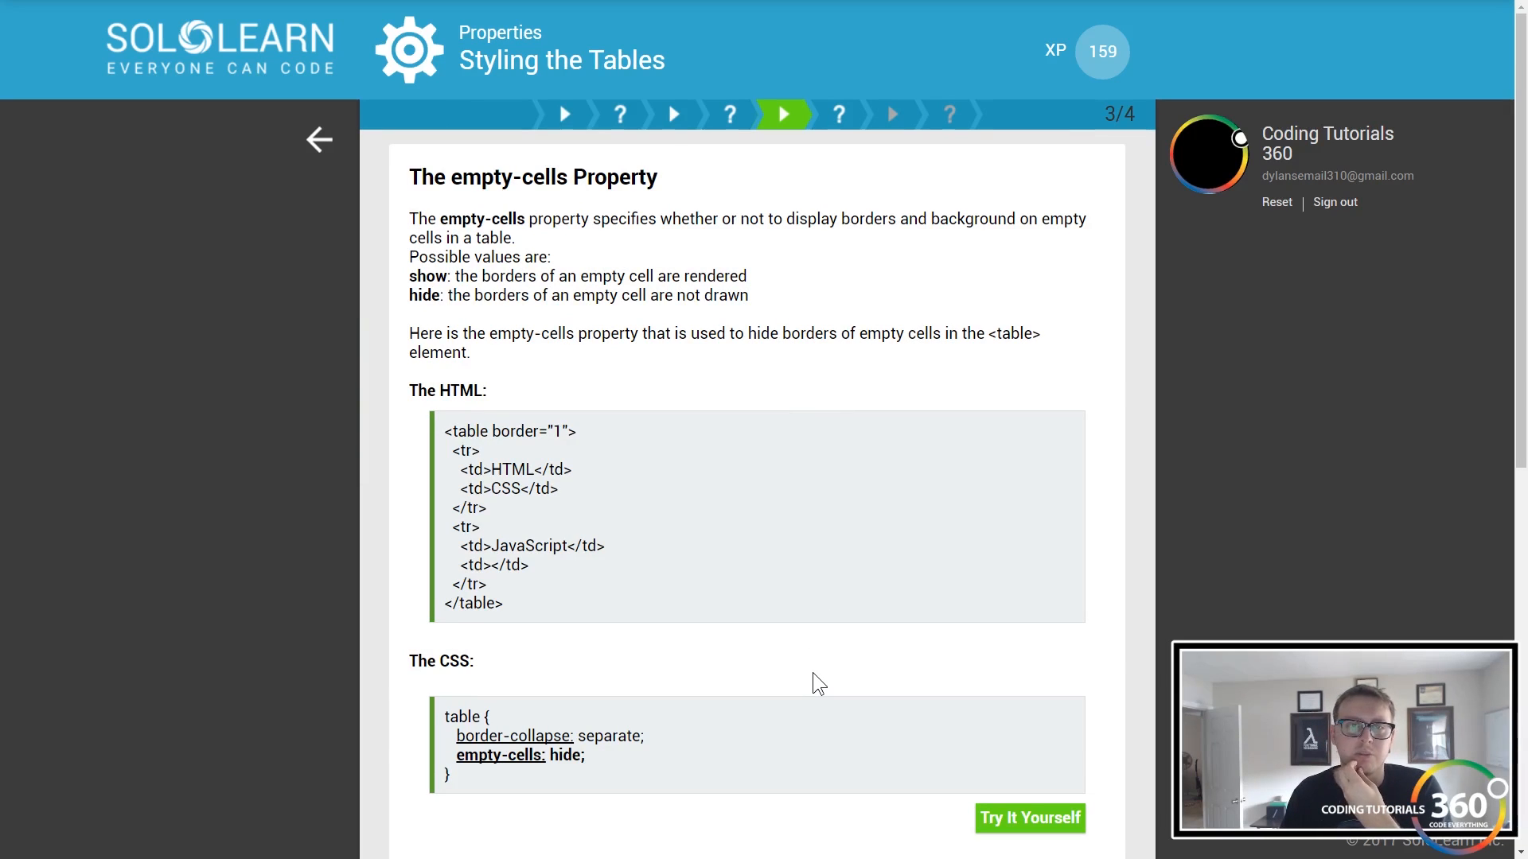
mouse_move(861, 509)
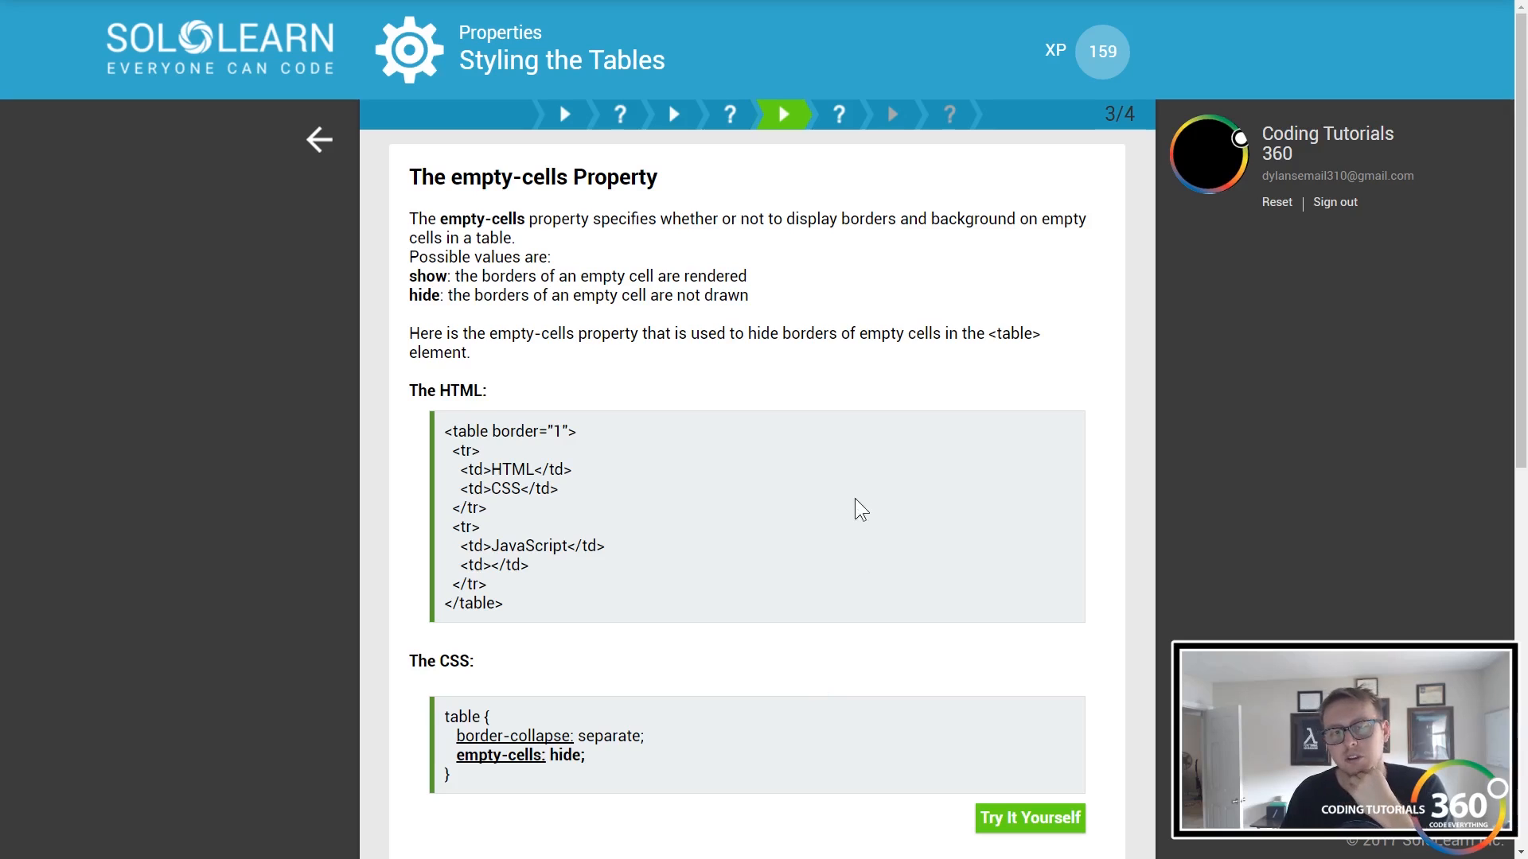
scroll("down", 3)
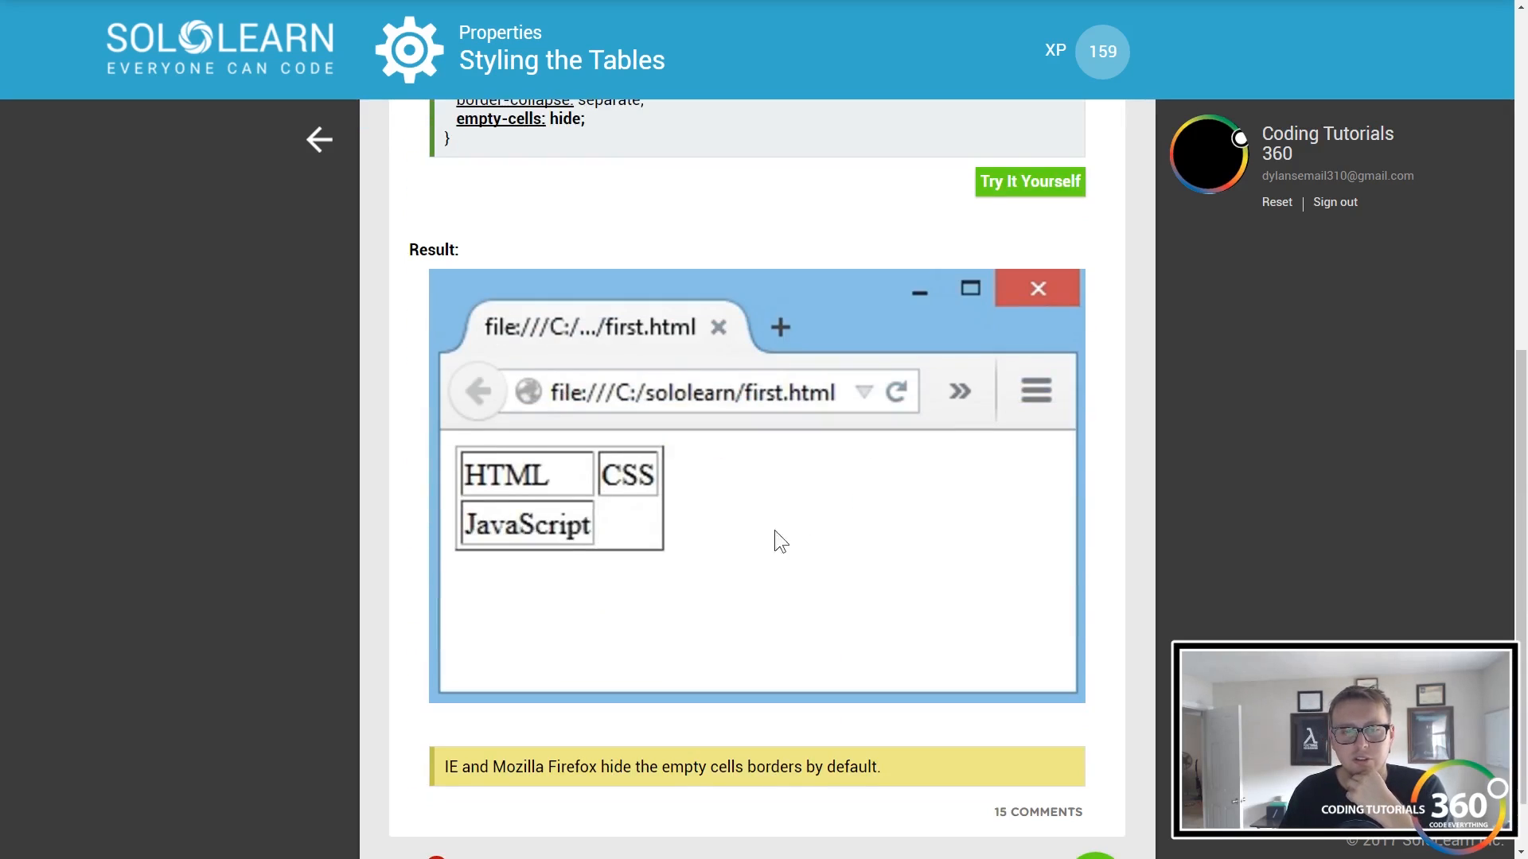
scroll("up", 3)
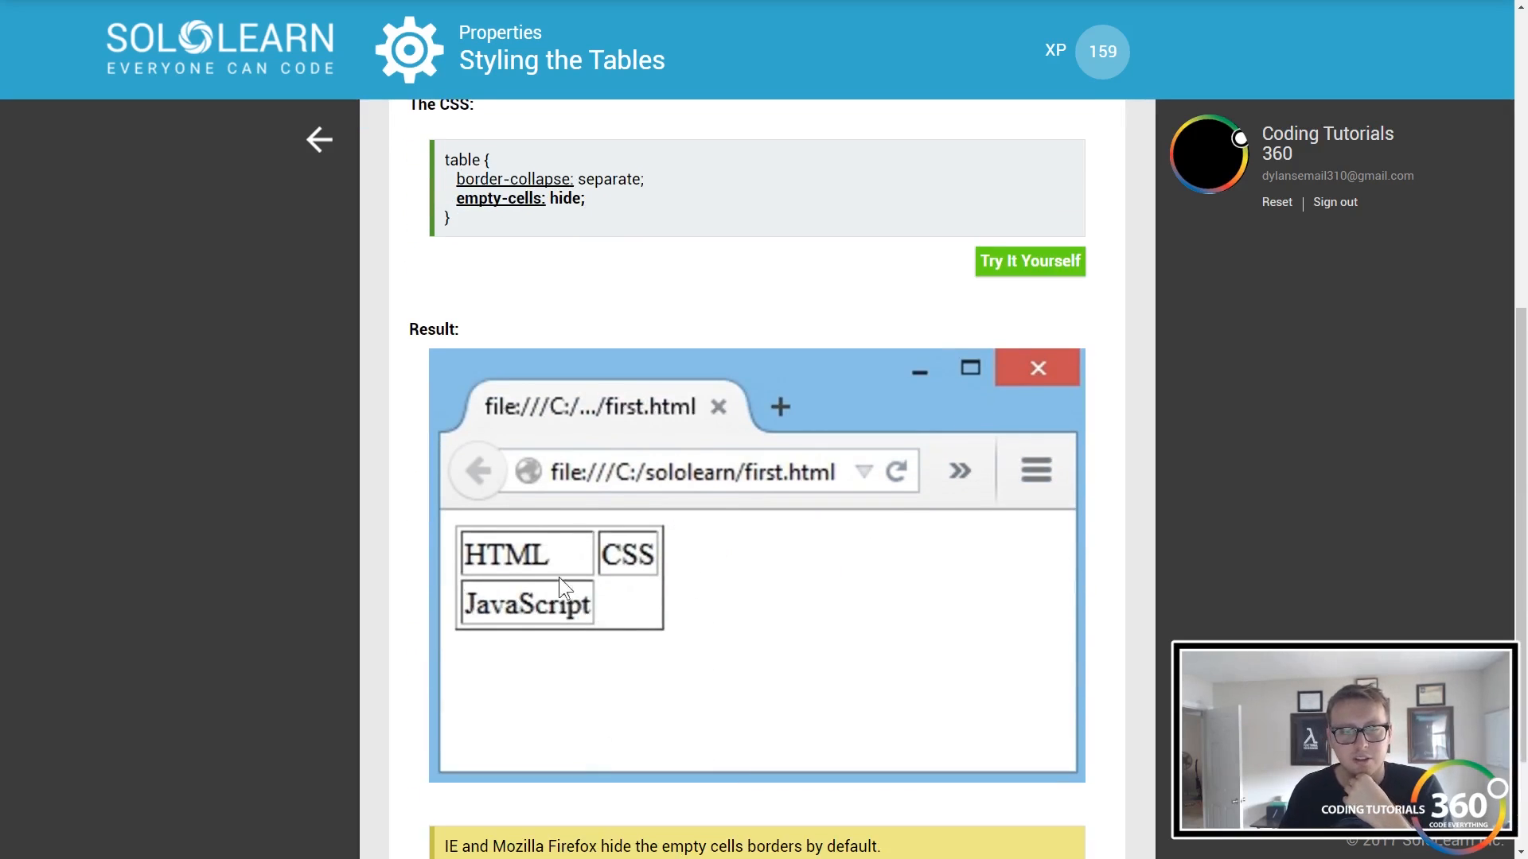
scroll("down", 3)
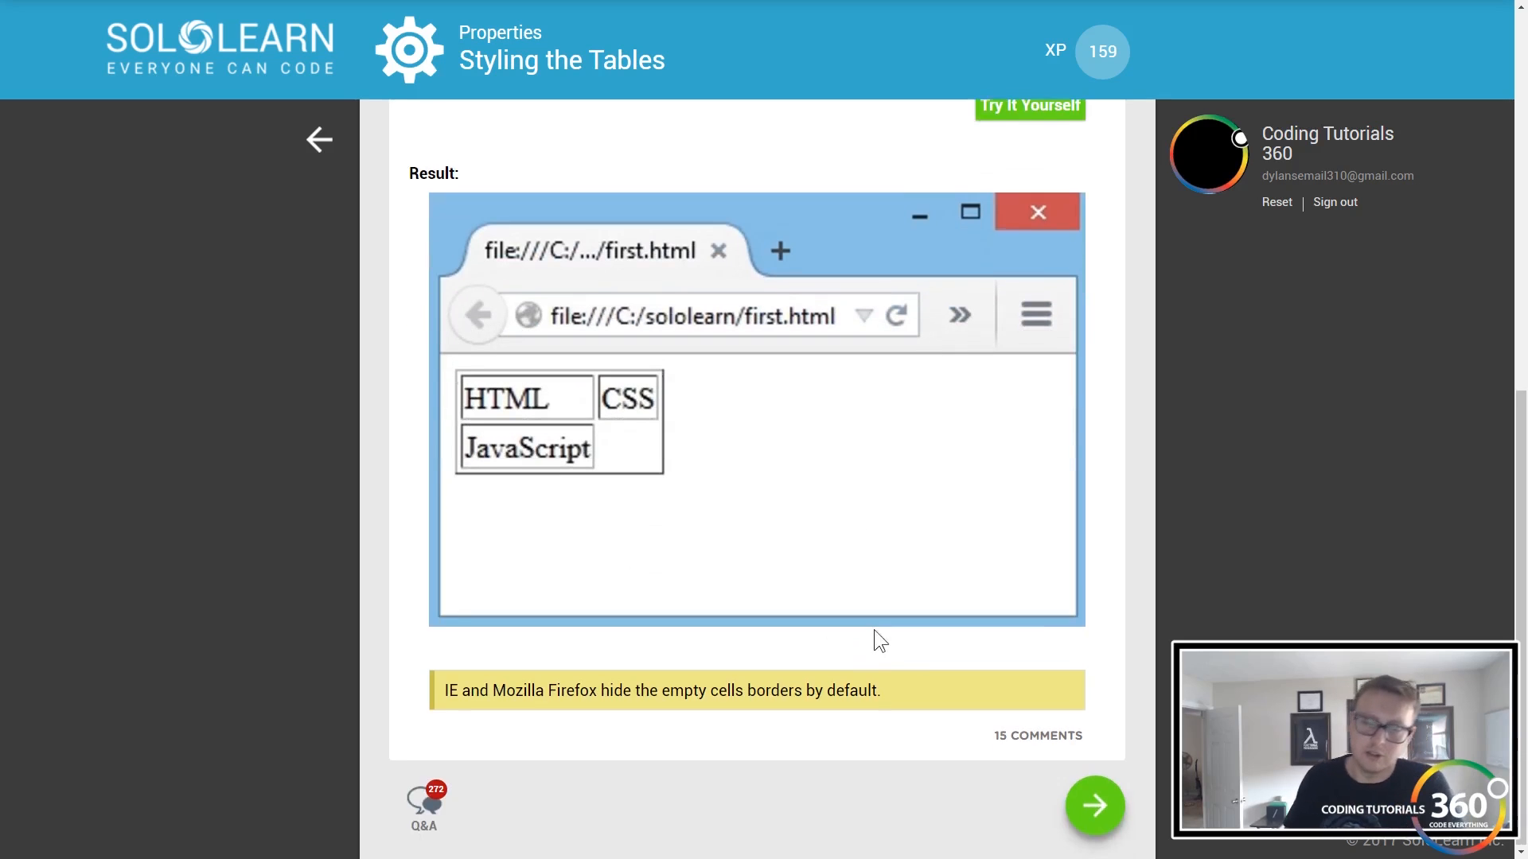
mouse_move(914, 690)
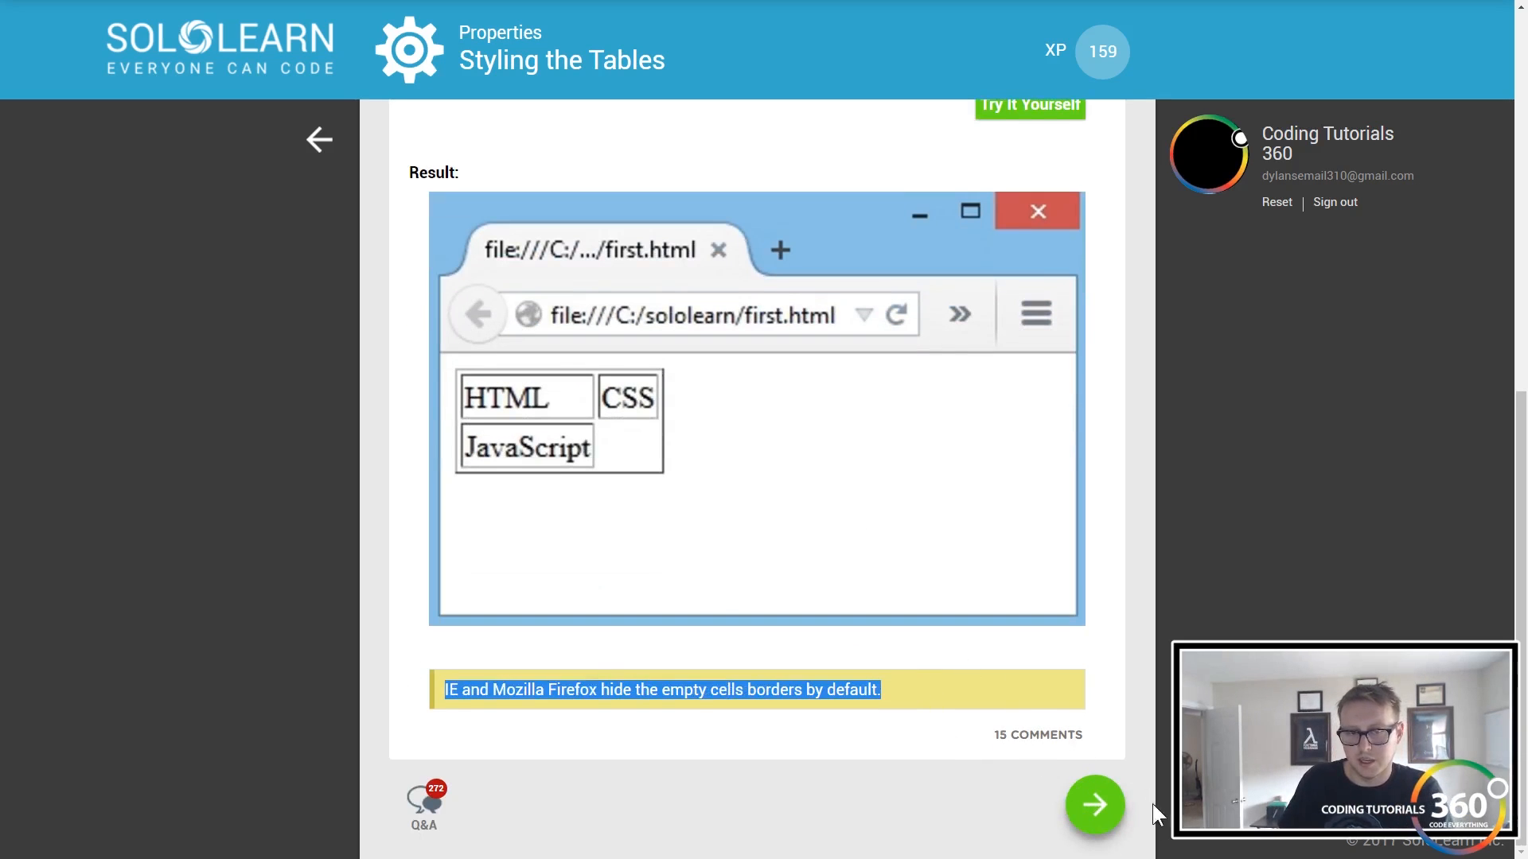
left_click(1094, 805)
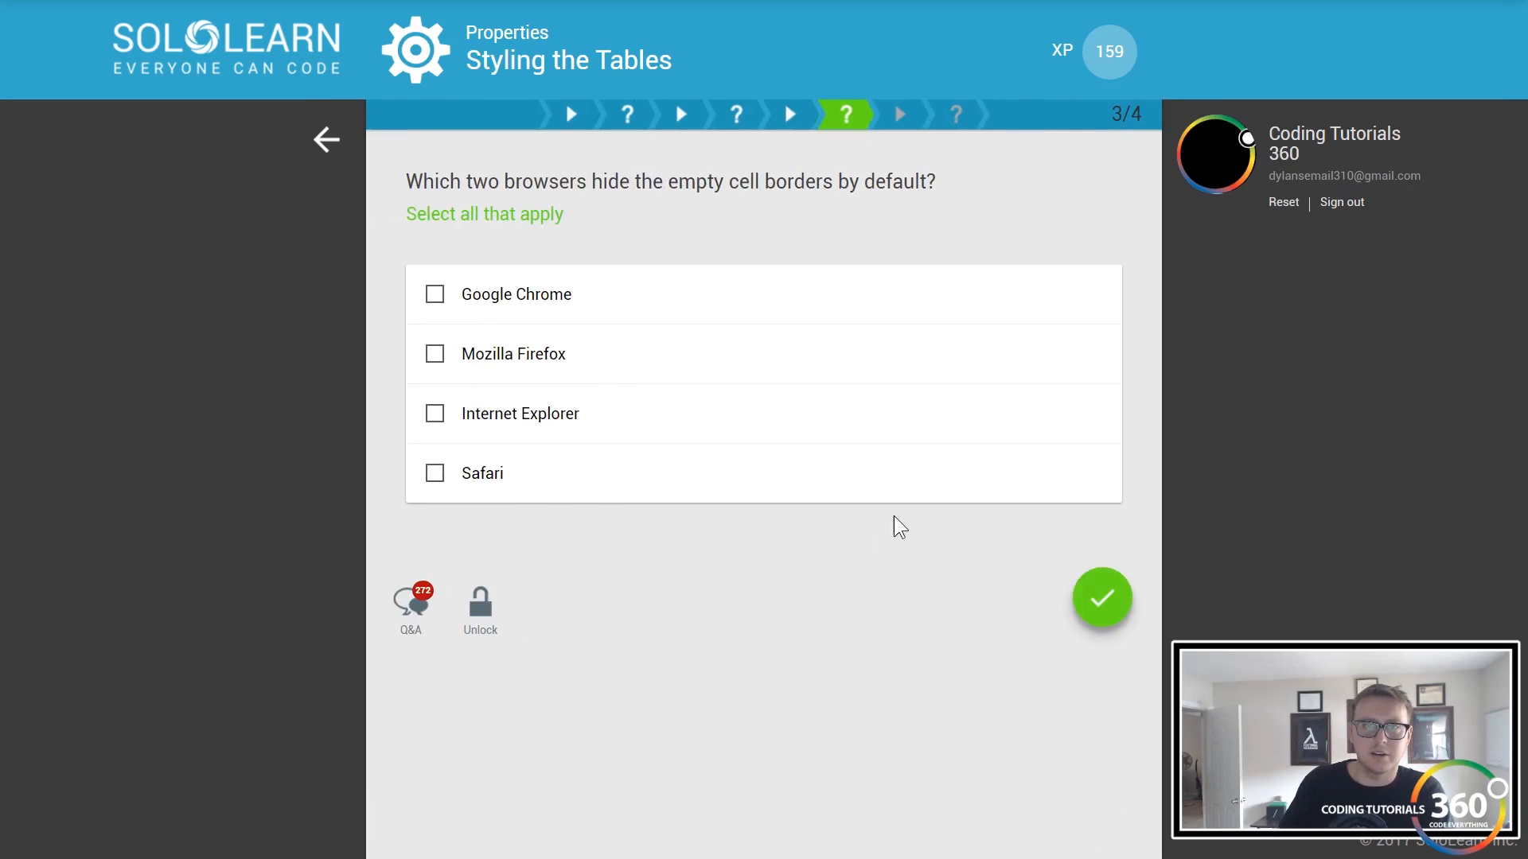
mouse_move(451, 370)
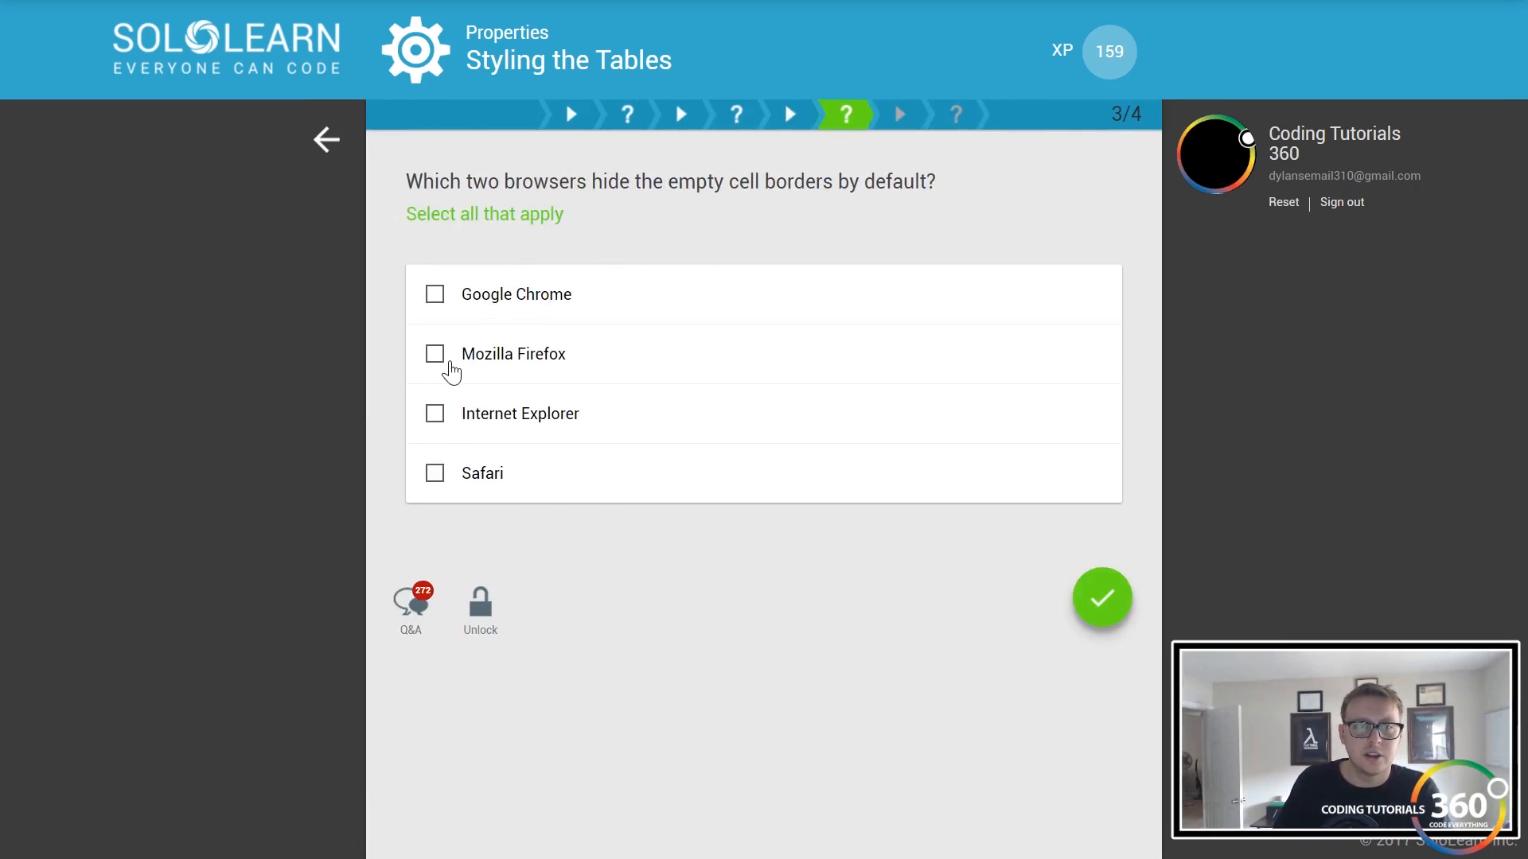
left_click(1102, 598)
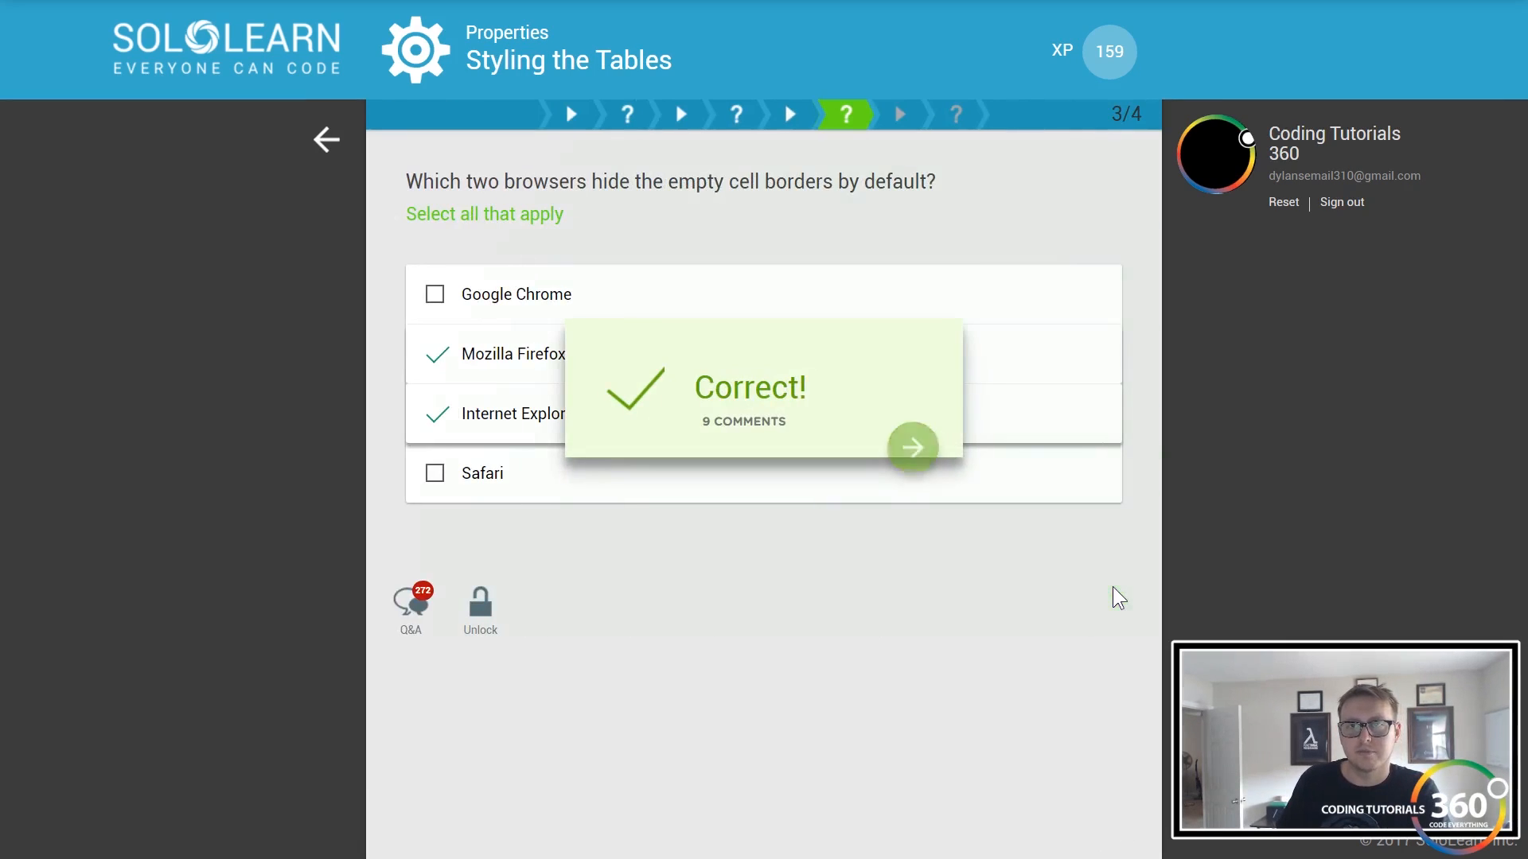
- Read the table-layout auto versus fixed example and reach the default-value question
left_click(913, 447)
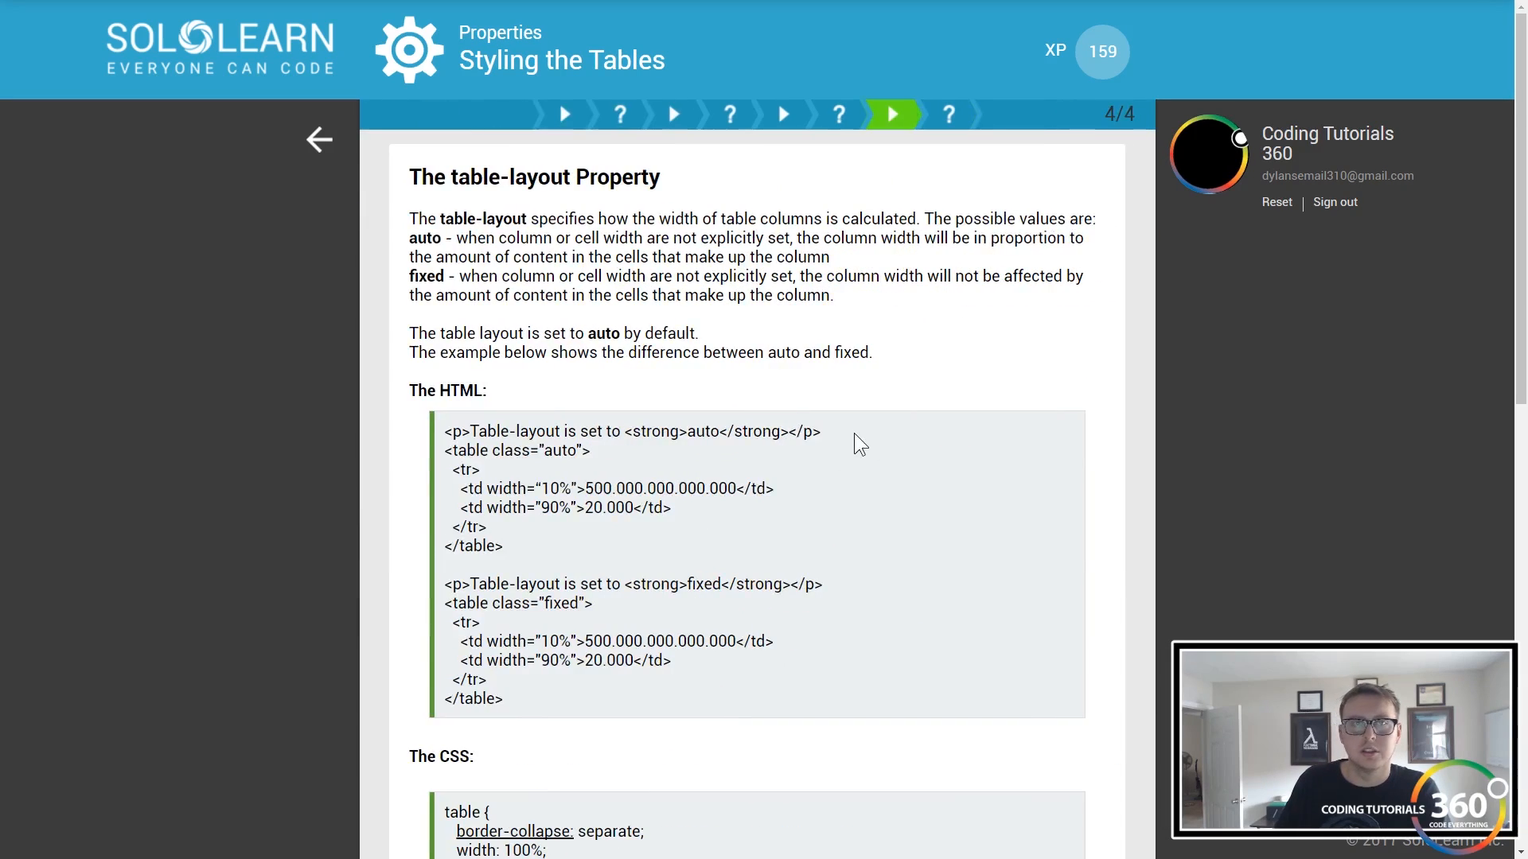
scroll("down", 3)
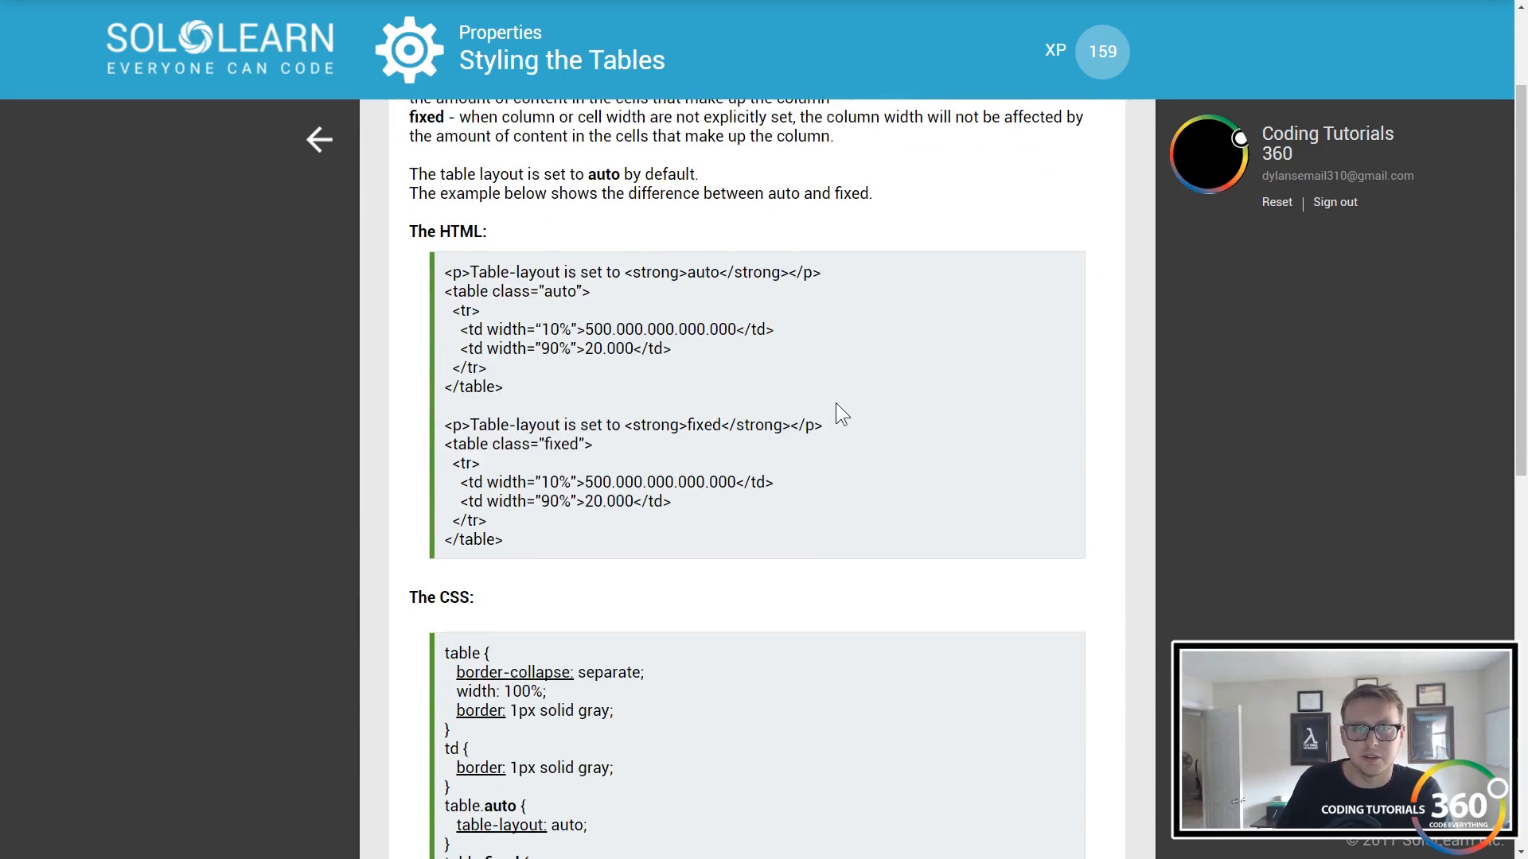
scroll("down", 3)
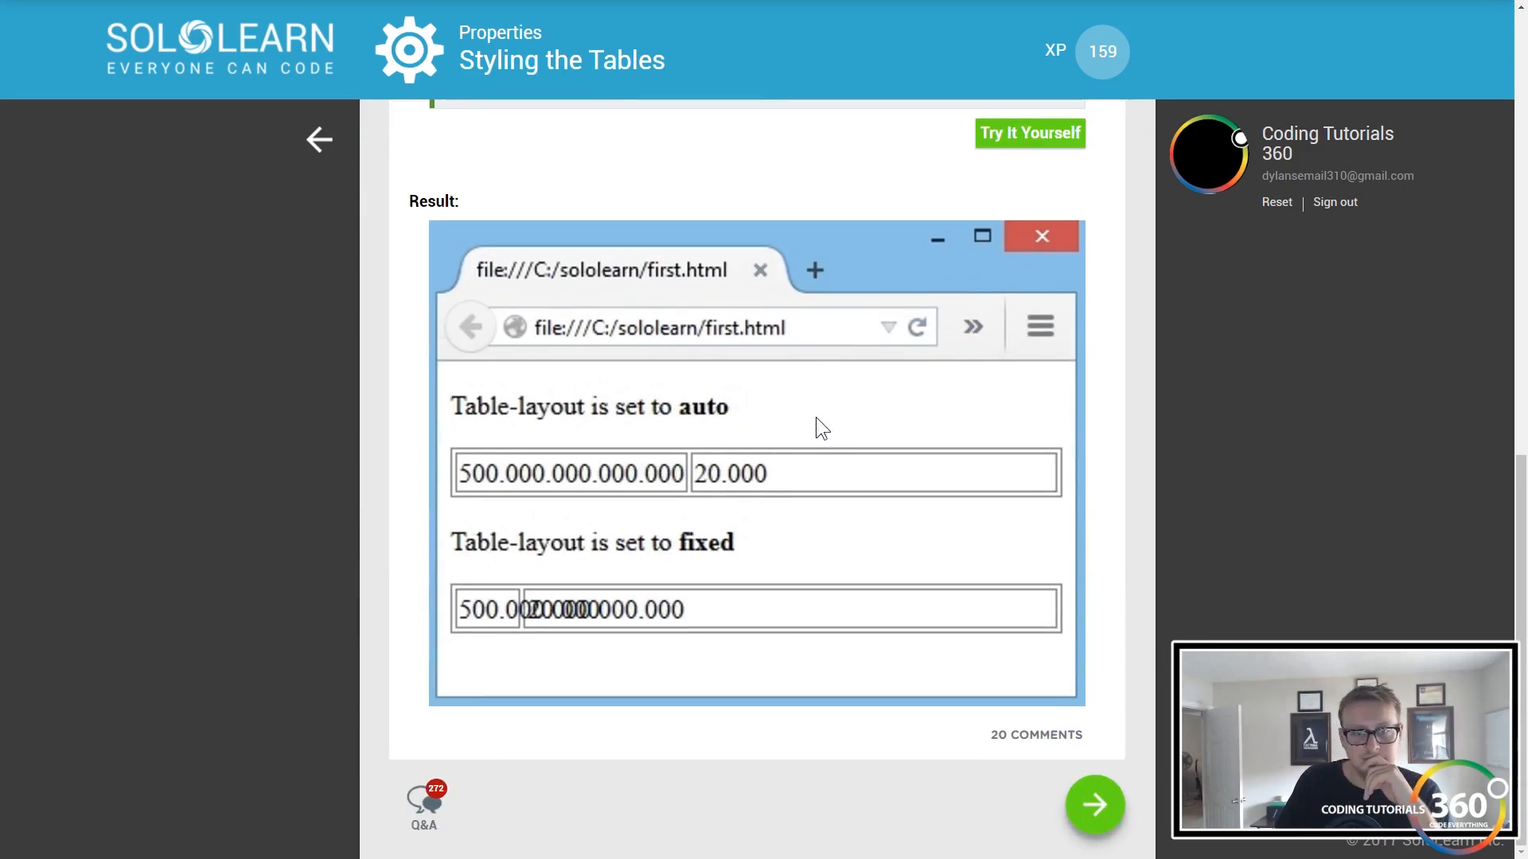
scroll("up", 3)
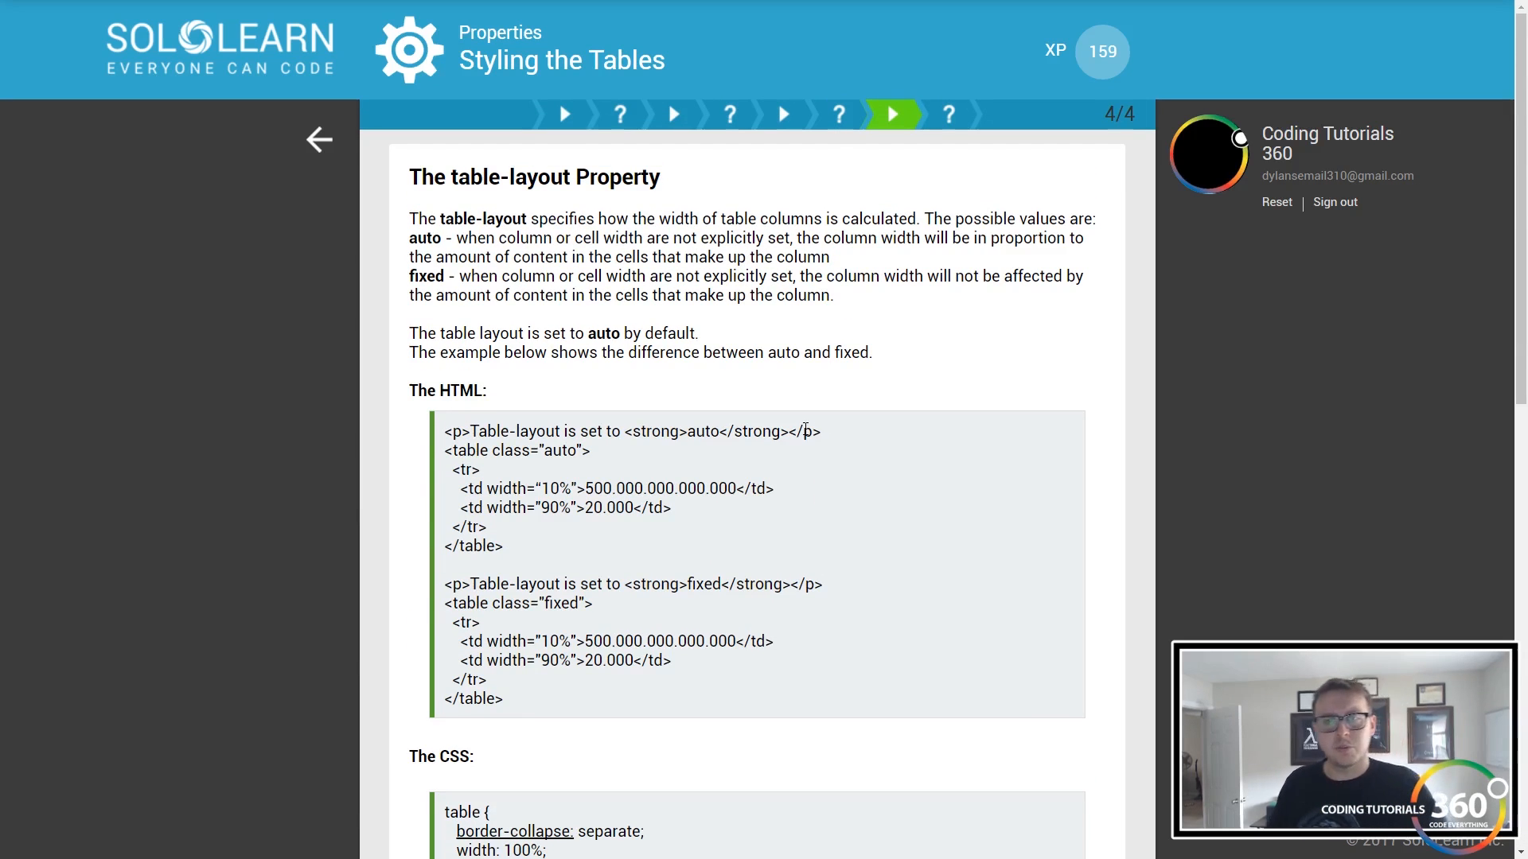
mouse_move(573, 239)
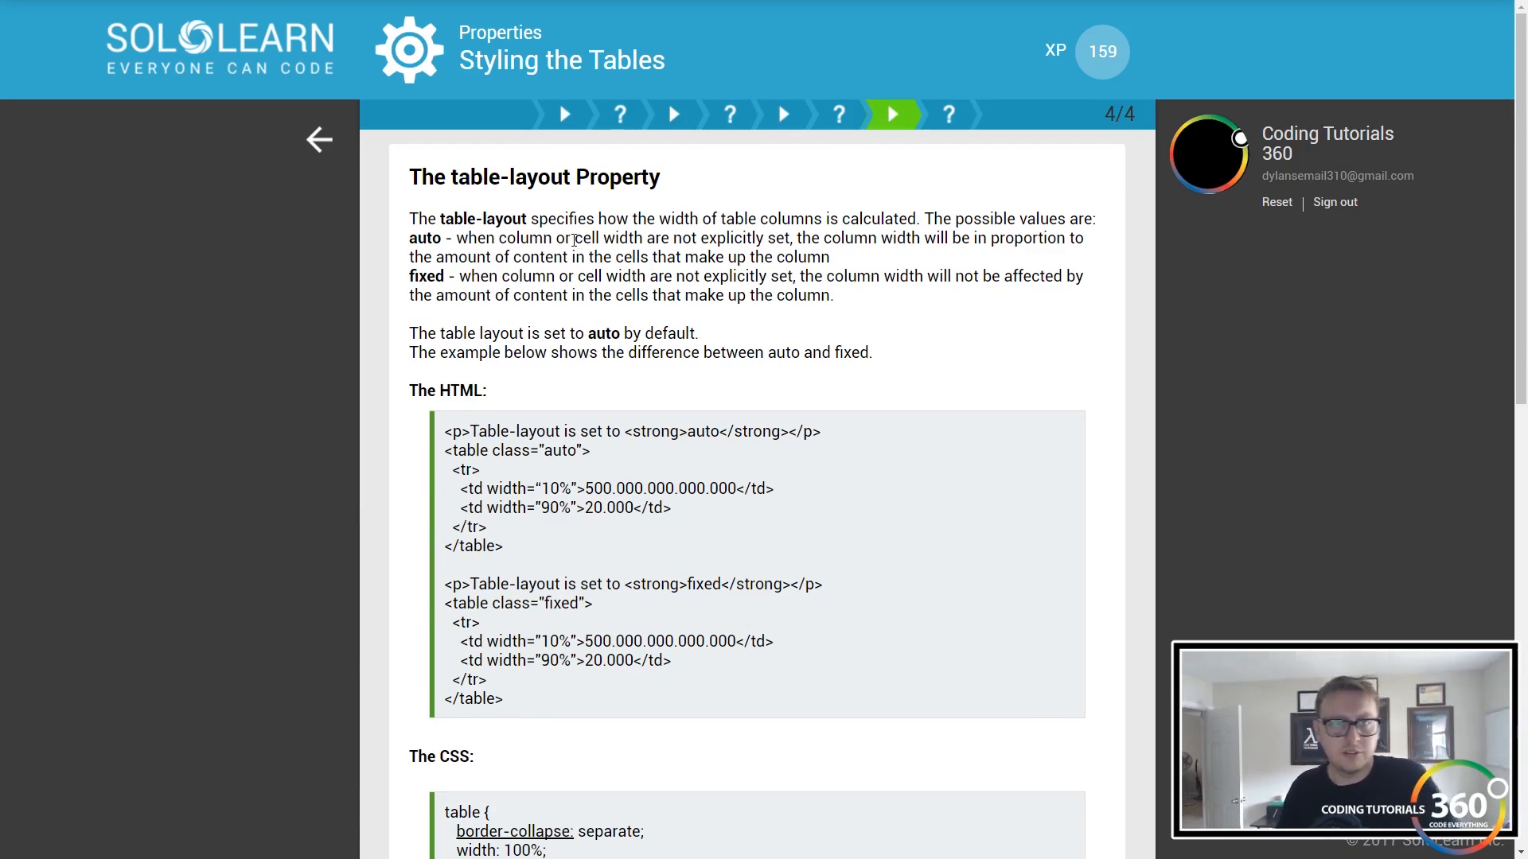
scroll("down", 3)
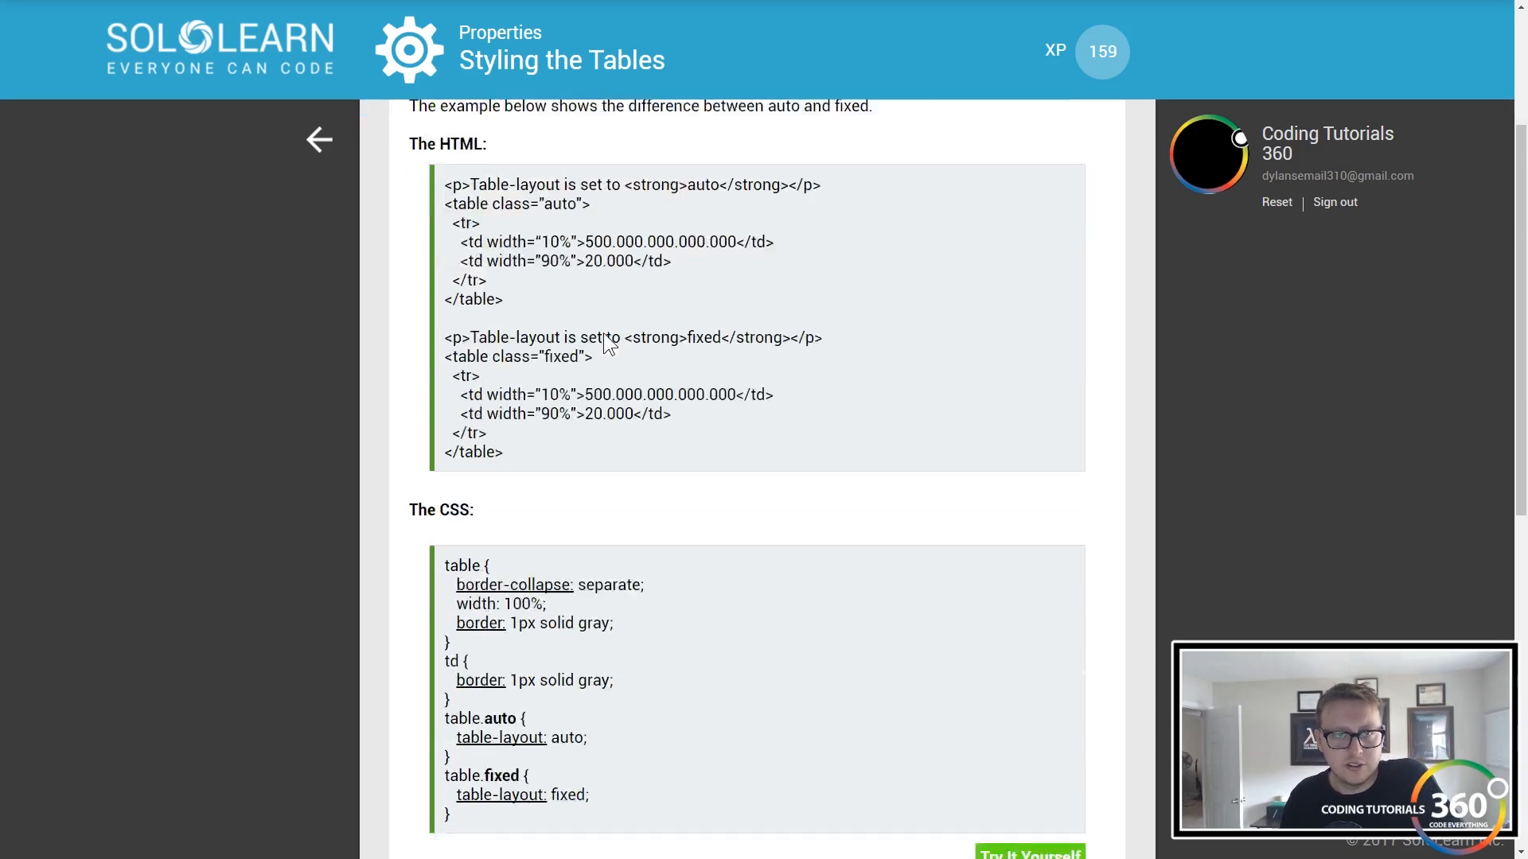
scroll("down", 3)
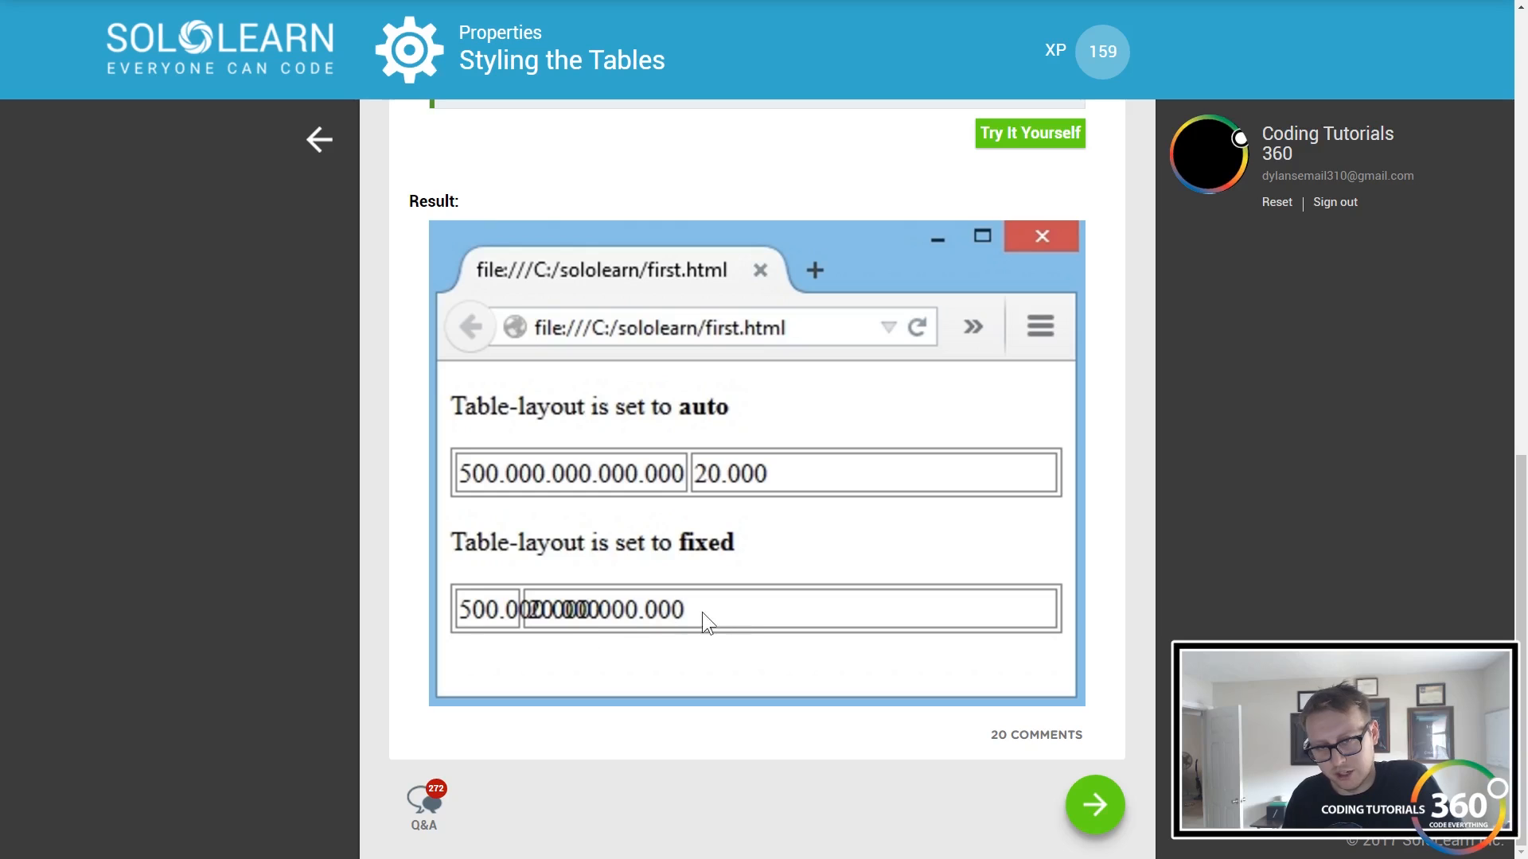
mouse_move(1064, 731)
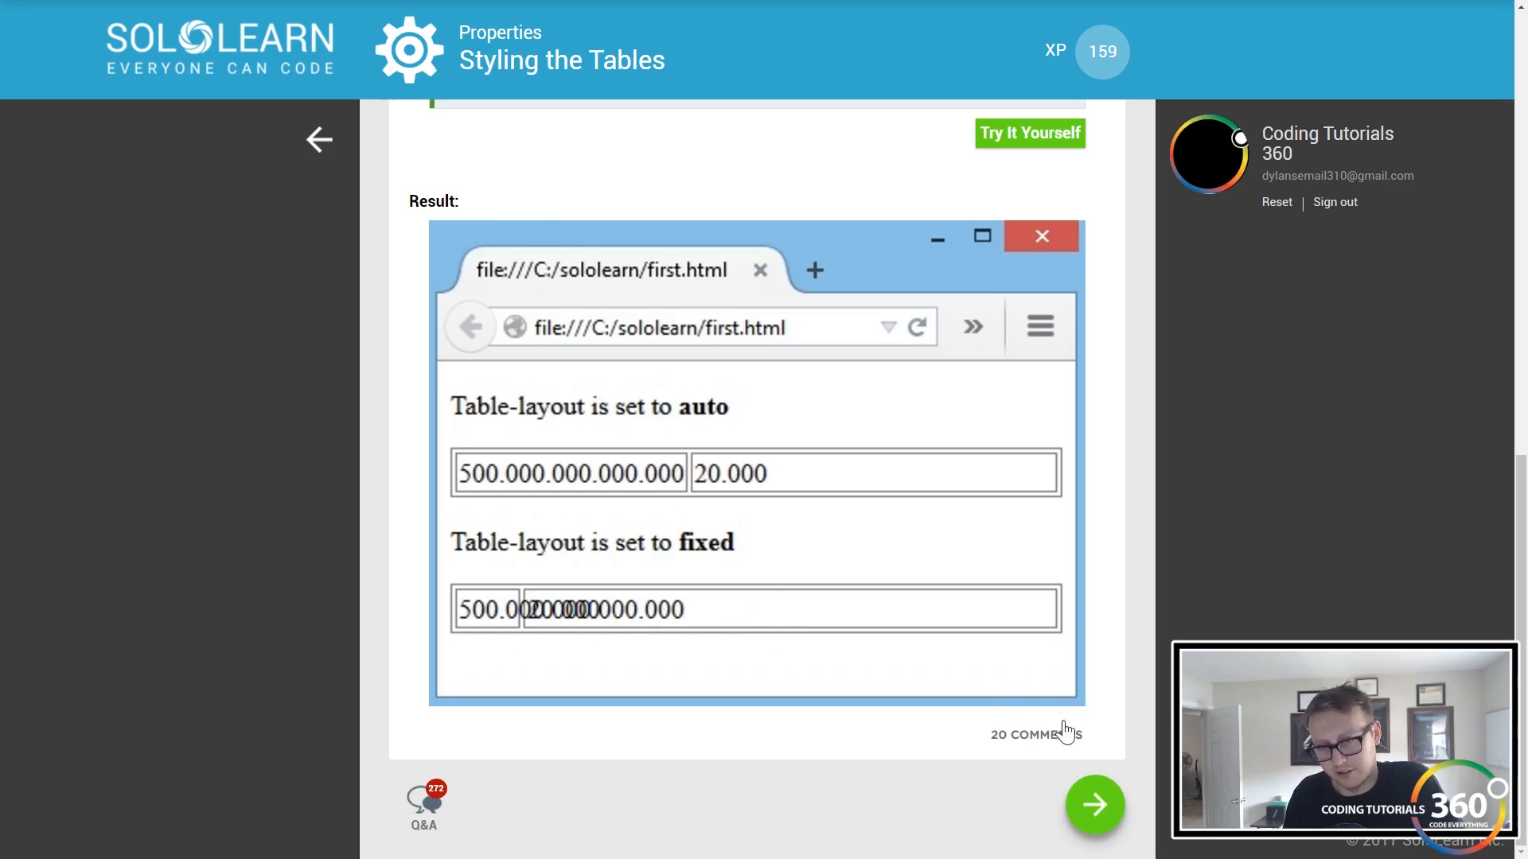
left_click(1094, 804)
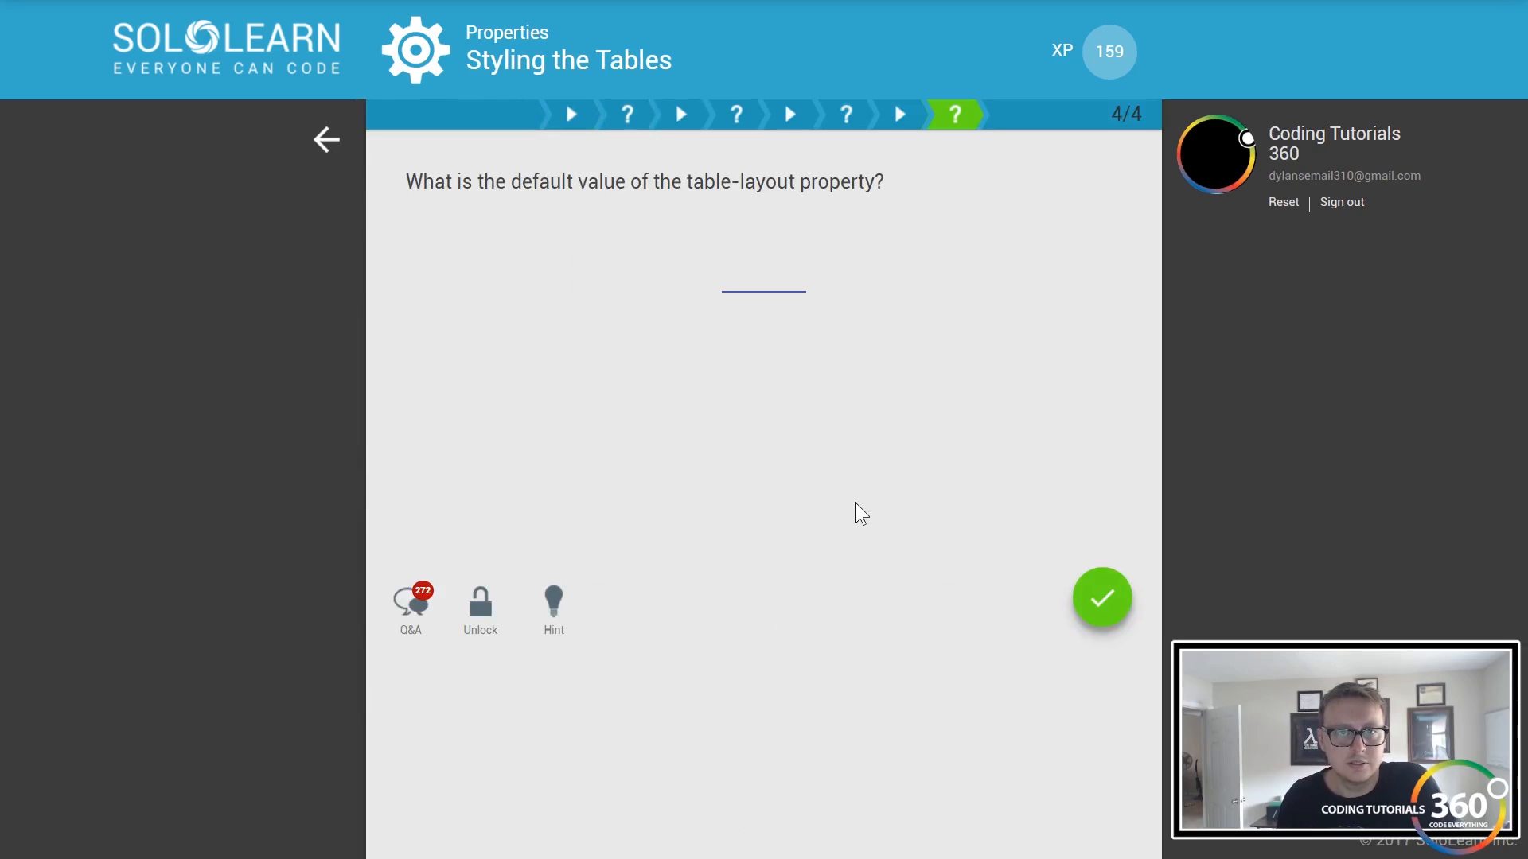
- Answer 'auto' as the default table-layout, reaching 164 XP and opening Styling the Links
type("auto")
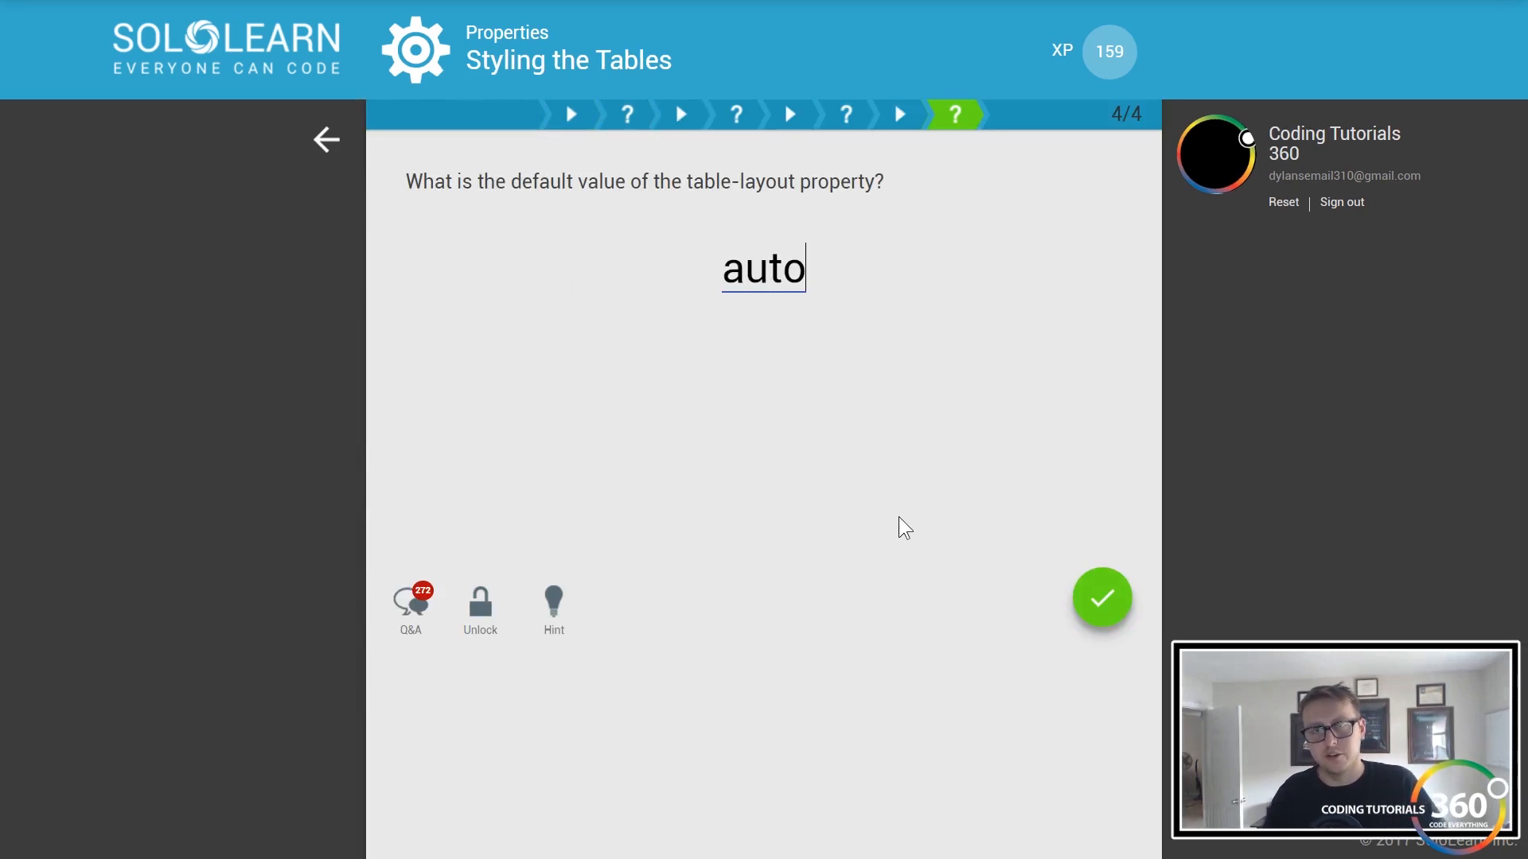
left_click(1100, 598)
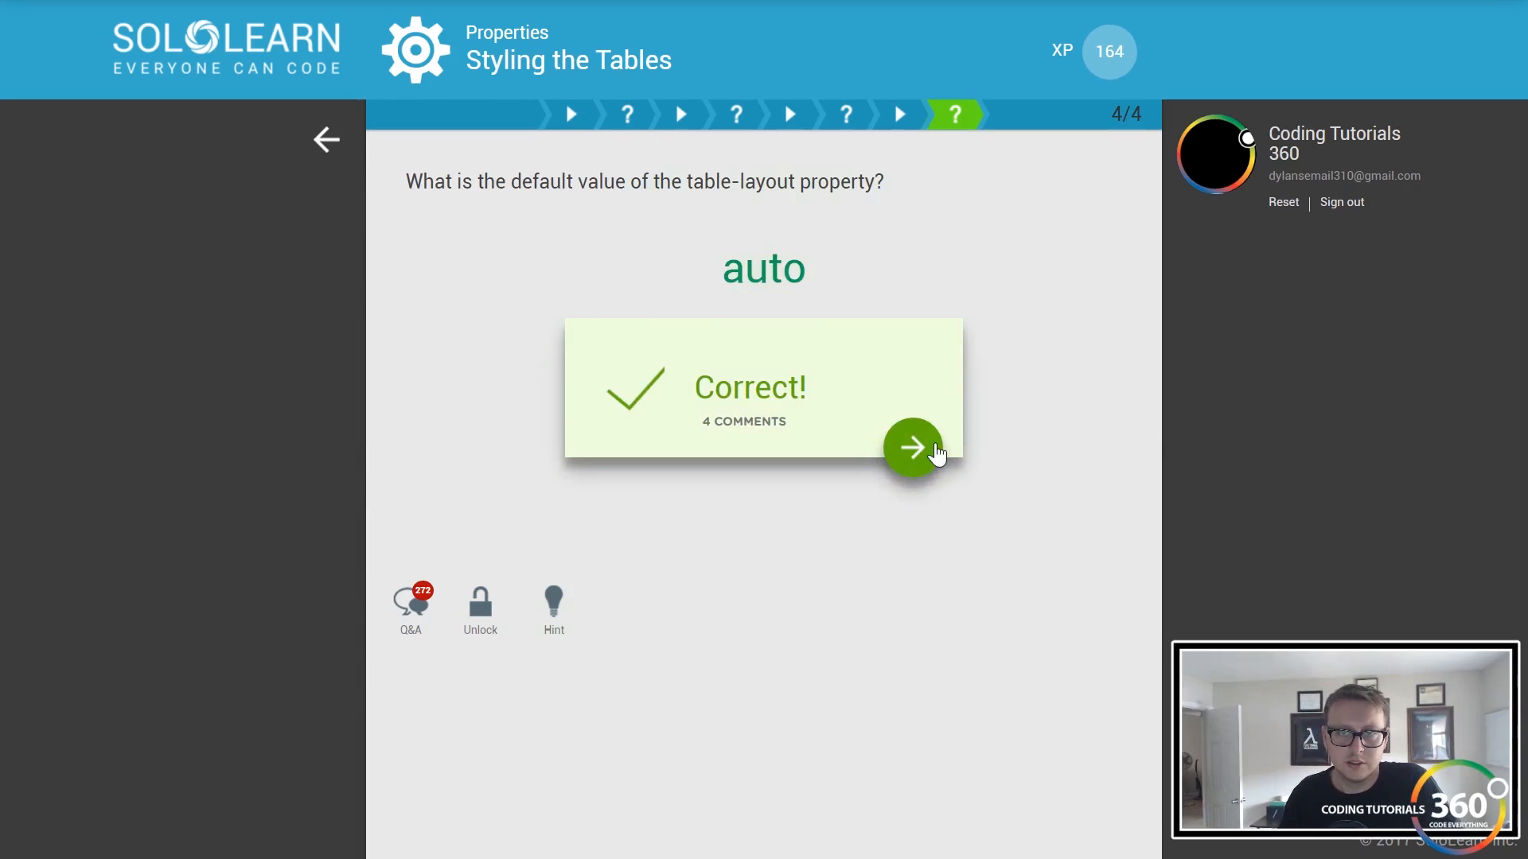
left_click(912, 449)
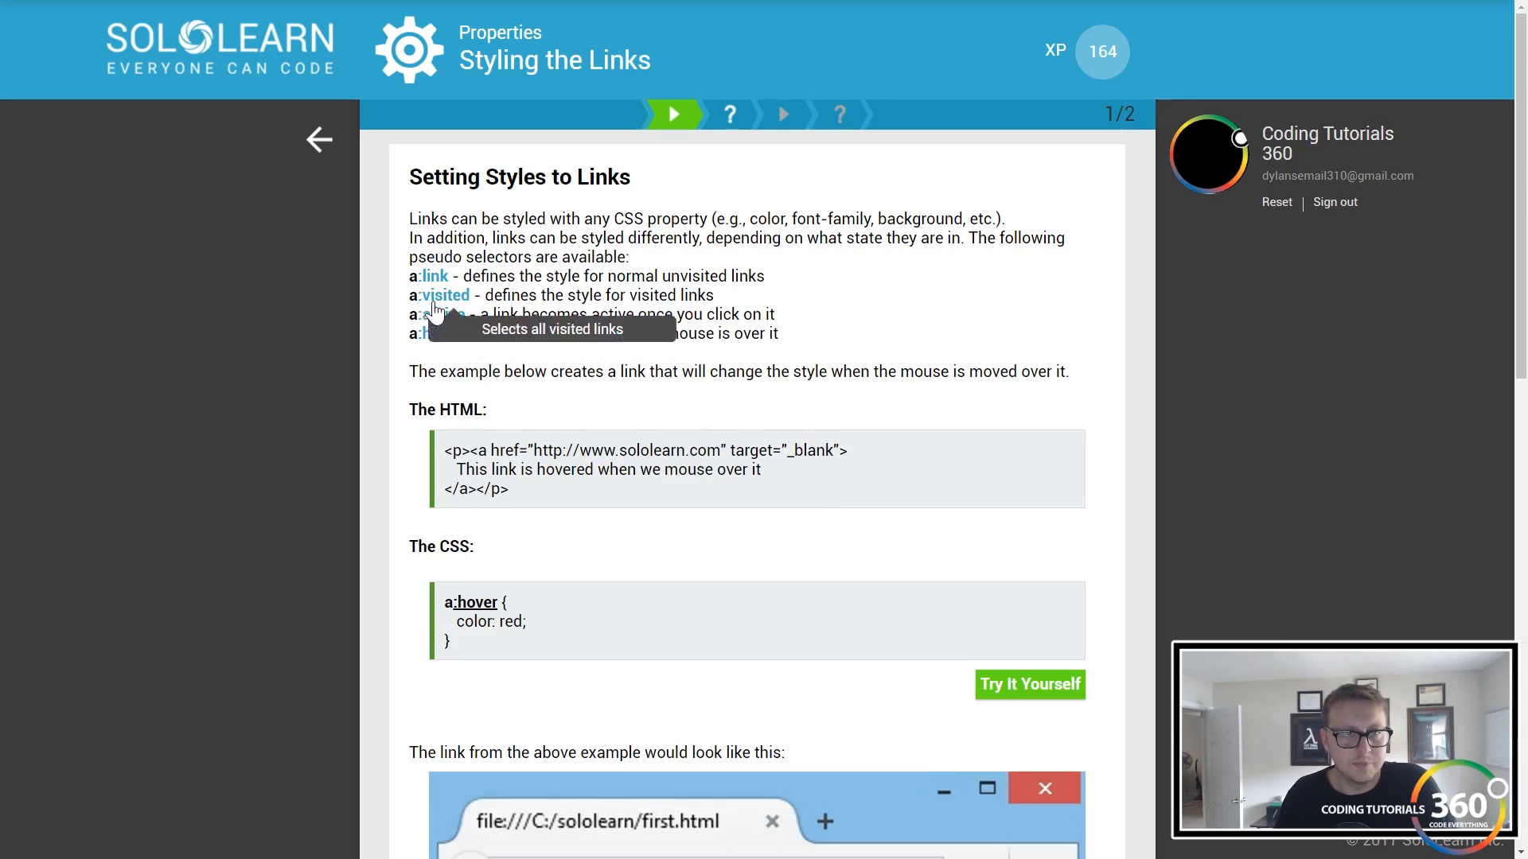
- Read the Setting Styles to Links slide and reach its link-selector type question
scroll("down", 3)
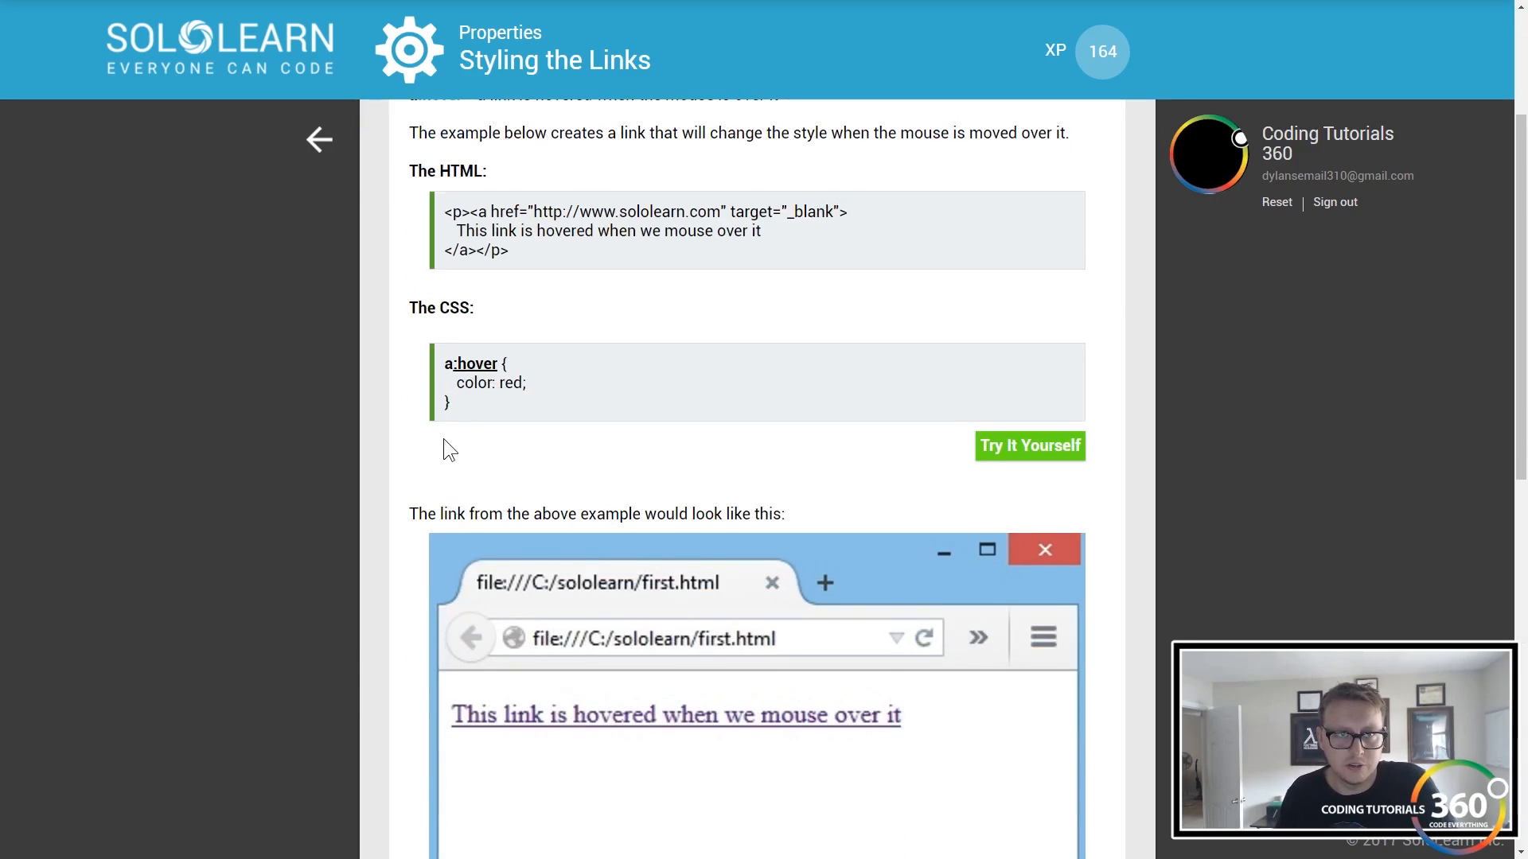
scroll("down", 3)
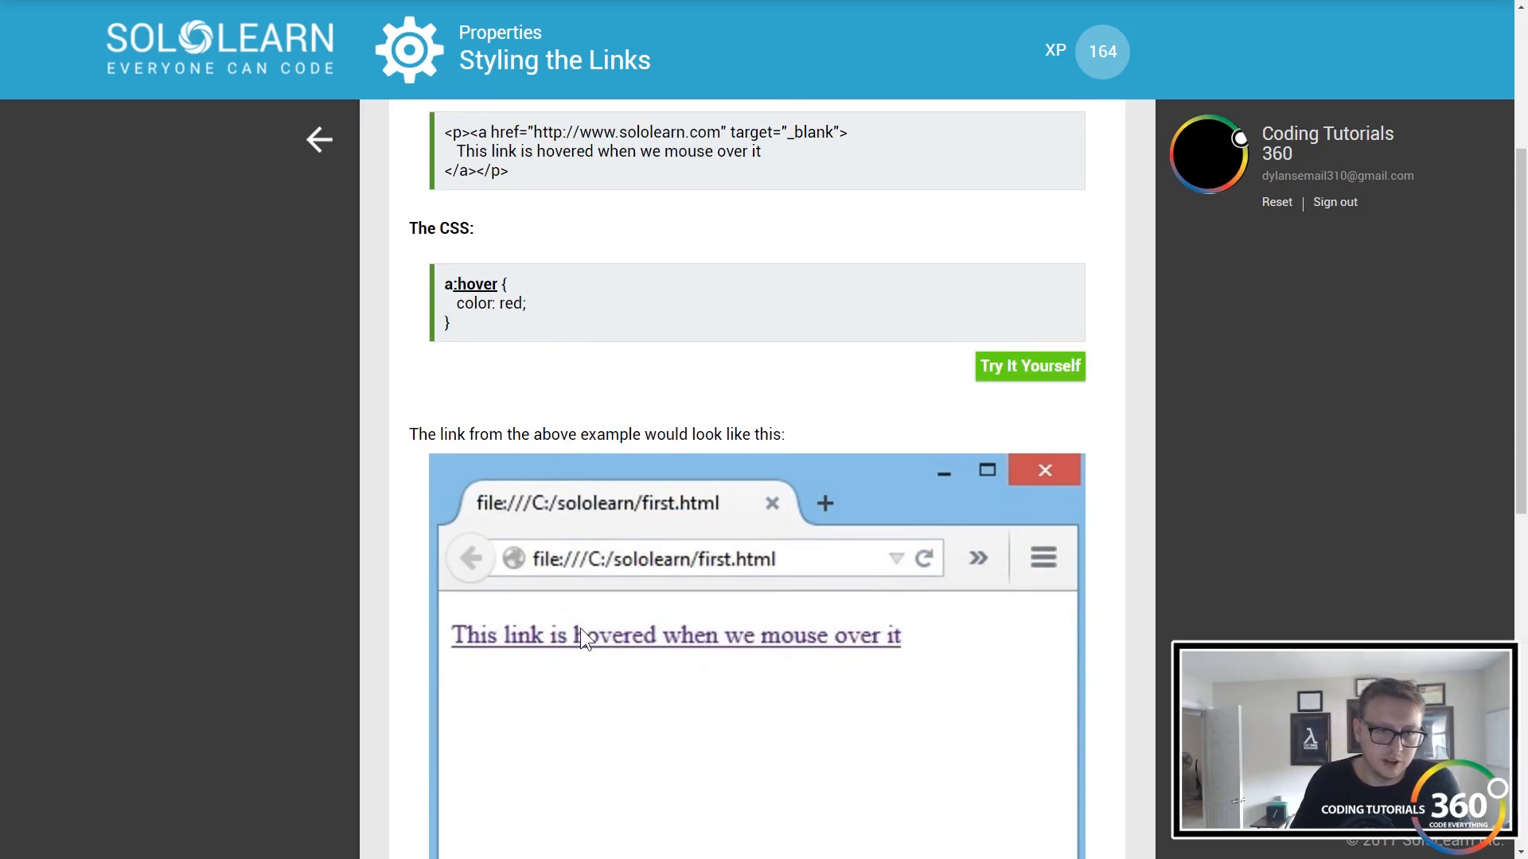
mouse_move(477, 283)
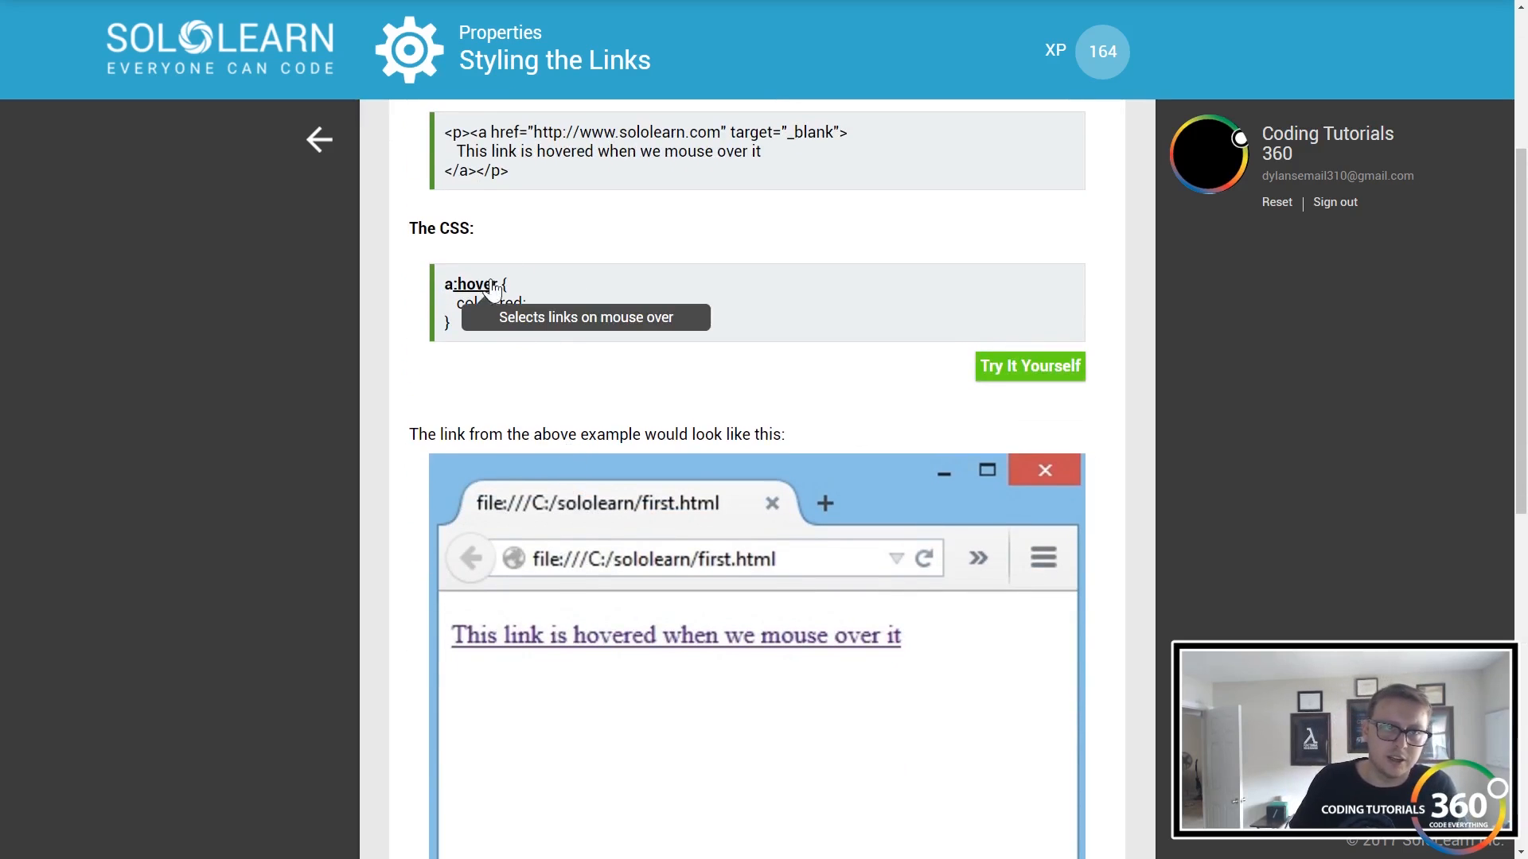
scroll("up", 3)
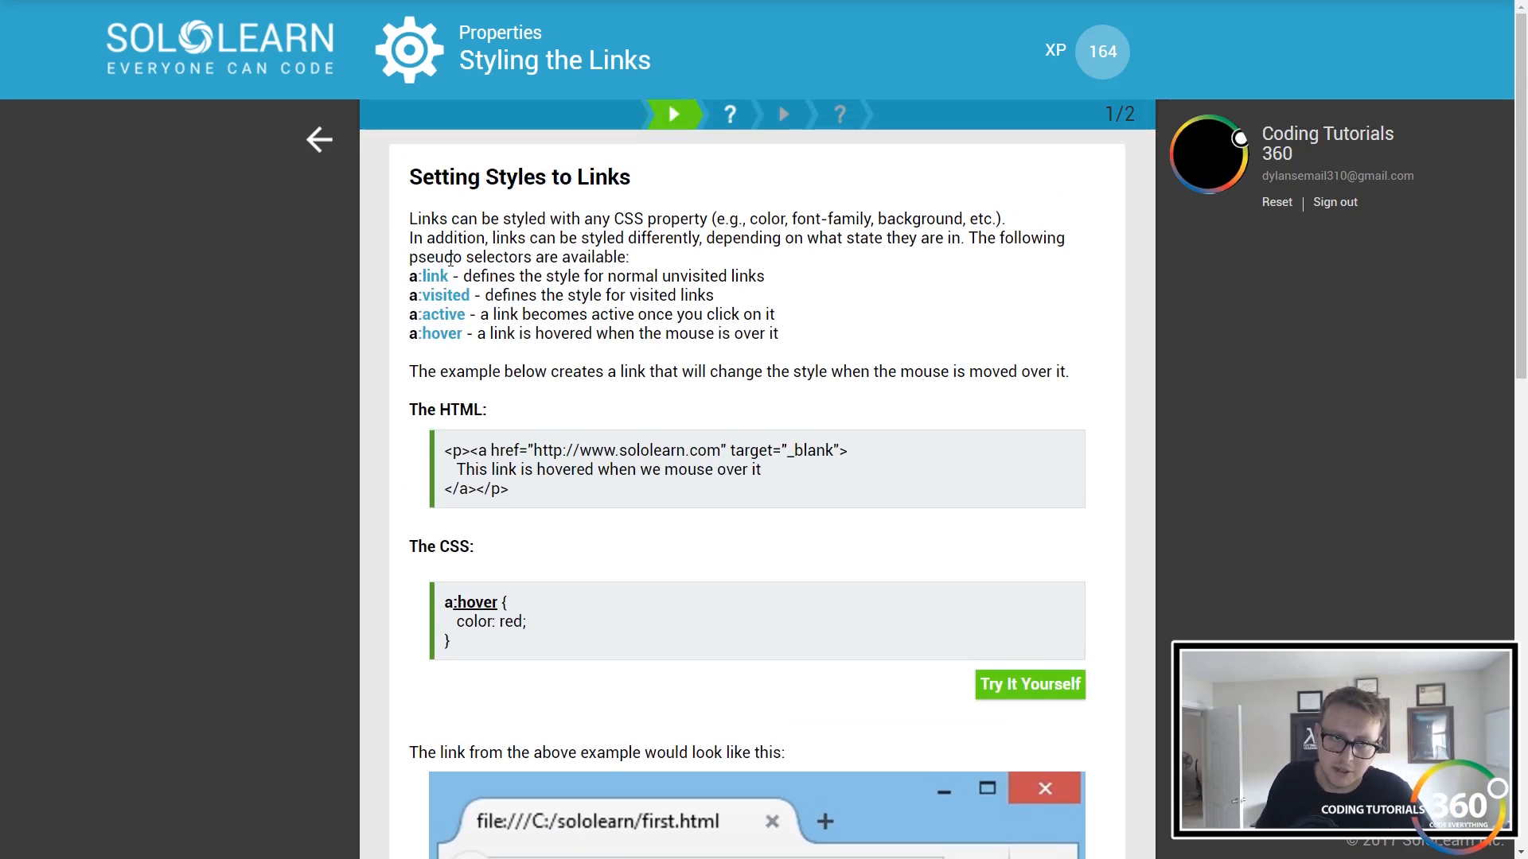
mouse_move(961, 628)
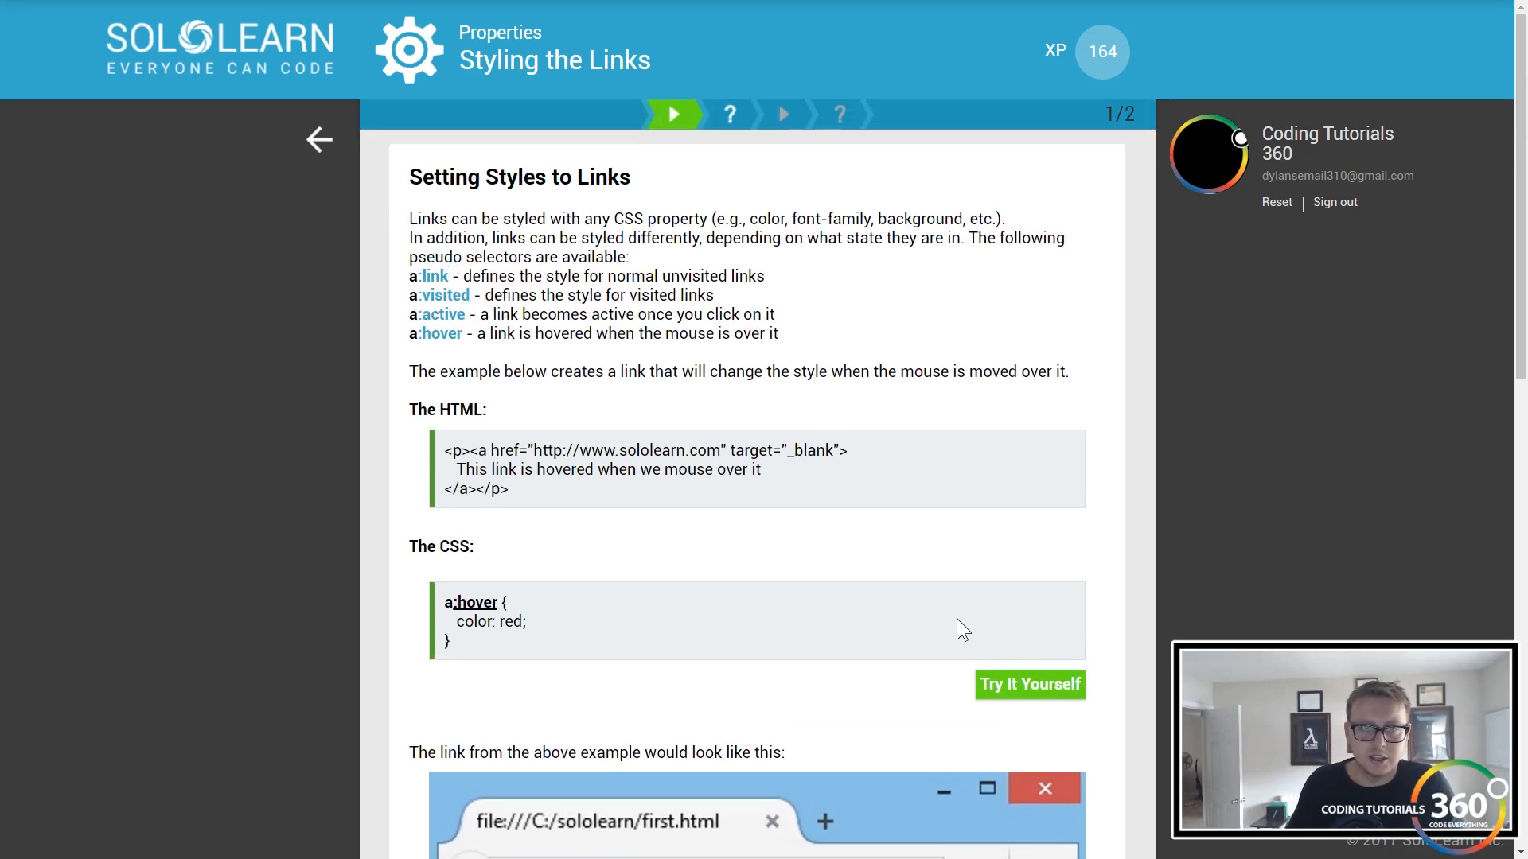
mouse_move(1170, 472)
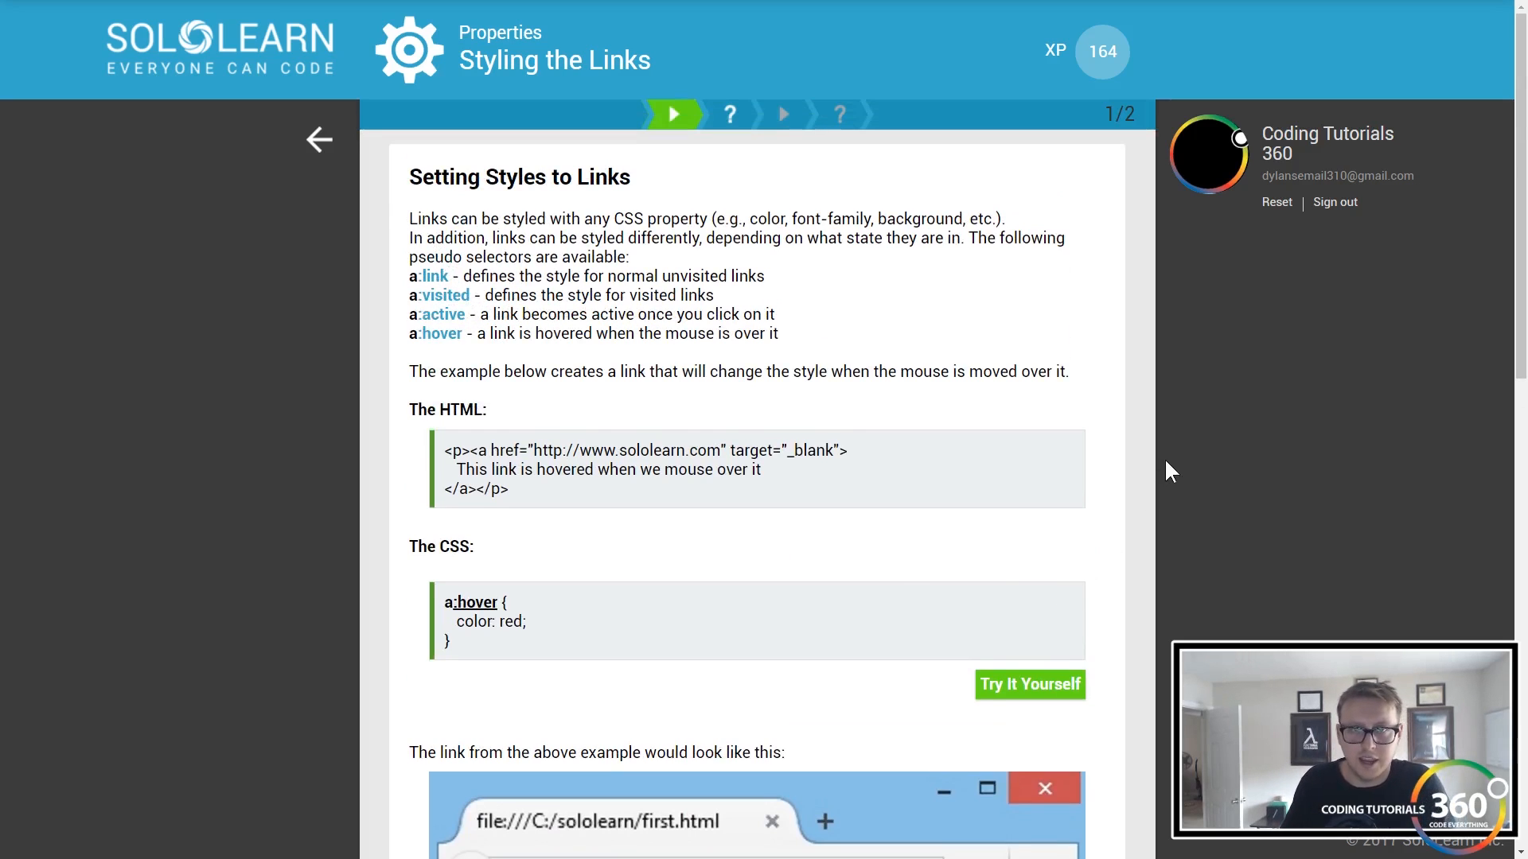
scroll("down", 3)
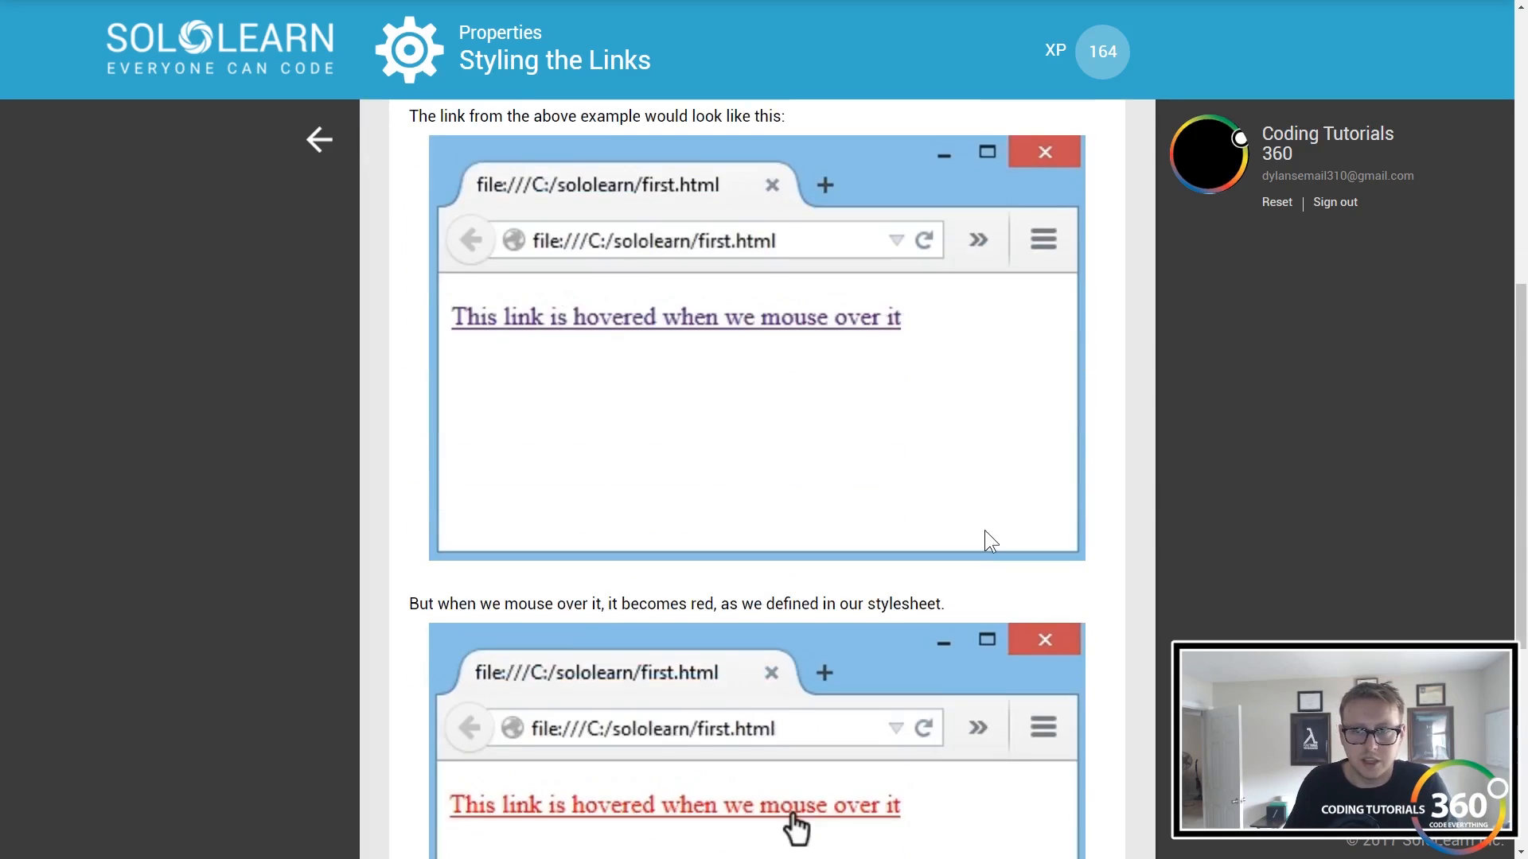
scroll("down", 3)
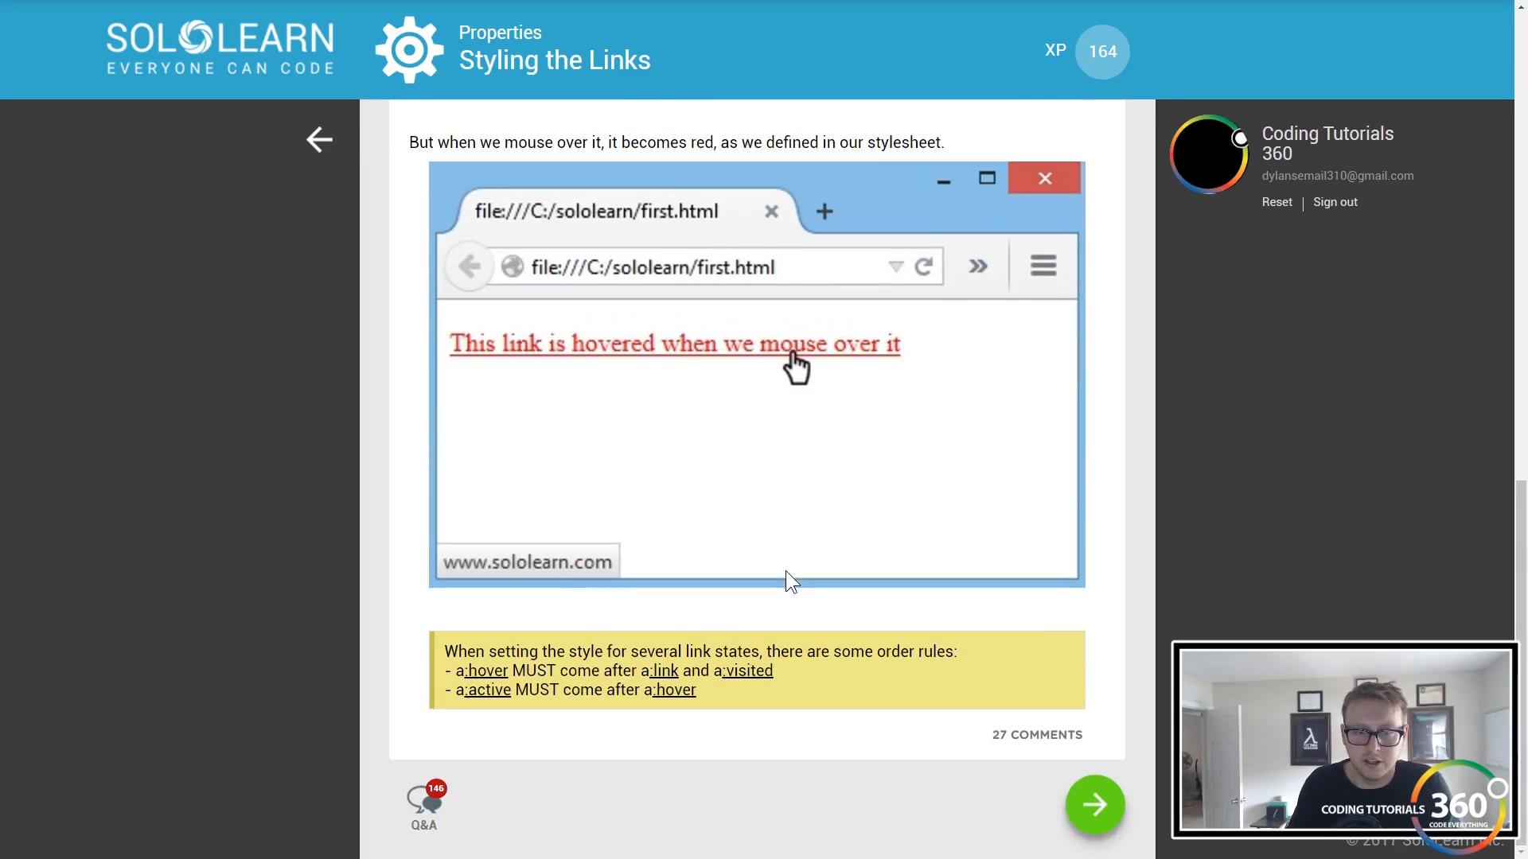
mouse_move(1194, 557)
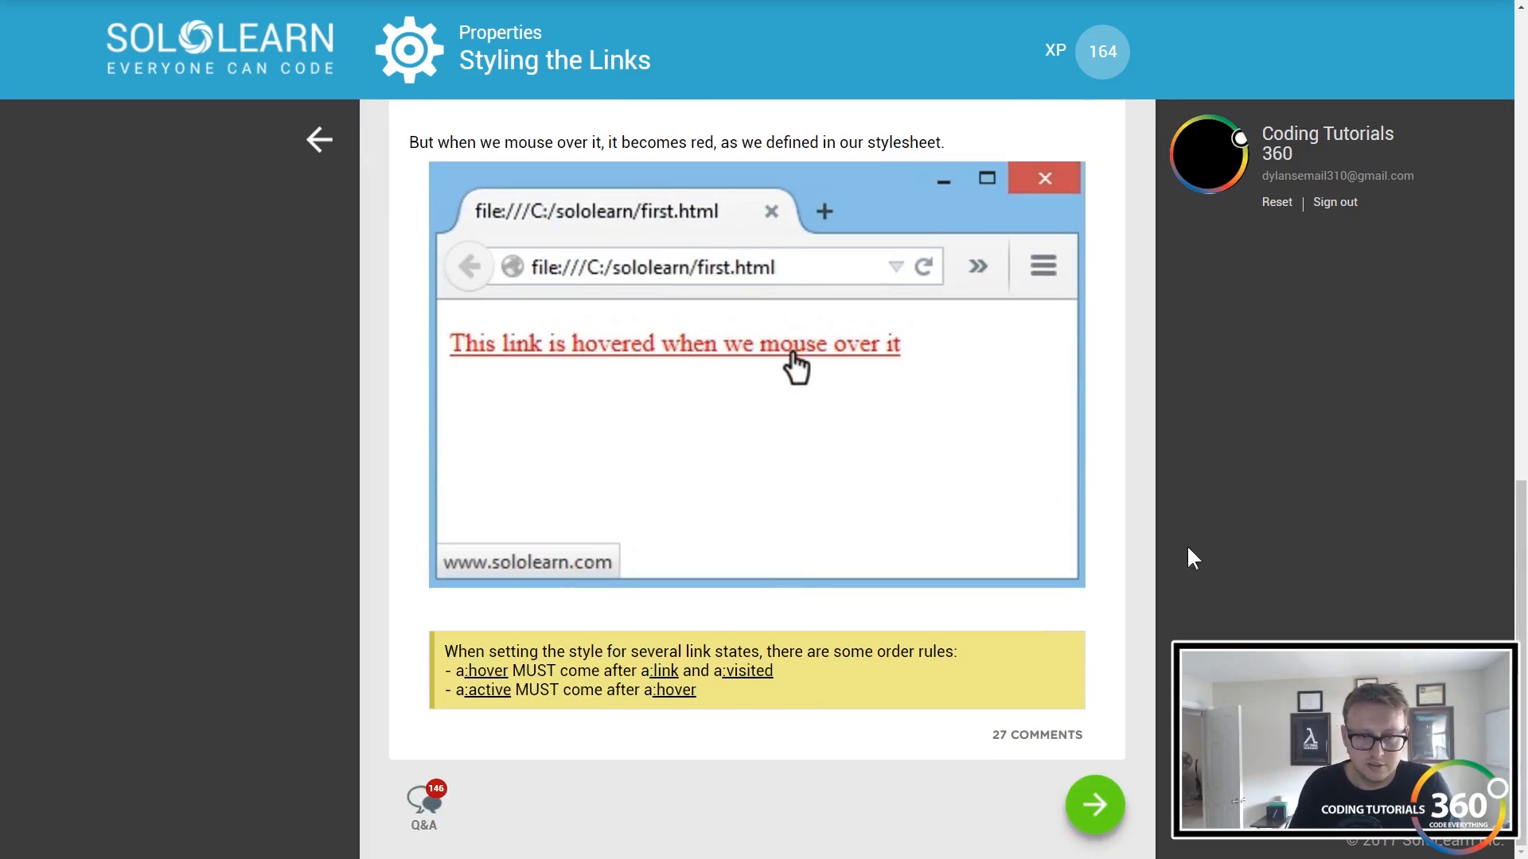
mouse_move(1021, 580)
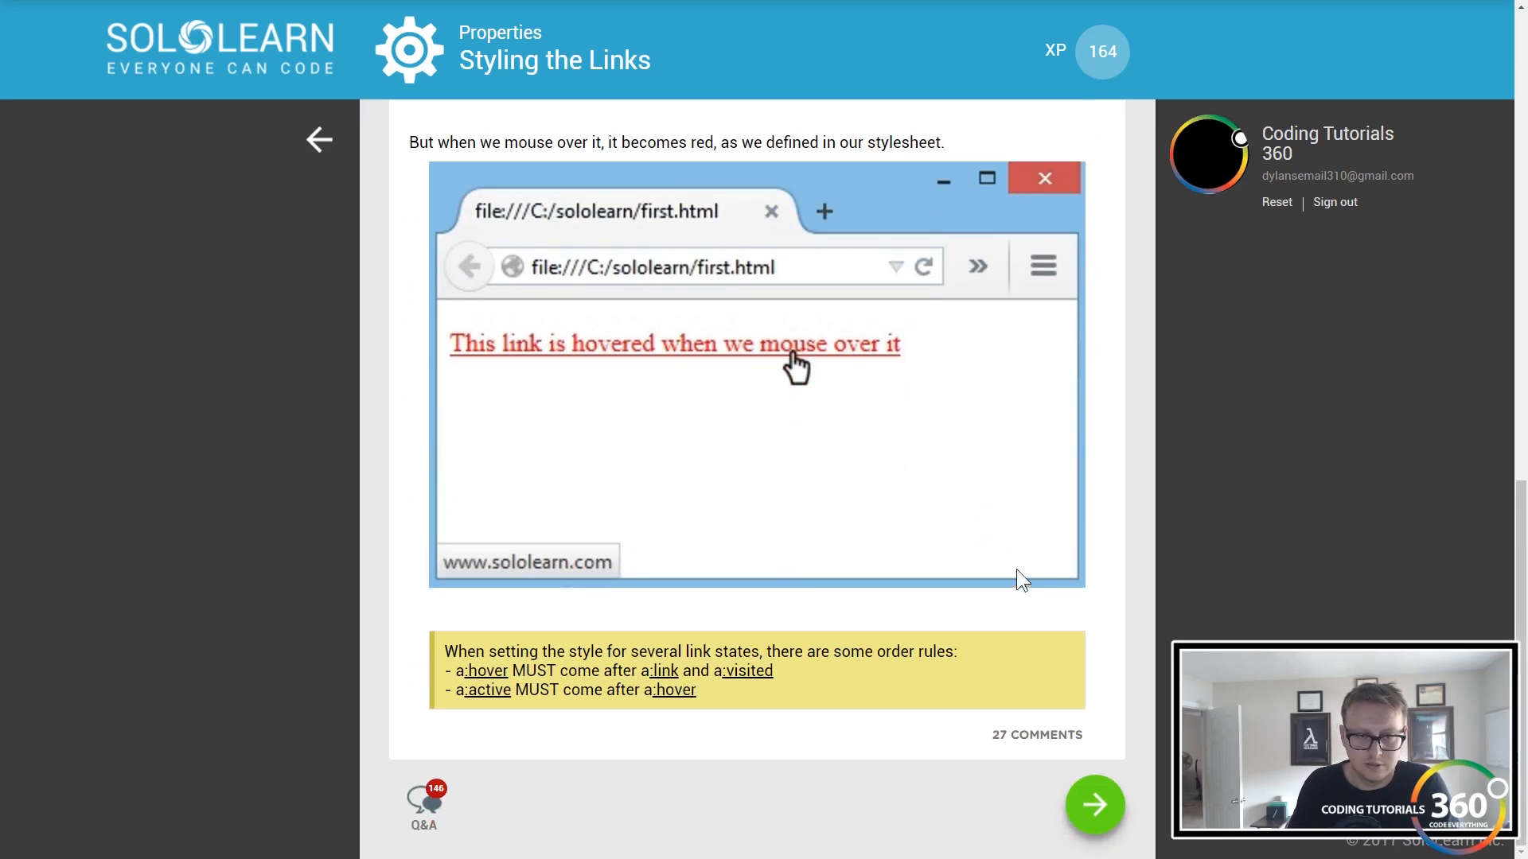
mouse_move(990, 658)
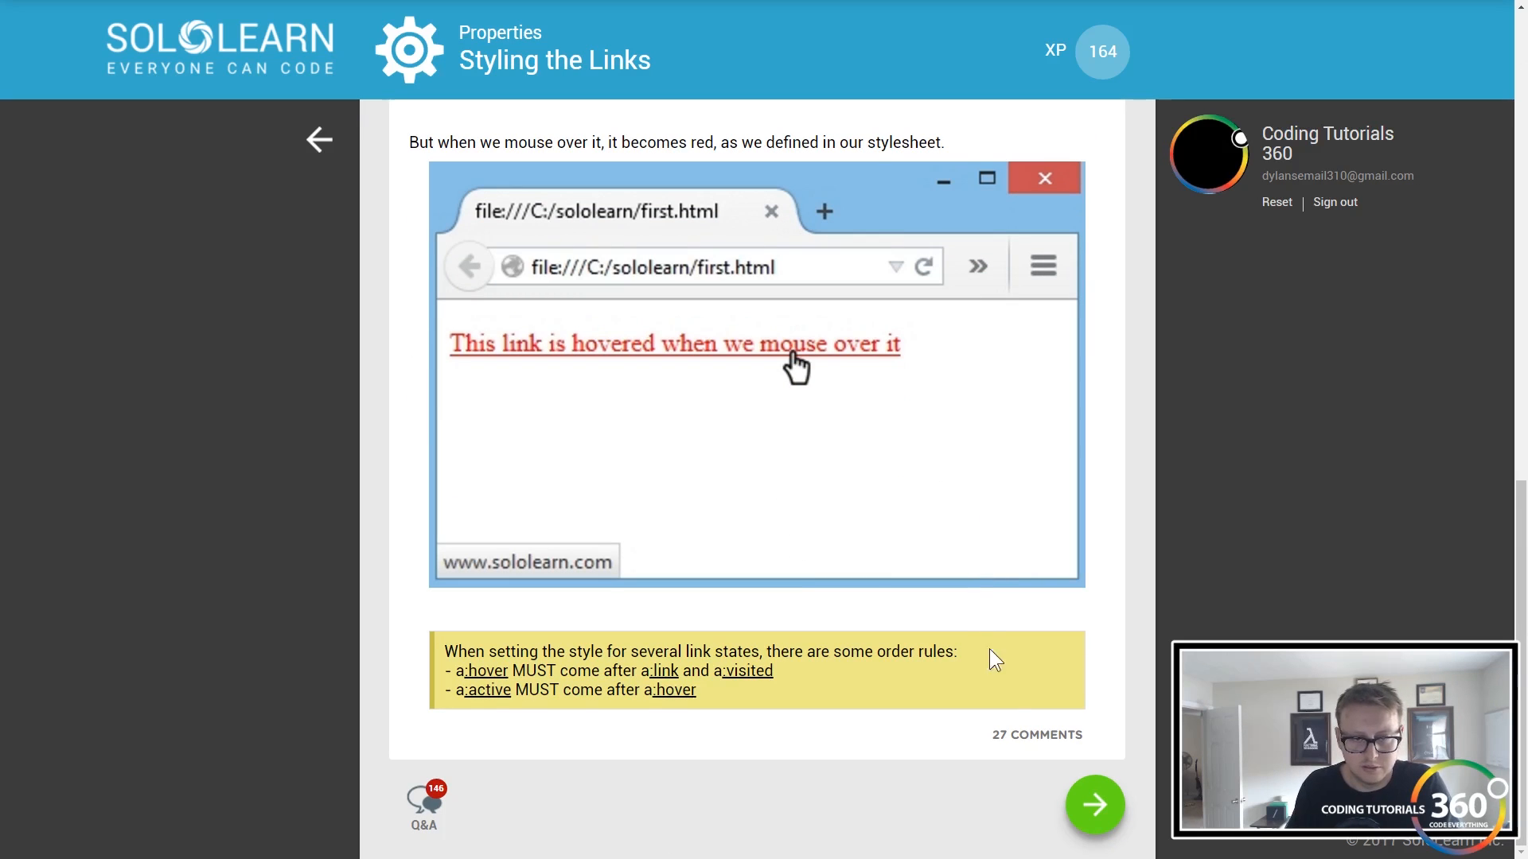
left_click(1093, 804)
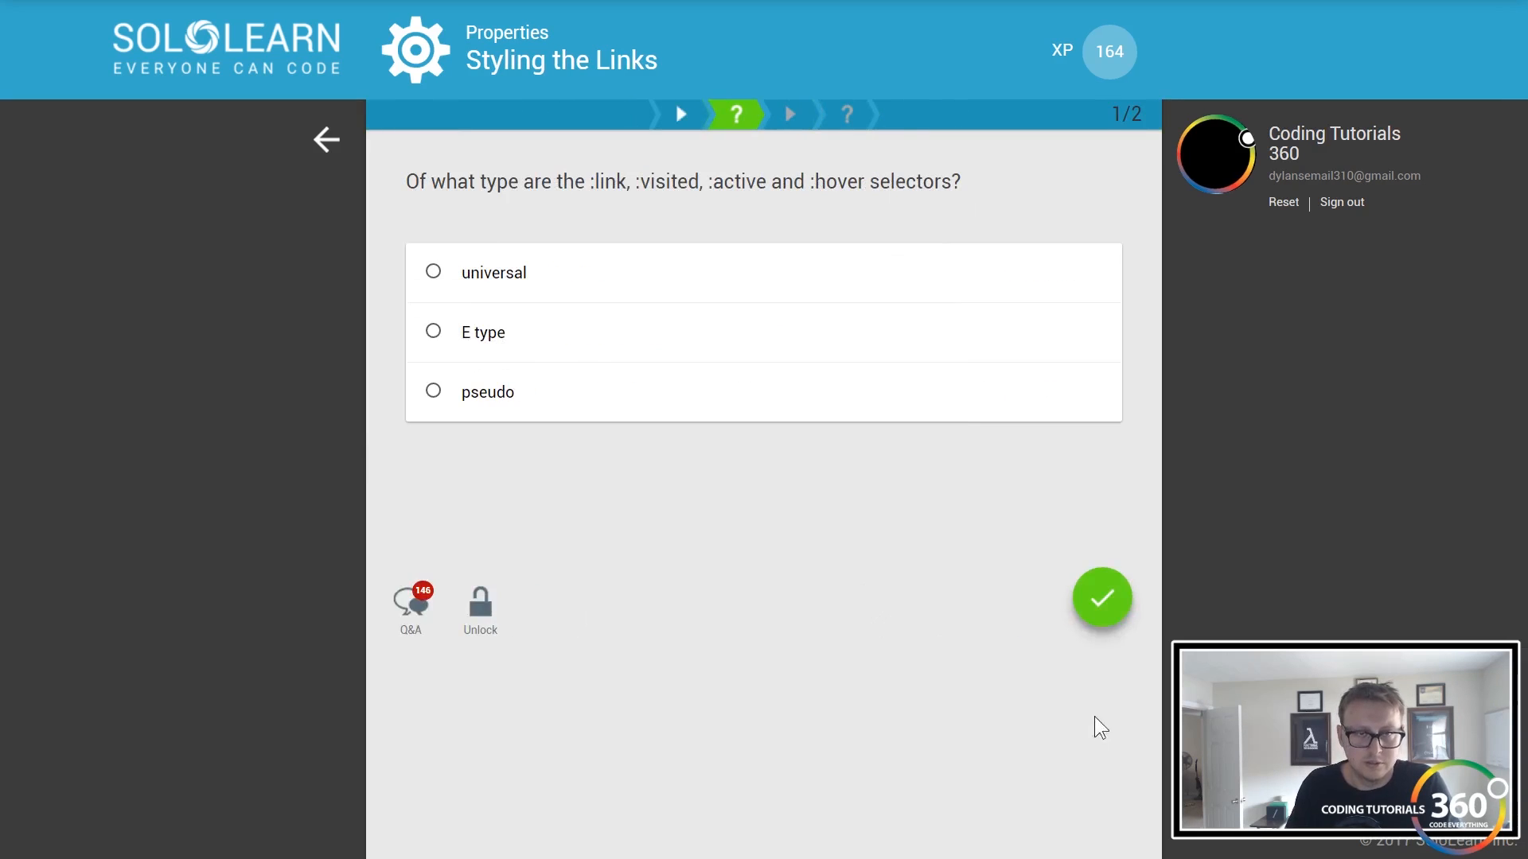
mouse_move(777, 479)
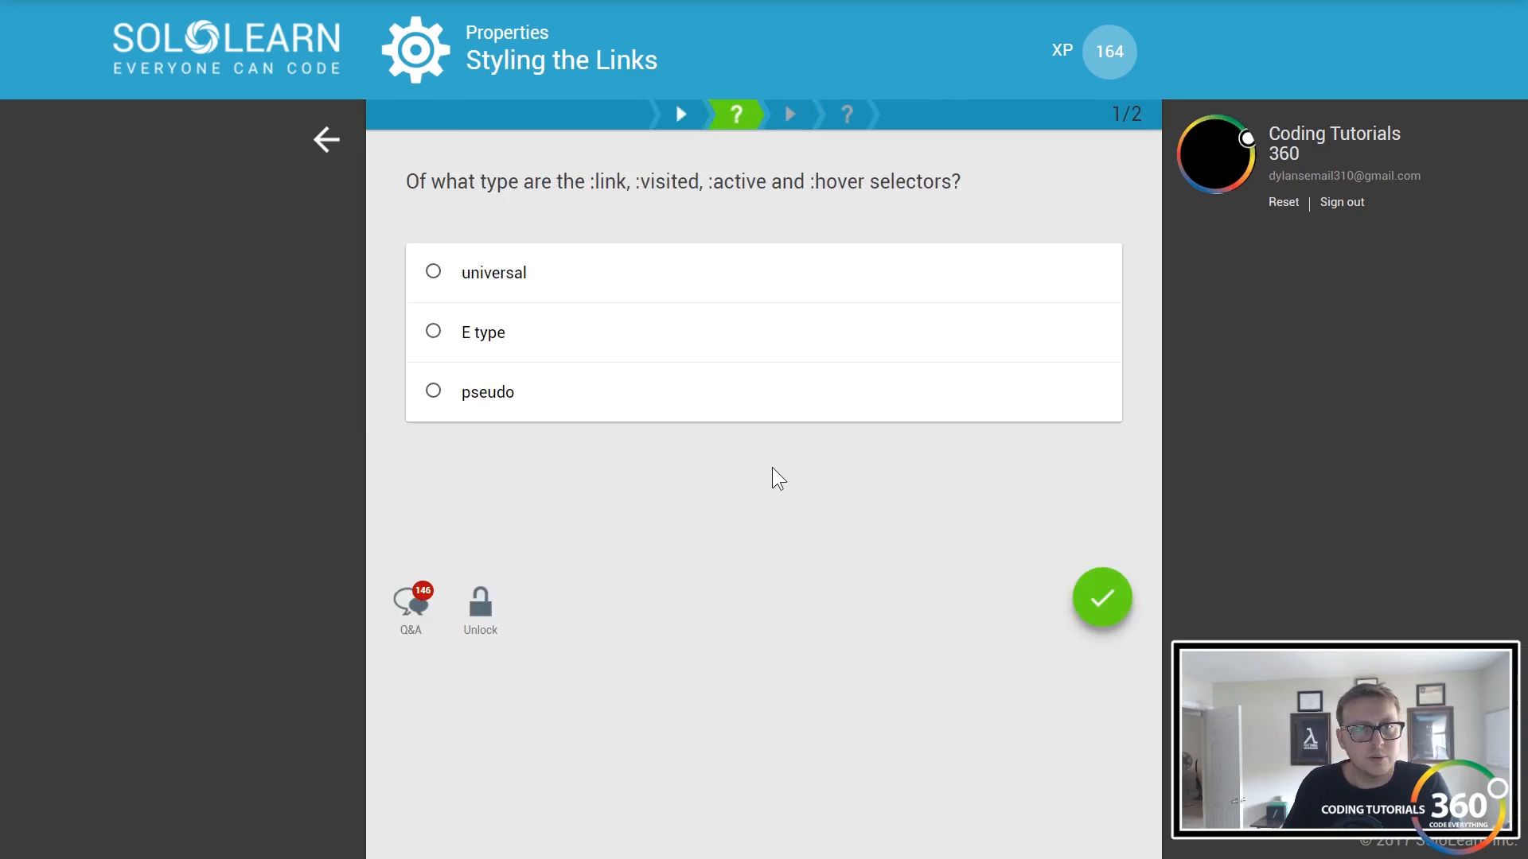
mouse_move(674, 403)
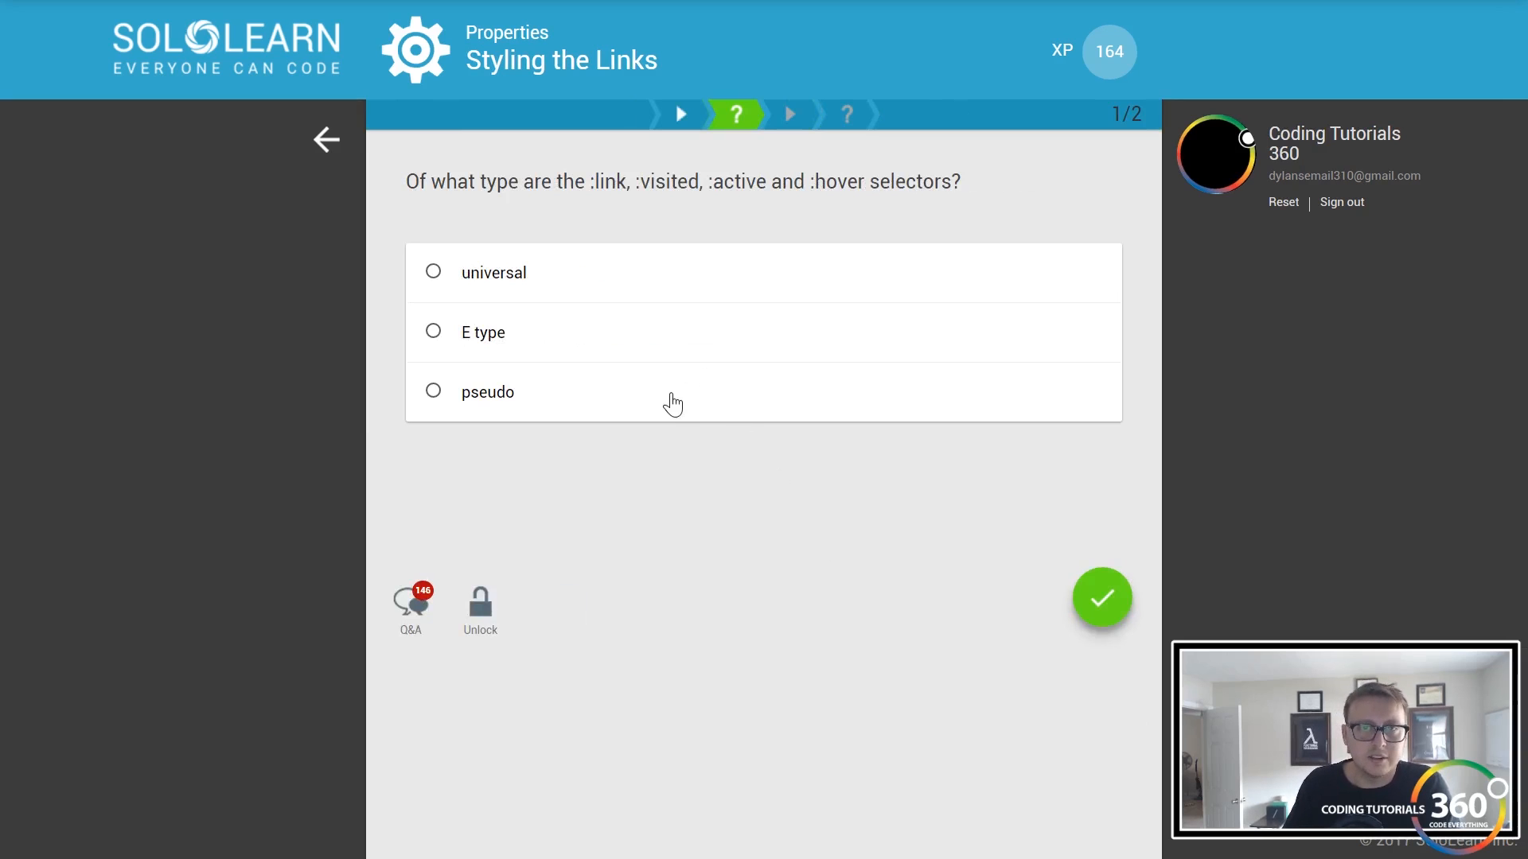
mouse_move(518, 282)
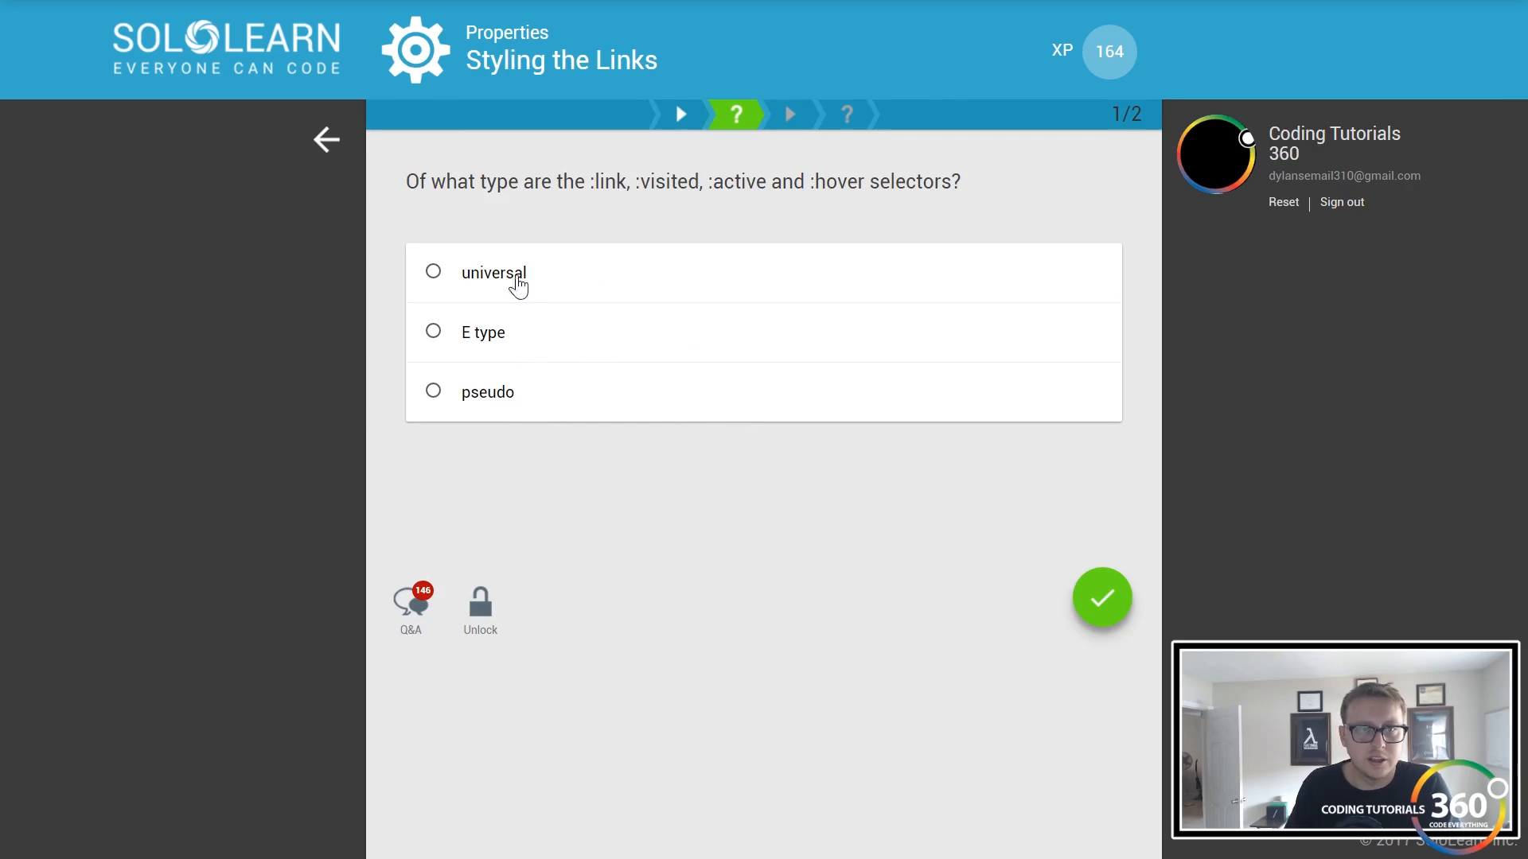
mouse_move(383, 232)
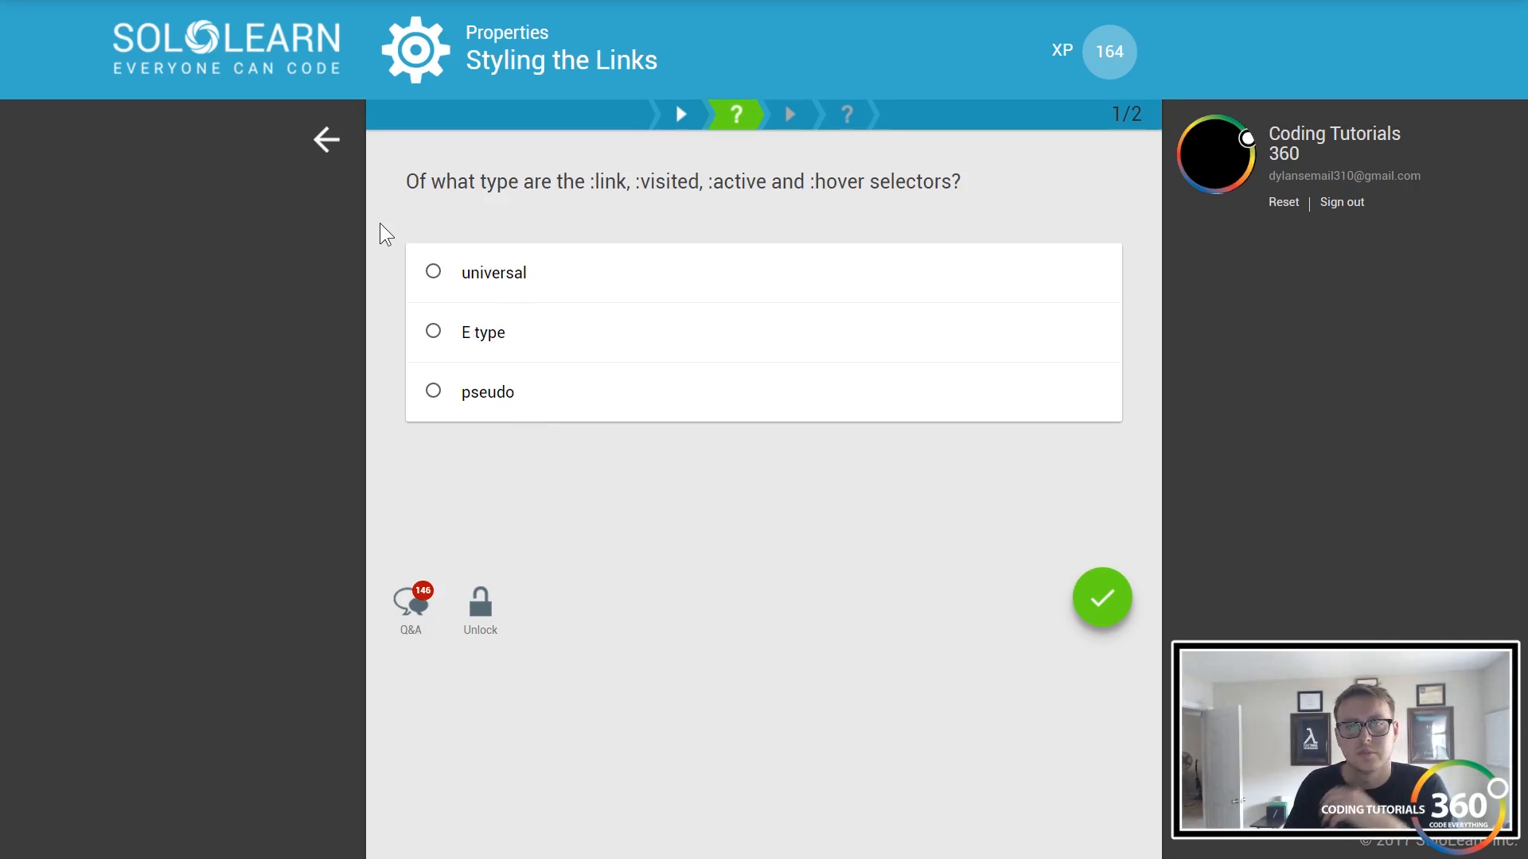
mouse_move(440, 339)
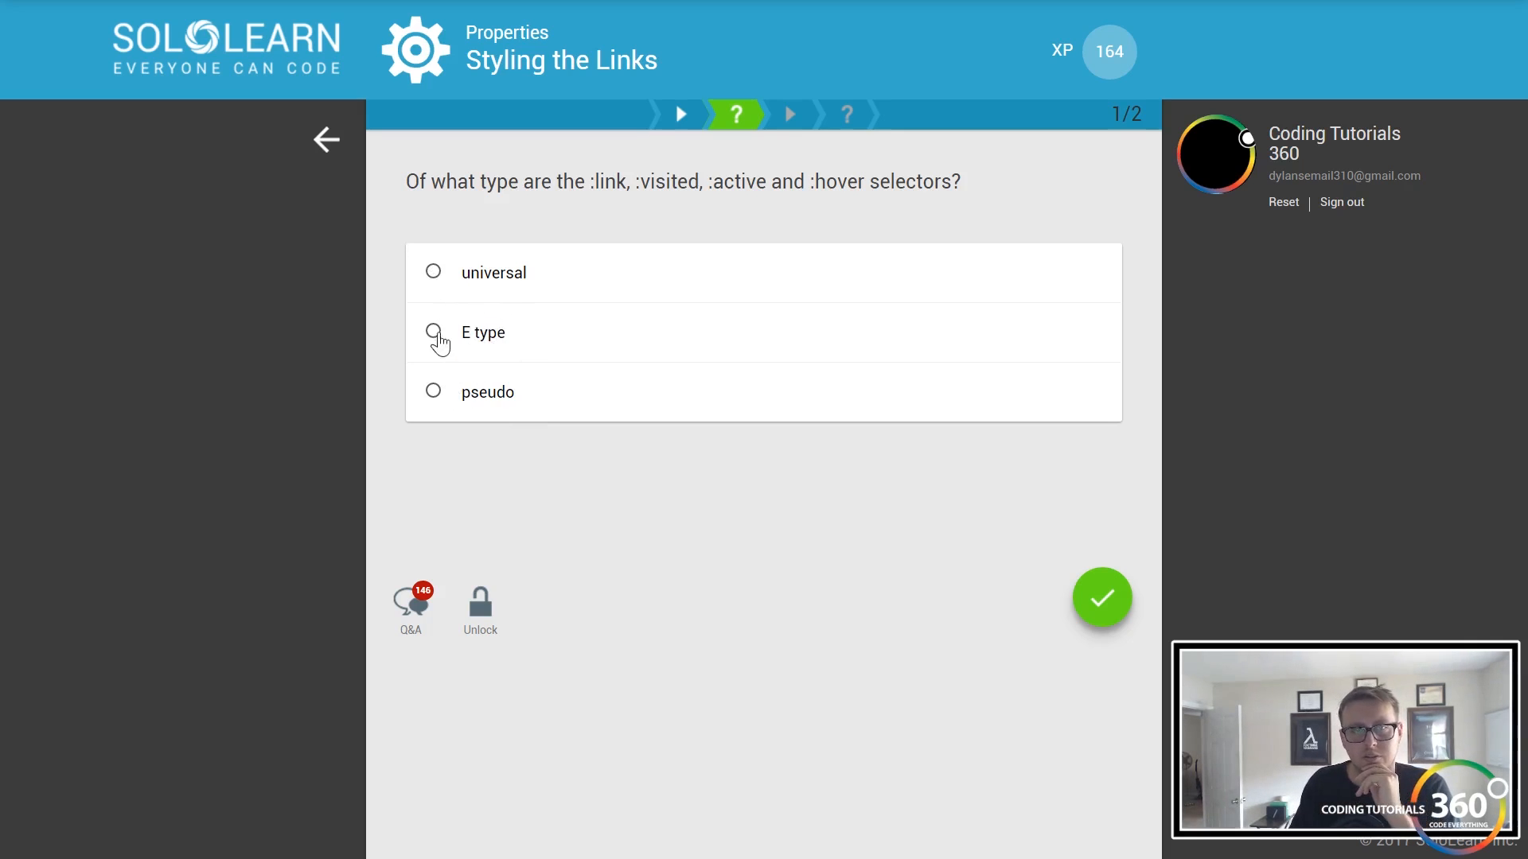
mouse_move(470, 316)
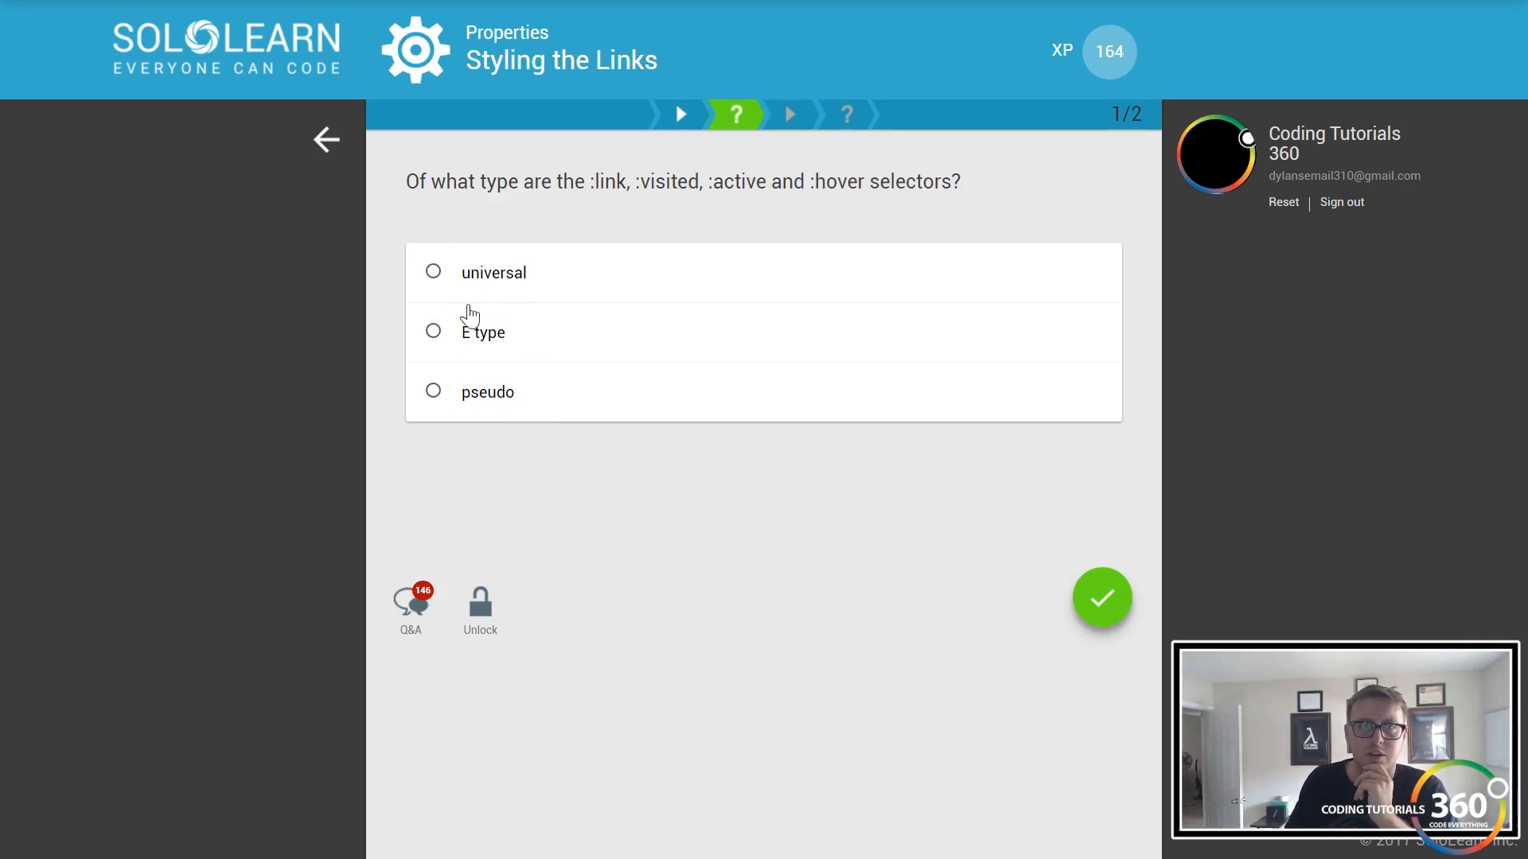
- Submit 'E type', retry after Wrong, and return to the Setting Styles to Links slide
left_click(1102, 598)
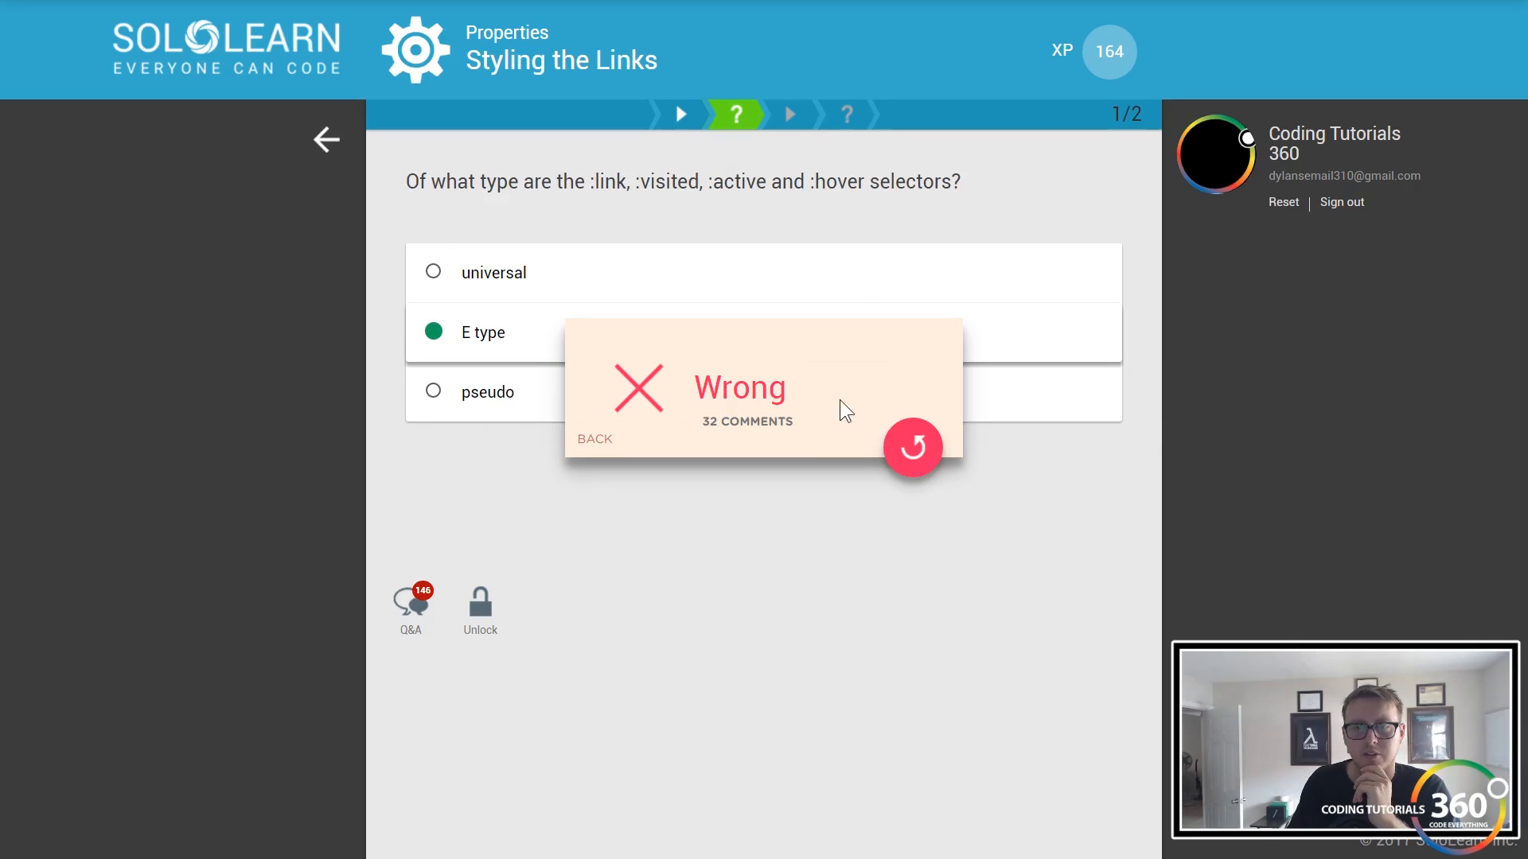
left_click(912, 448)
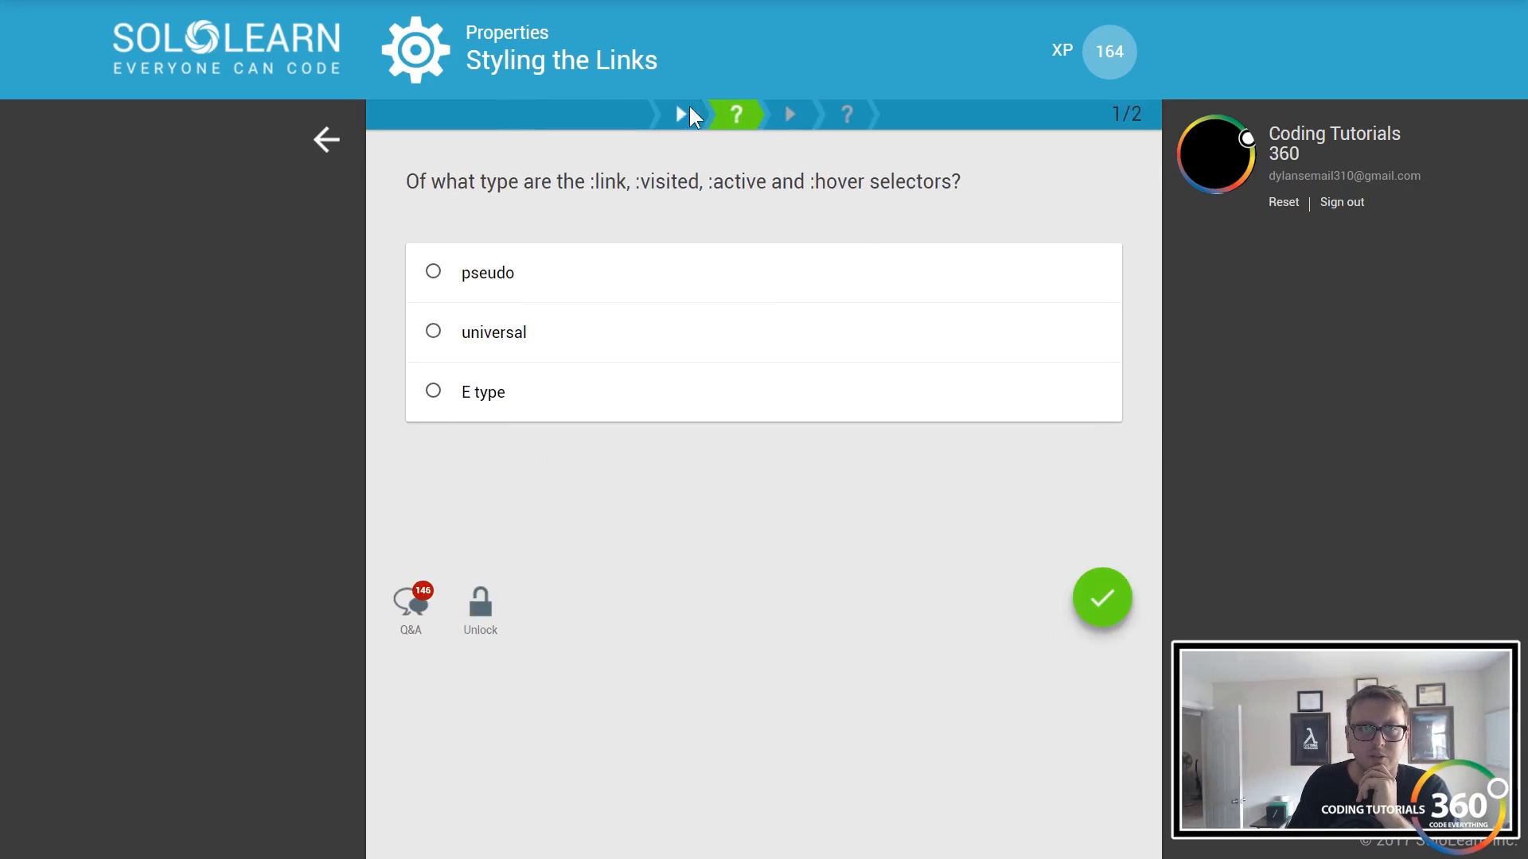
left_click(674, 114)
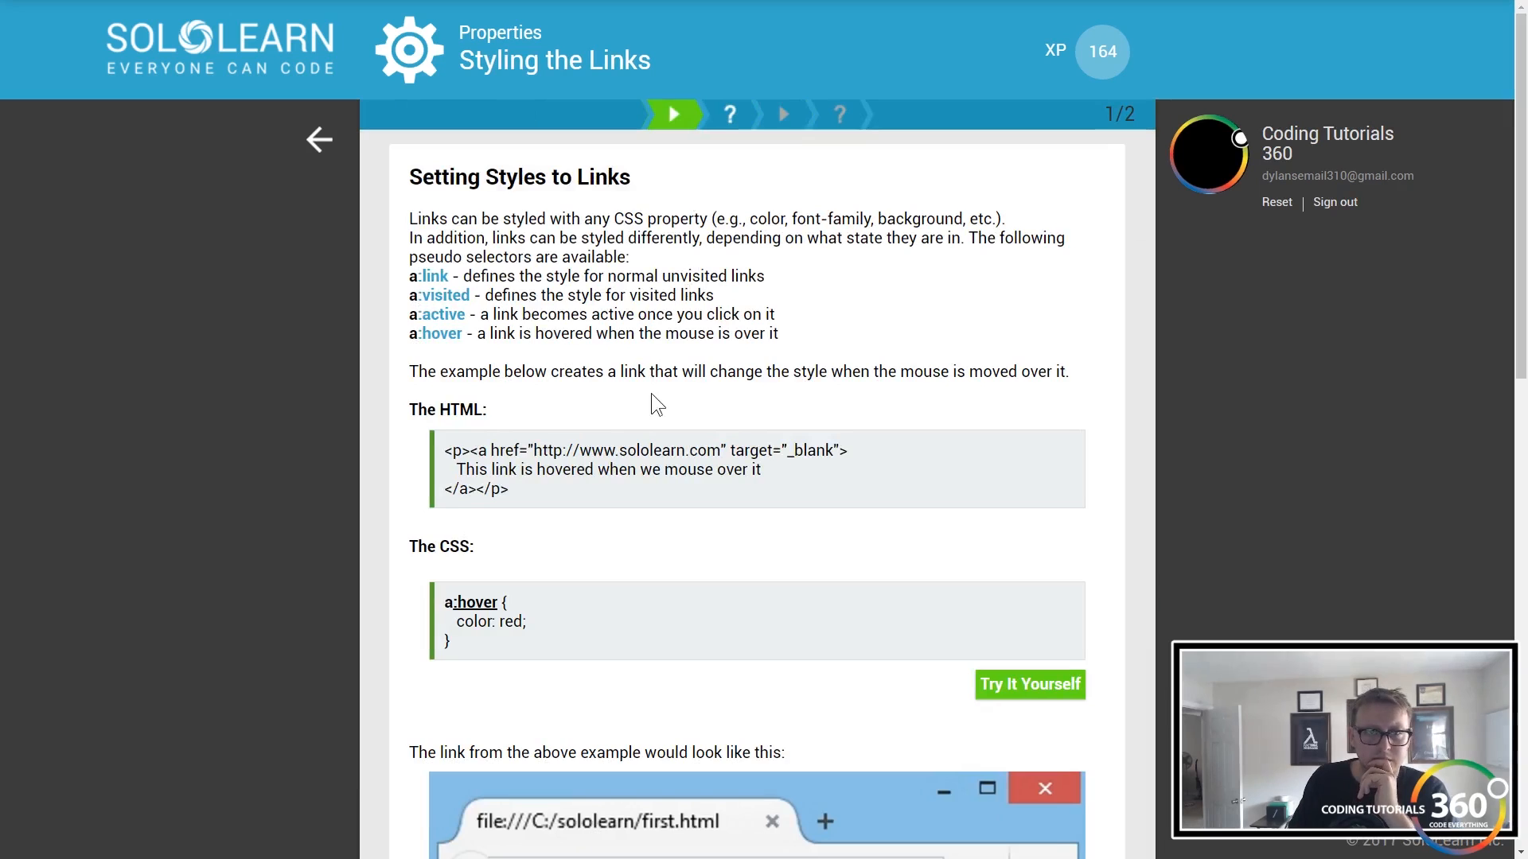
scroll("down", 3)
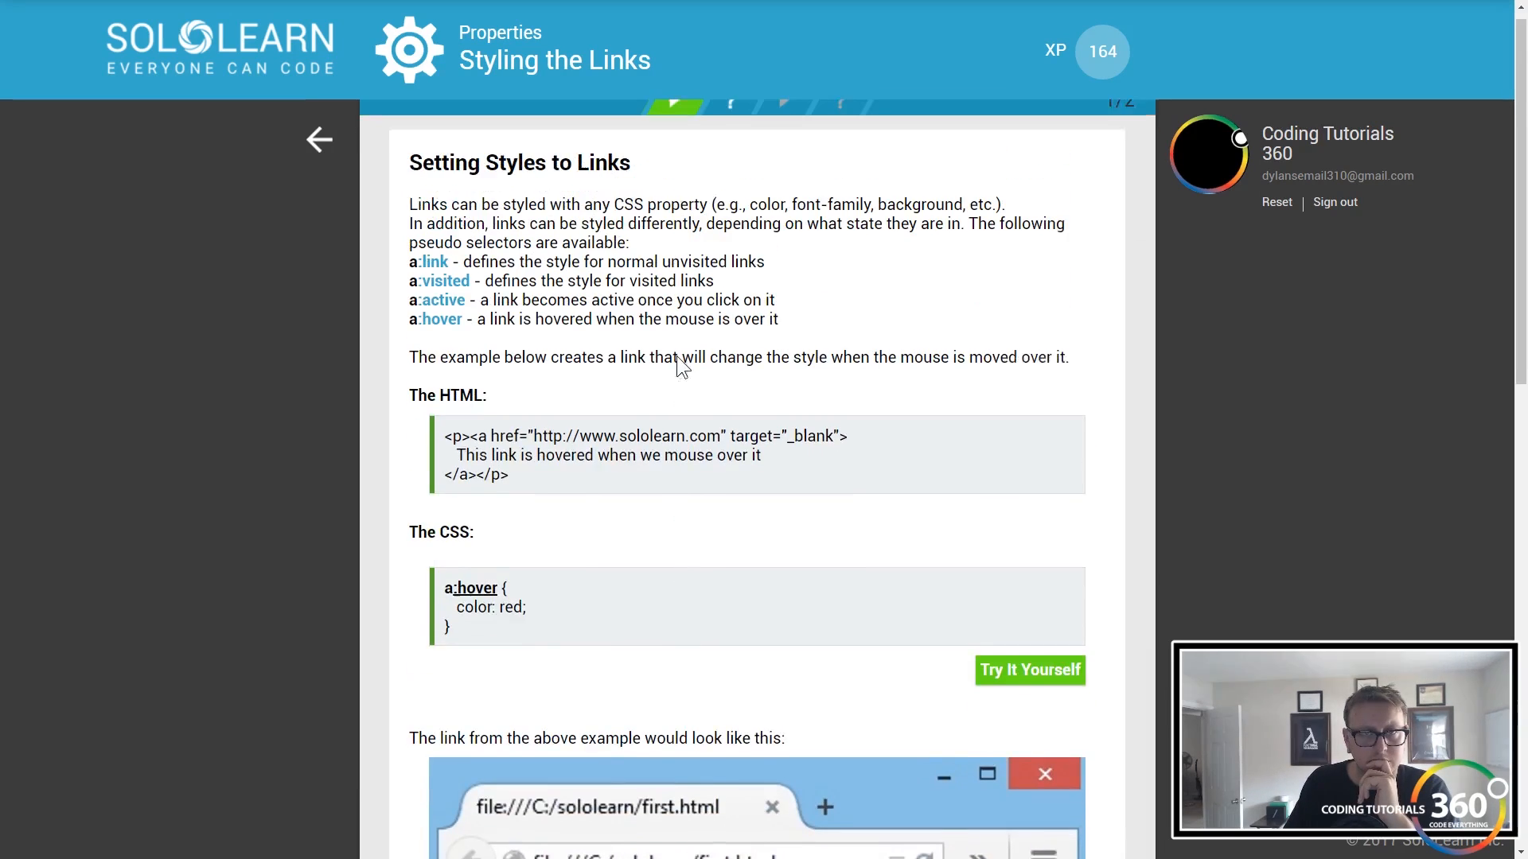
scroll("up", 3)
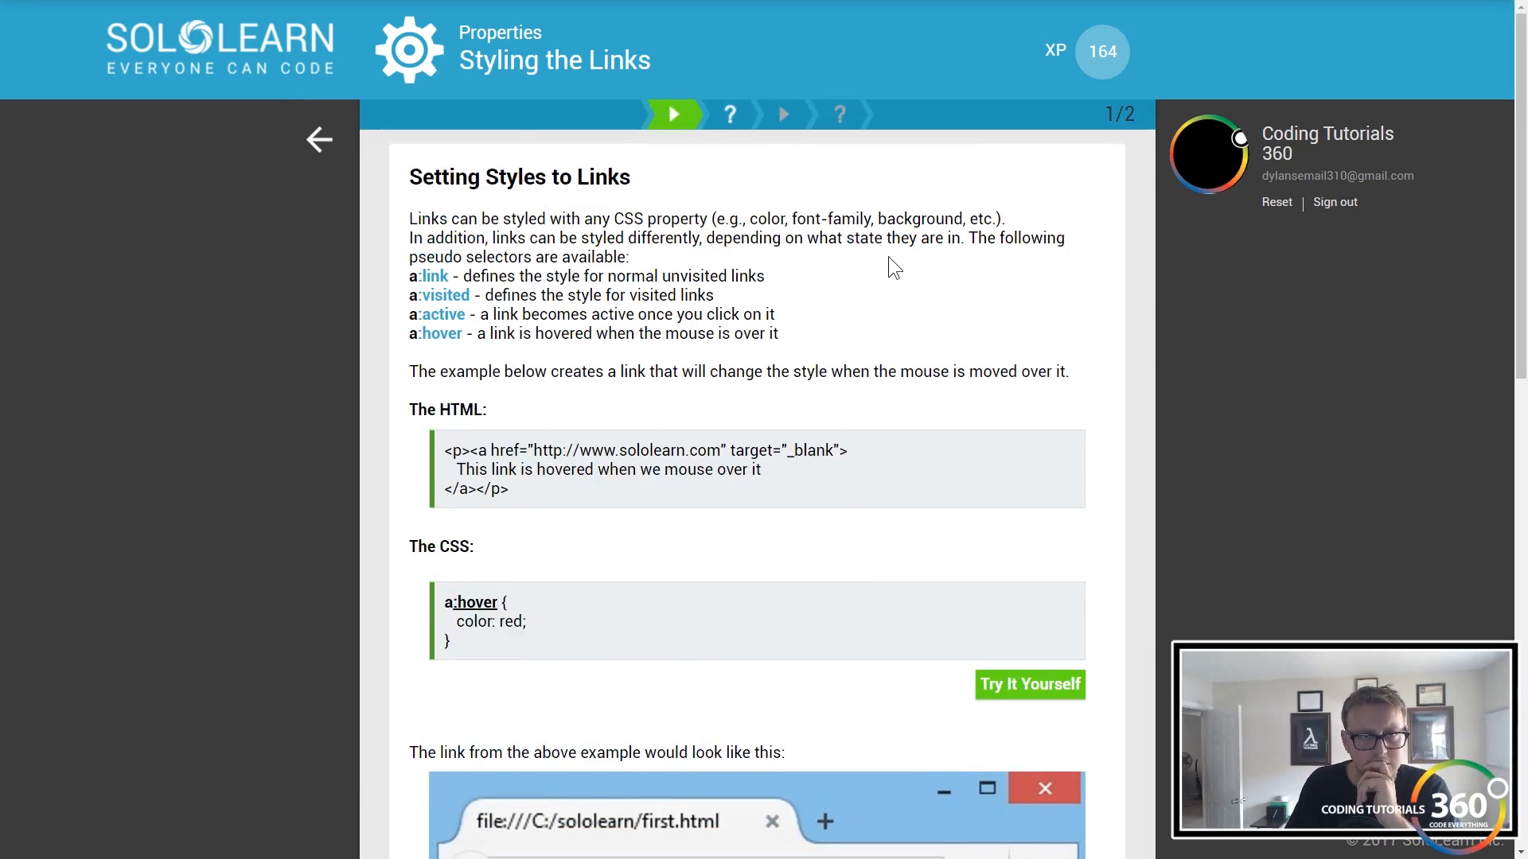
scroll("down", 3)
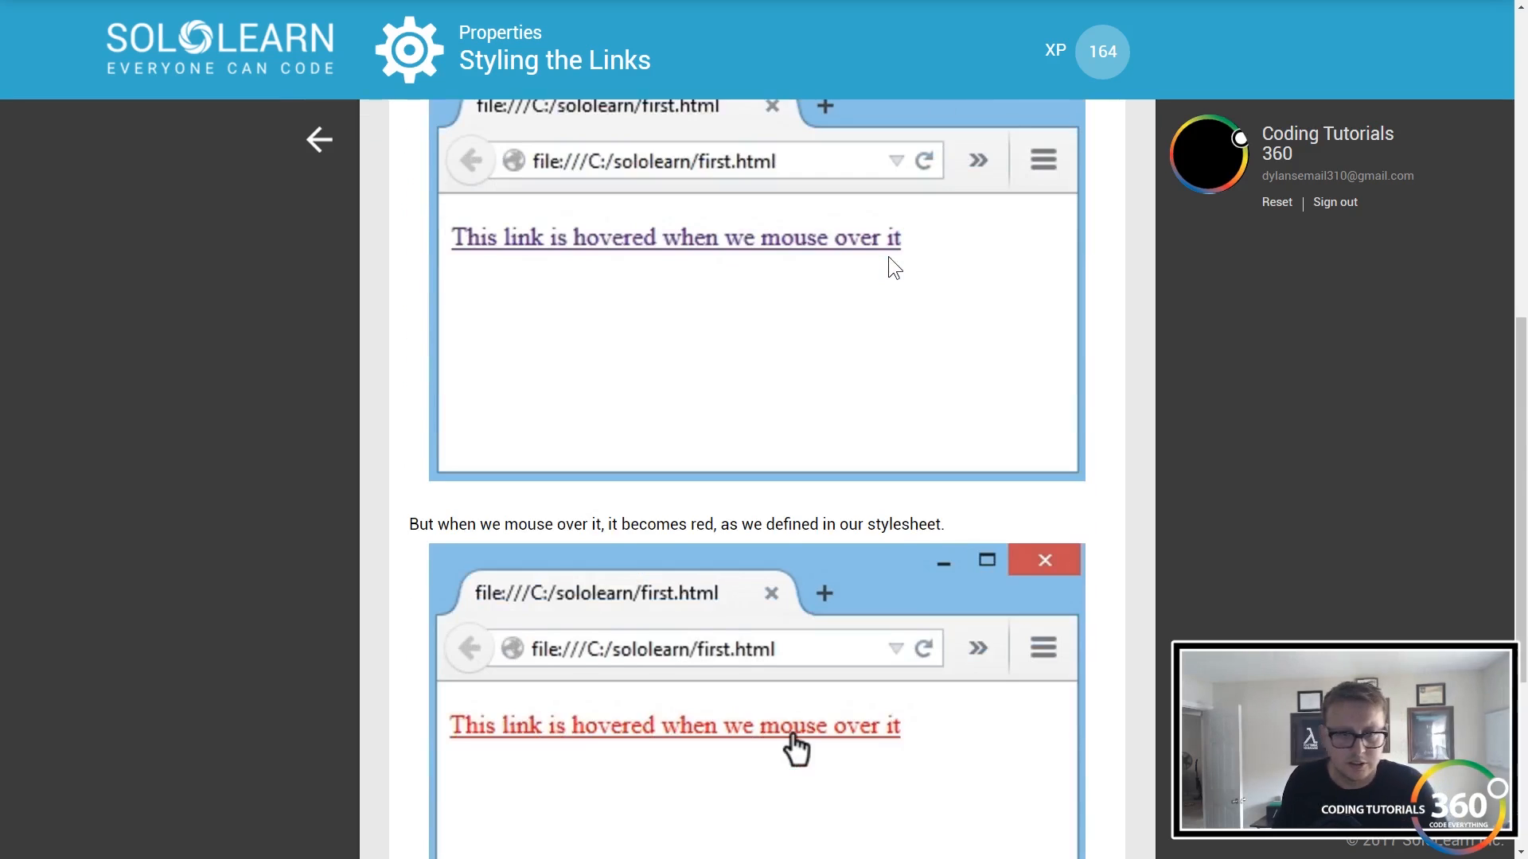
scroll("down", 3)
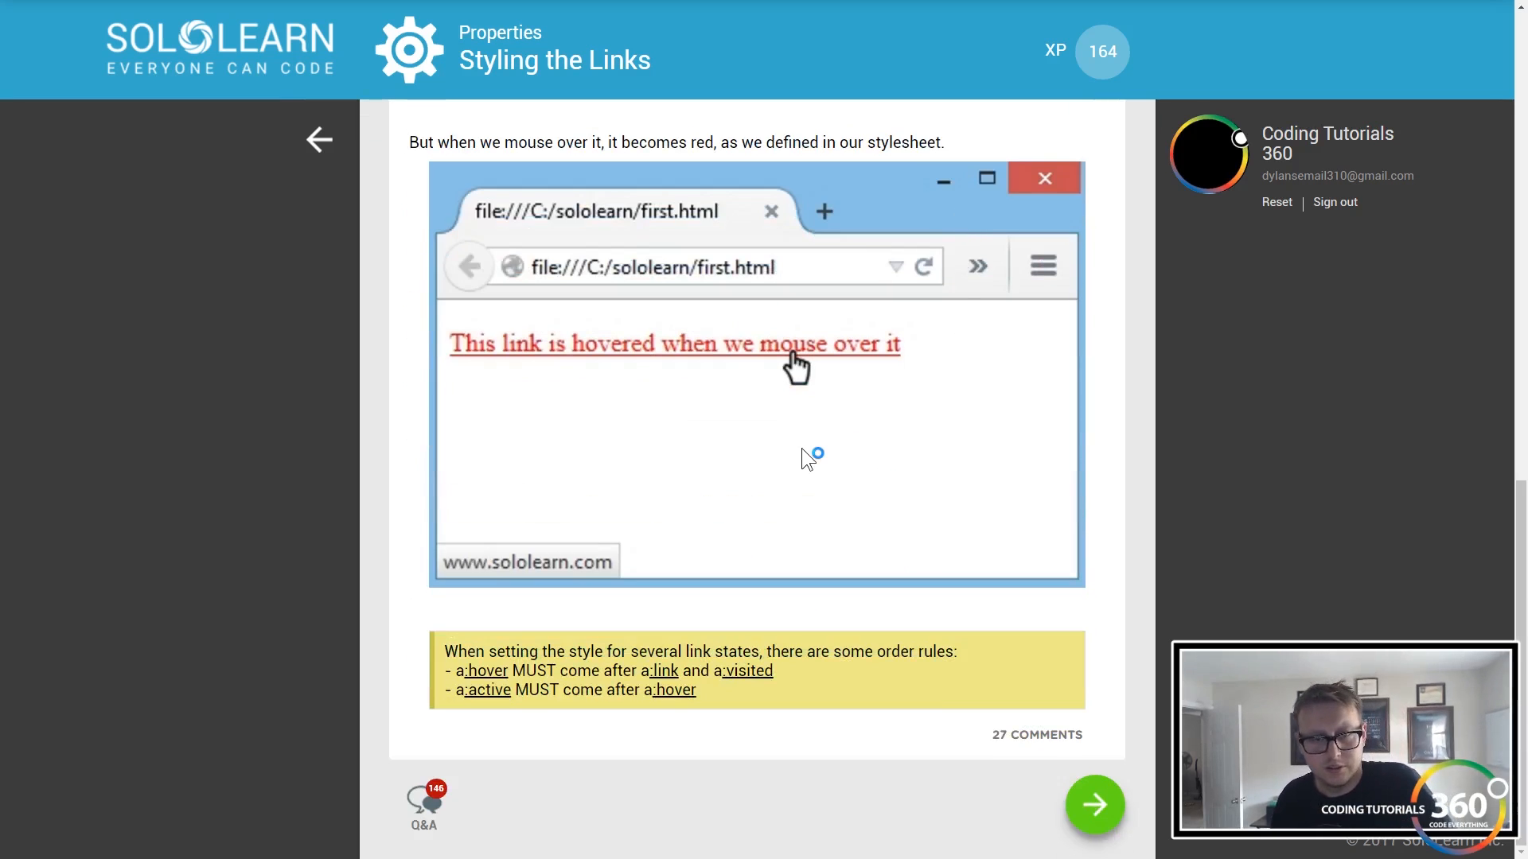
mouse_move(814, 465)
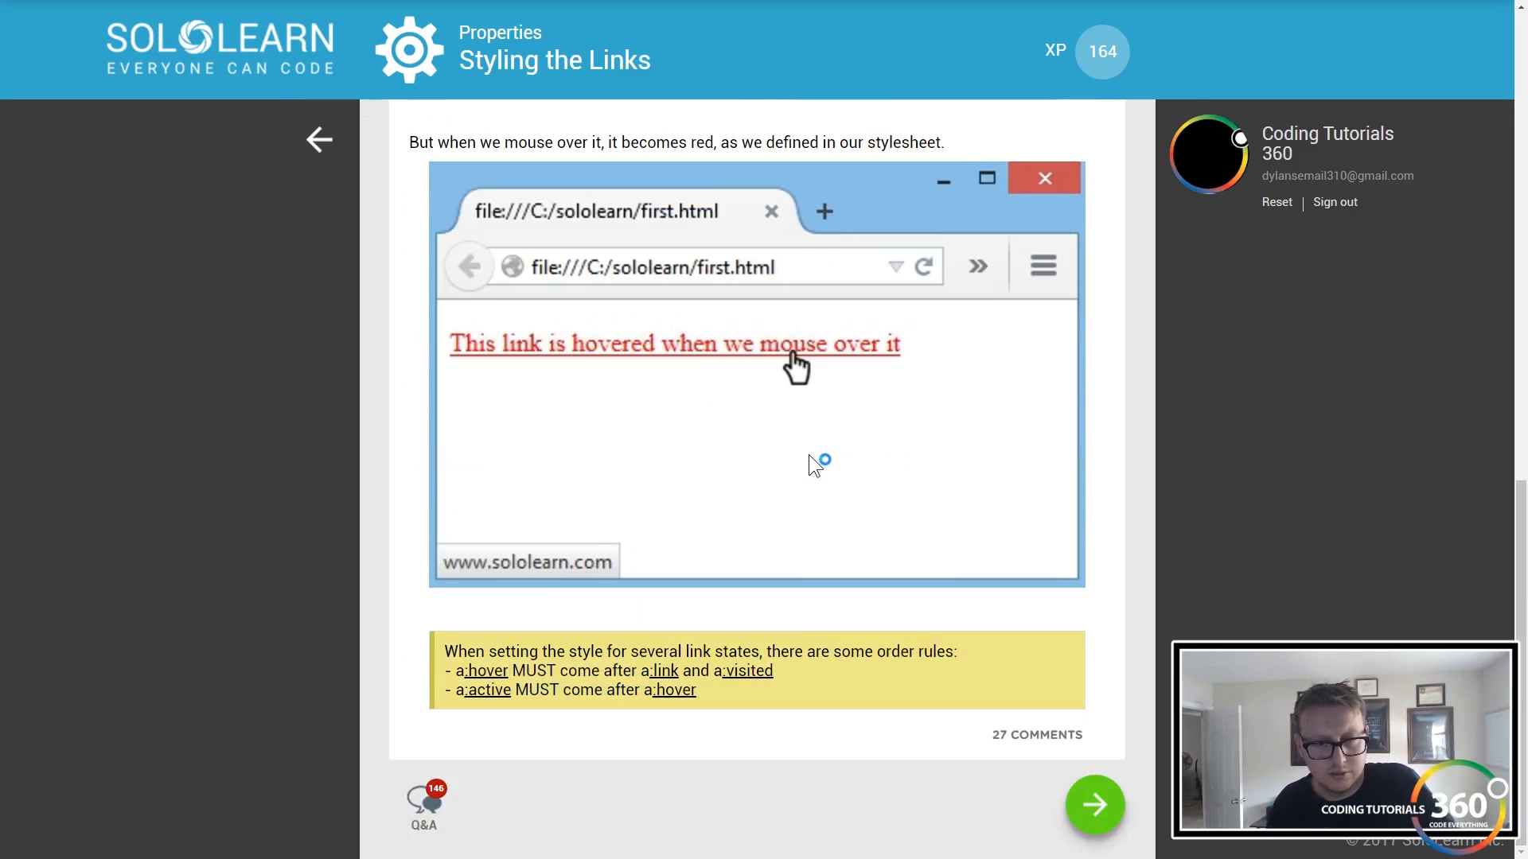
left_click(1094, 804)
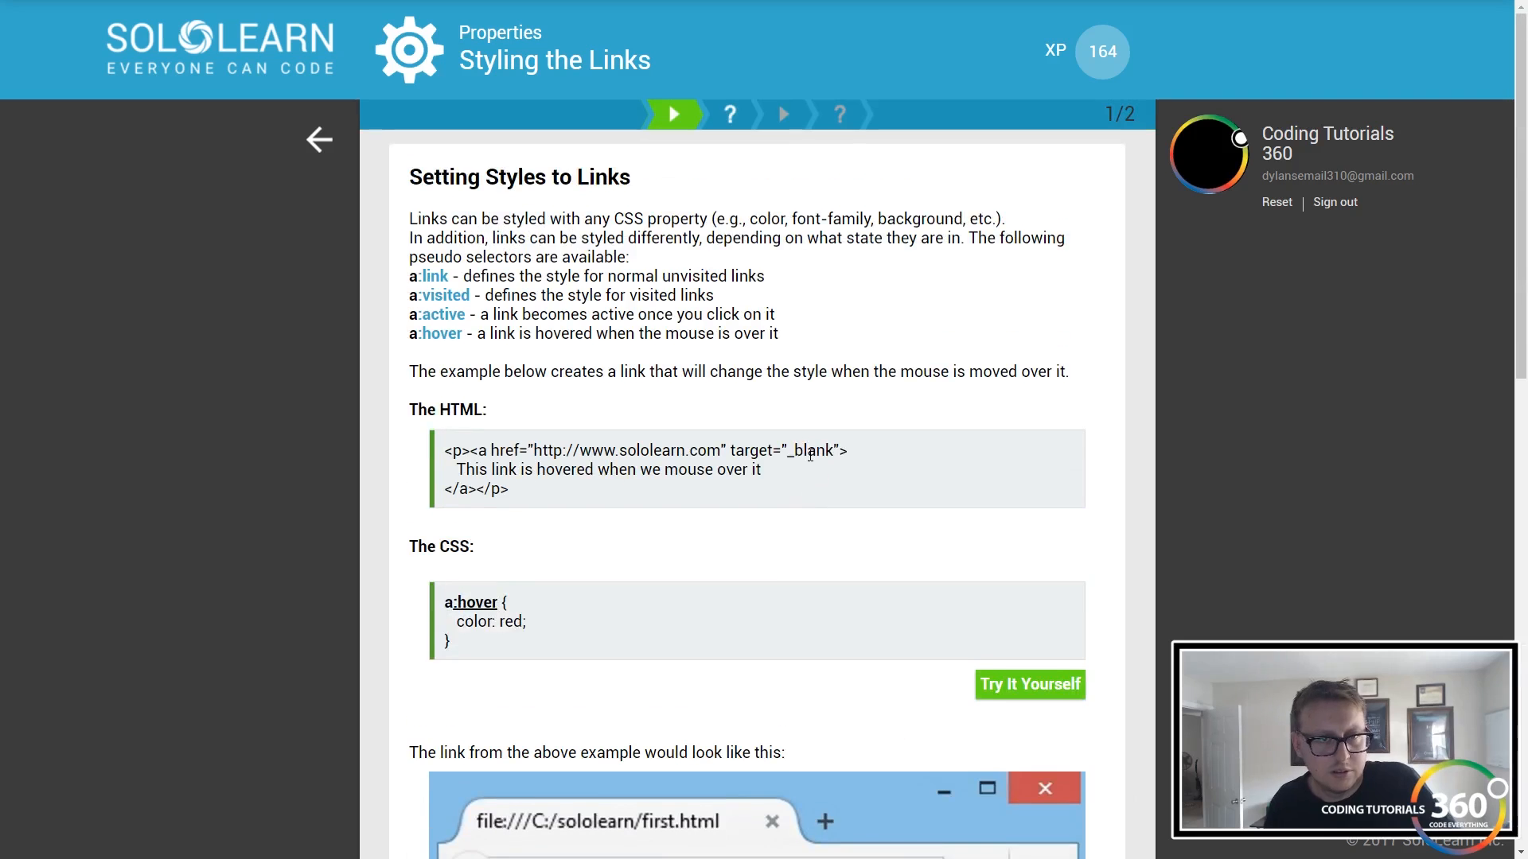
mouse_move(854, 525)
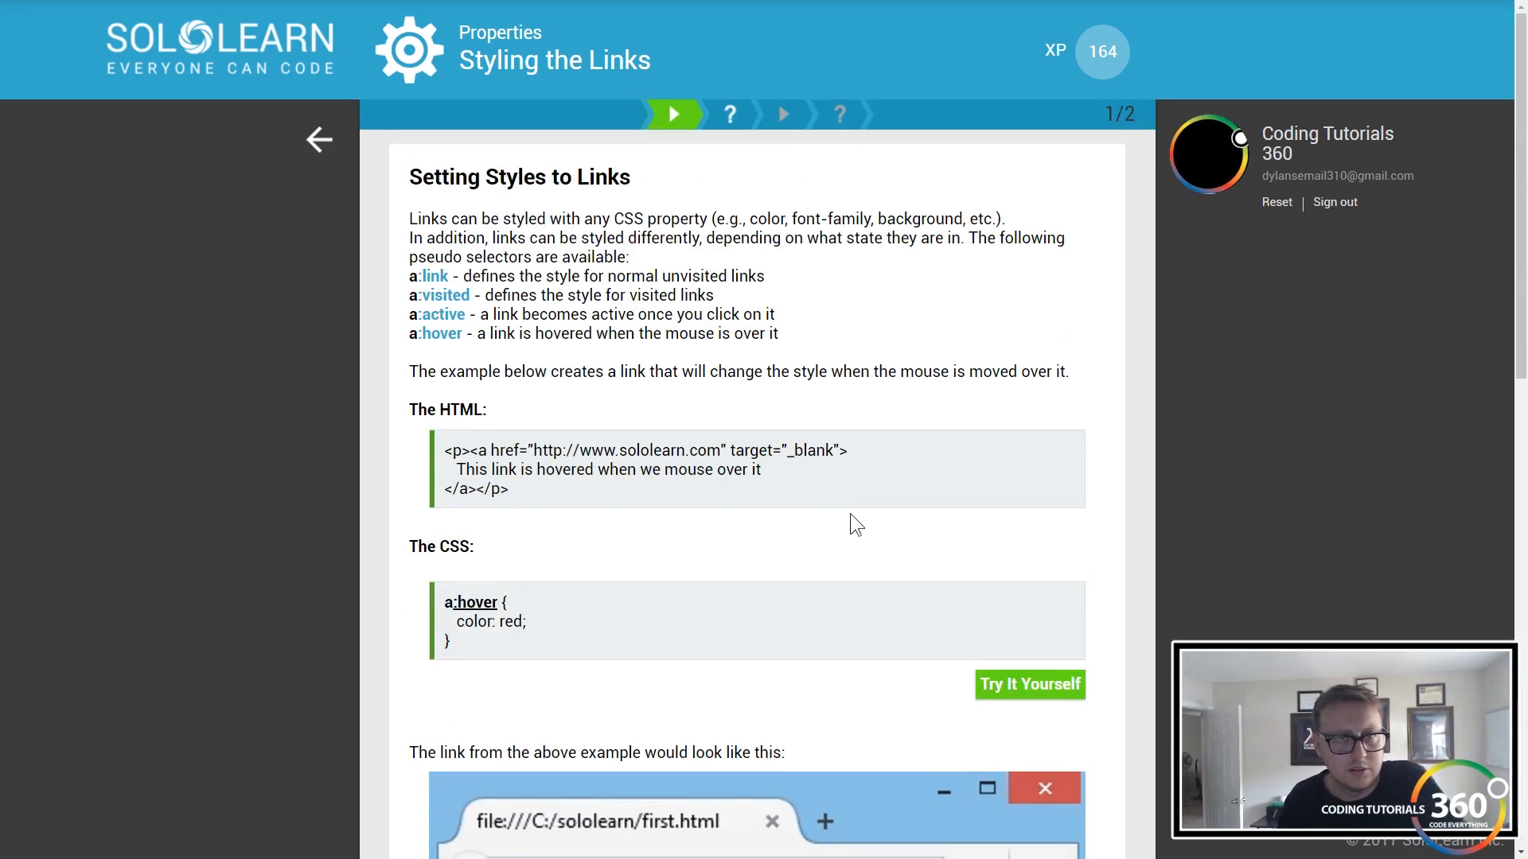
mouse_move(1007, 233)
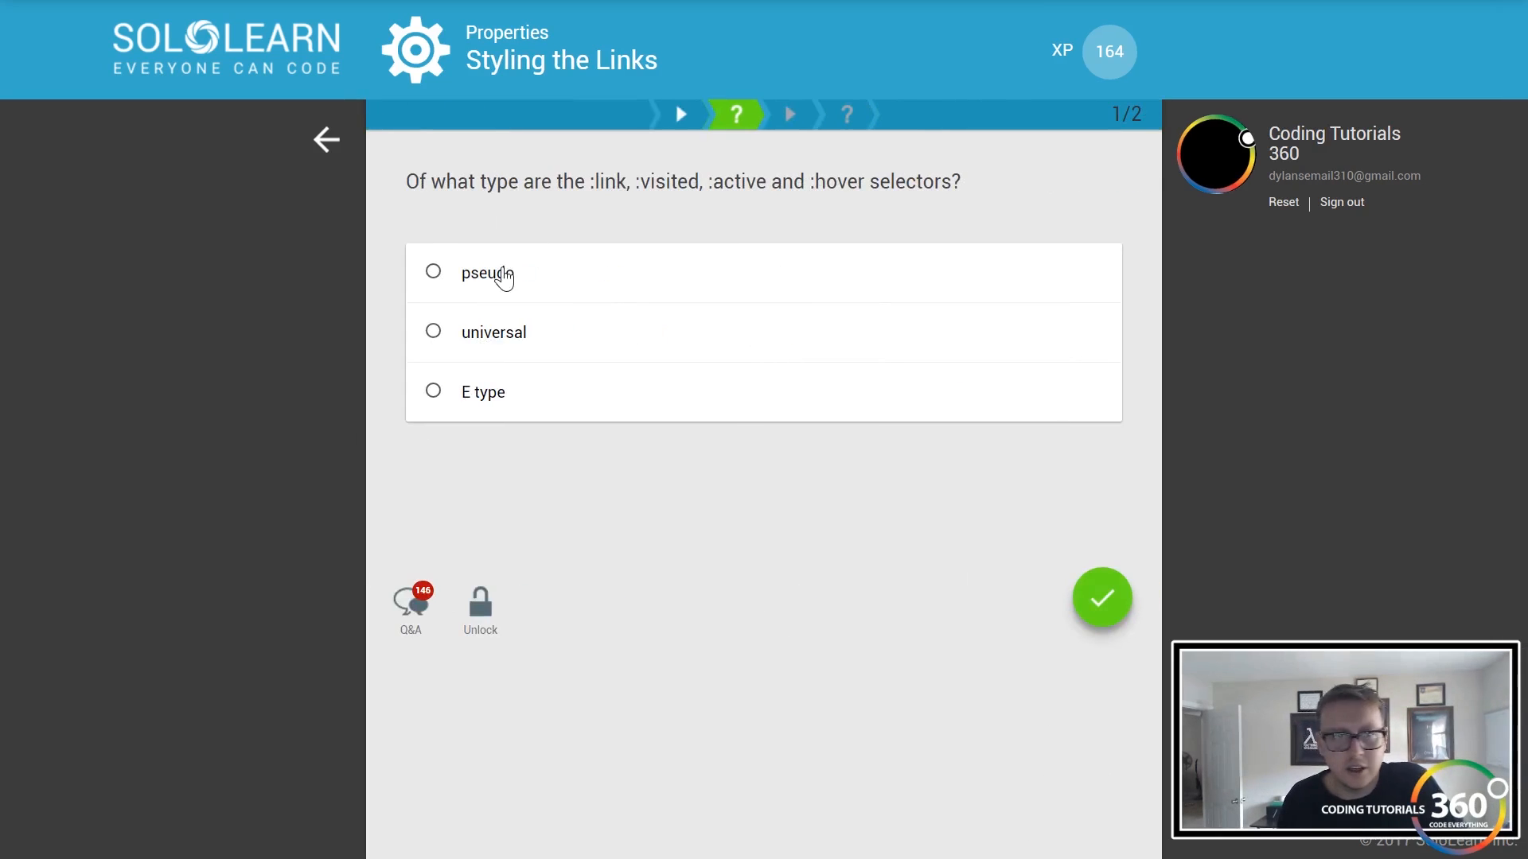
- Answer 'pseudo' for the link selector type and continue to Links' Text Decoration
left_click(1102, 598)
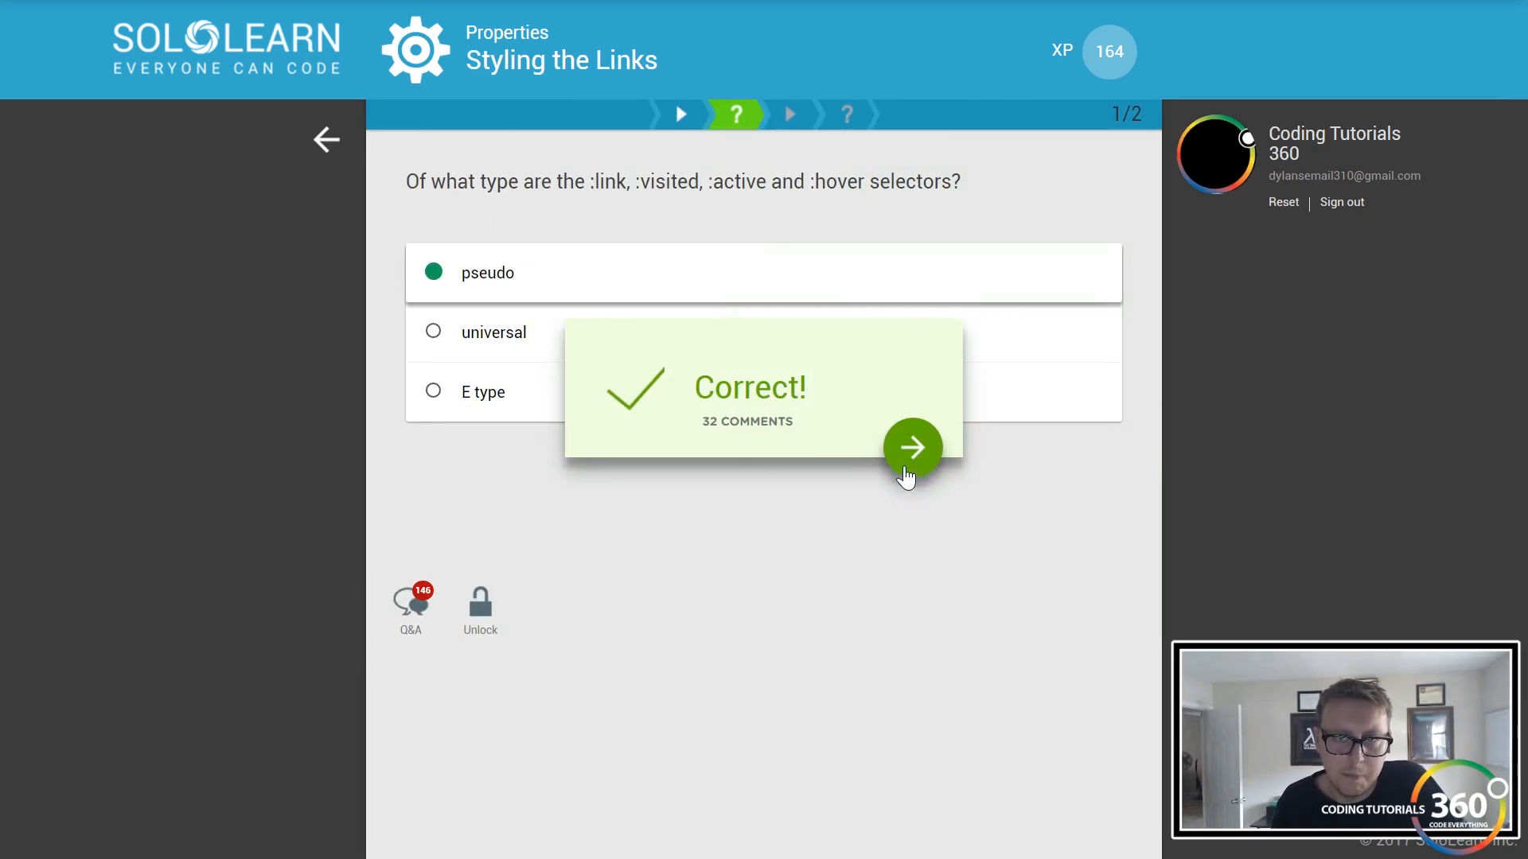
left_click(912, 448)
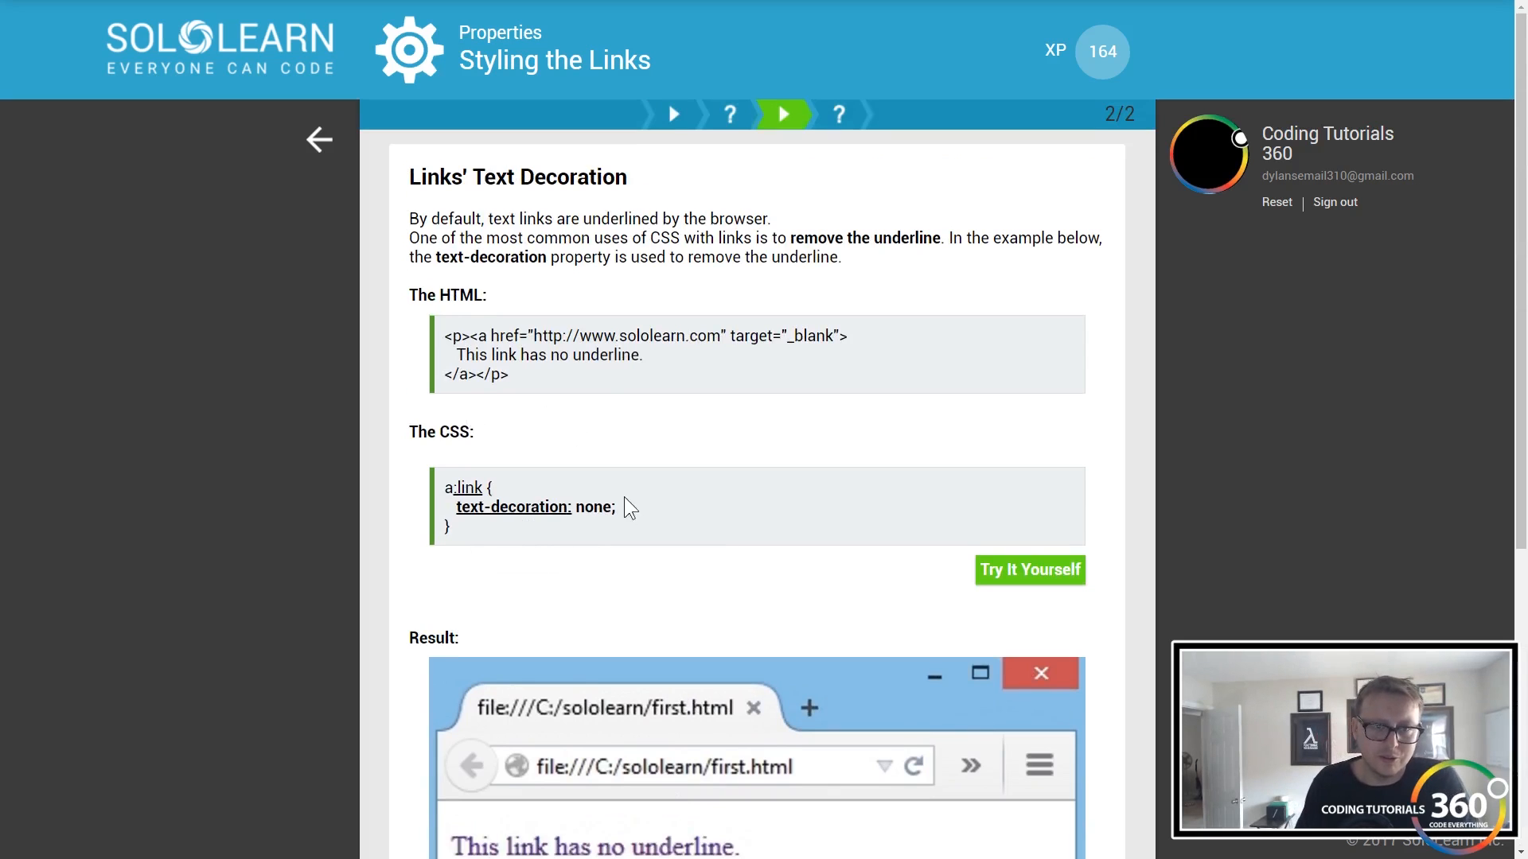
- Read the Links' Text Decoration slide and reach the image-link border question
scroll("down", 3)
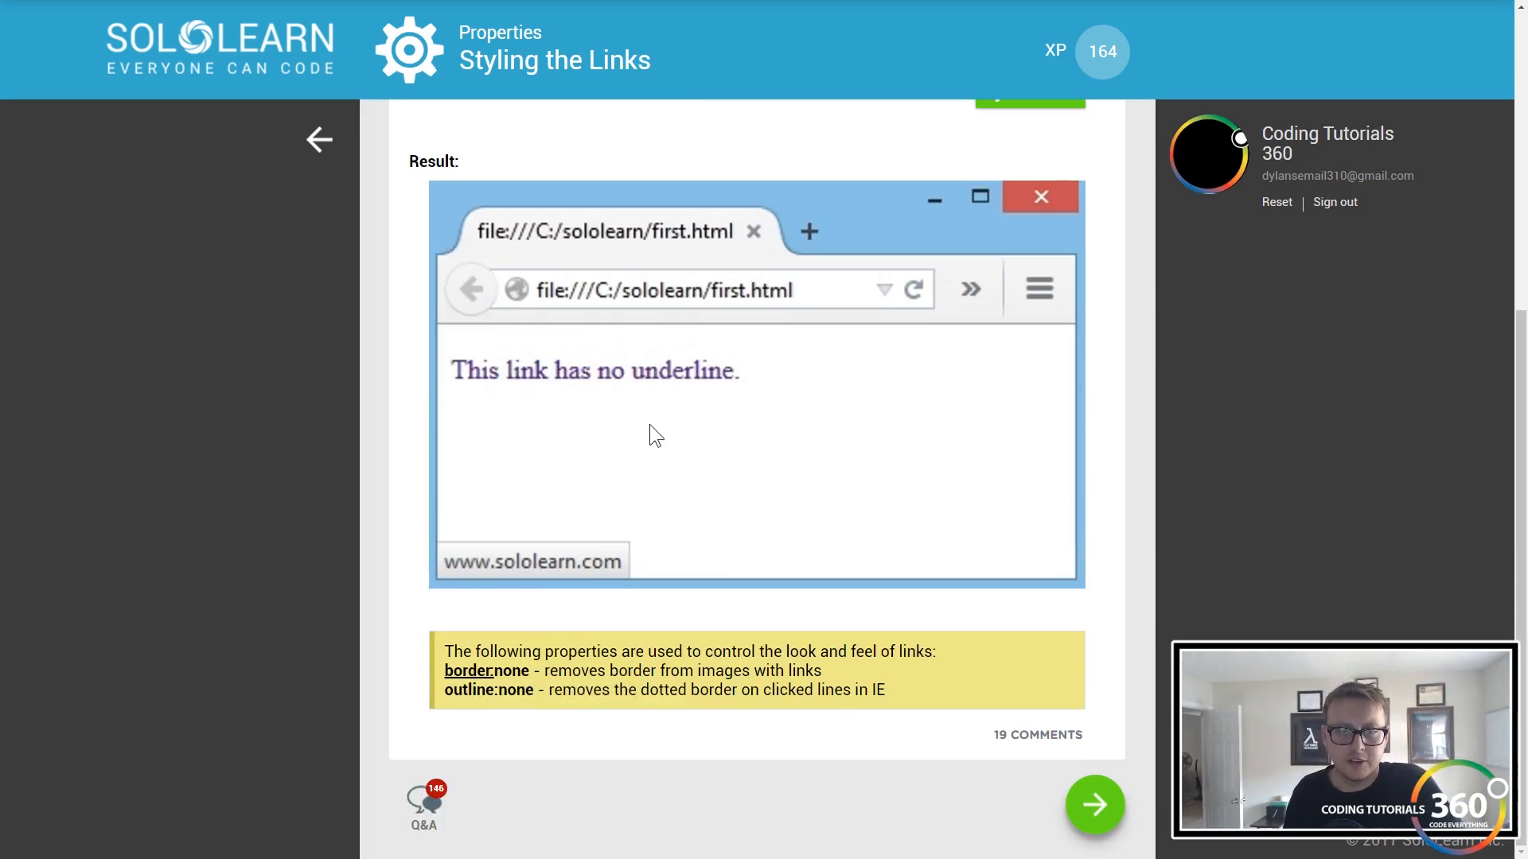
mouse_move(677, 391)
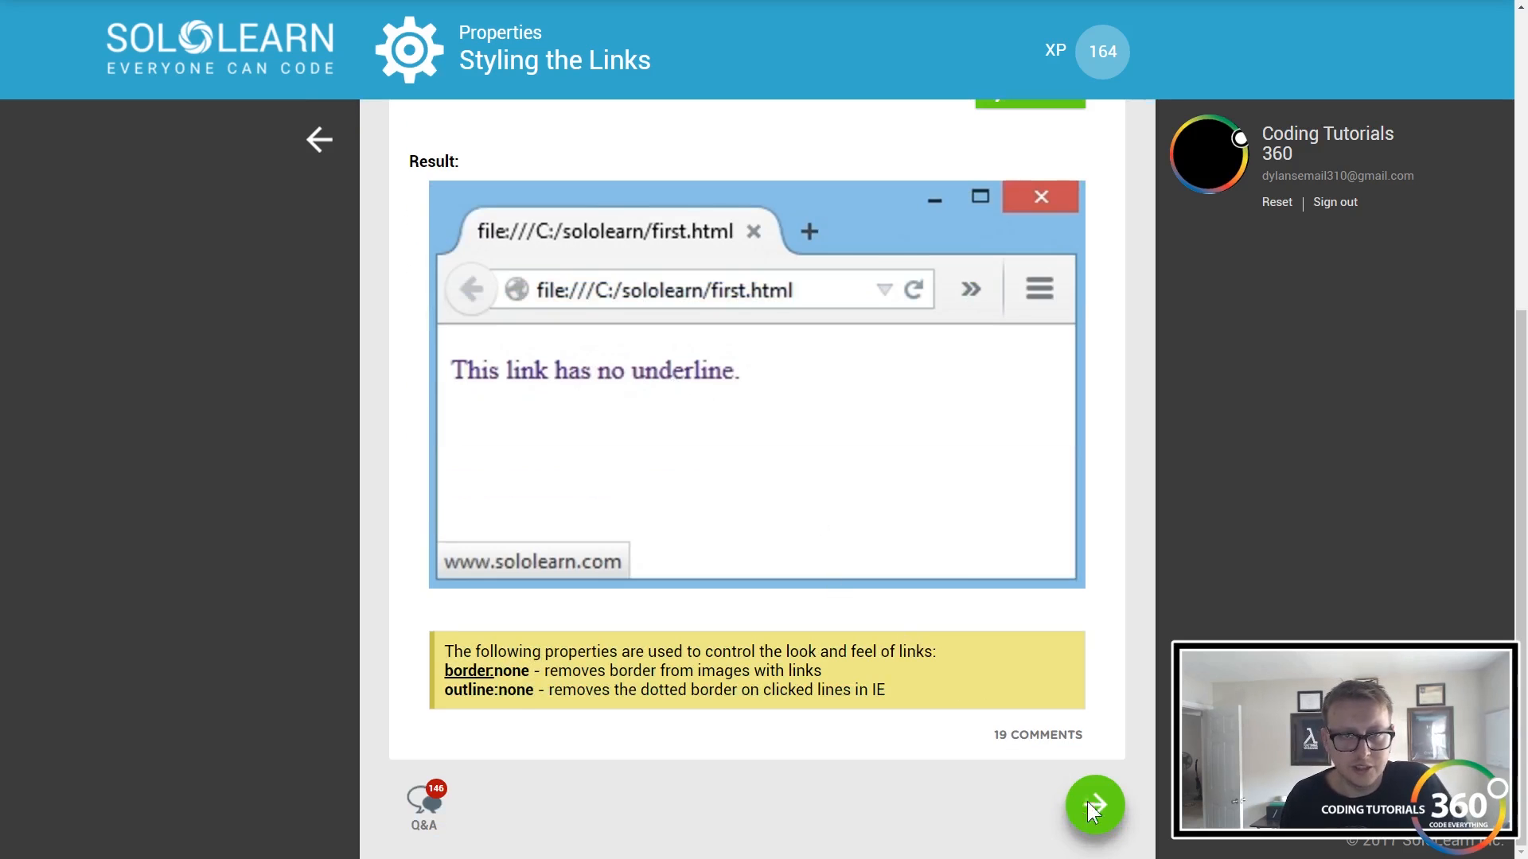
left_click(1094, 804)
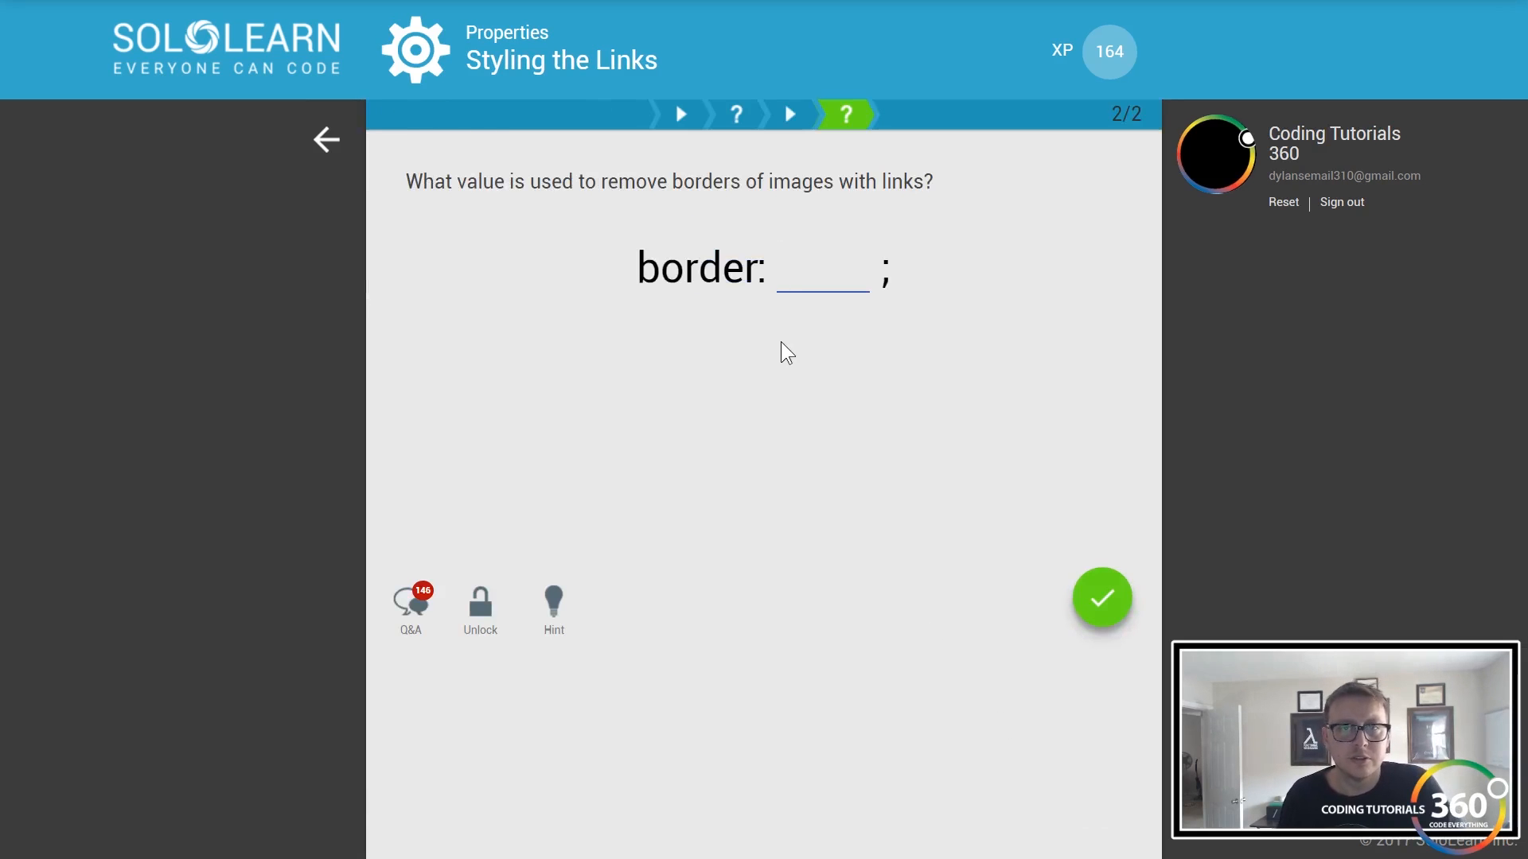
- Enter 'border: none' to remove image link borders, raising XP to 167
left_click(821, 267)
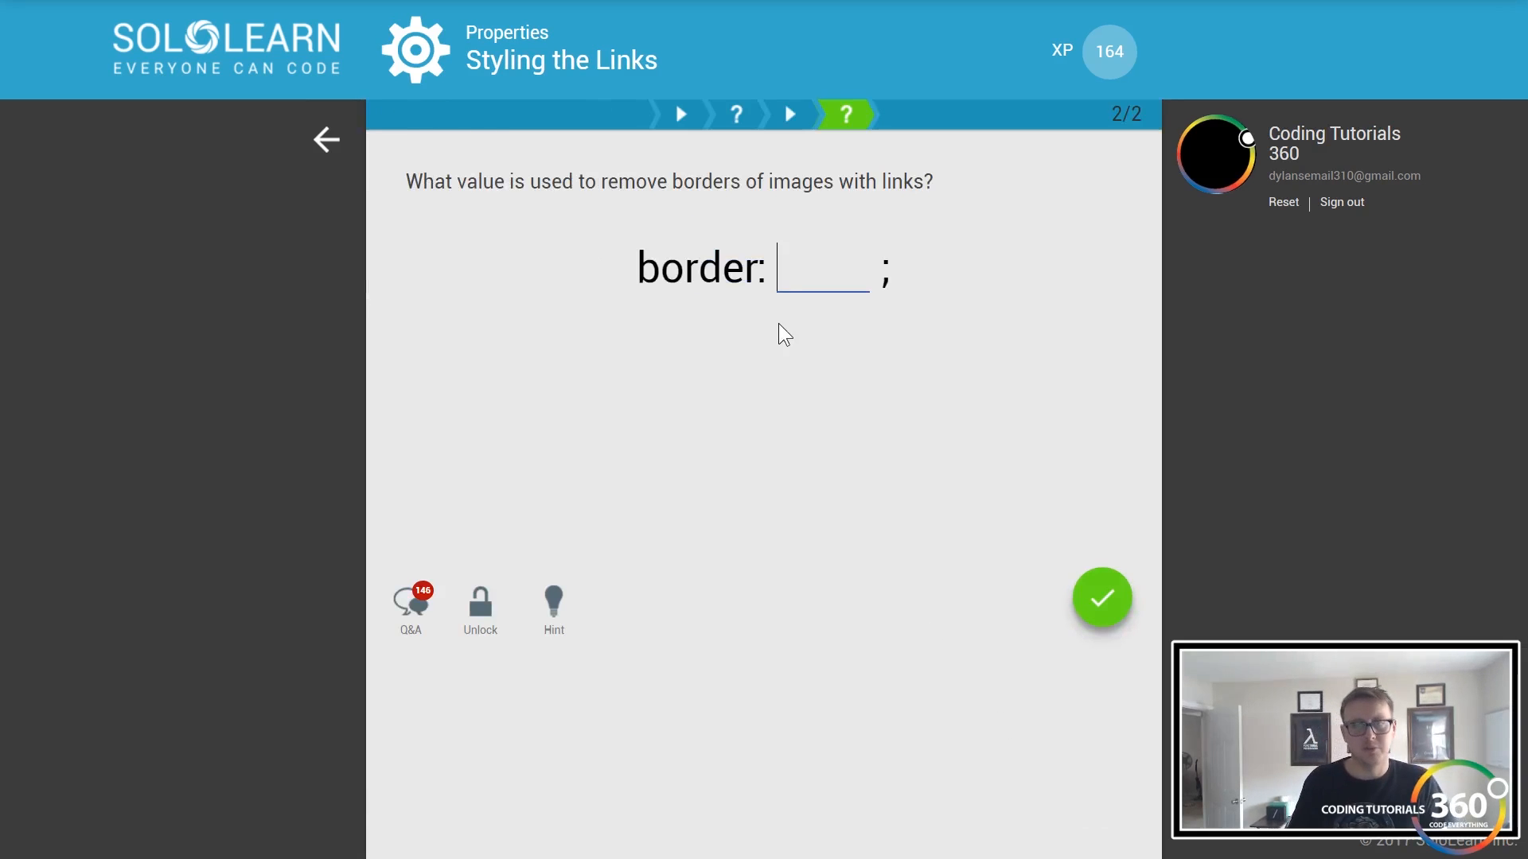
type("none")
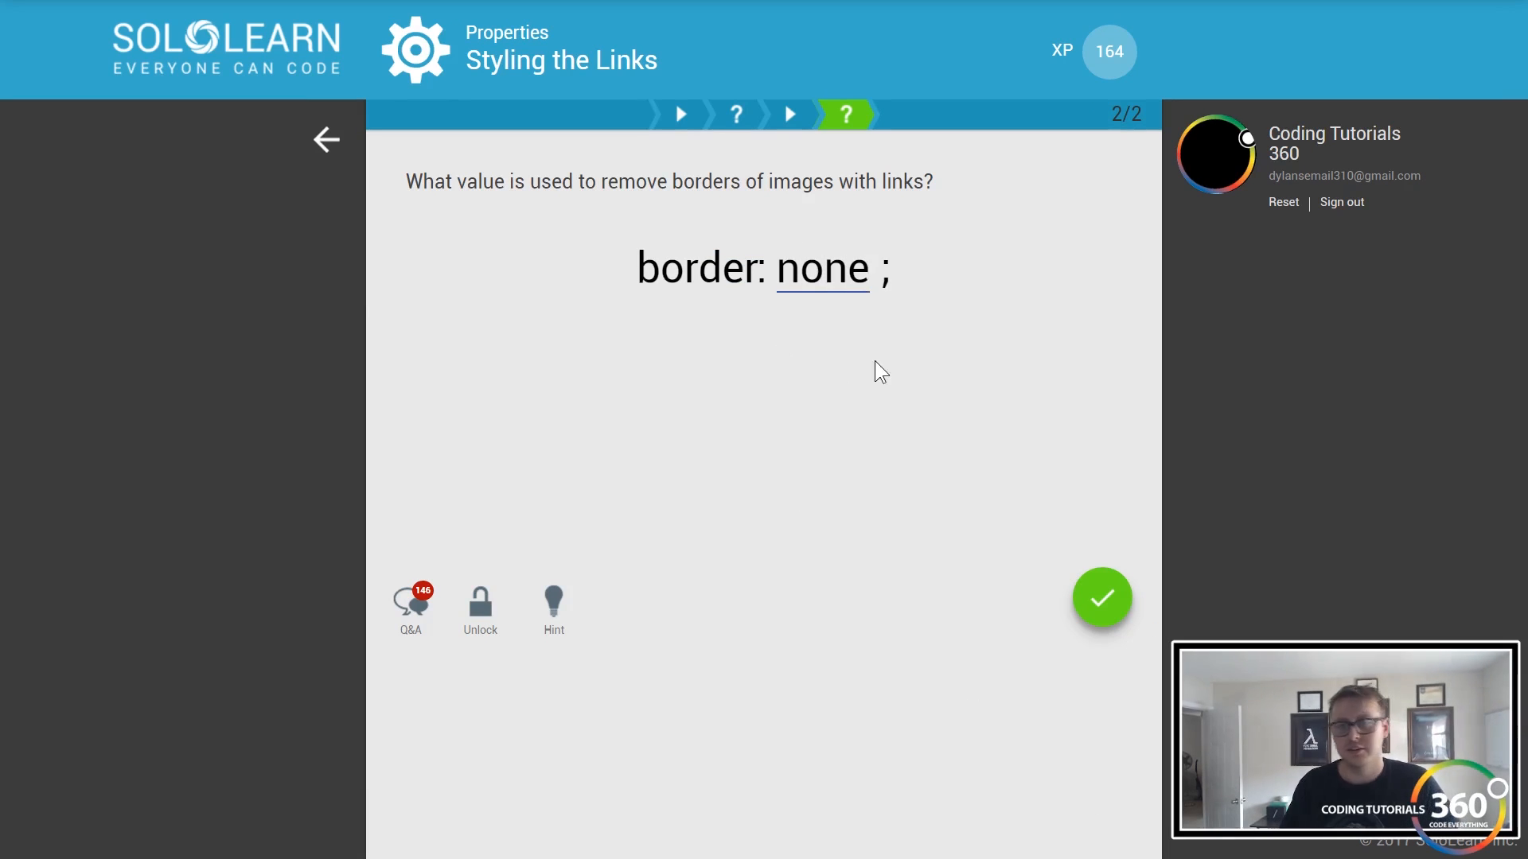
left_click(1102, 597)
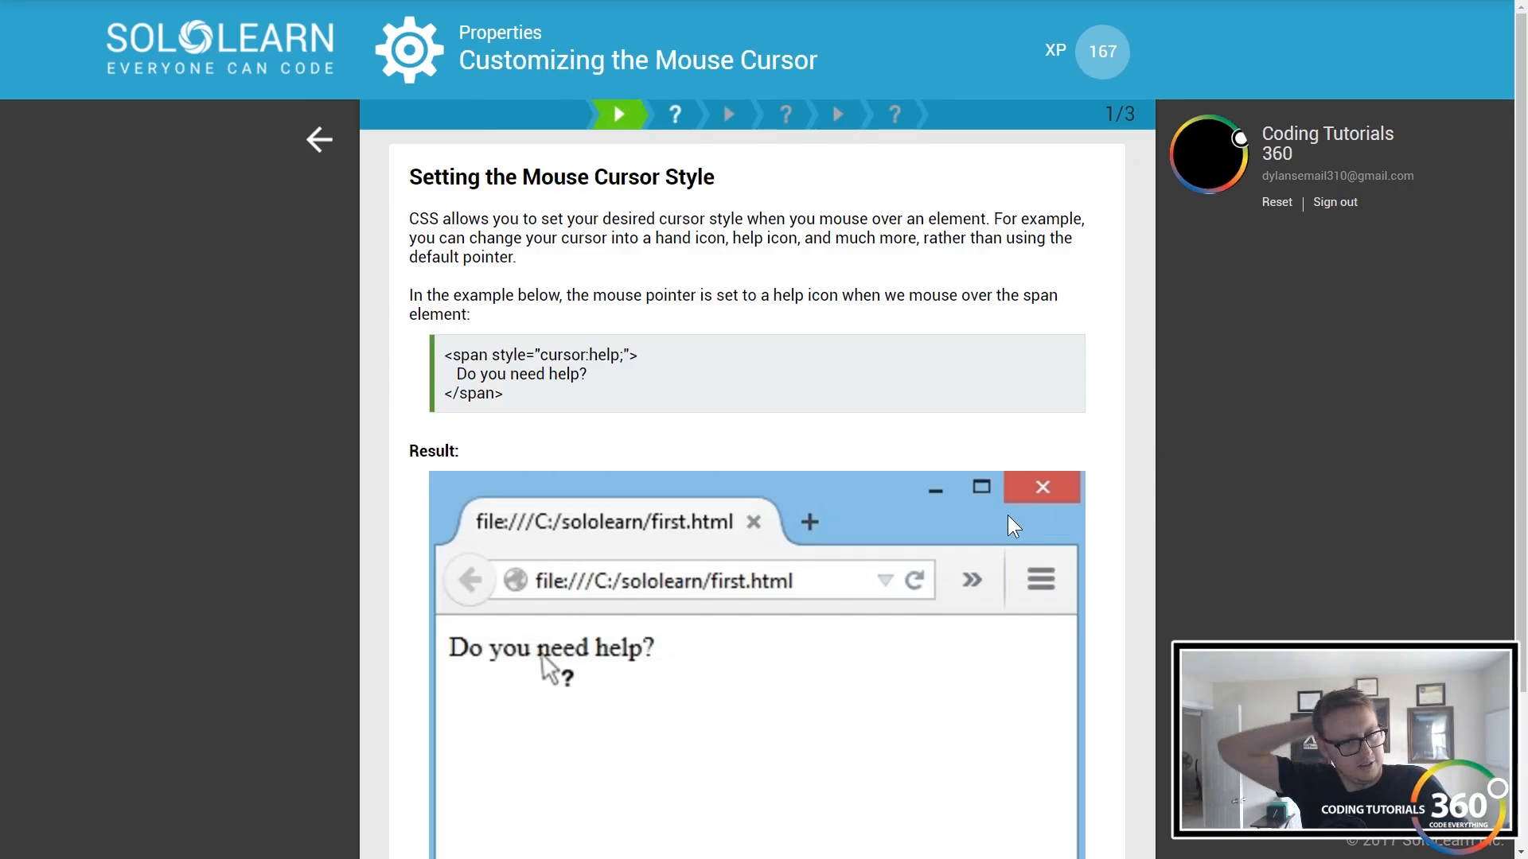
mouse_move(1102, 476)
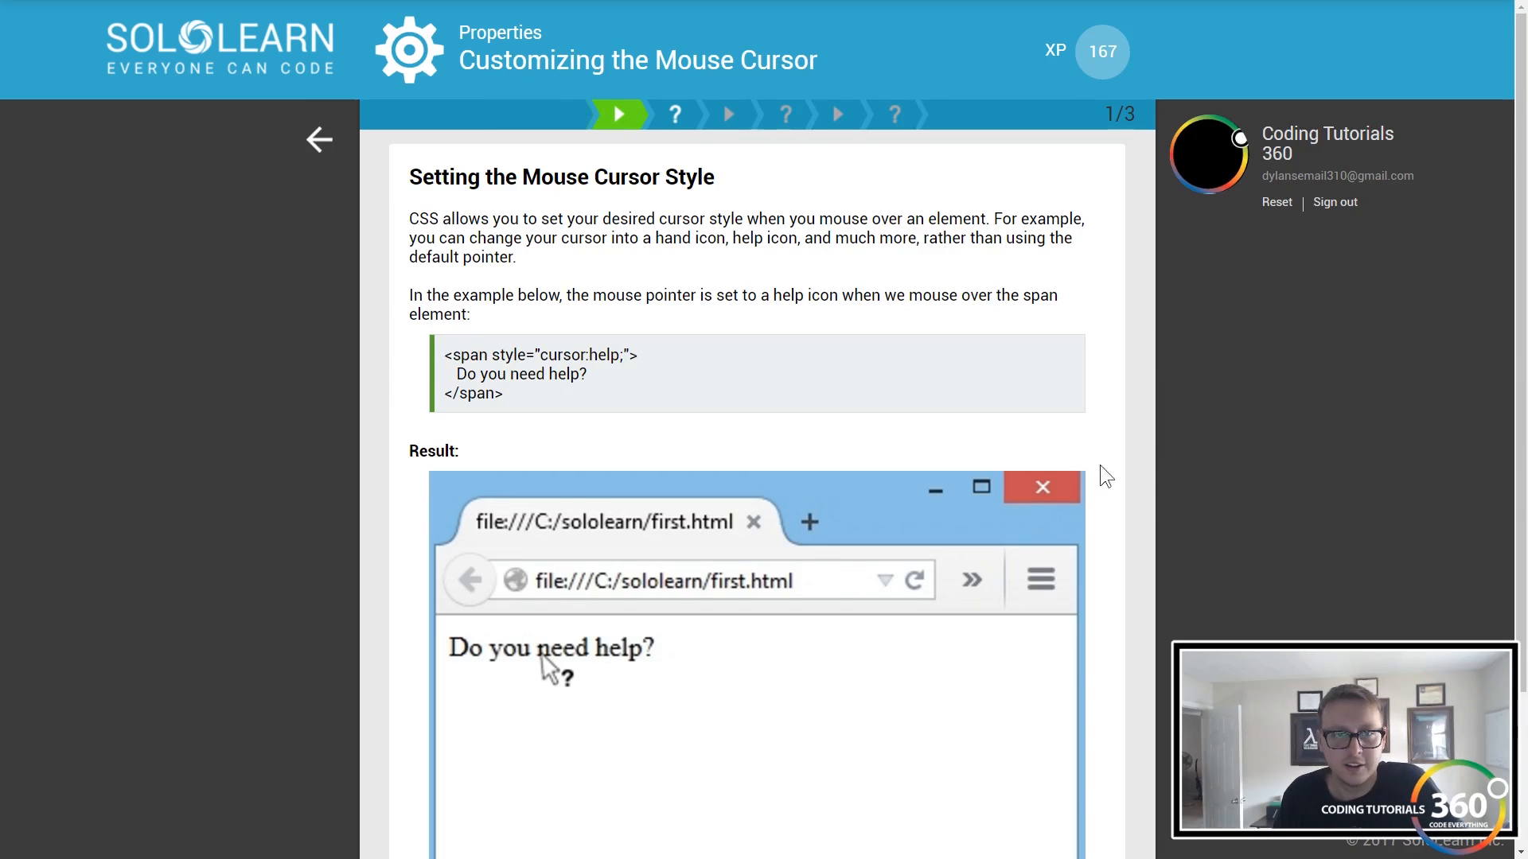
- Read the cursor style page, marking cursor:help, and reach the cursor property question
scroll("down", 3)
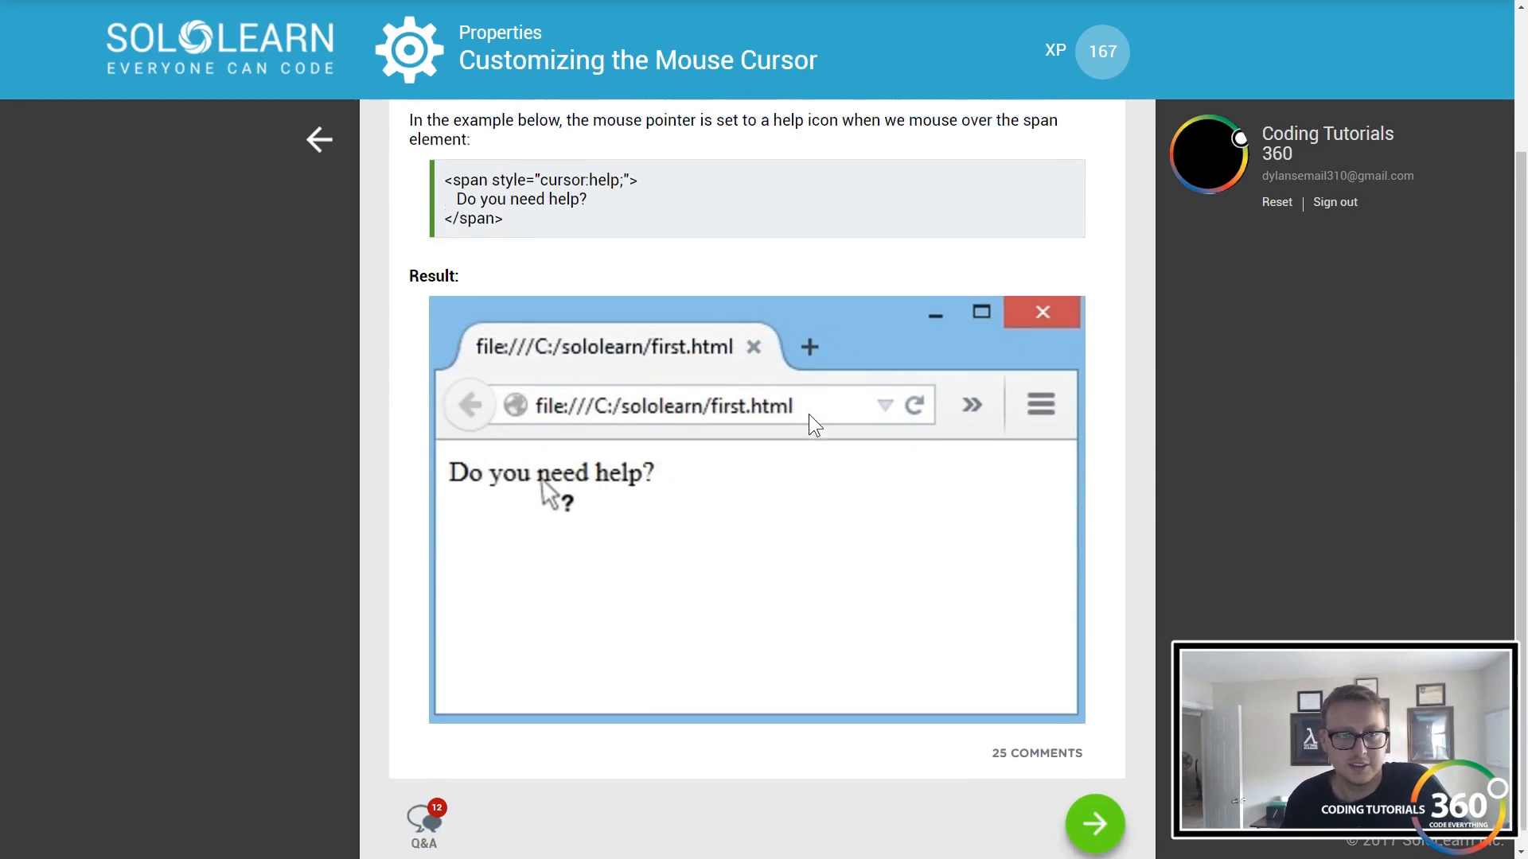
scroll("up", 3)
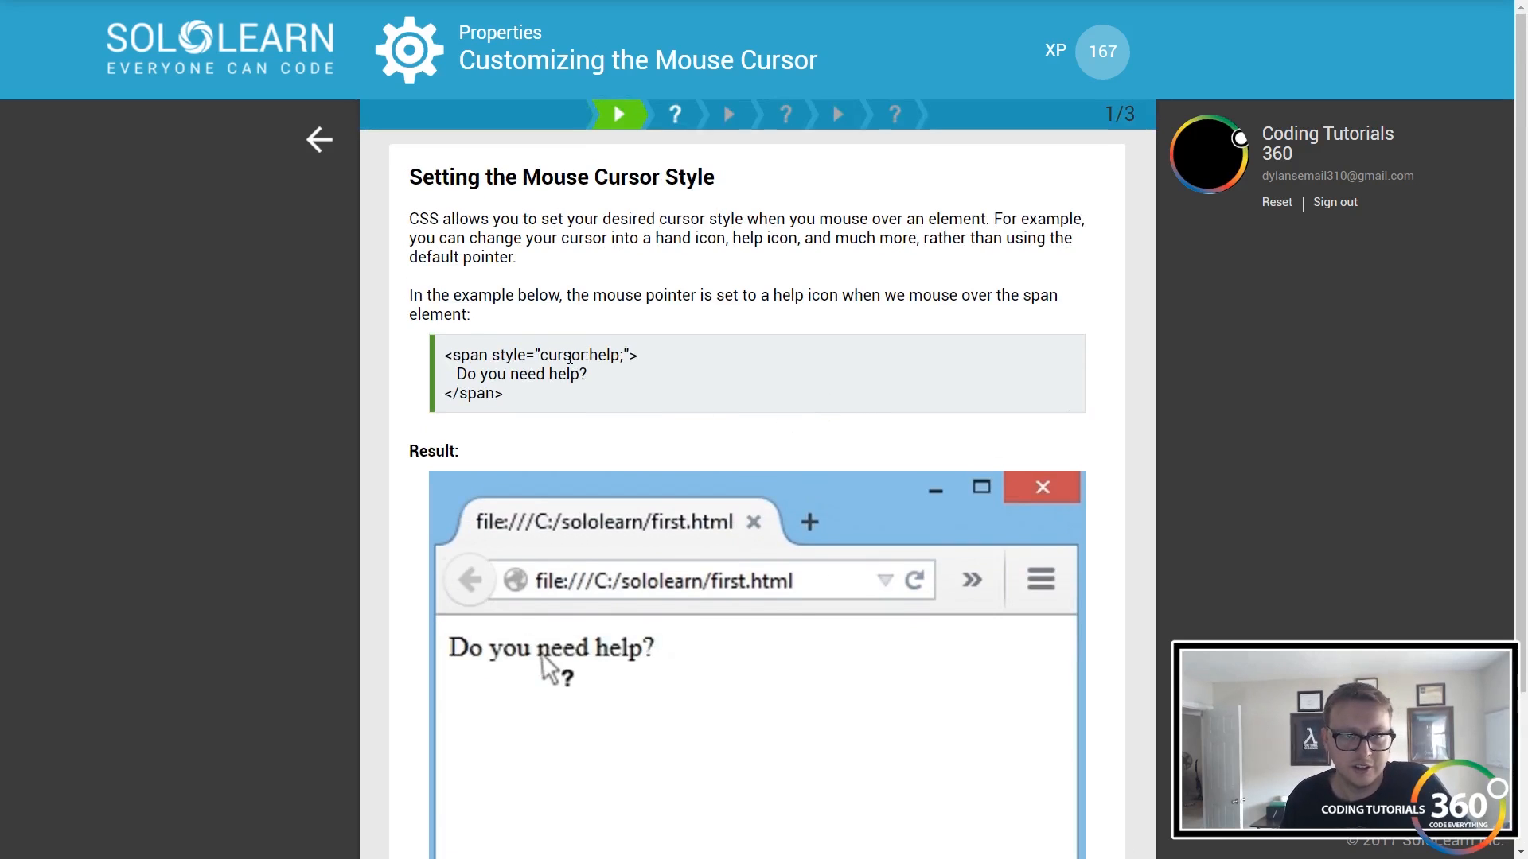
double_click(577, 355)
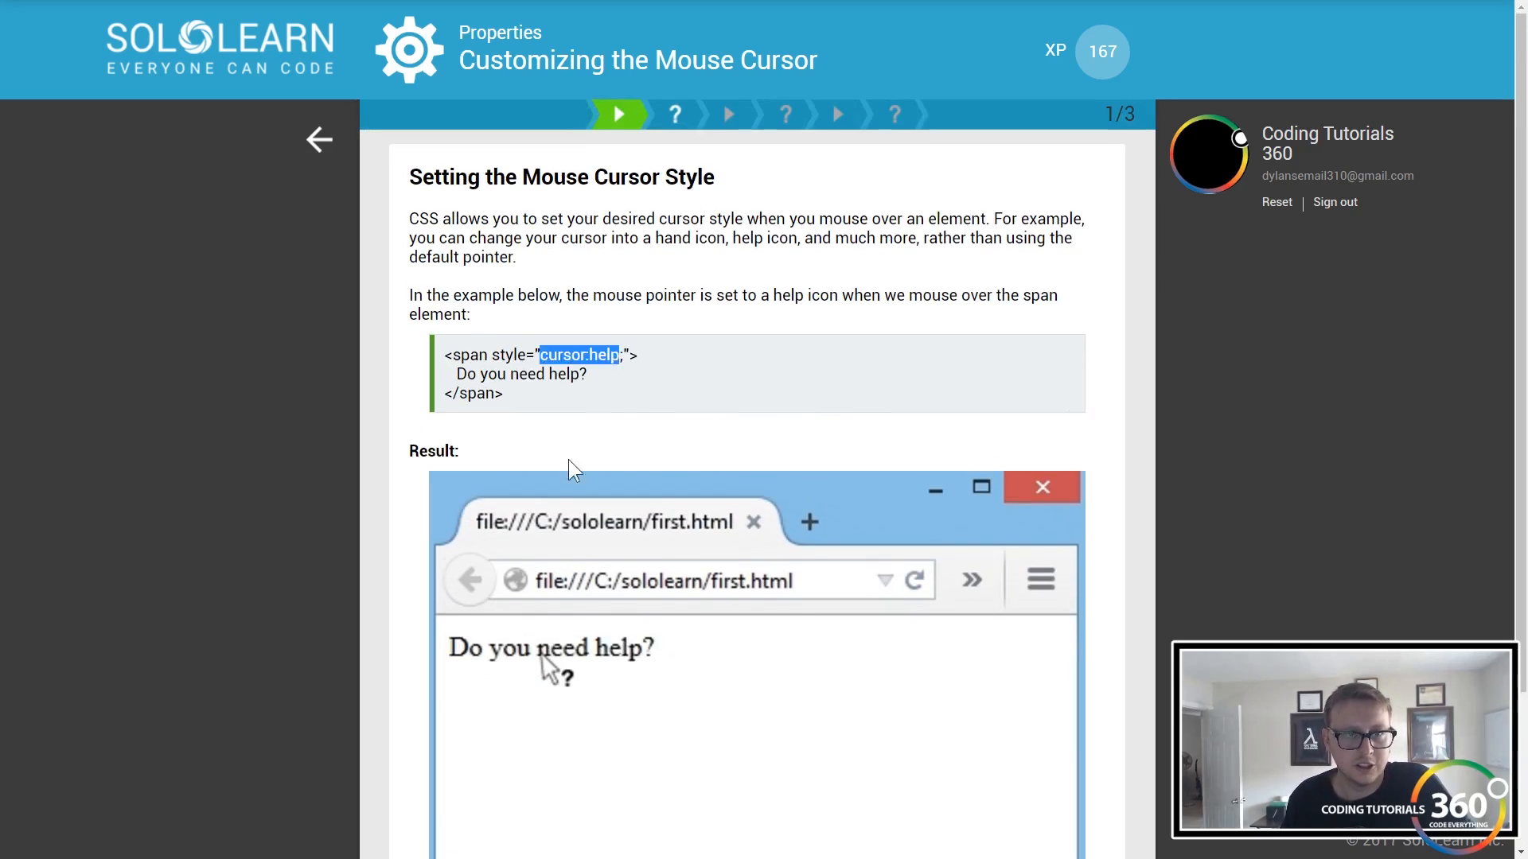
scroll("down", 3)
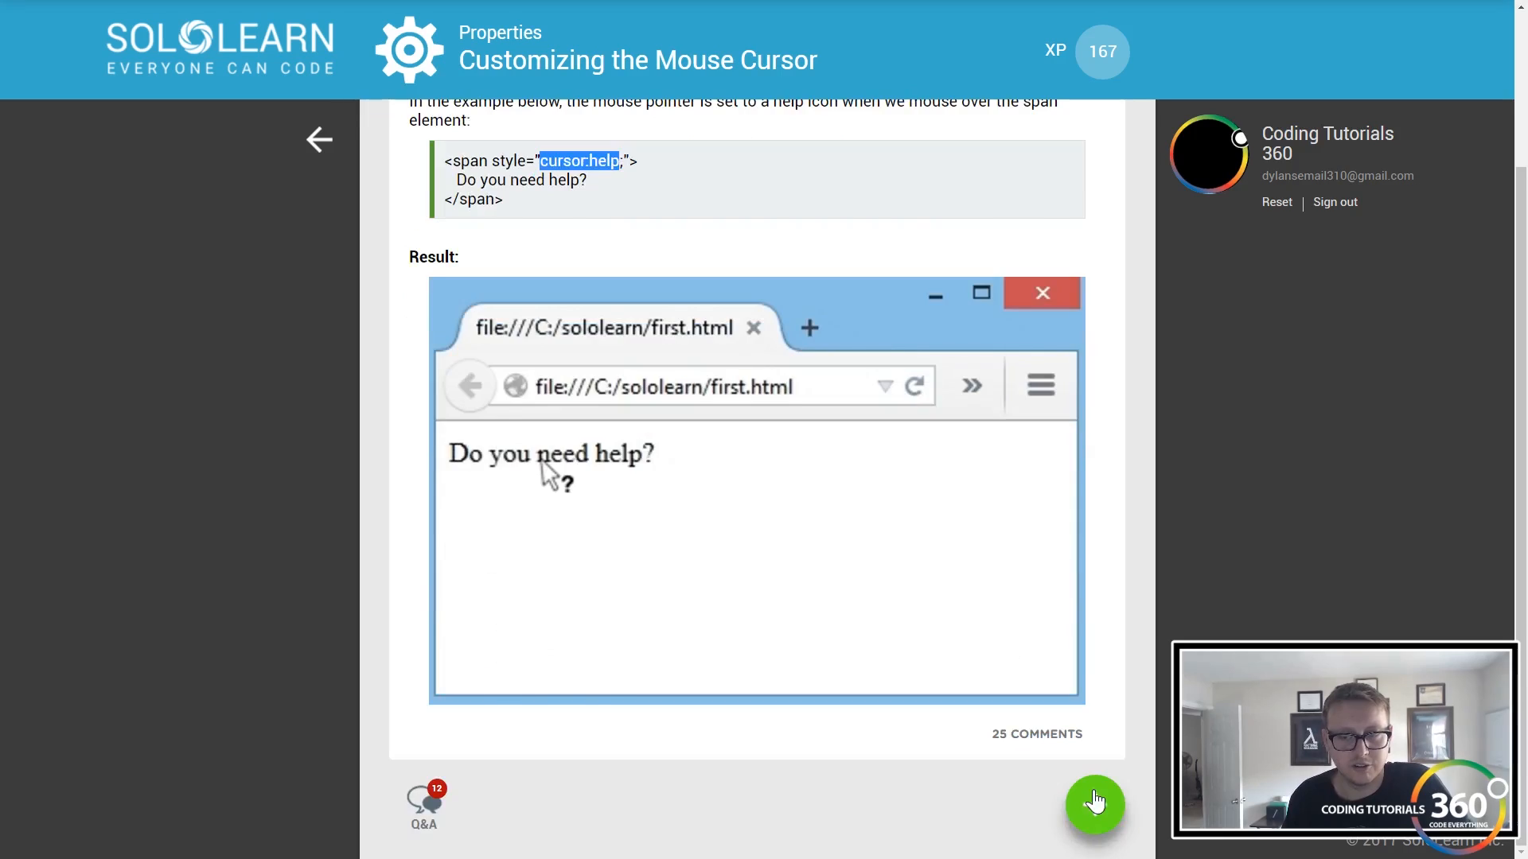
left_click(1093, 802)
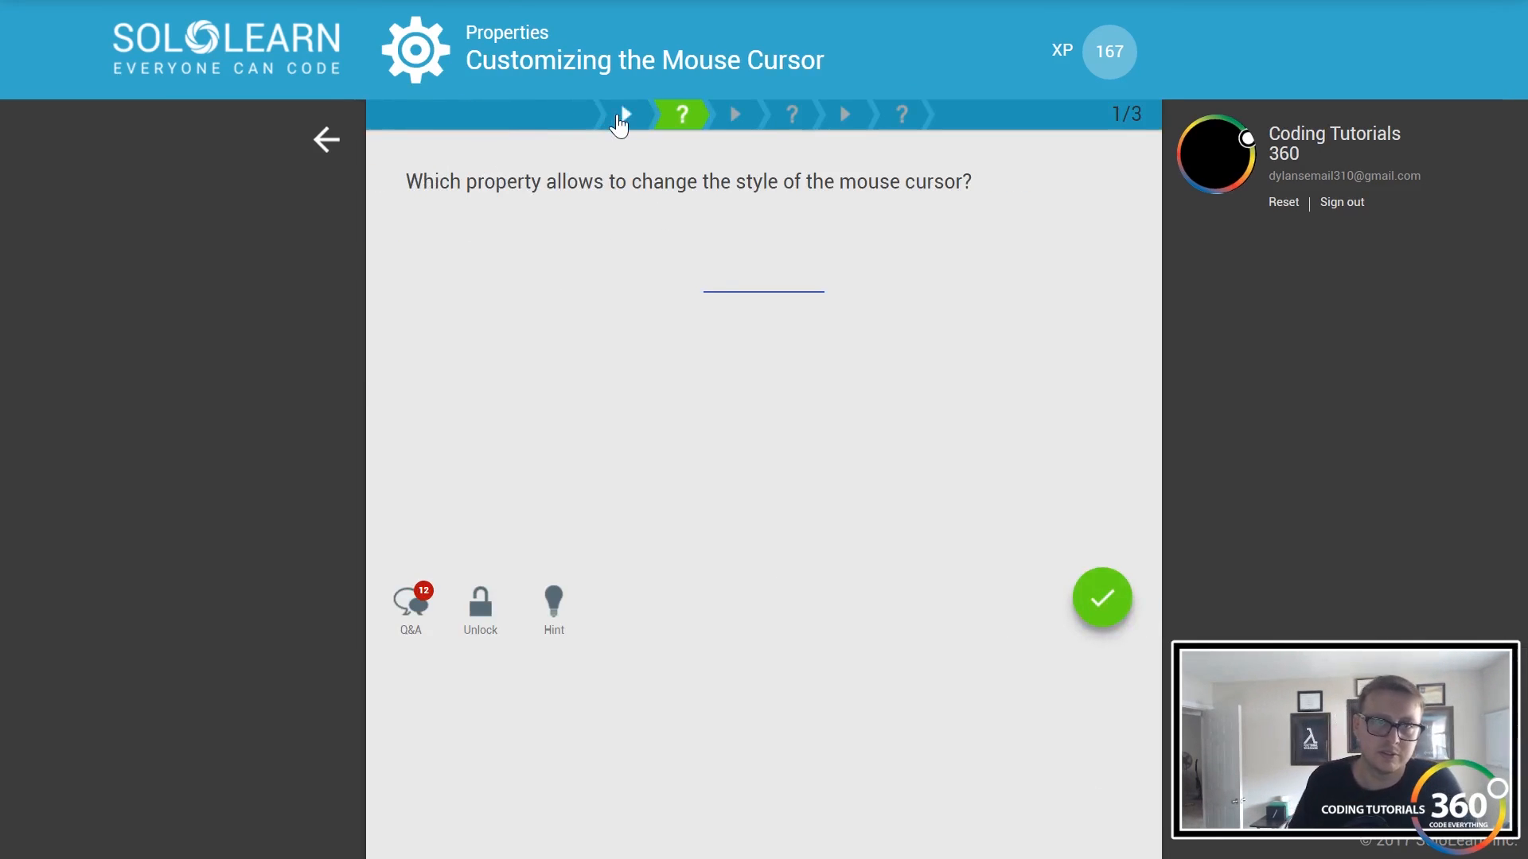
- Enter 'cursor' as the property controlling the mouse cursor style, and submit it
left_click(620, 114)
type("curs")
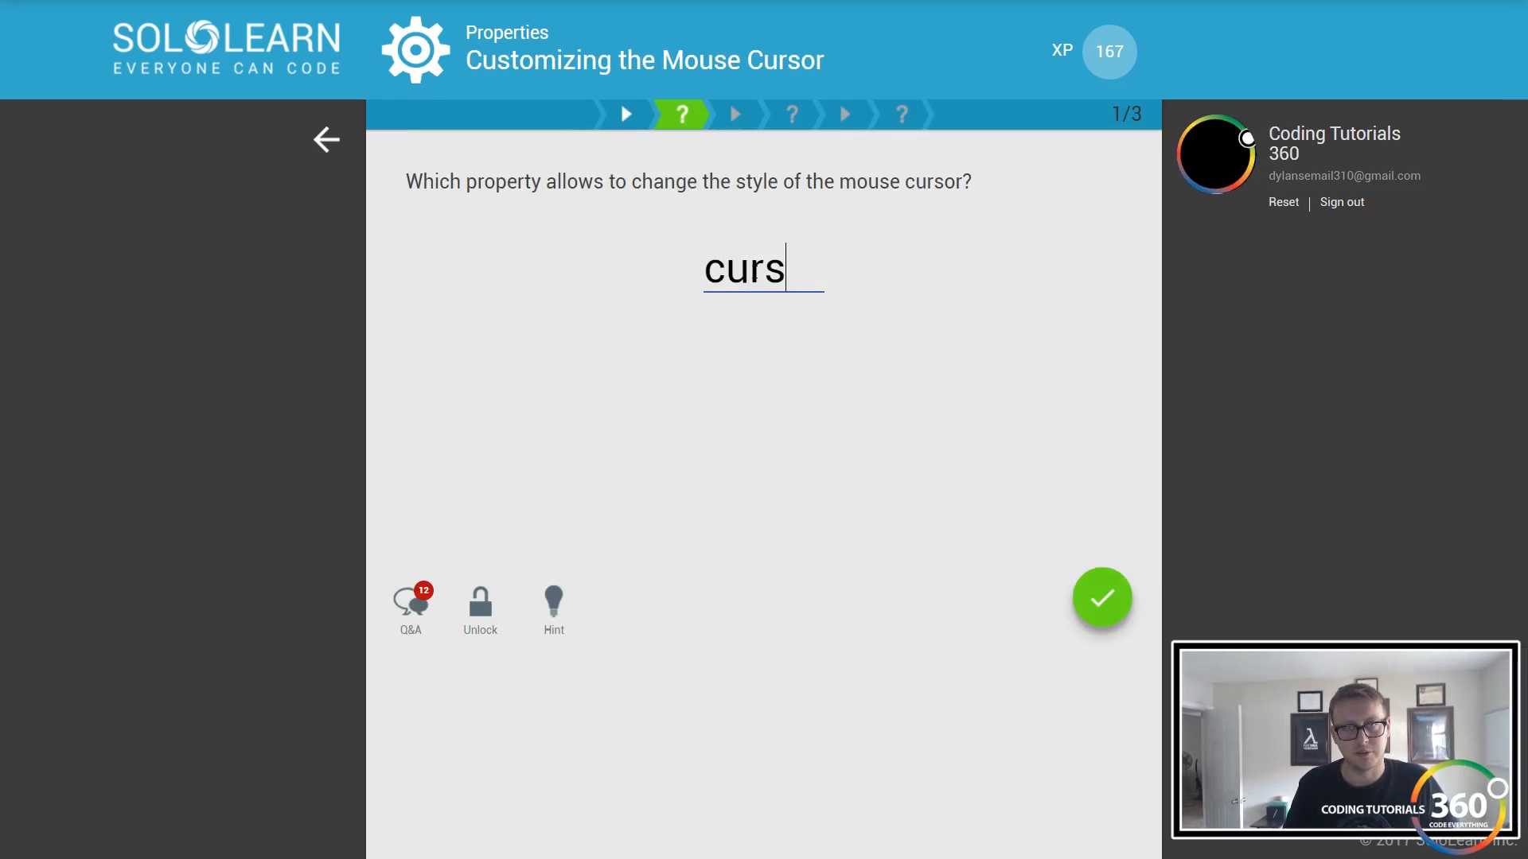
type("or")
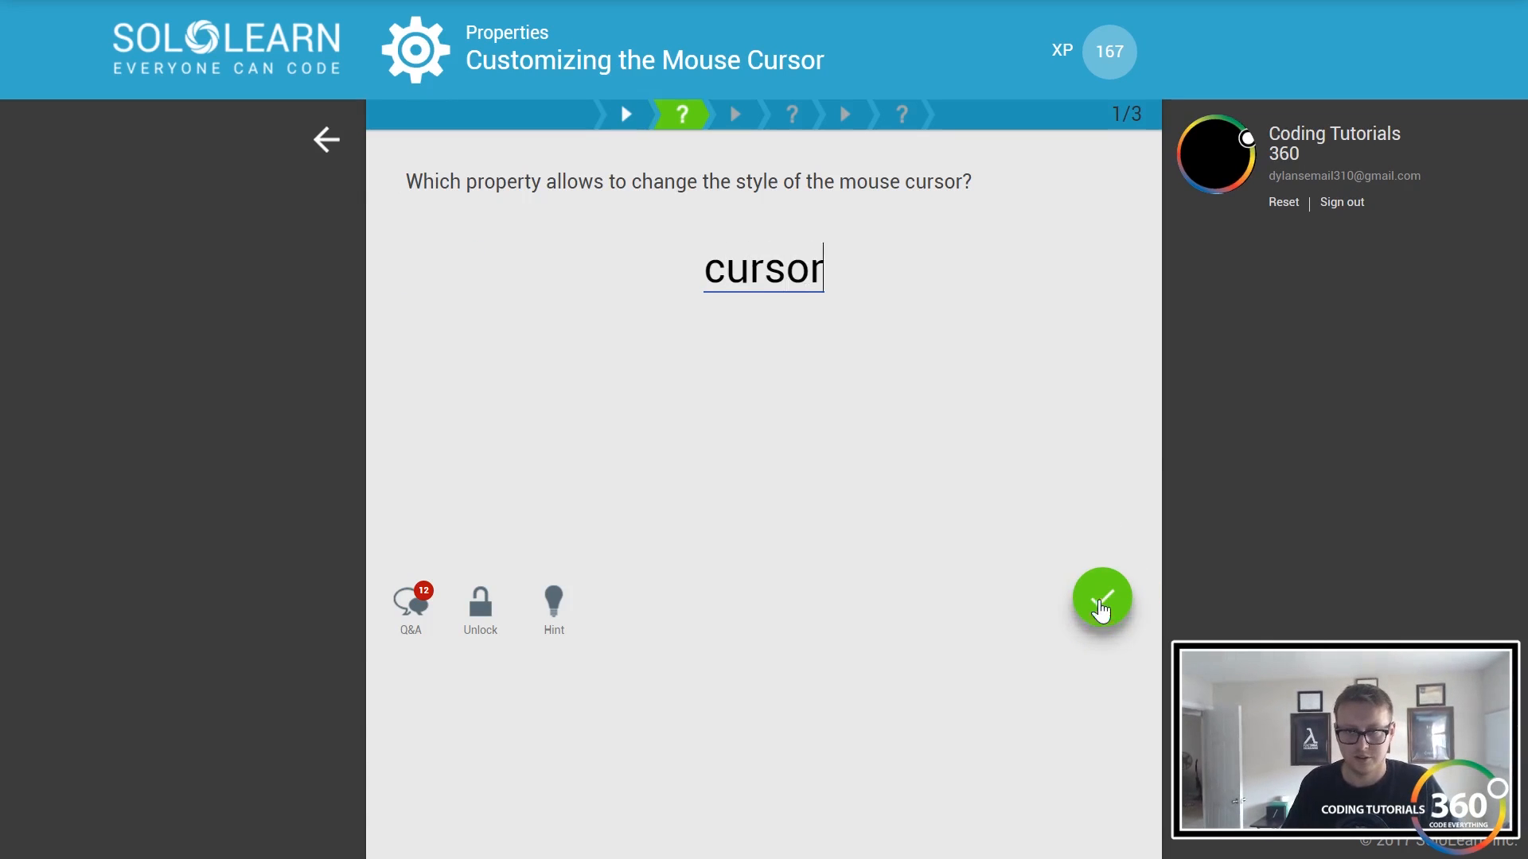
left_click(1102, 599)
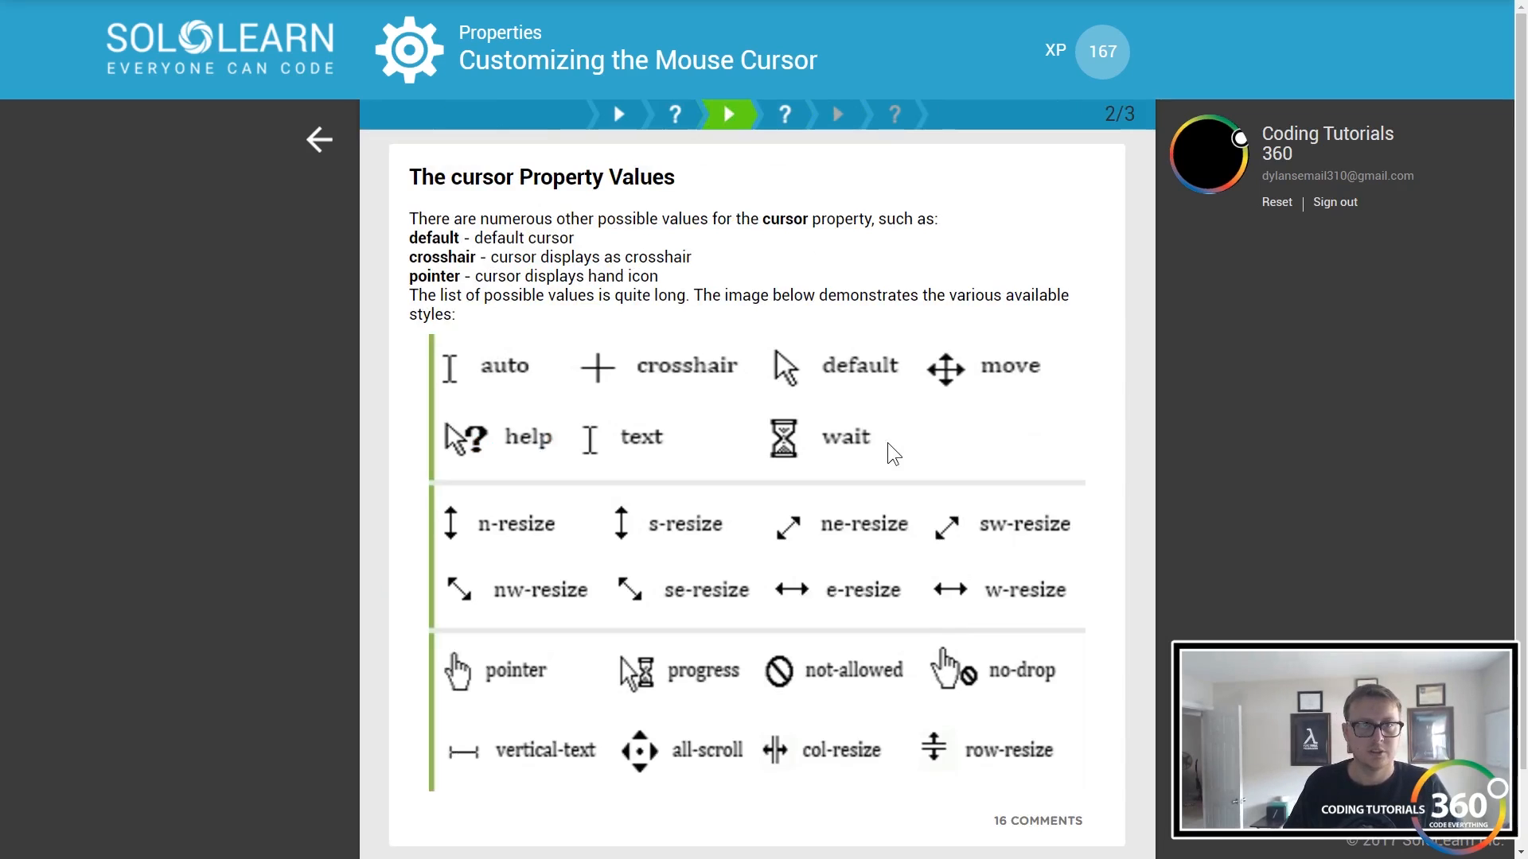
mouse_move(805, 335)
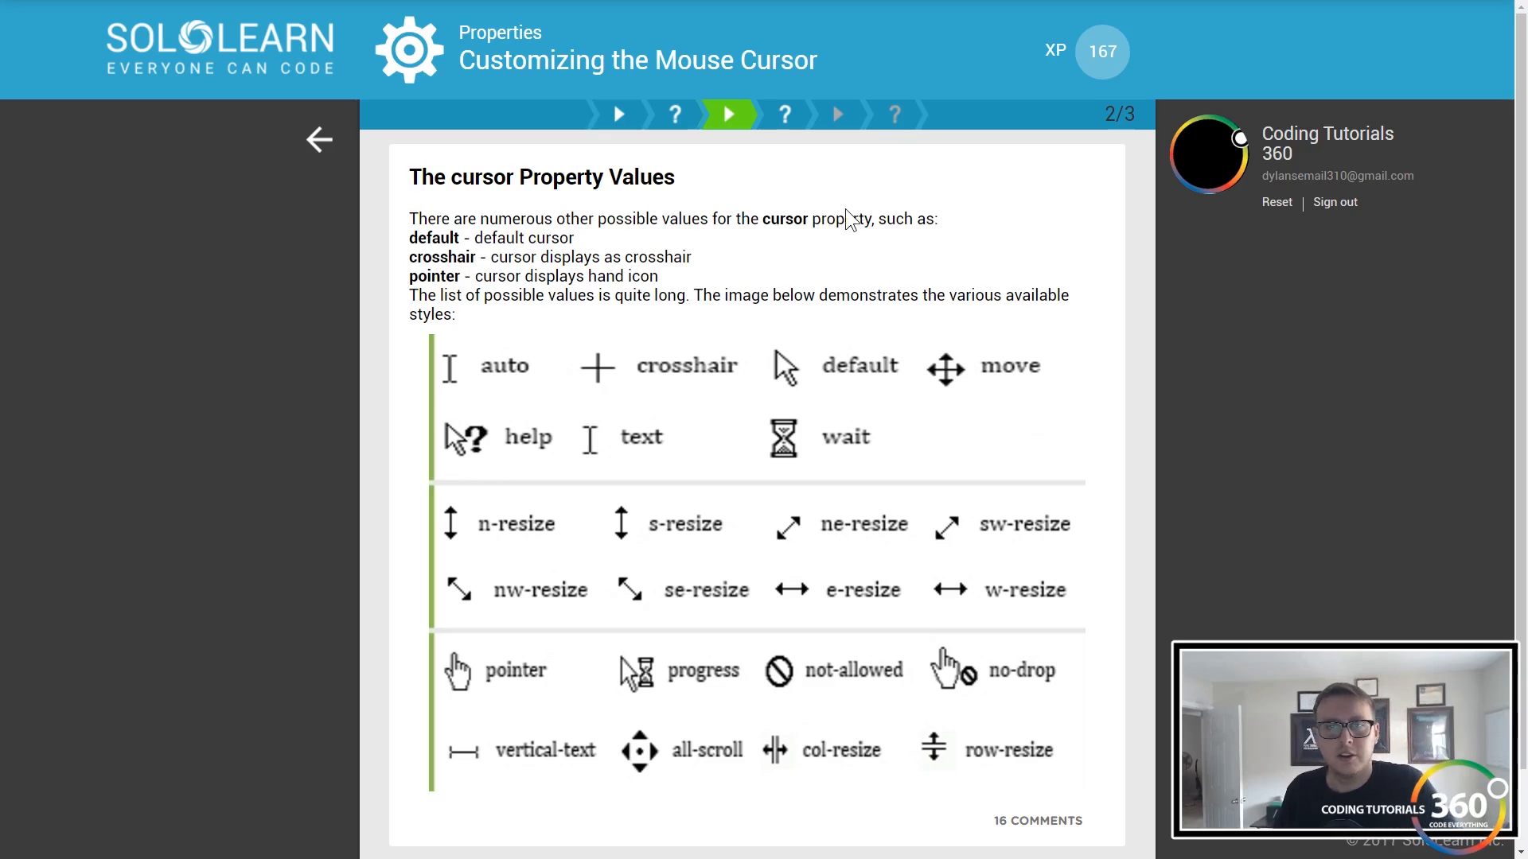
mouse_move(525, 380)
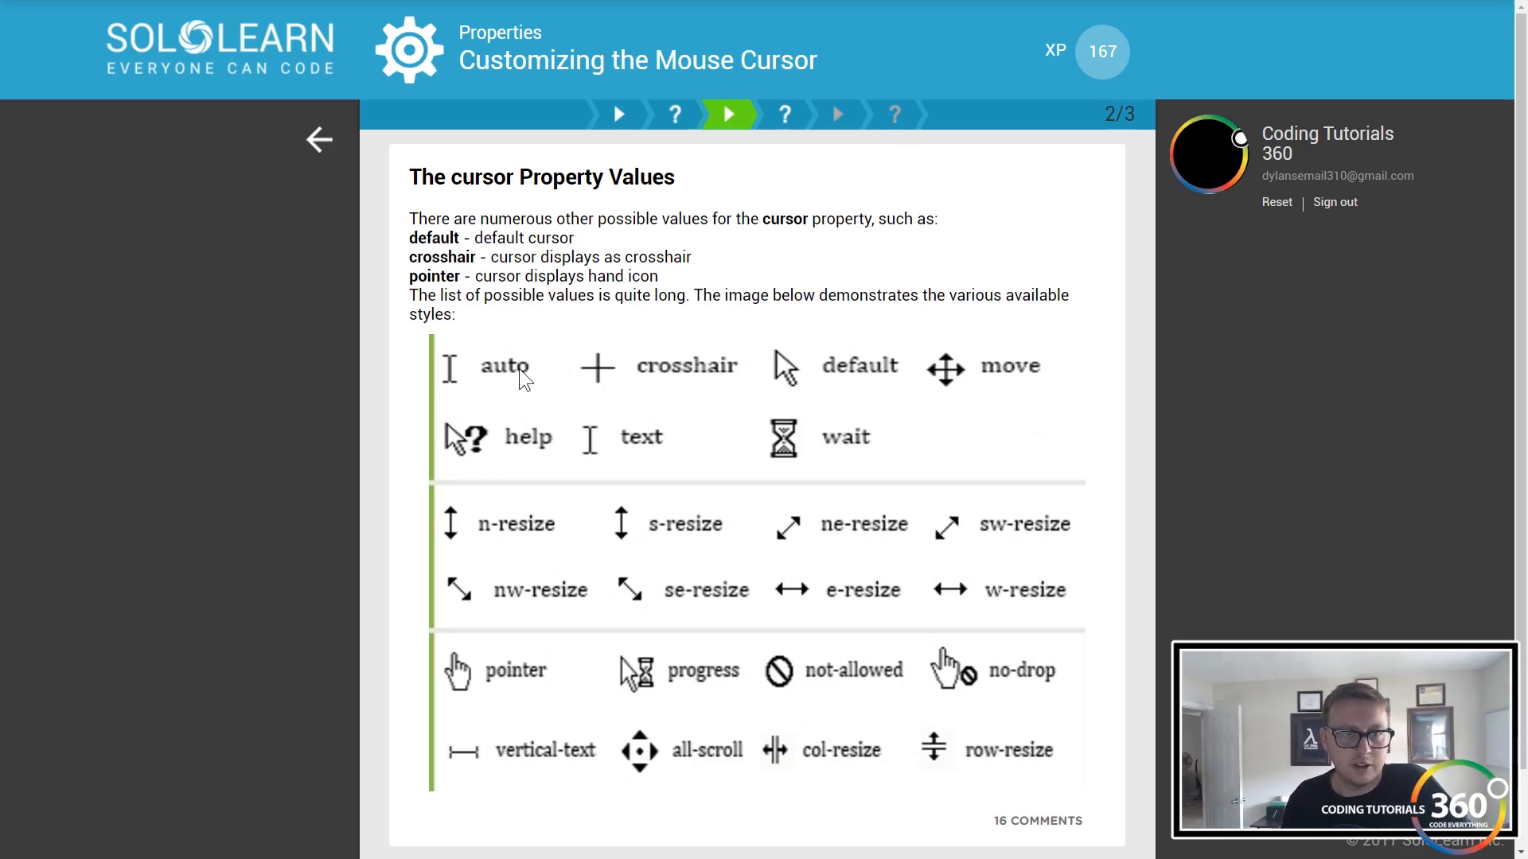
mouse_move(924, 504)
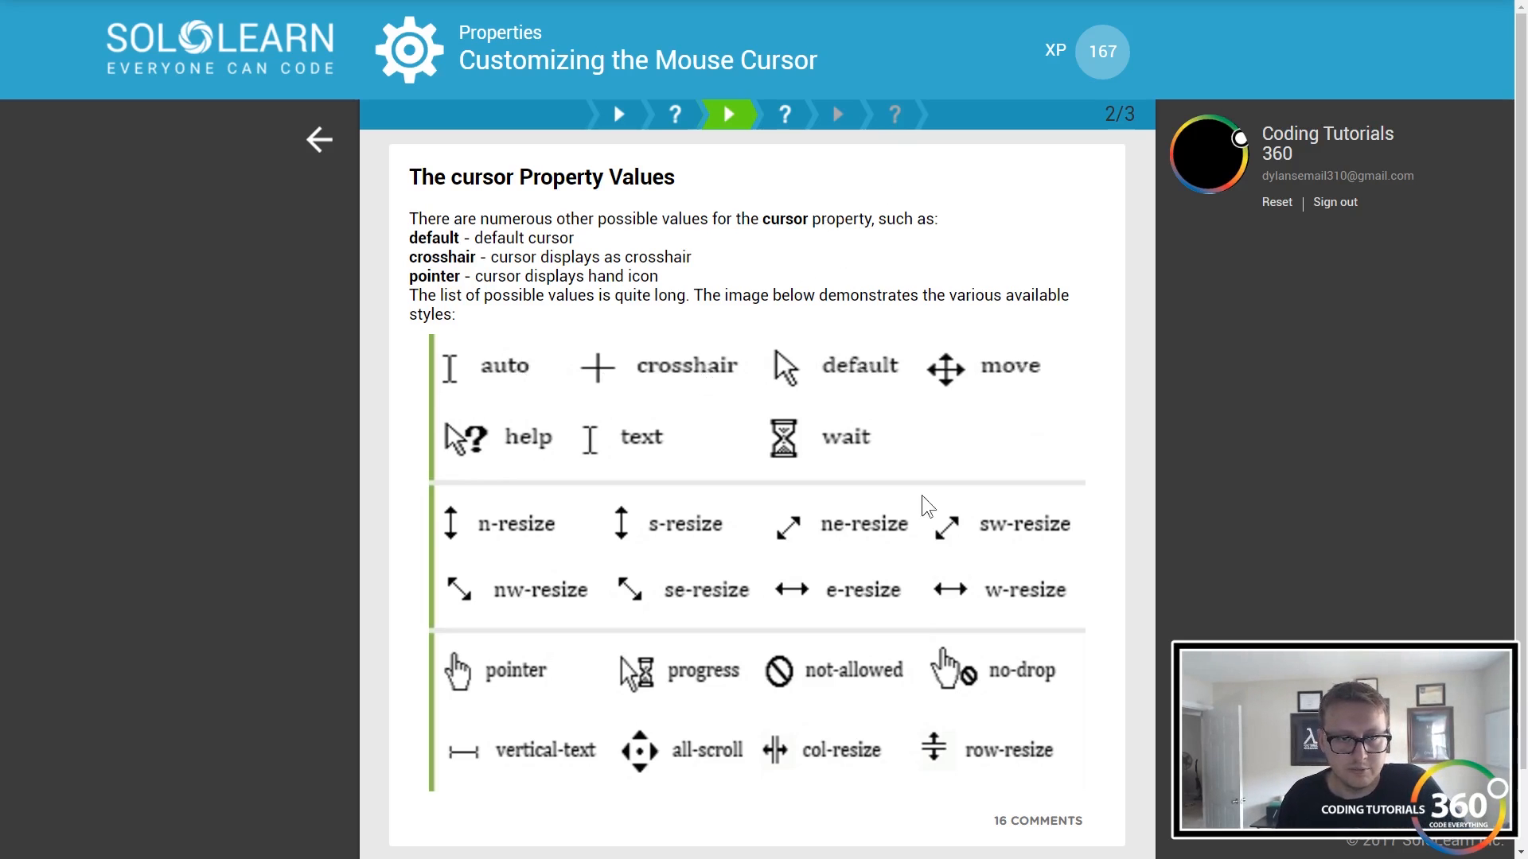
scroll("down", 3)
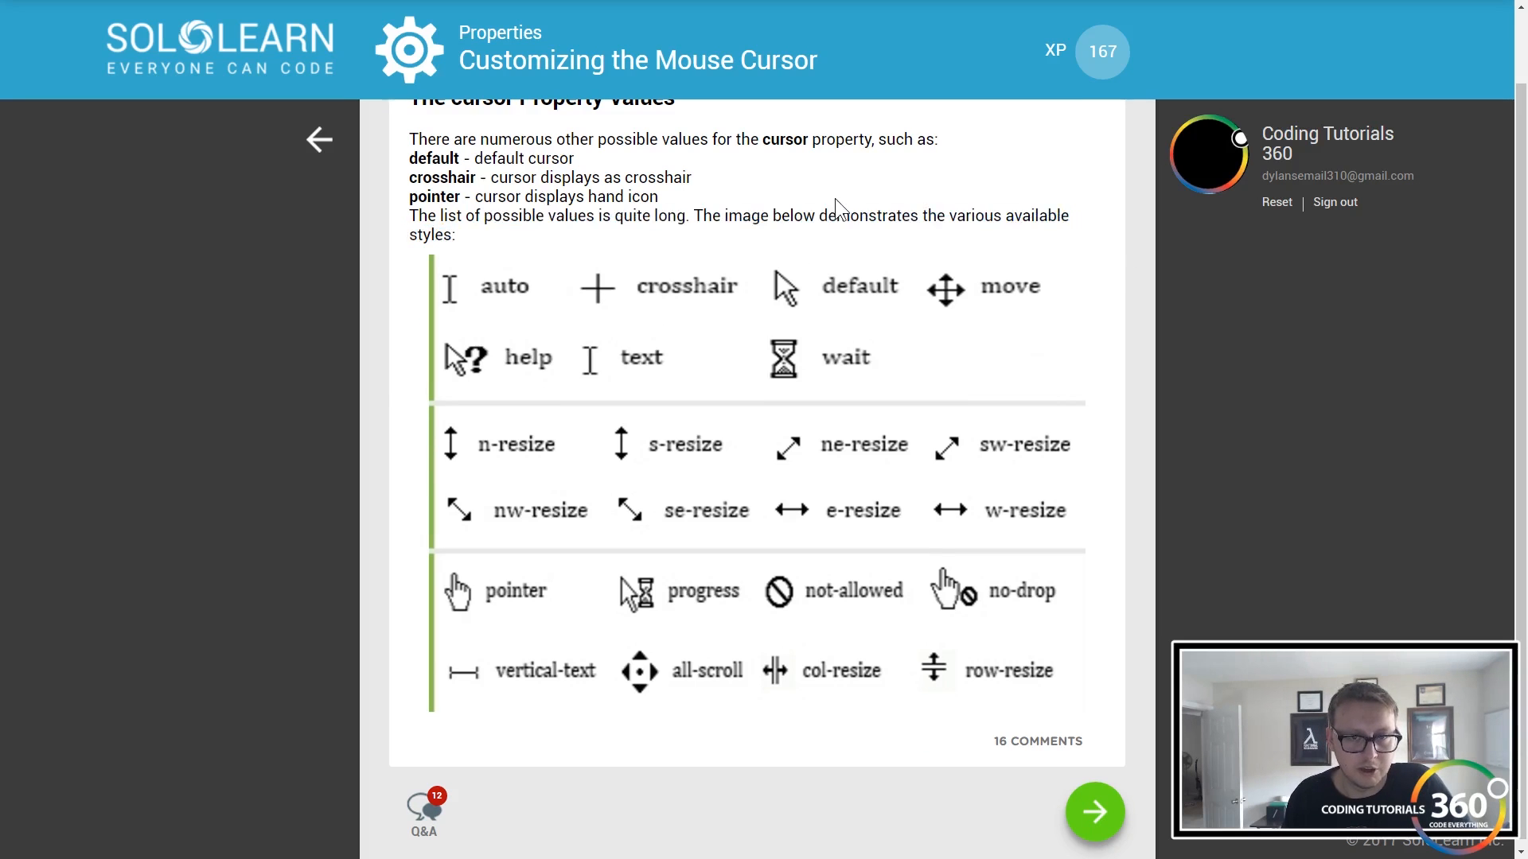
mouse_move(651, 500)
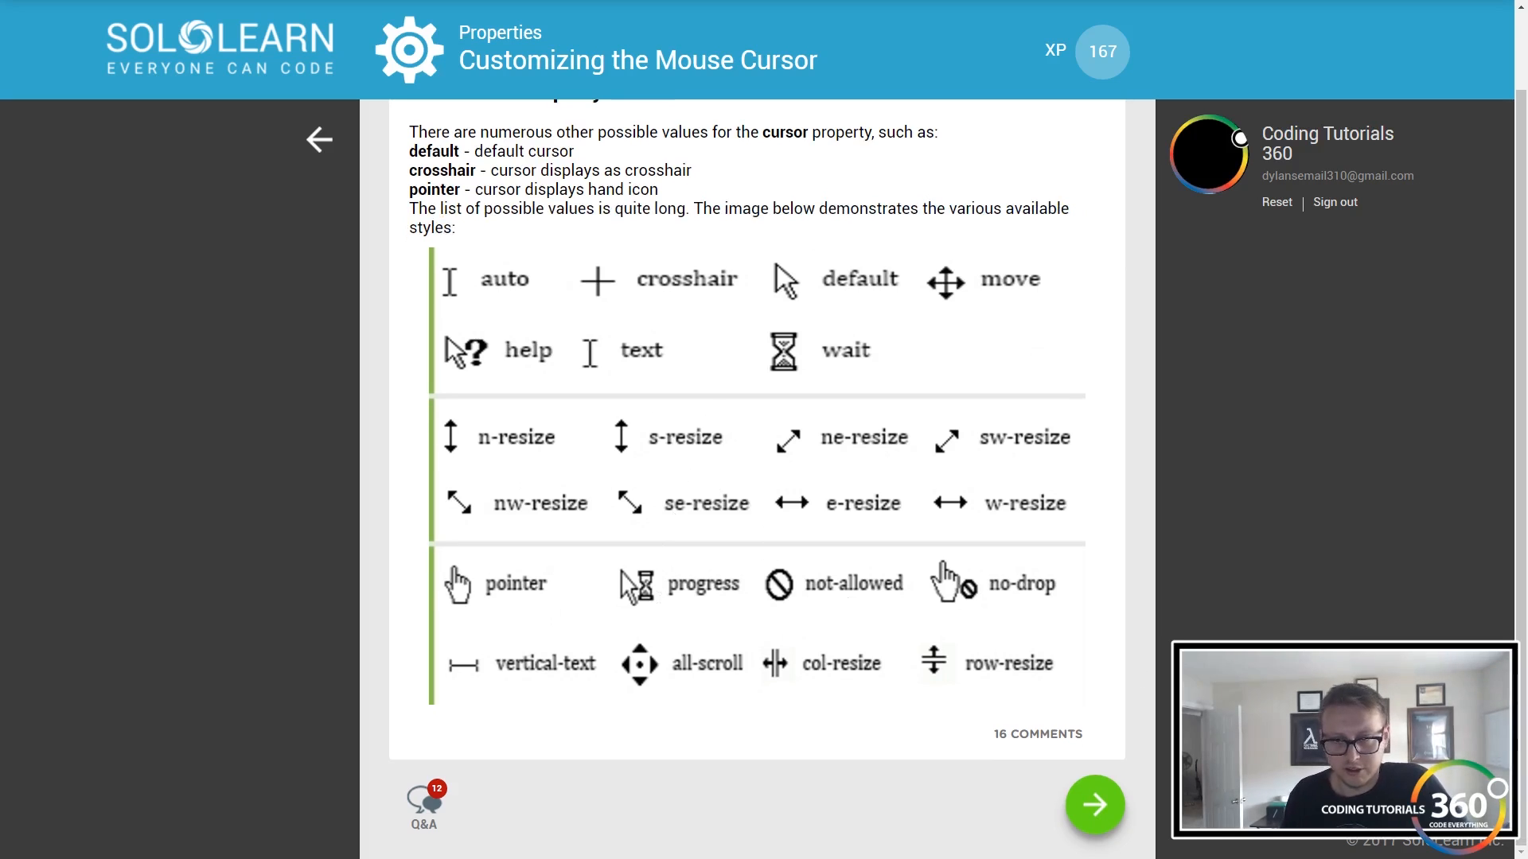
left_click(1094, 805)
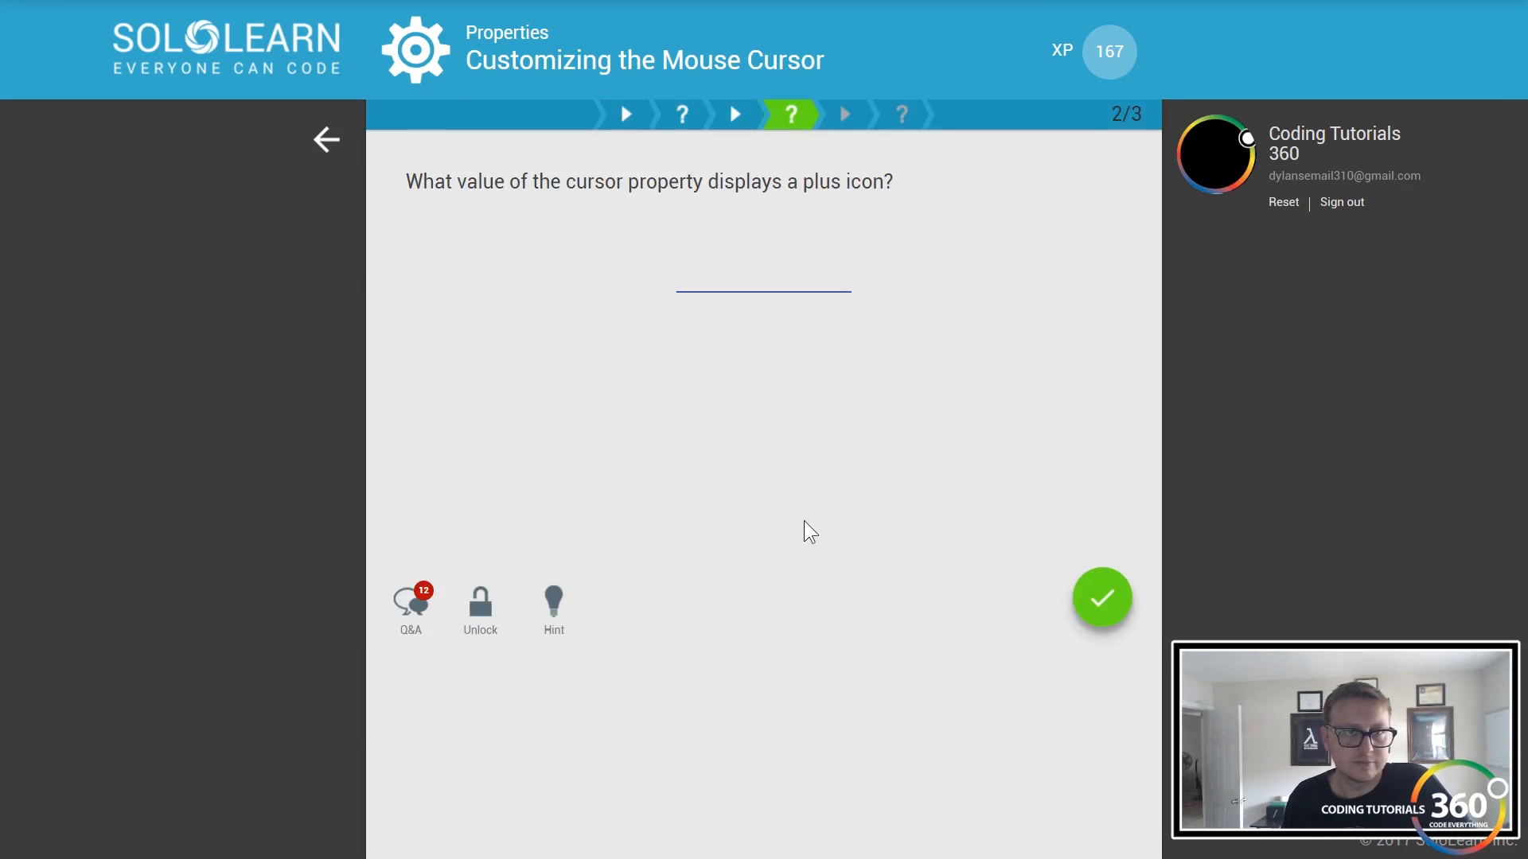
mouse_move(759, 114)
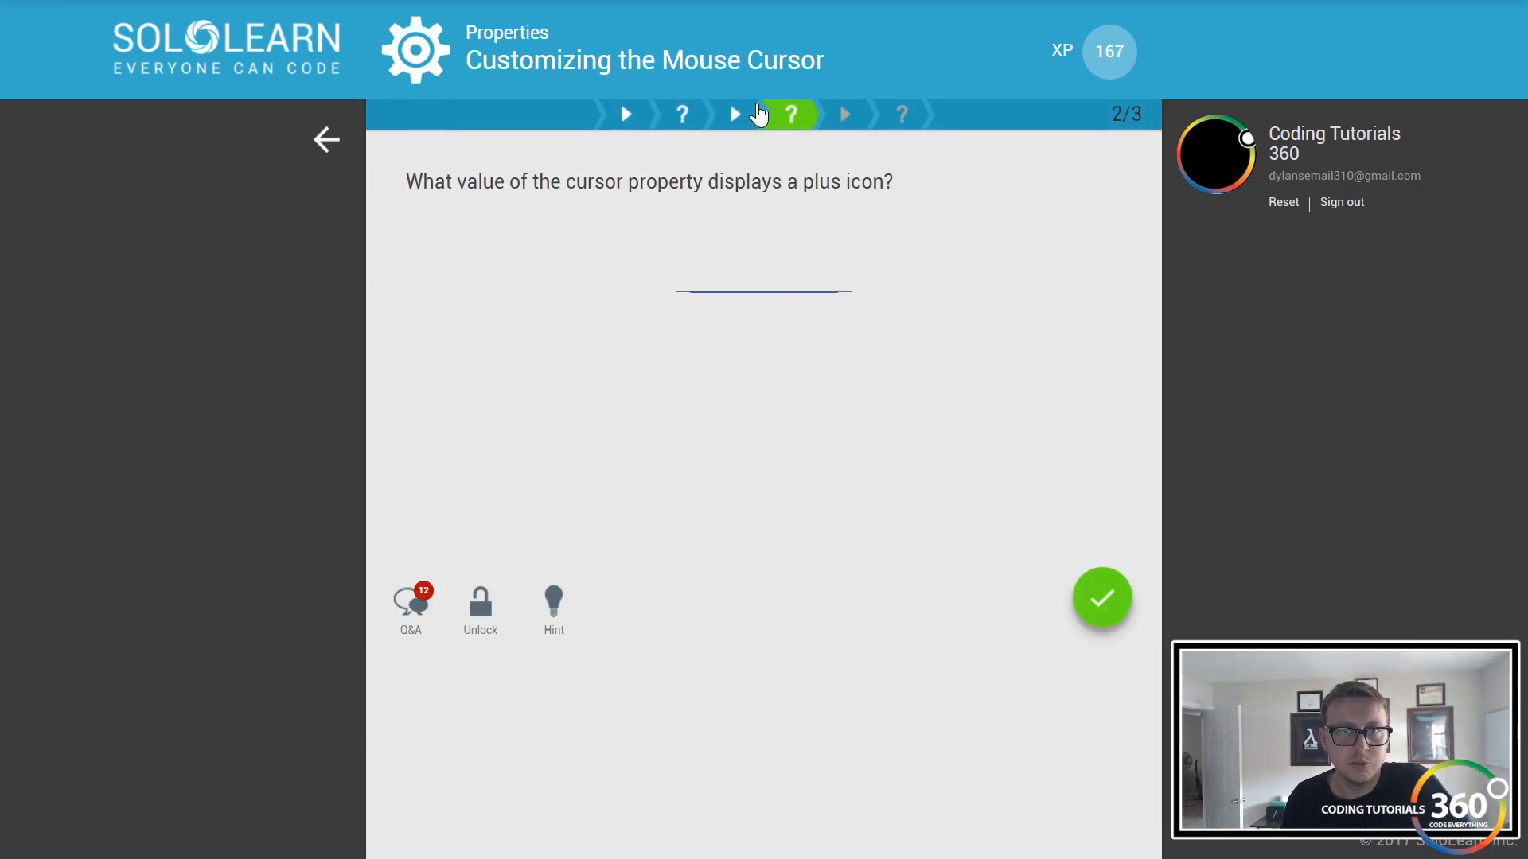
left_click(733, 114)
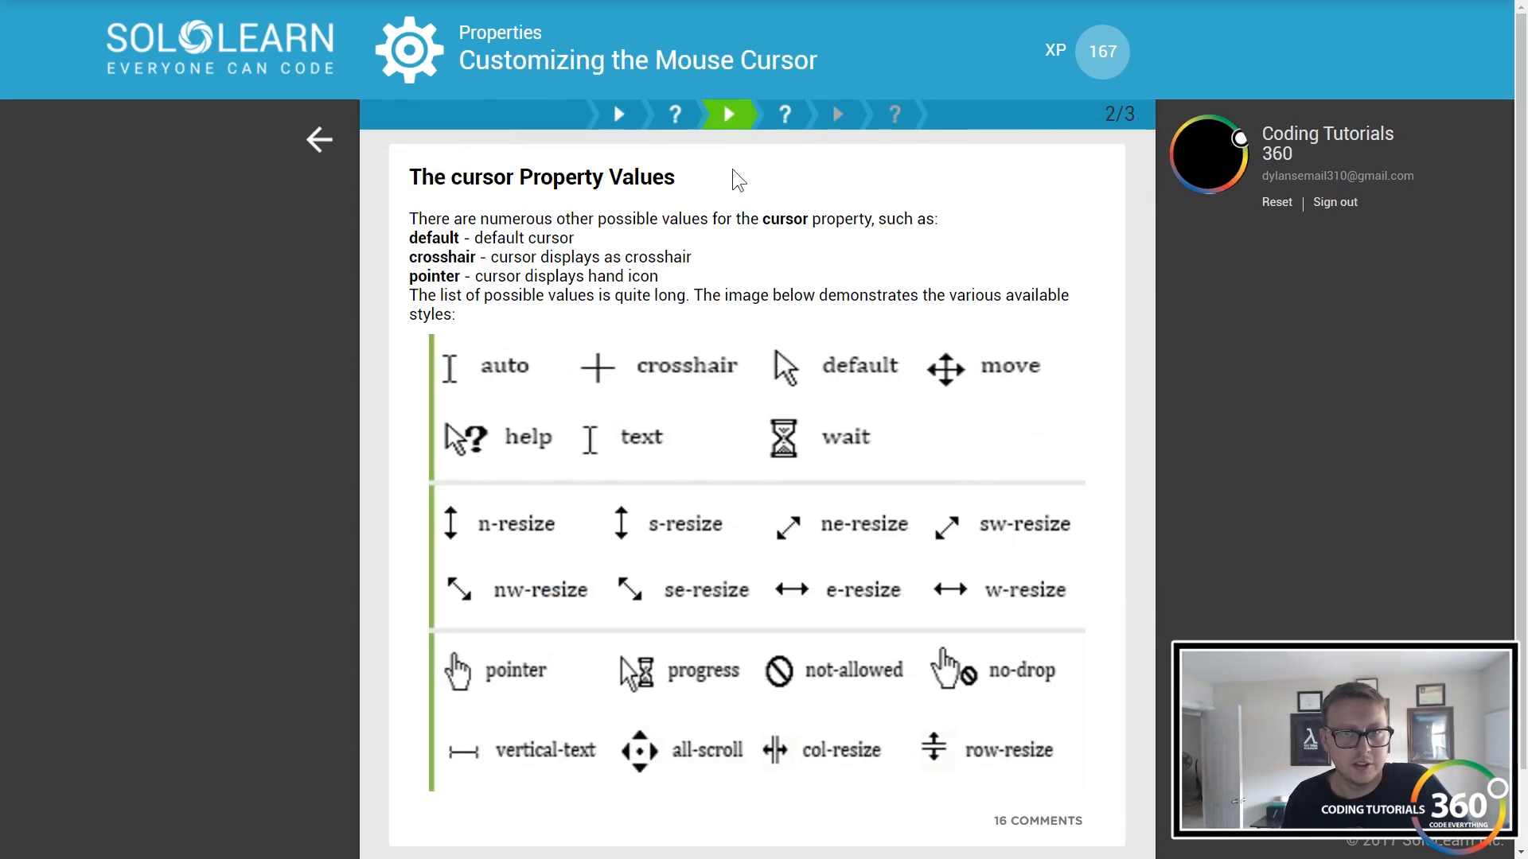
mouse_move(736, 397)
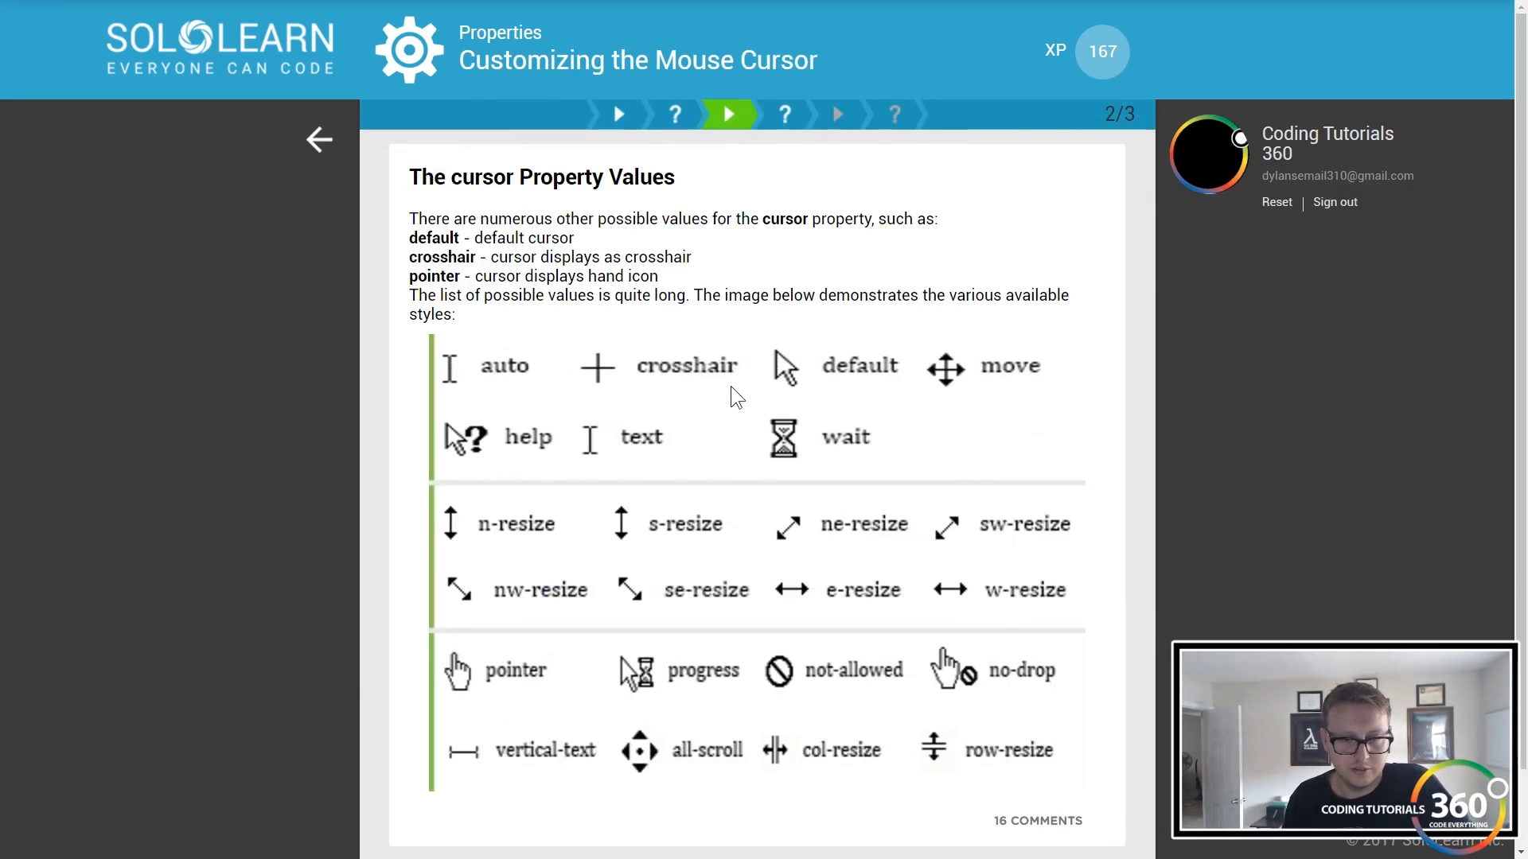
mouse_move(970, 397)
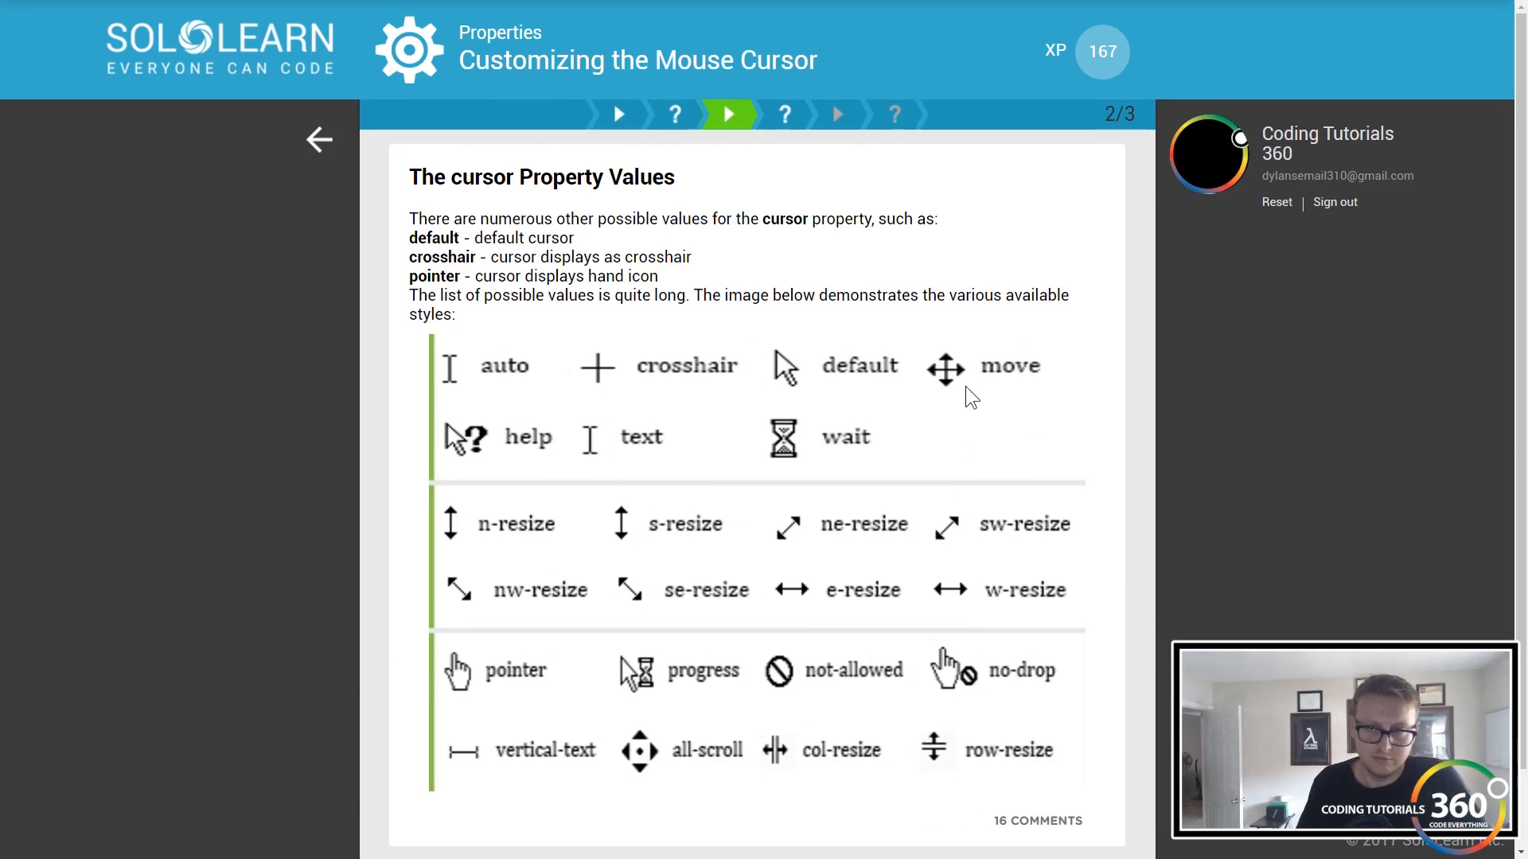
mouse_move(813, 27)
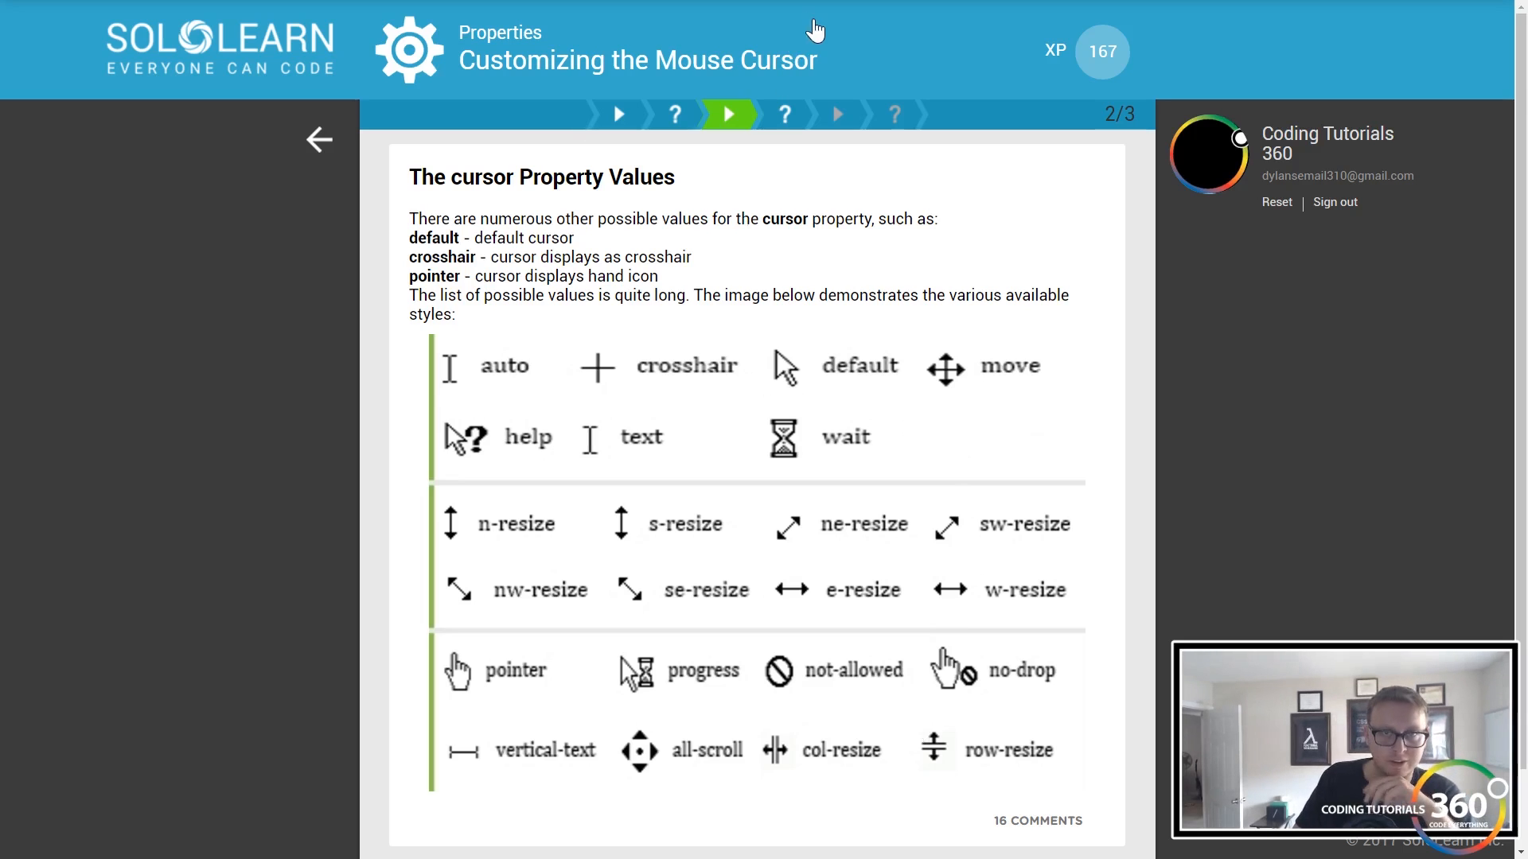
- Go back to the question on which cursor value shows a plus icon
left_click(787, 114)
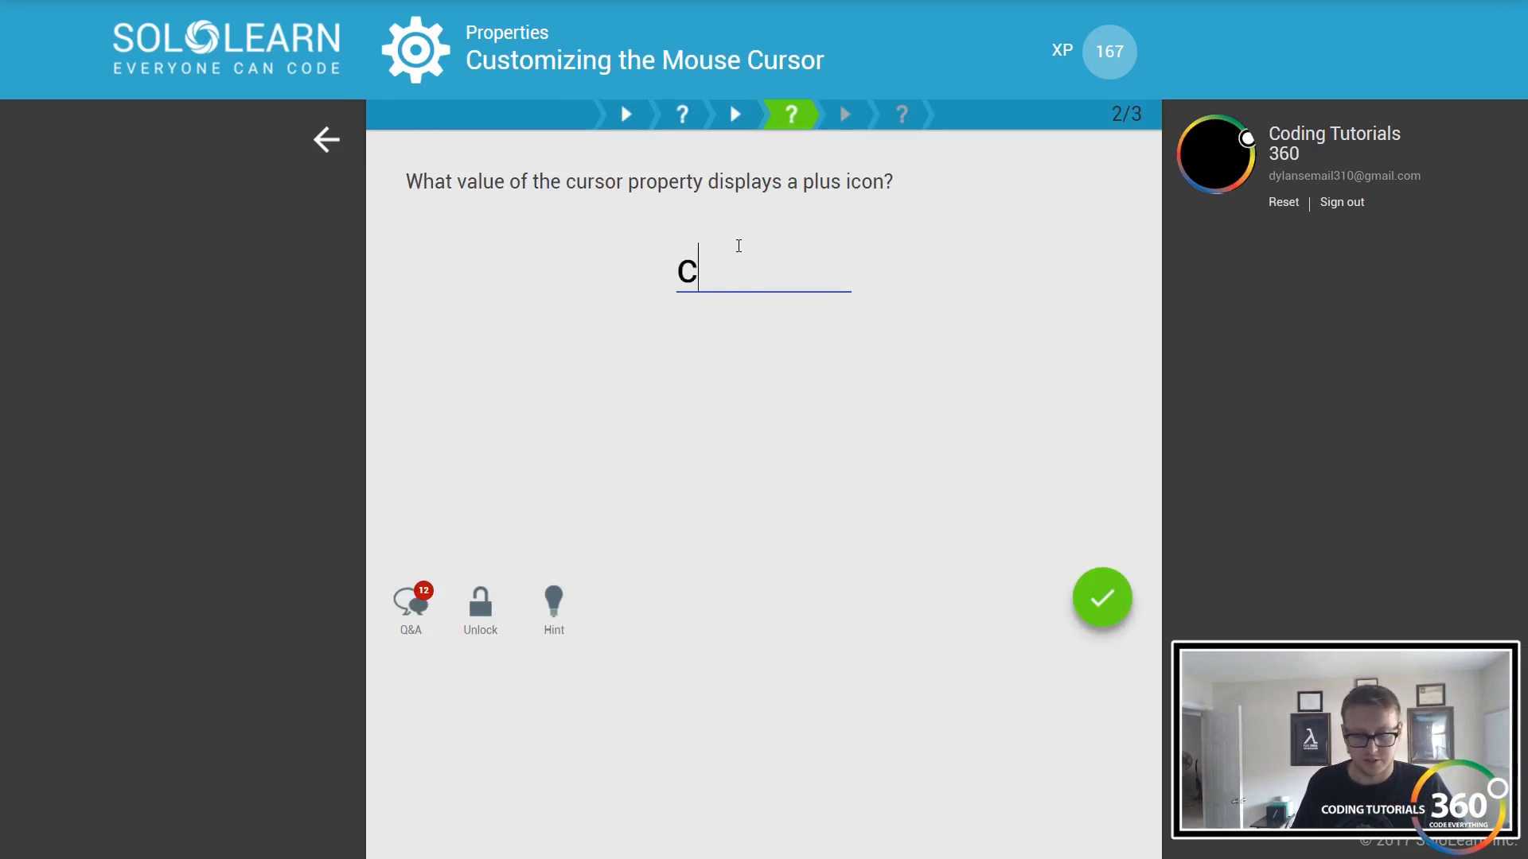
- Answer 'crosshair' for the plus-icon question and read through The default Value page
type("rosshair")
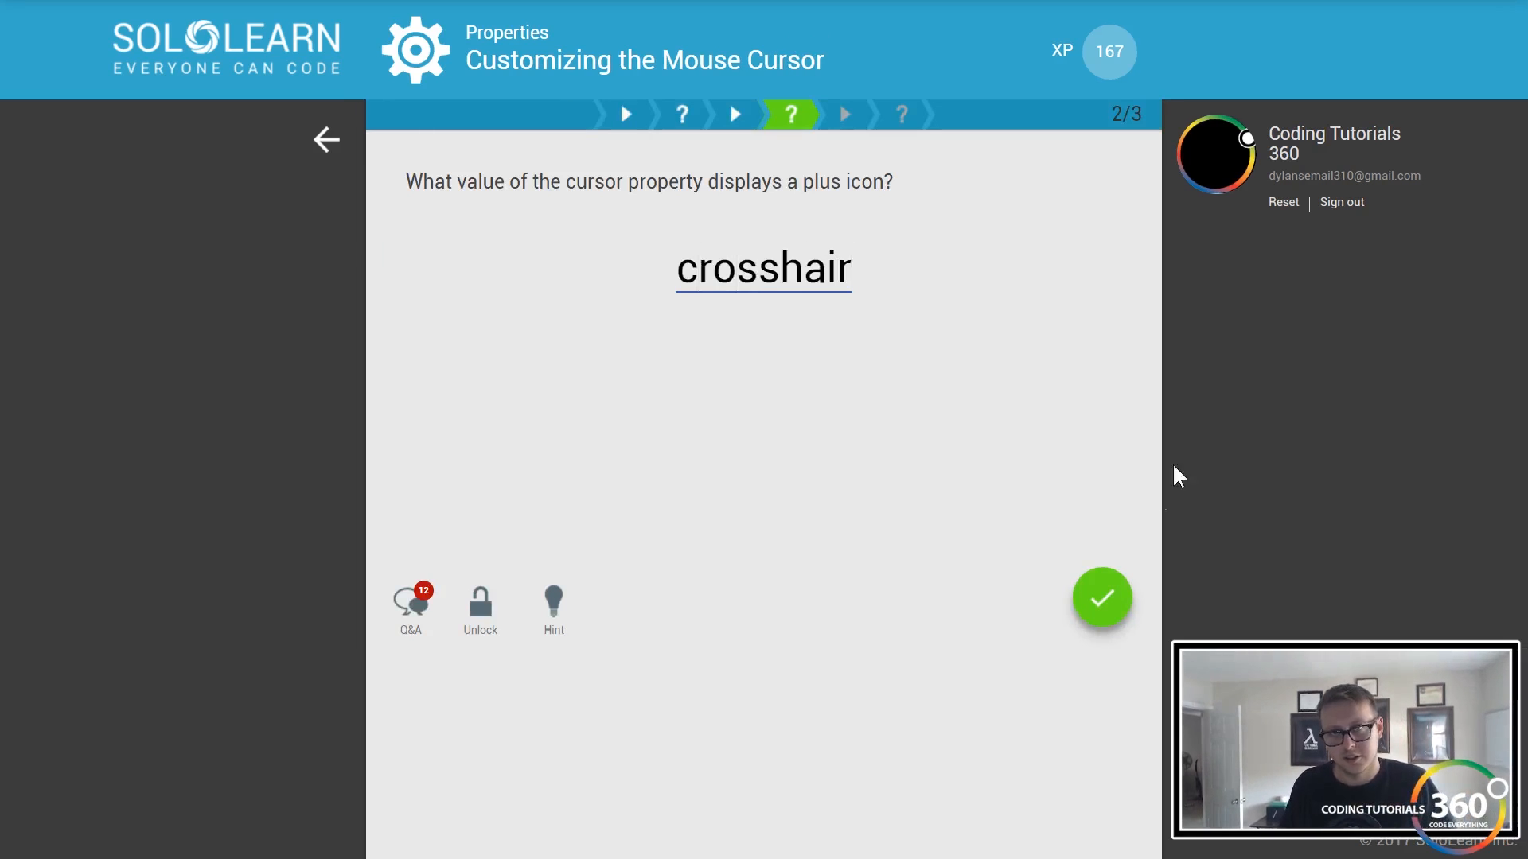
left_click(1102, 598)
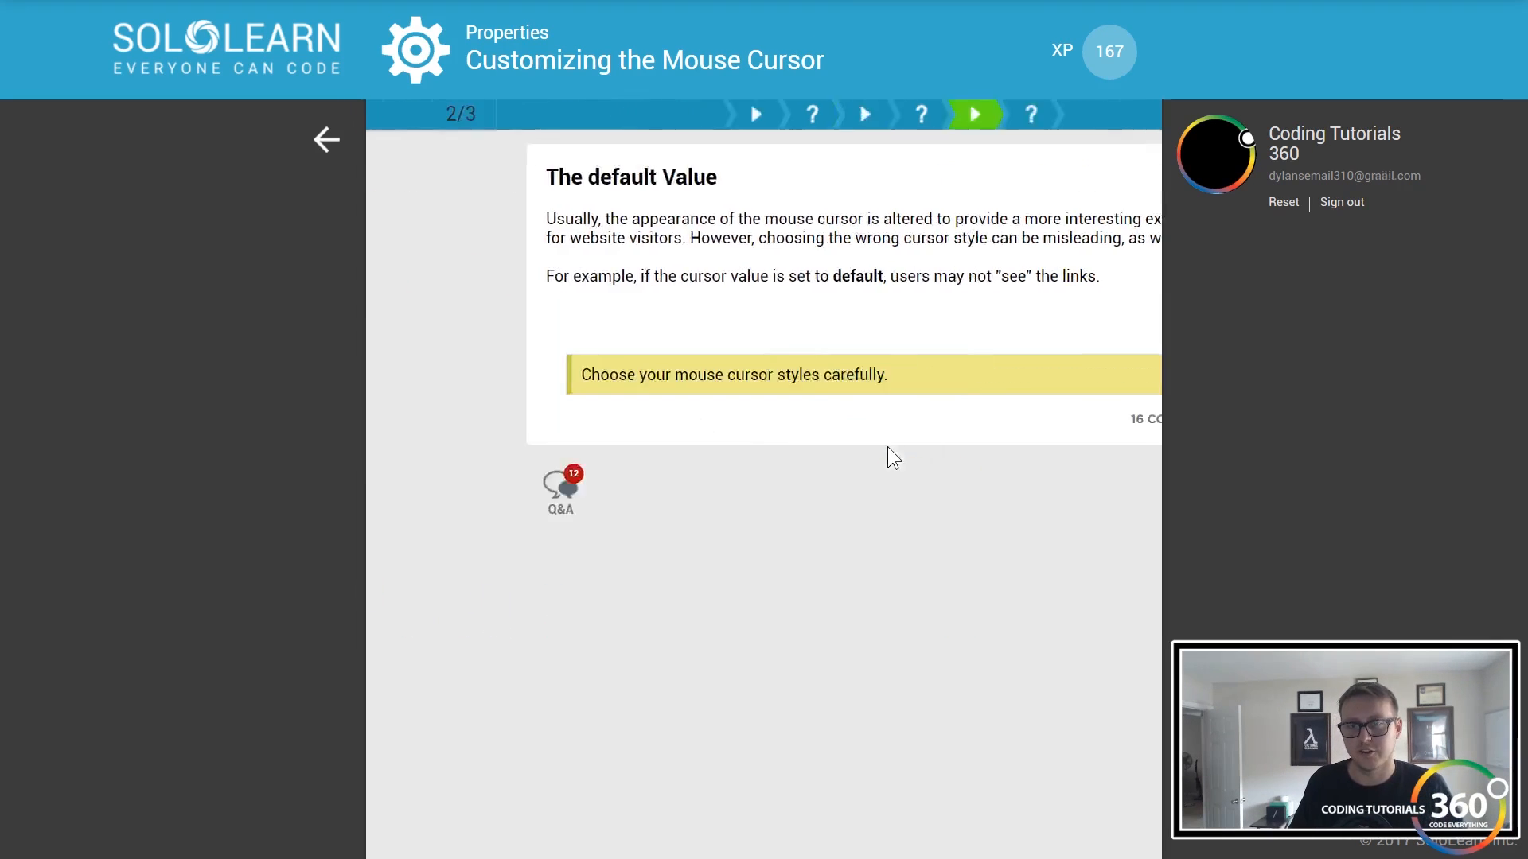
left_click(975, 114)
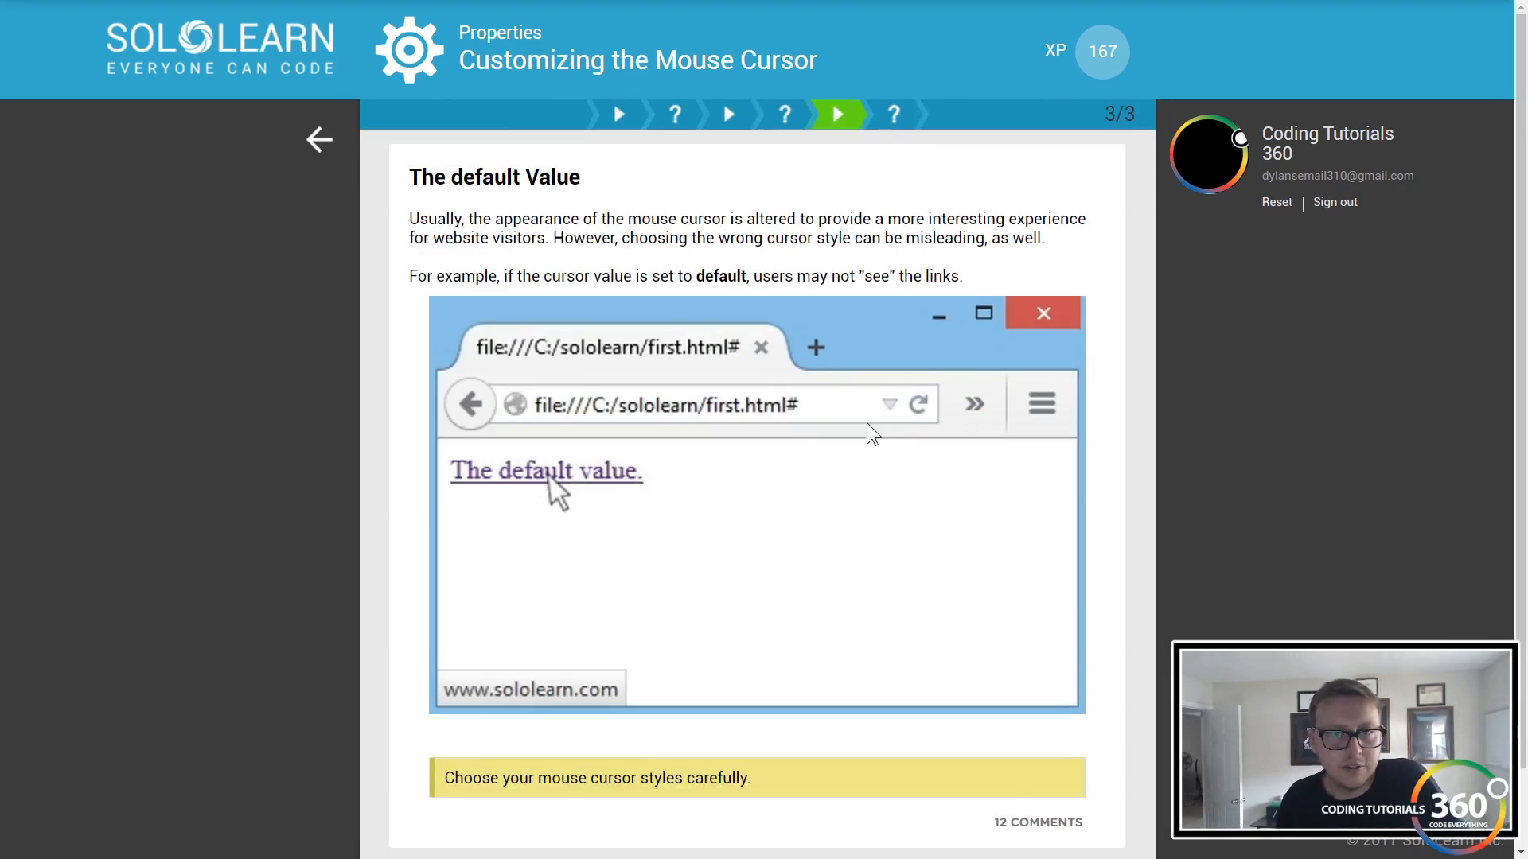
scroll("down", 3)
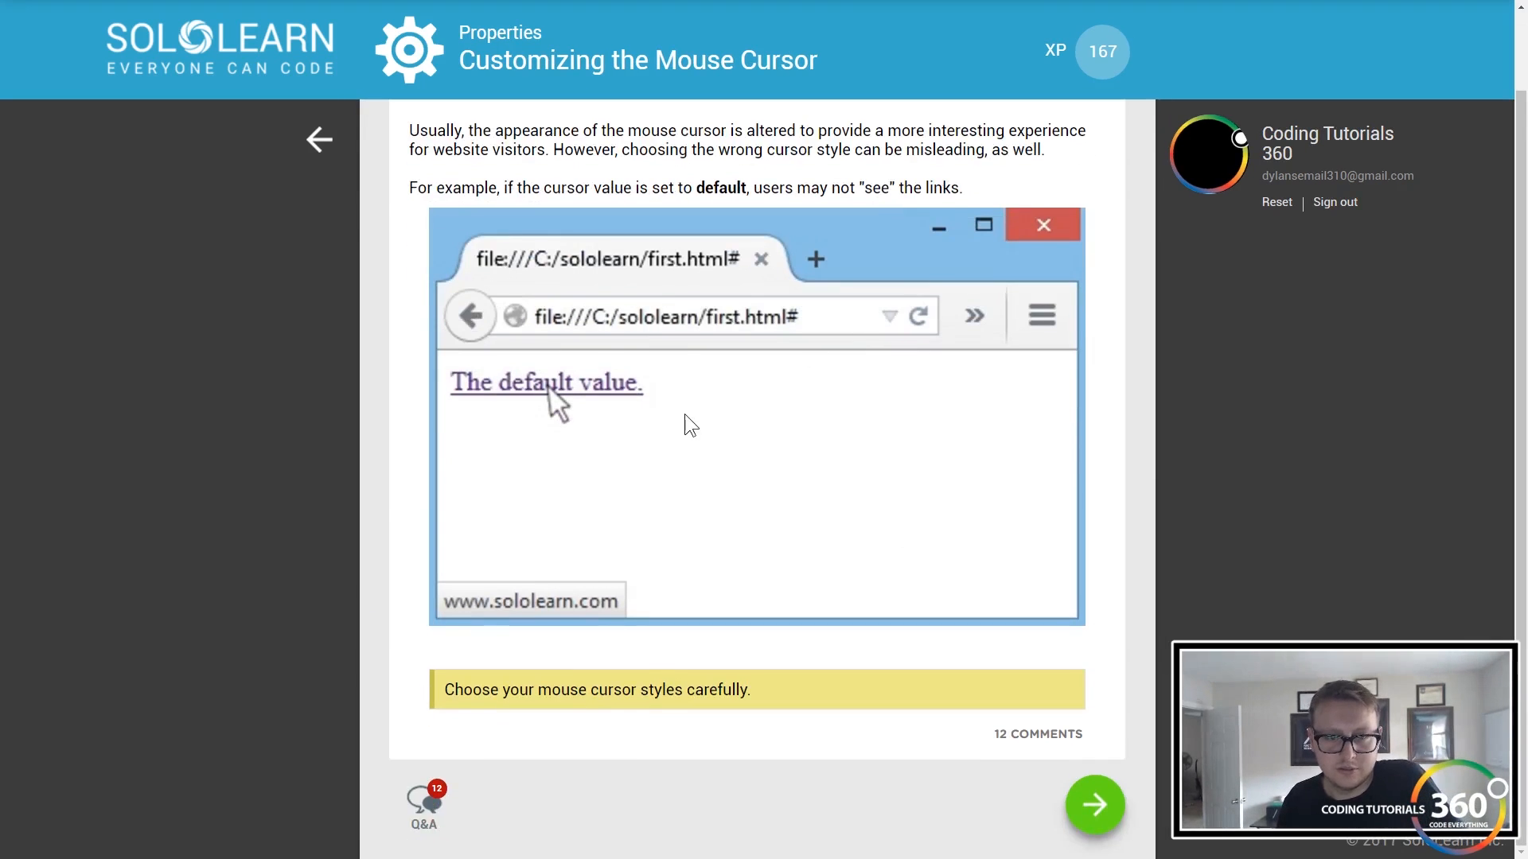
mouse_move(617, 329)
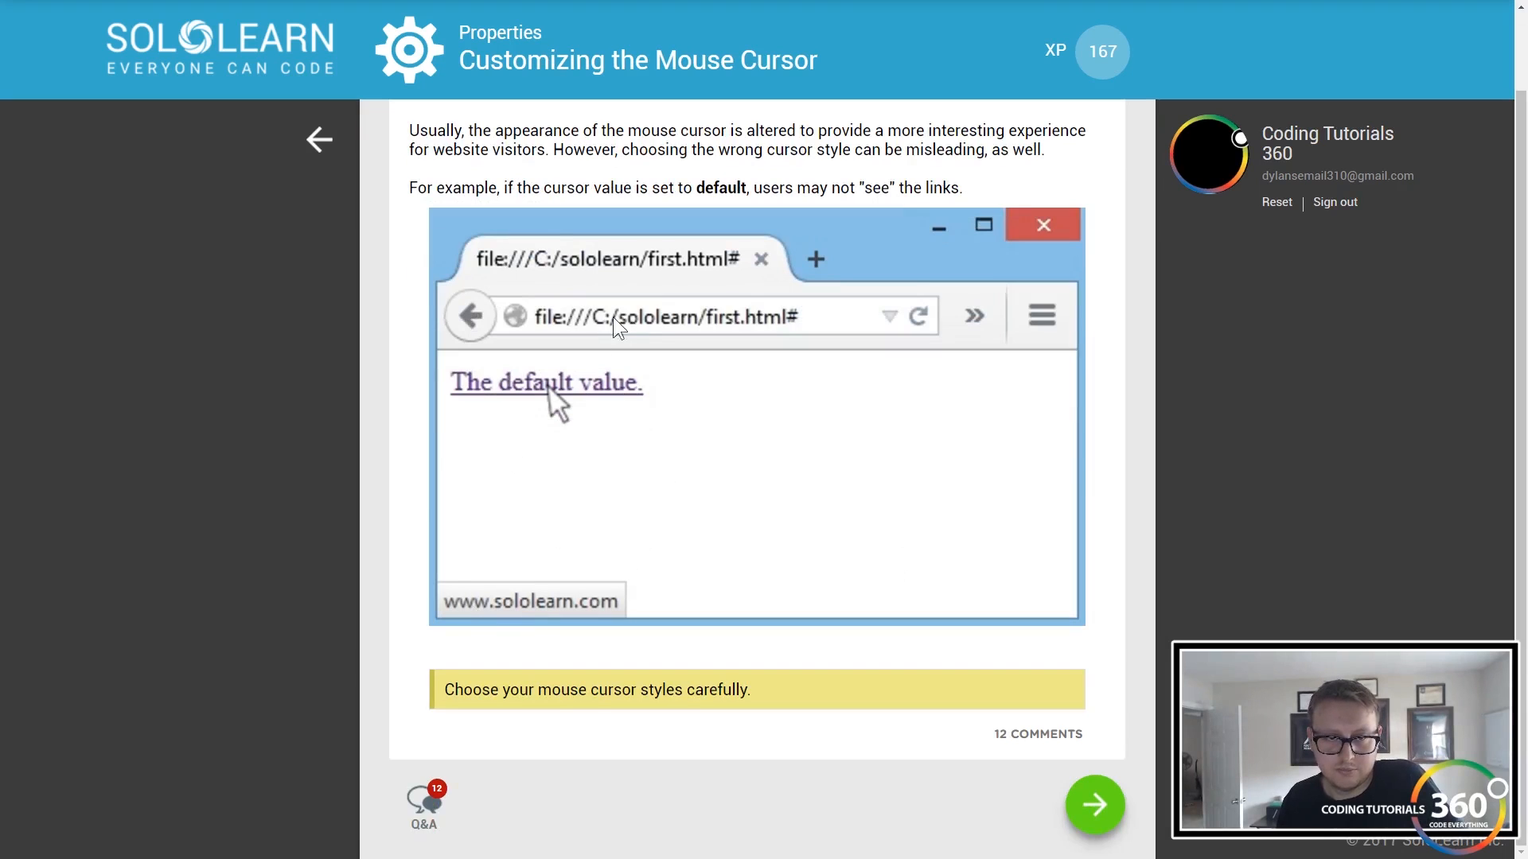
mouse_move(561, 399)
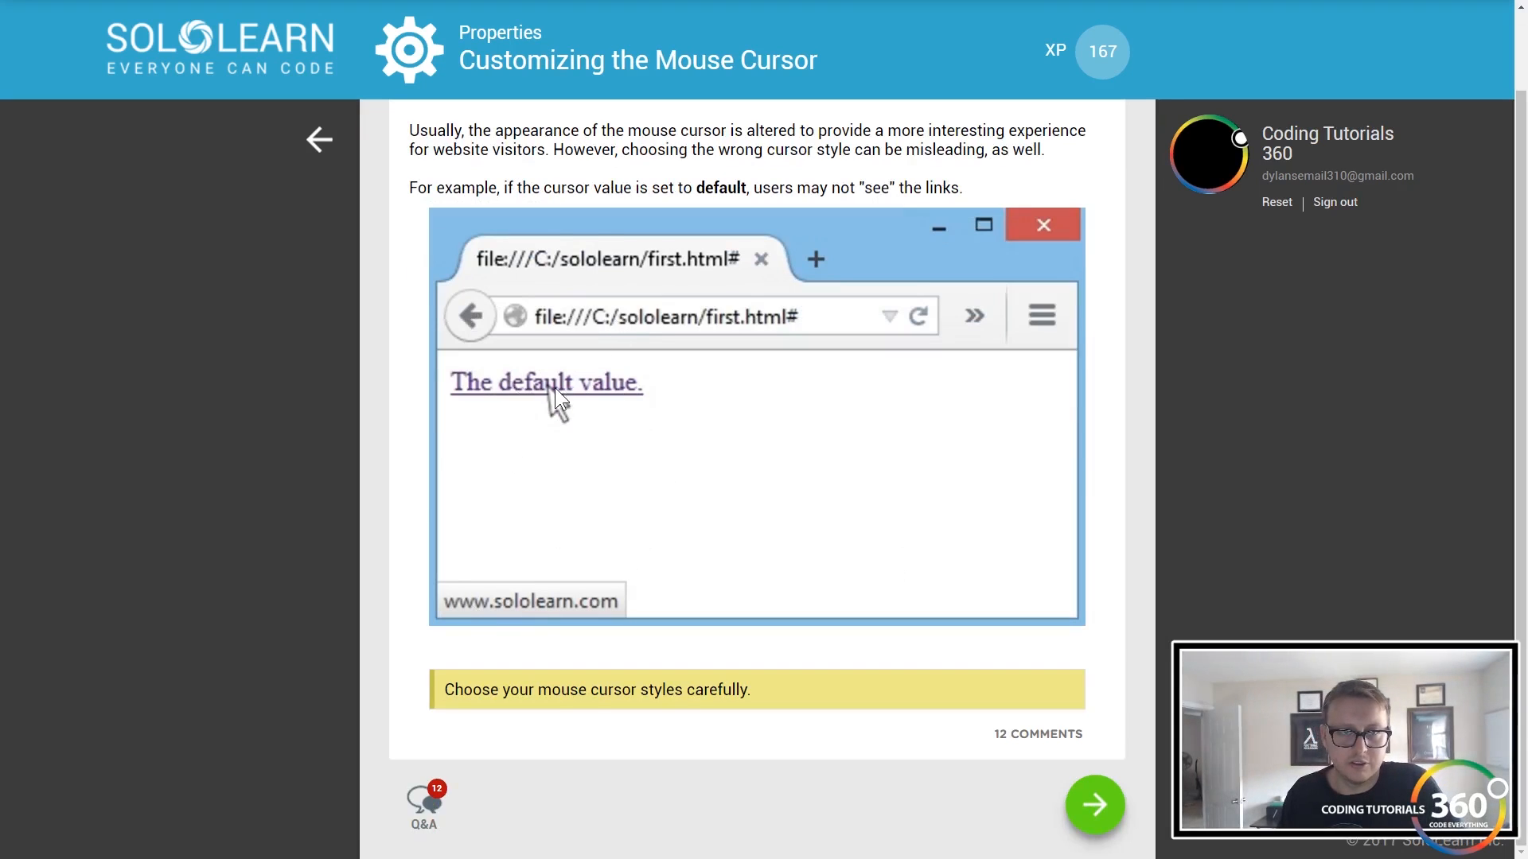
left_click(1094, 805)
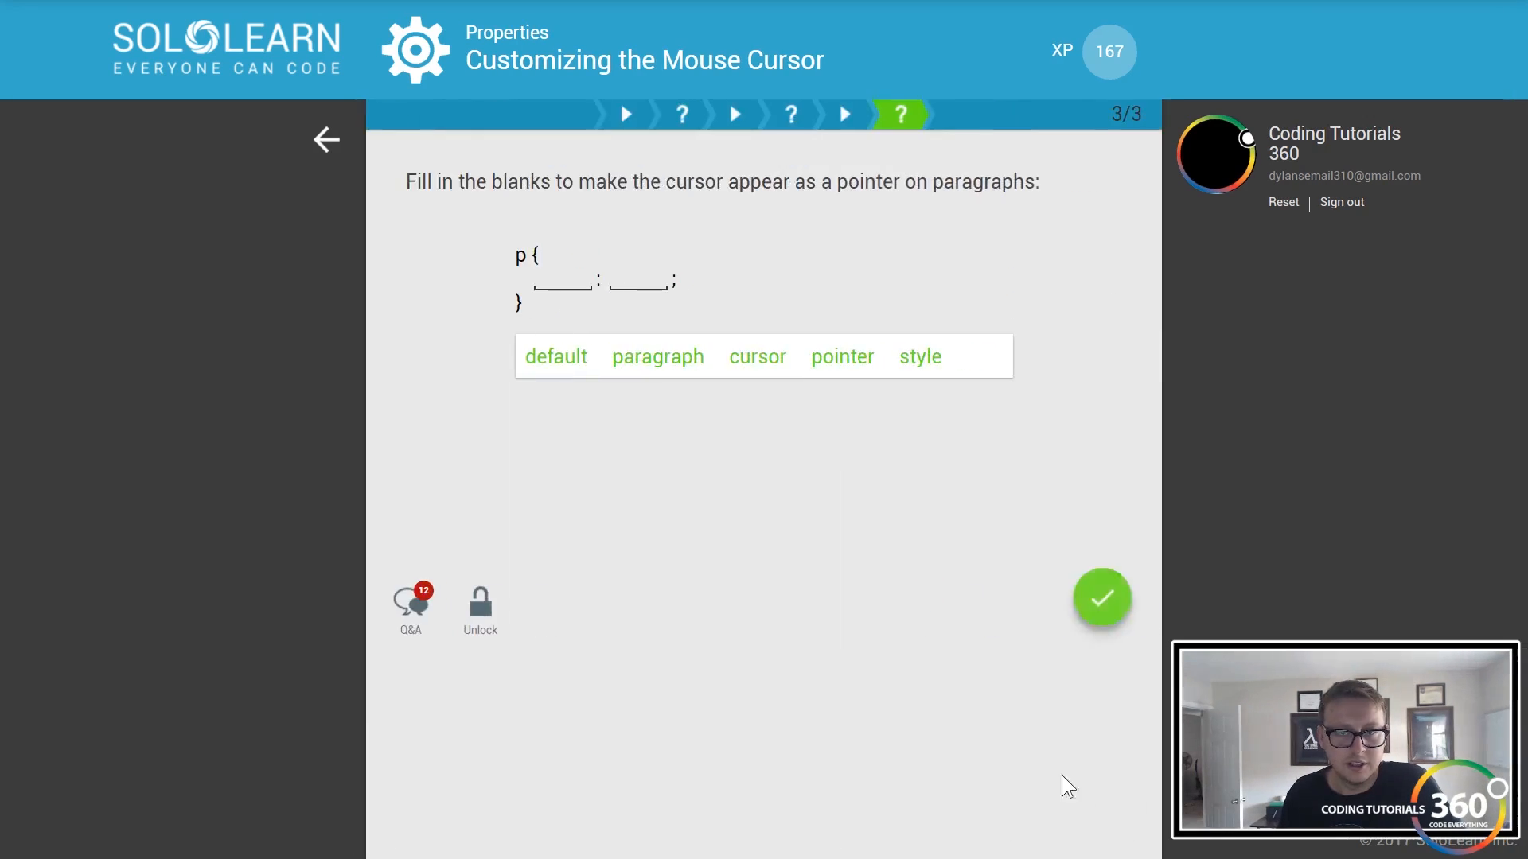
mouse_move(560, 403)
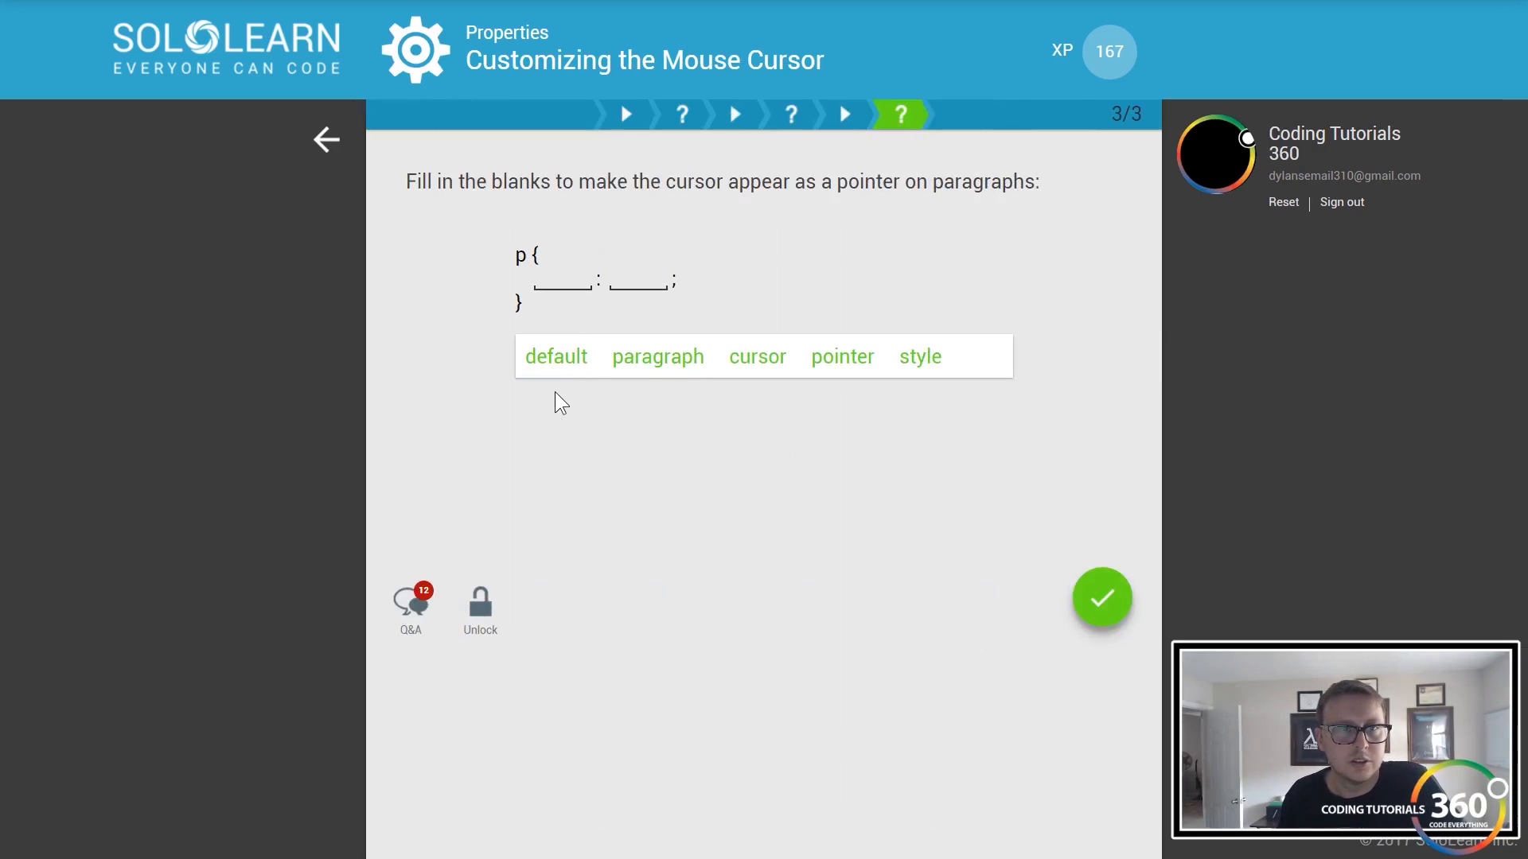
mouse_move(728, 338)
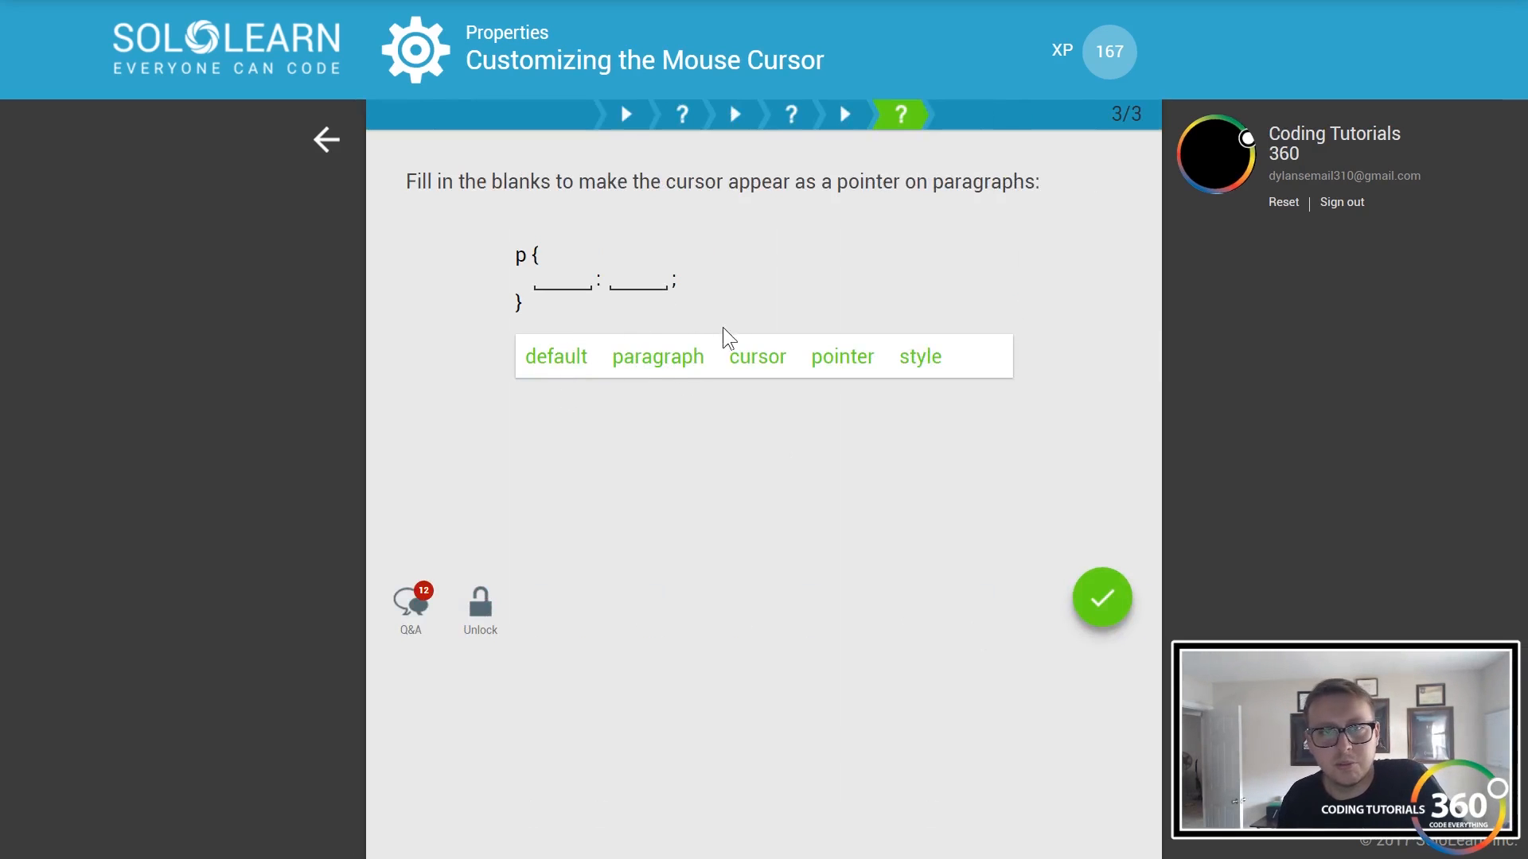
- Complete the paragraph rule as 'cursor: pointer' and continue into the Module 3 Quiz
left_click(757, 356)
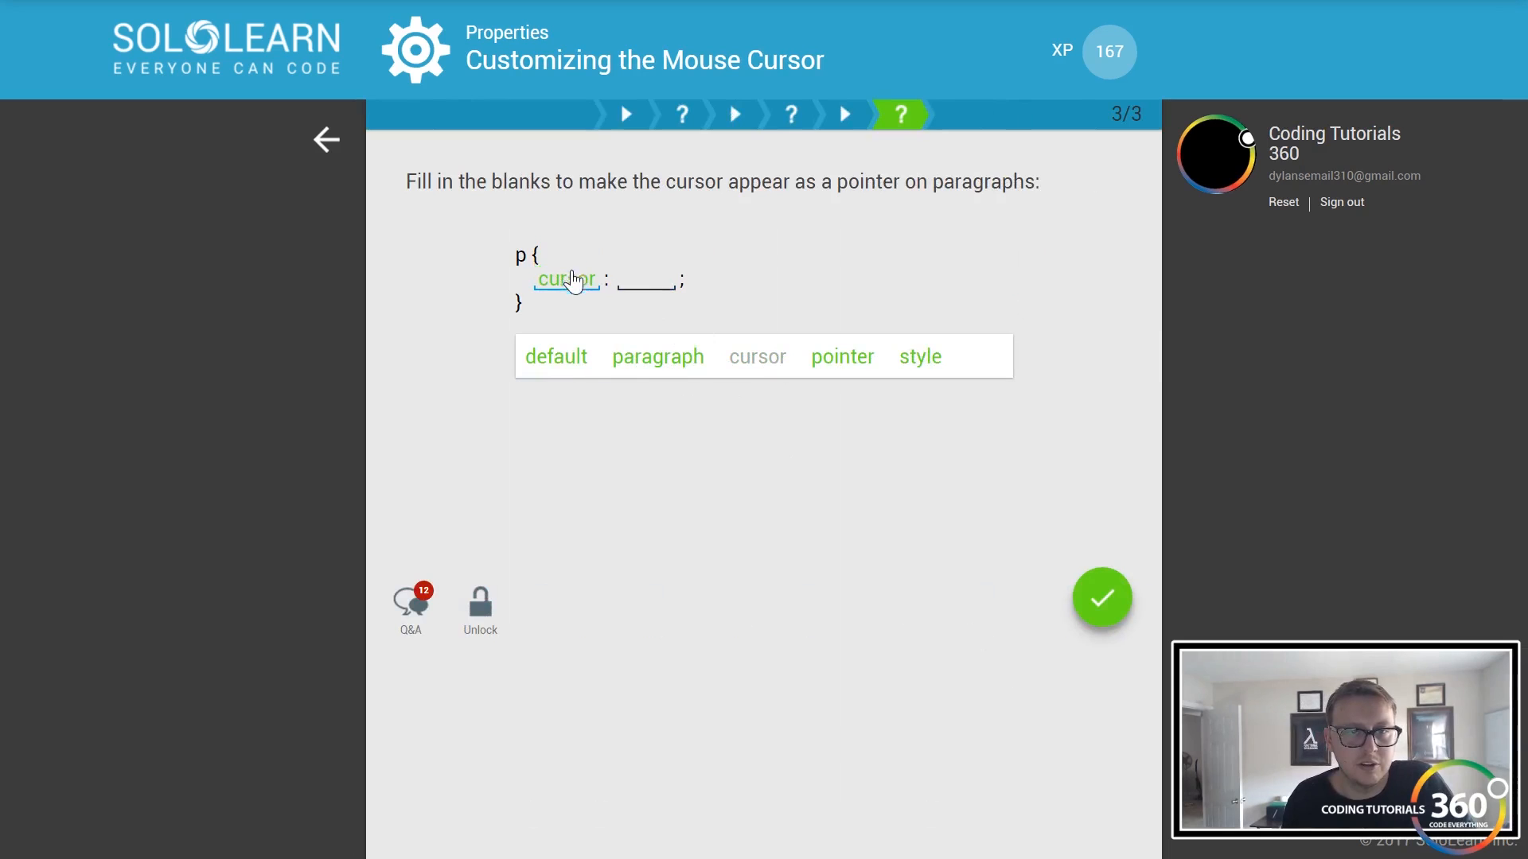
left_click(1103, 598)
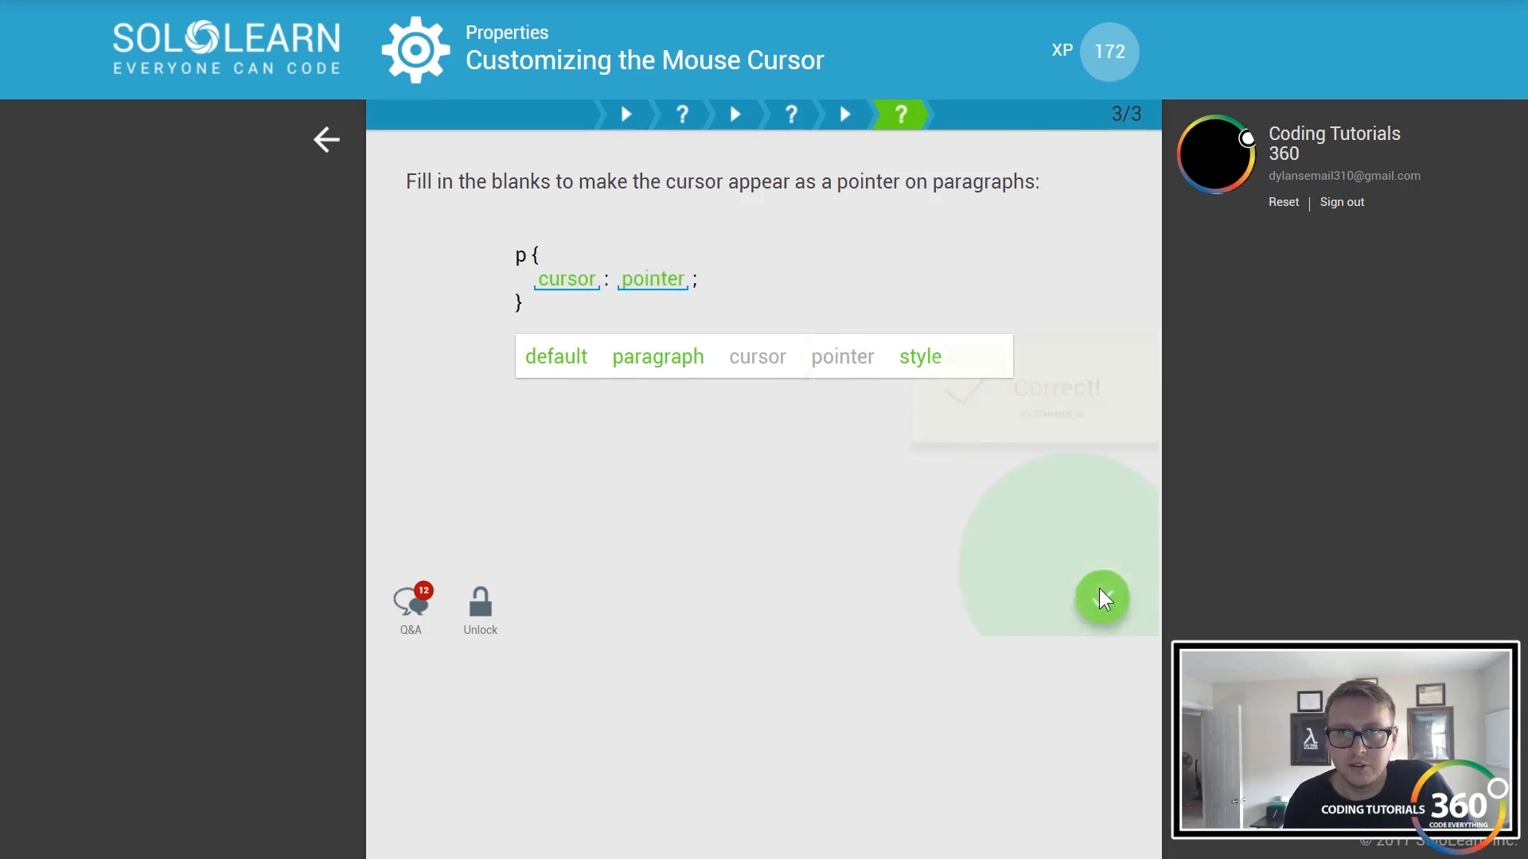
left_click(326, 138)
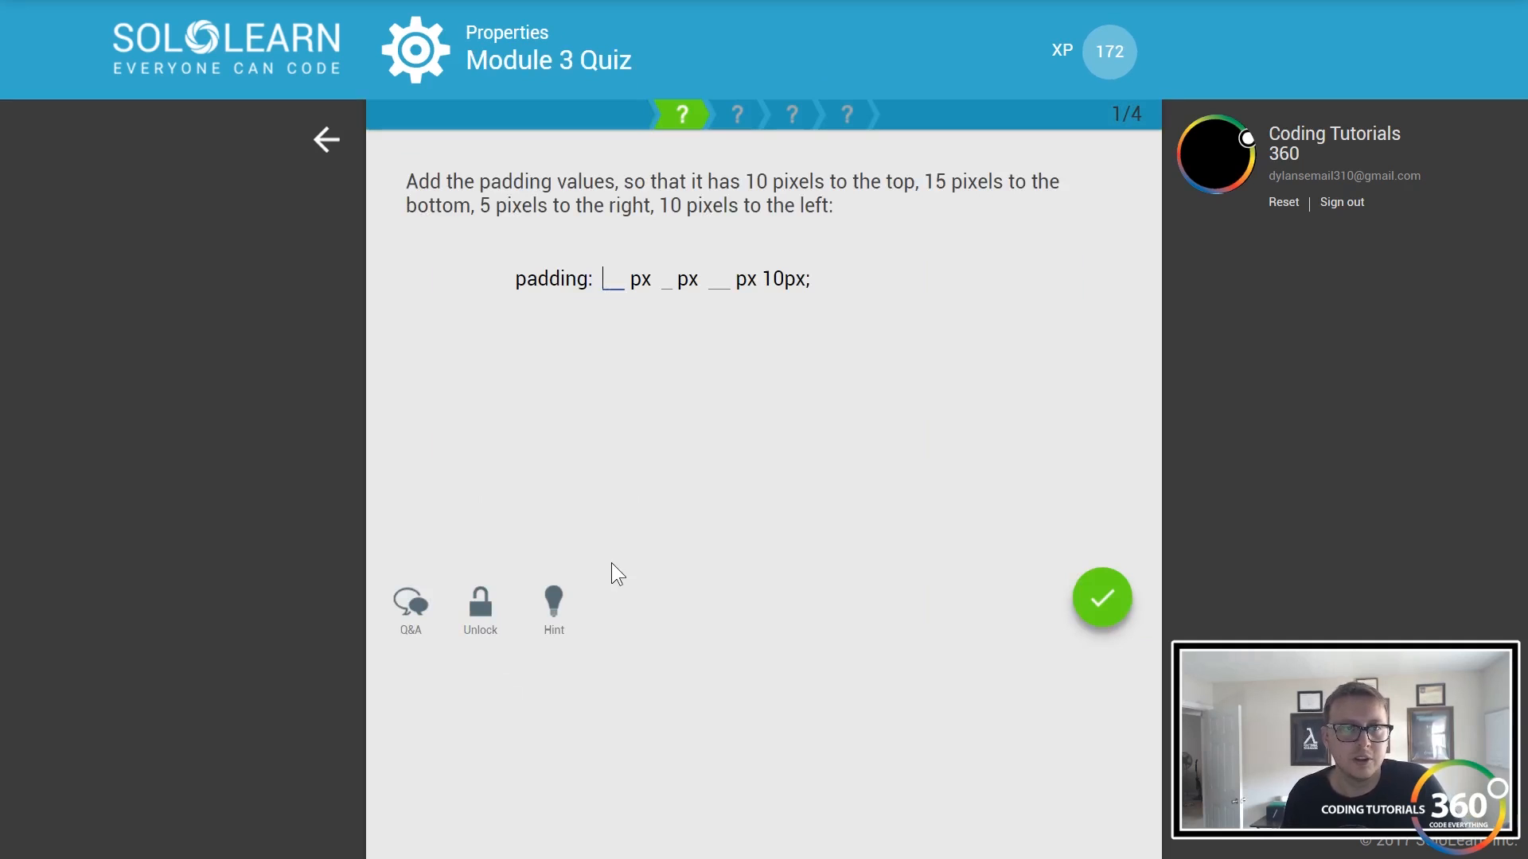
mouse_move(790, 451)
type("10")
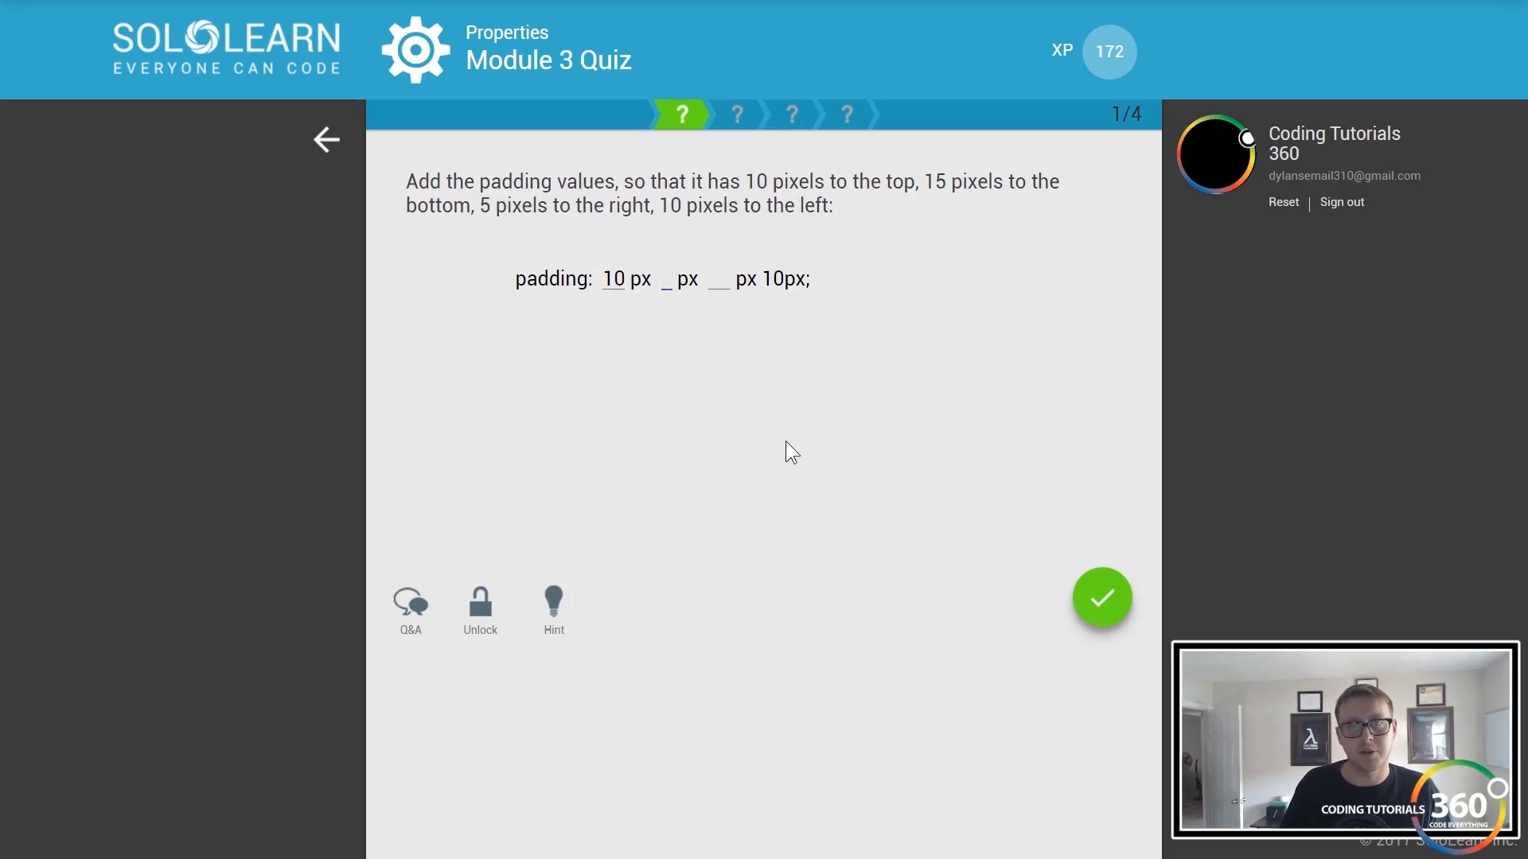
mouse_move(702, 309)
type("1")
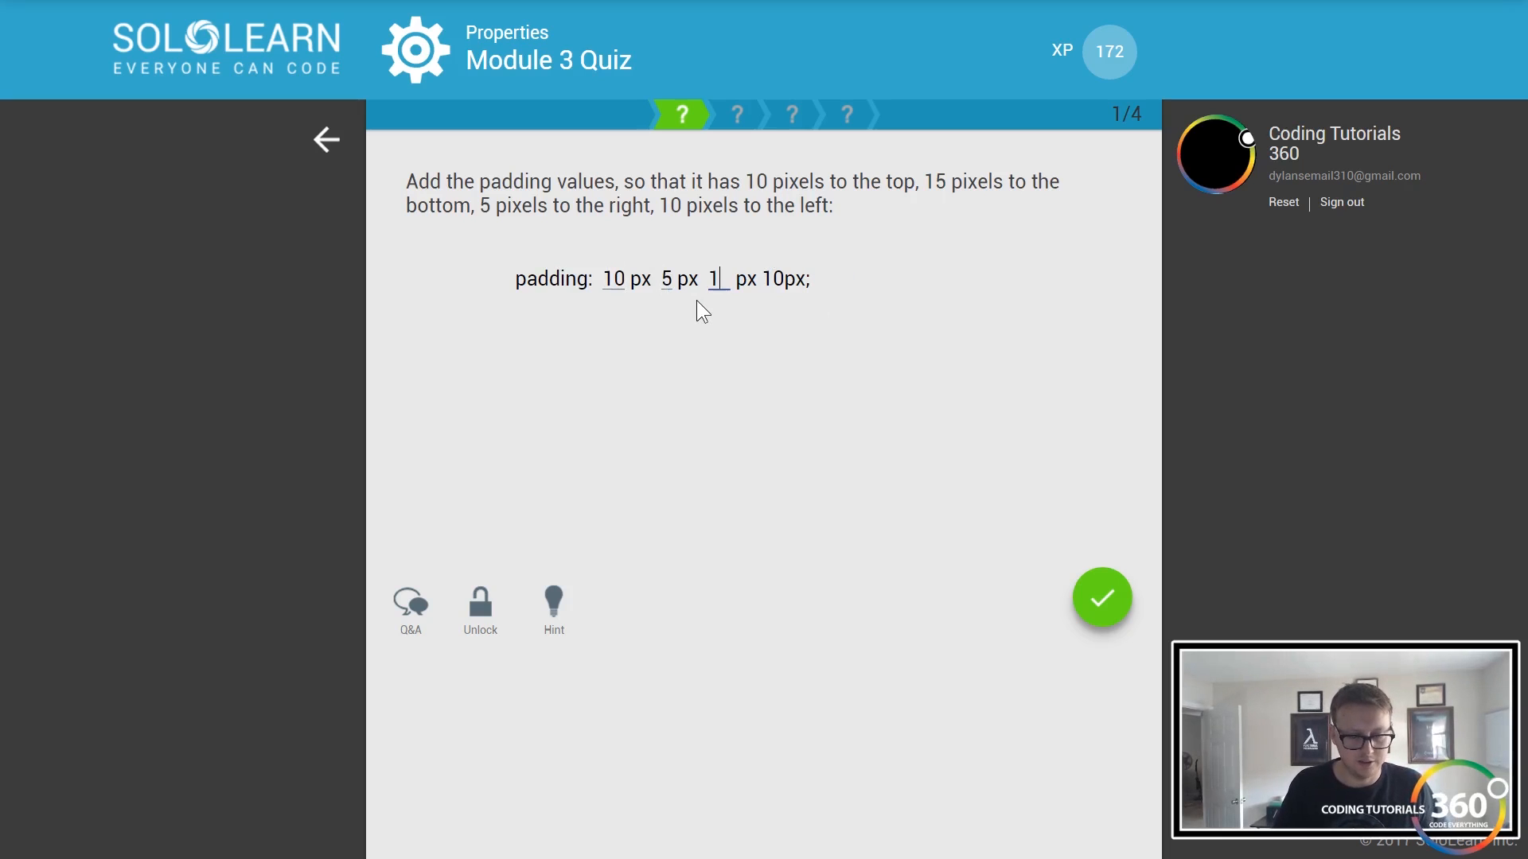
- Submit 15 for the padding question and choose 'list-style-type: none' for no bullets
left_click(1102, 599)
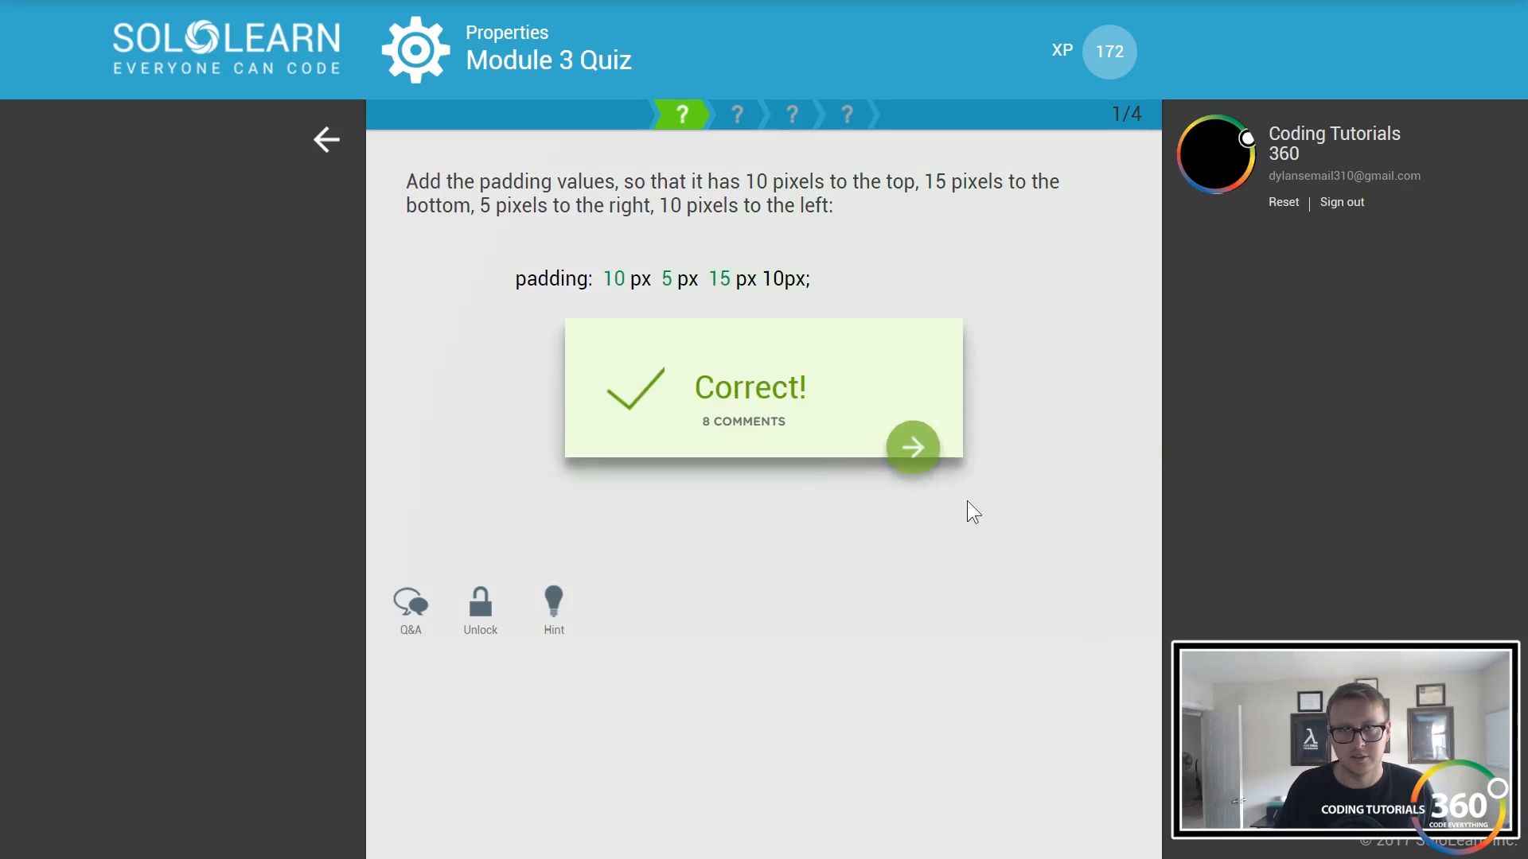
left_click(912, 447)
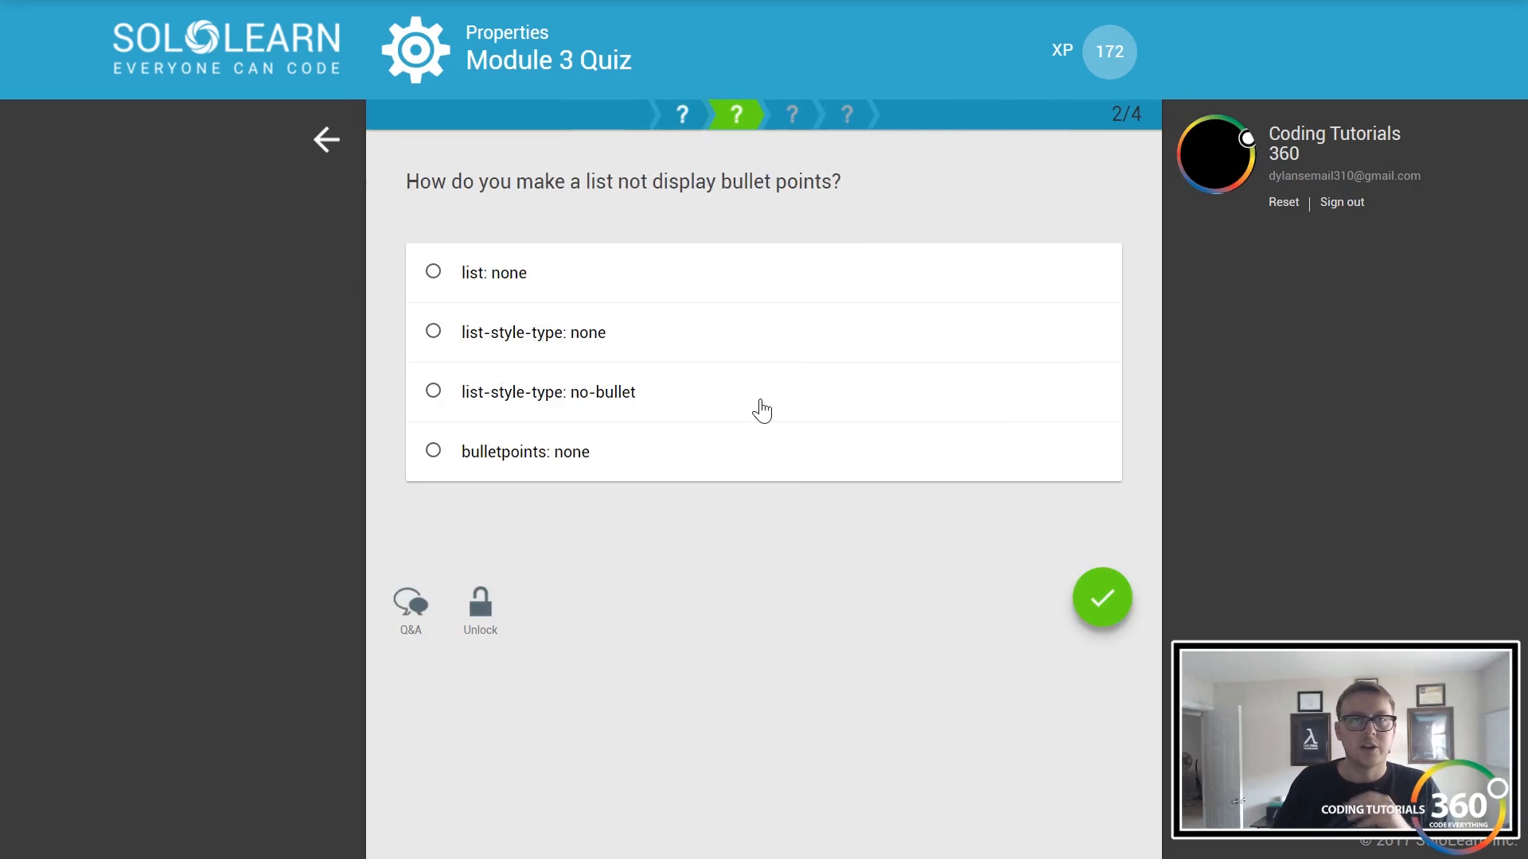
mouse_move(758, 455)
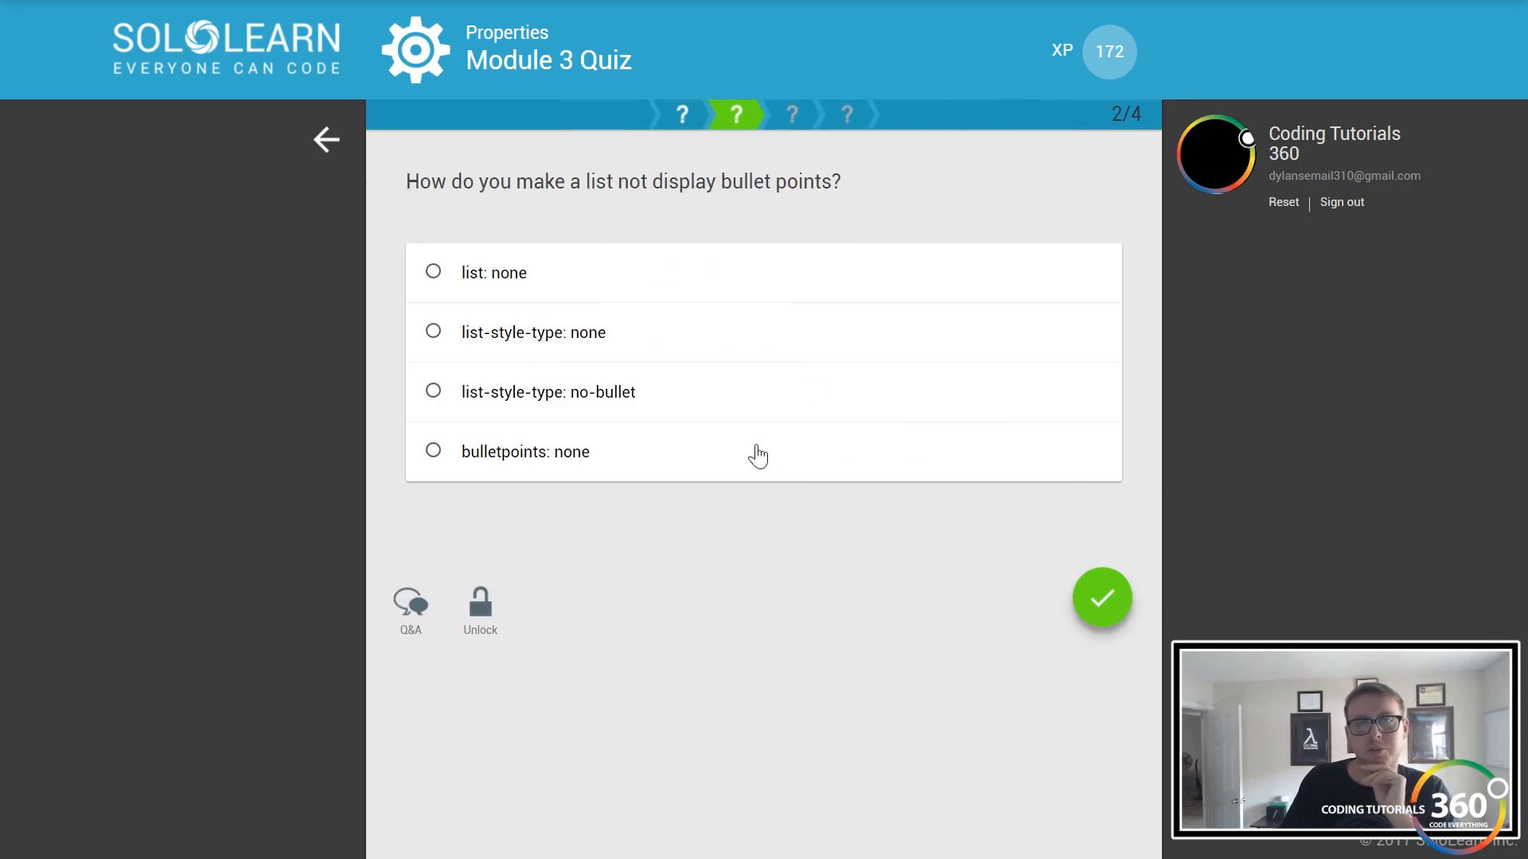
mouse_move(772, 536)
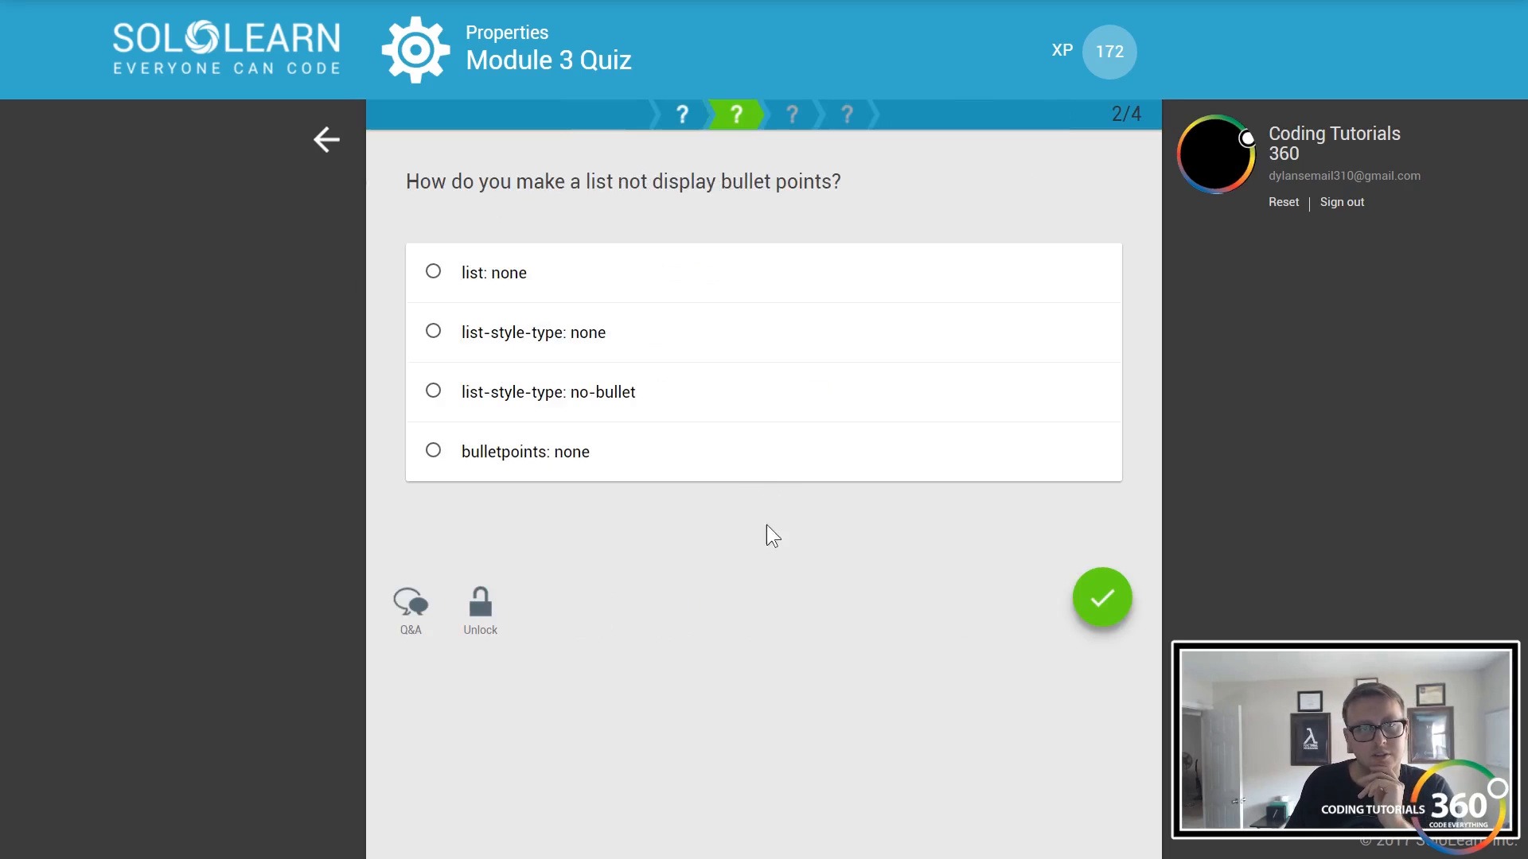
left_click(433, 331)
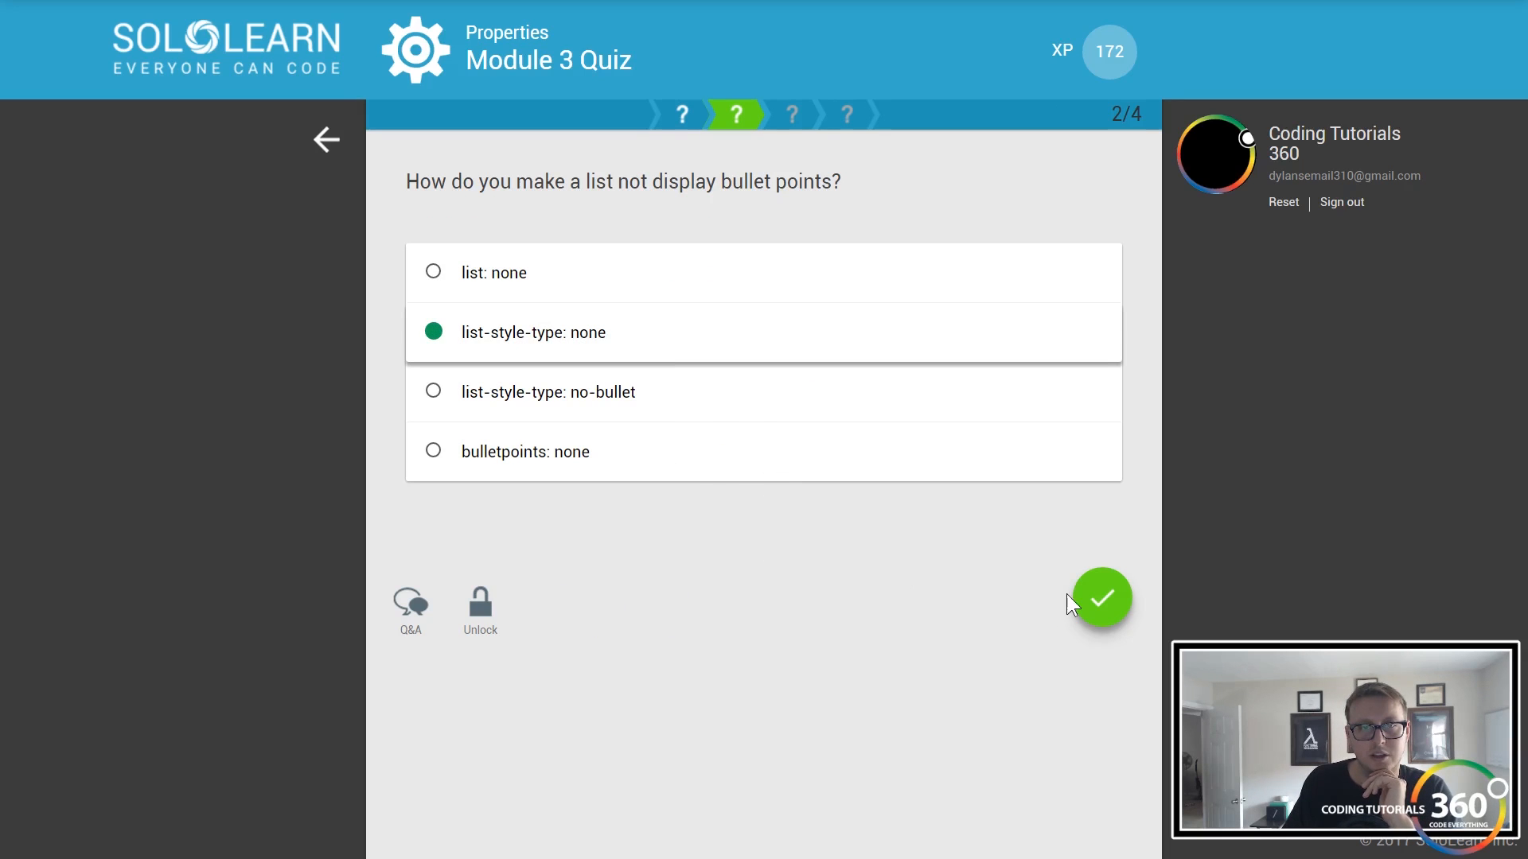
mouse_move(698, 401)
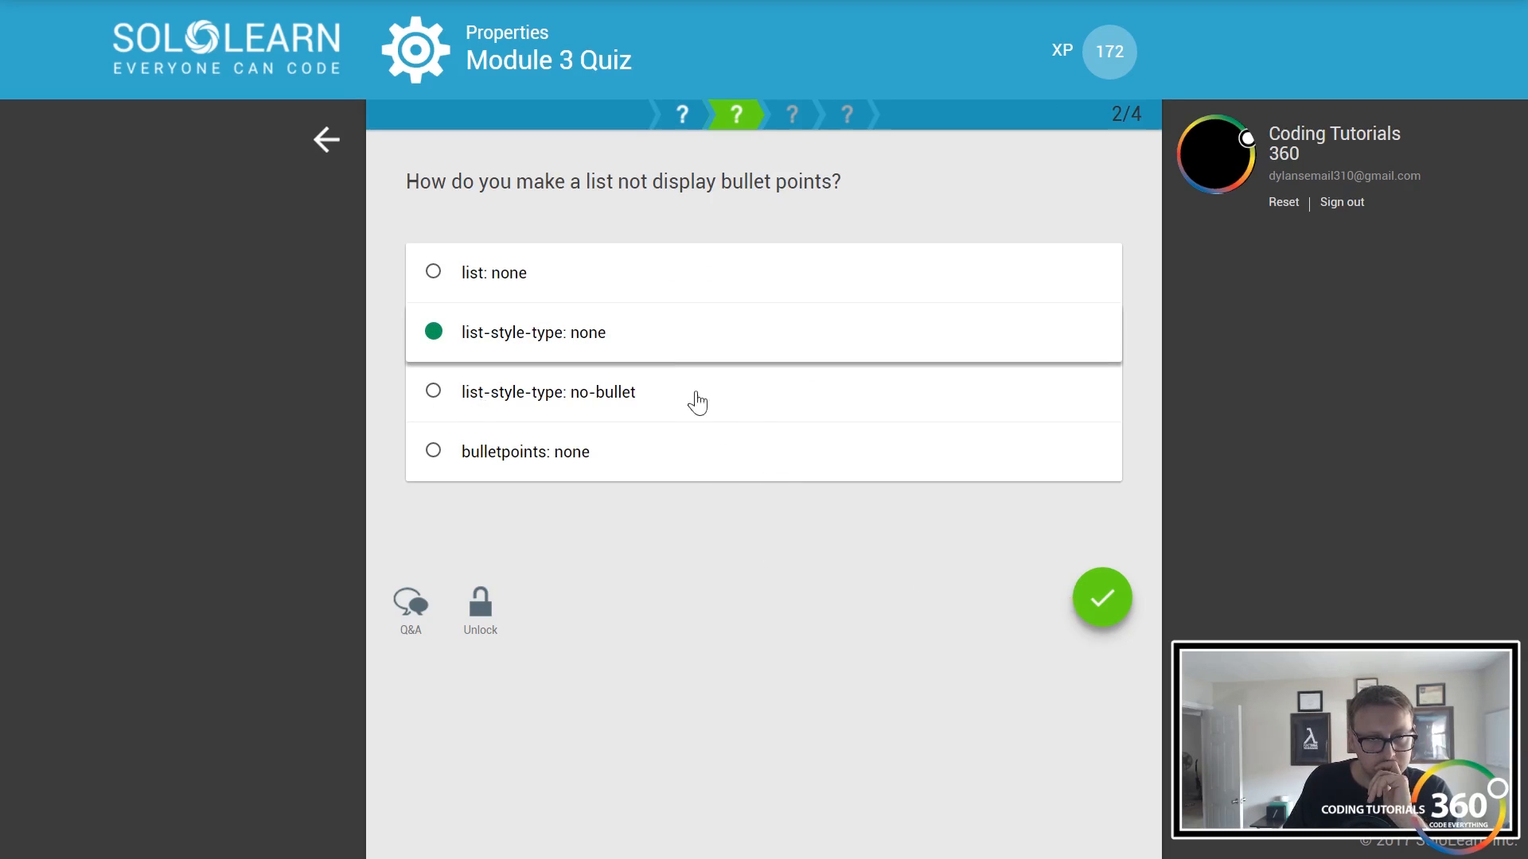
left_click(1102, 597)
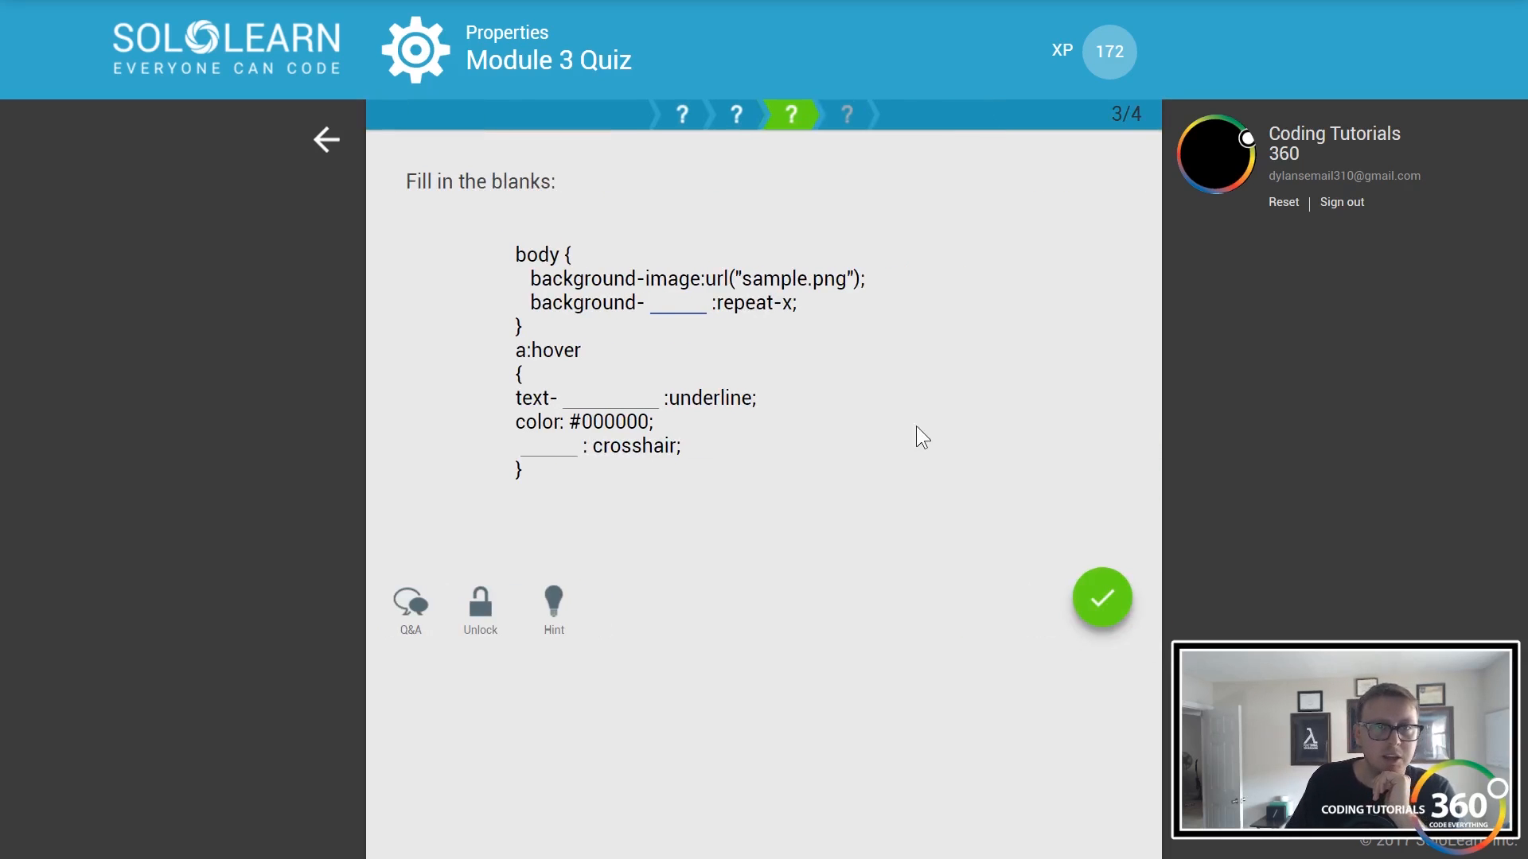
- Fill the quiz blanks with 'repeat', 'decoration' and 'cursor', then submit
type("r")
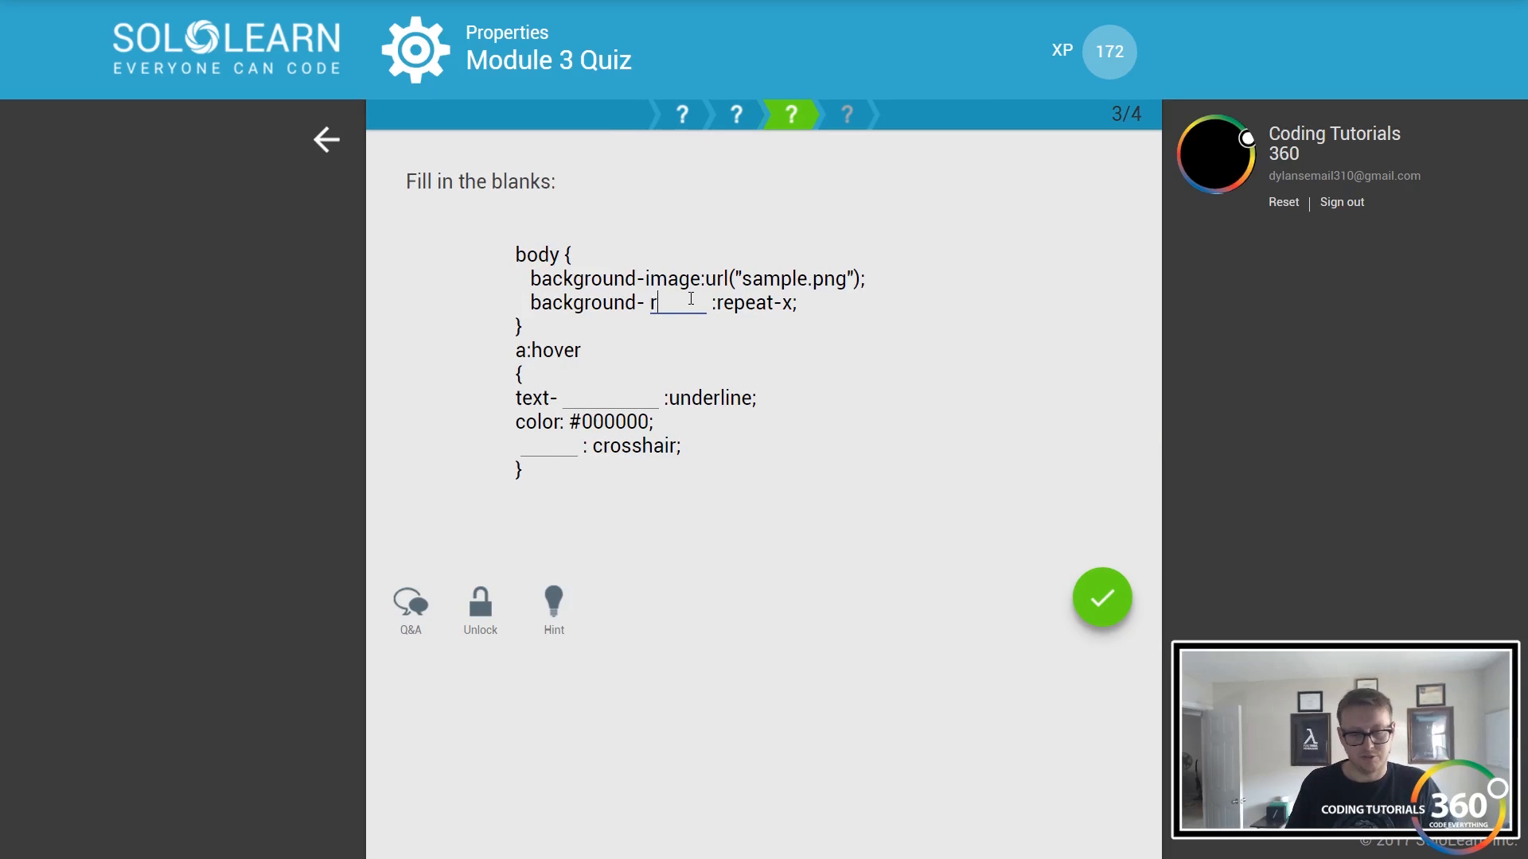
type("epeat")
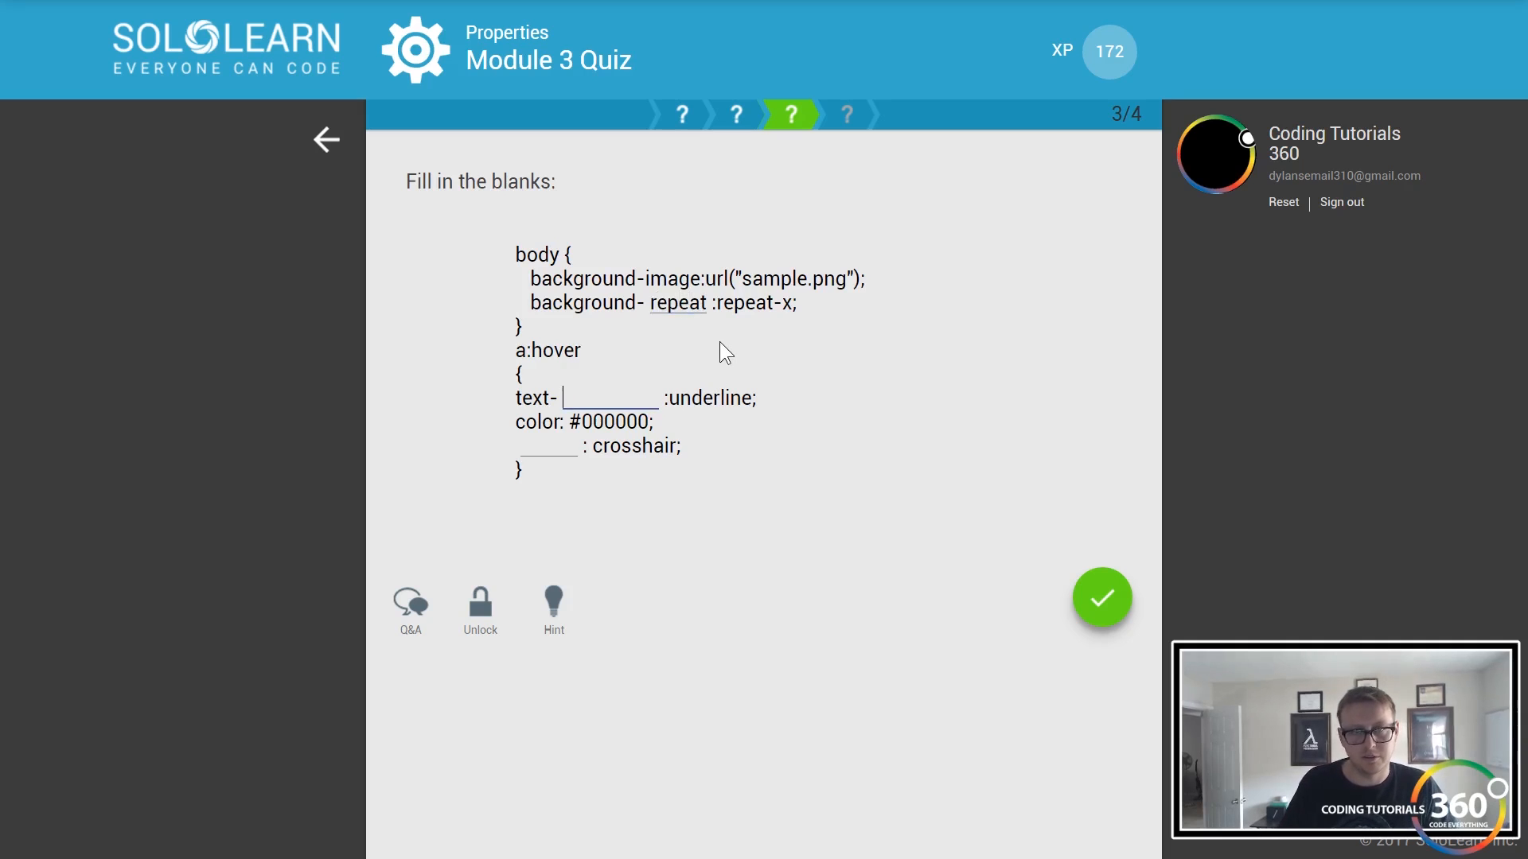
type("decord")
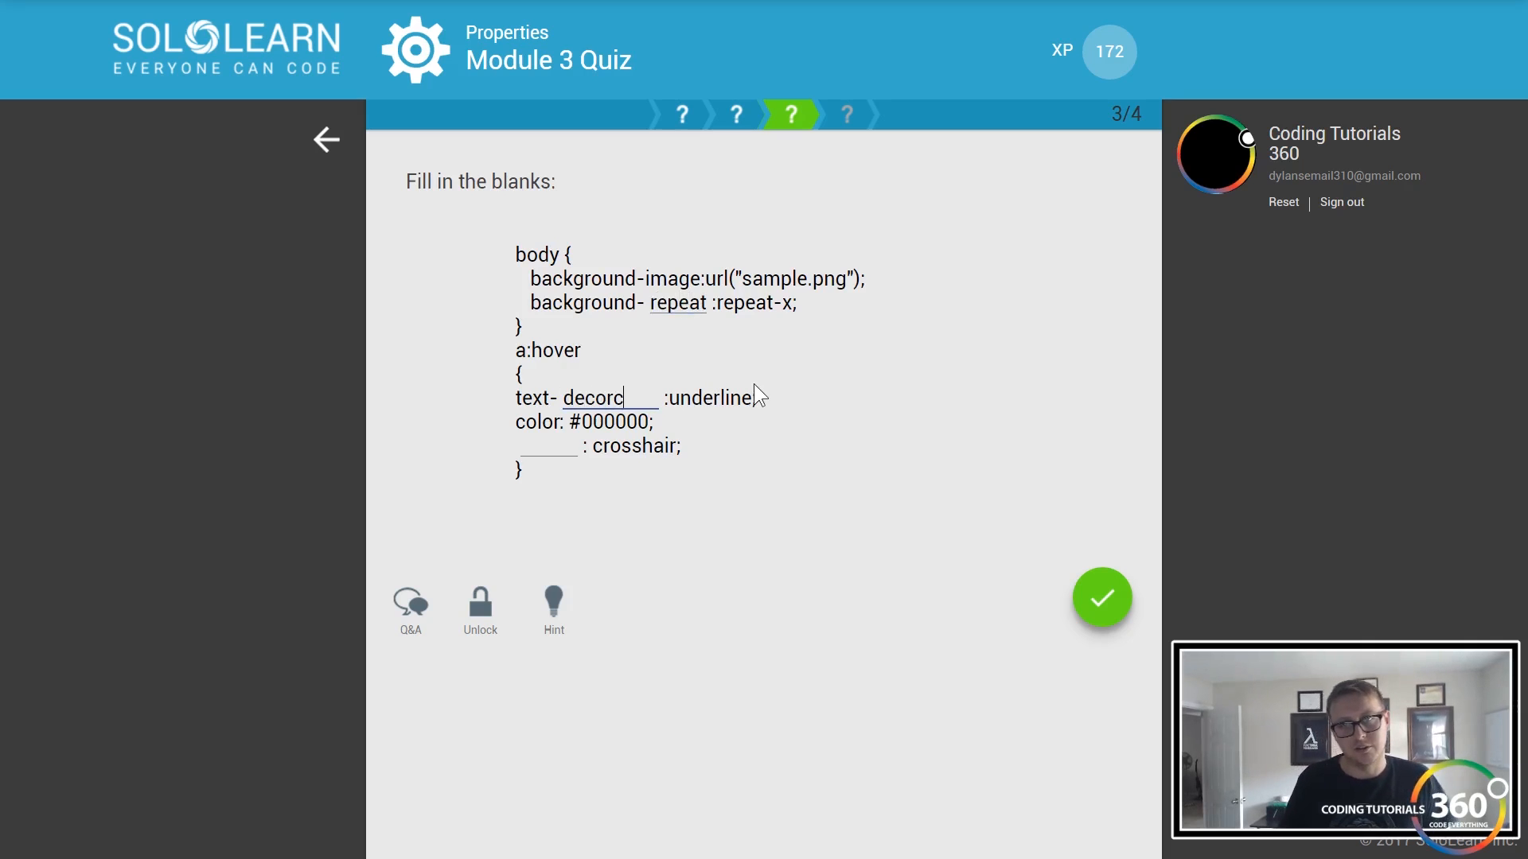
type("ation")
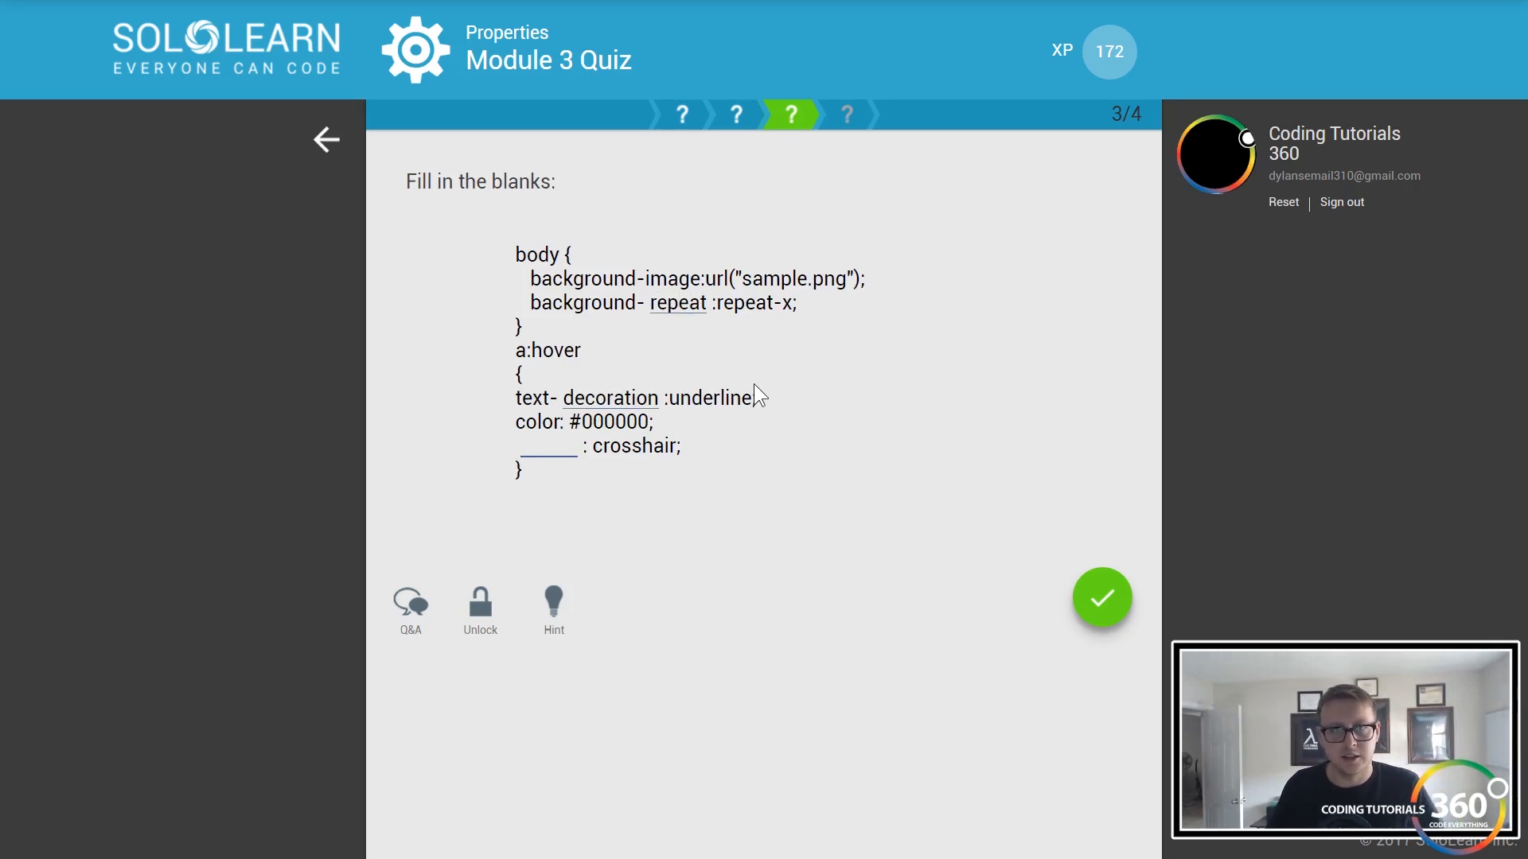
type("cursor")
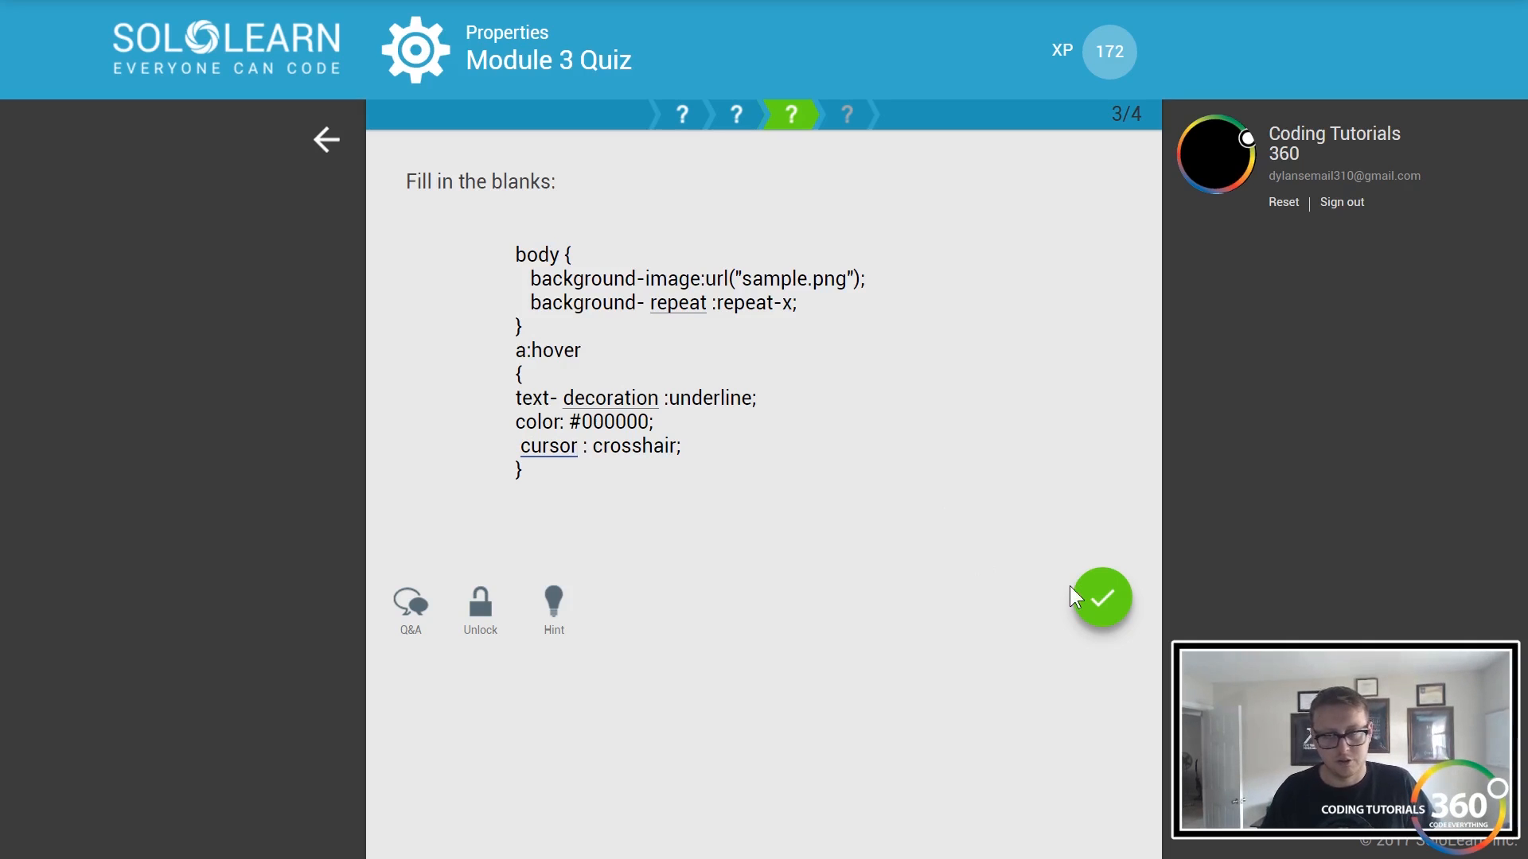
left_click(1101, 599)
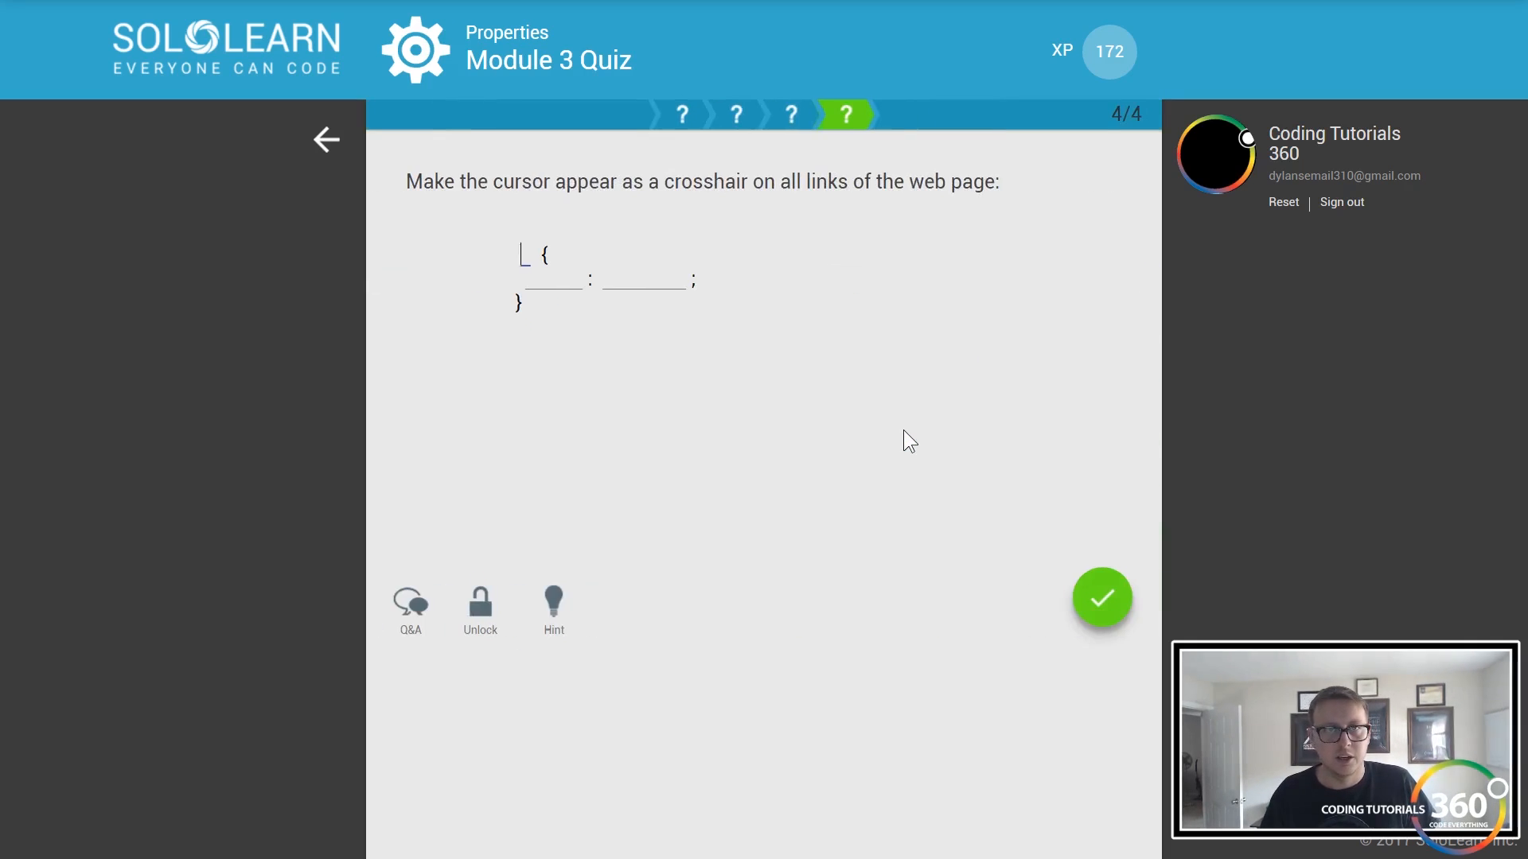
mouse_move(667, 282)
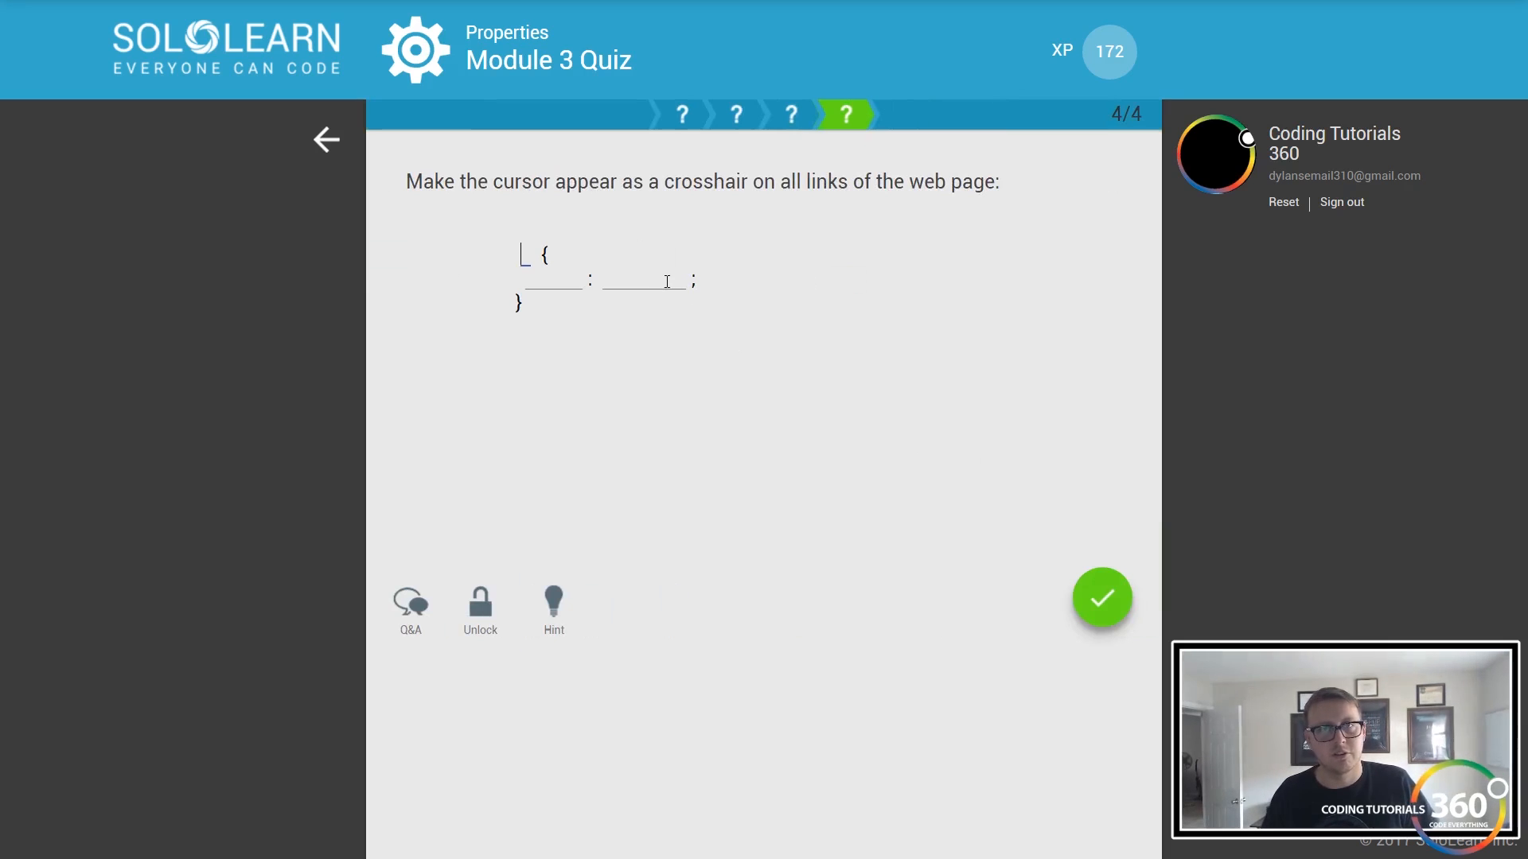
mouse_move(597, 303)
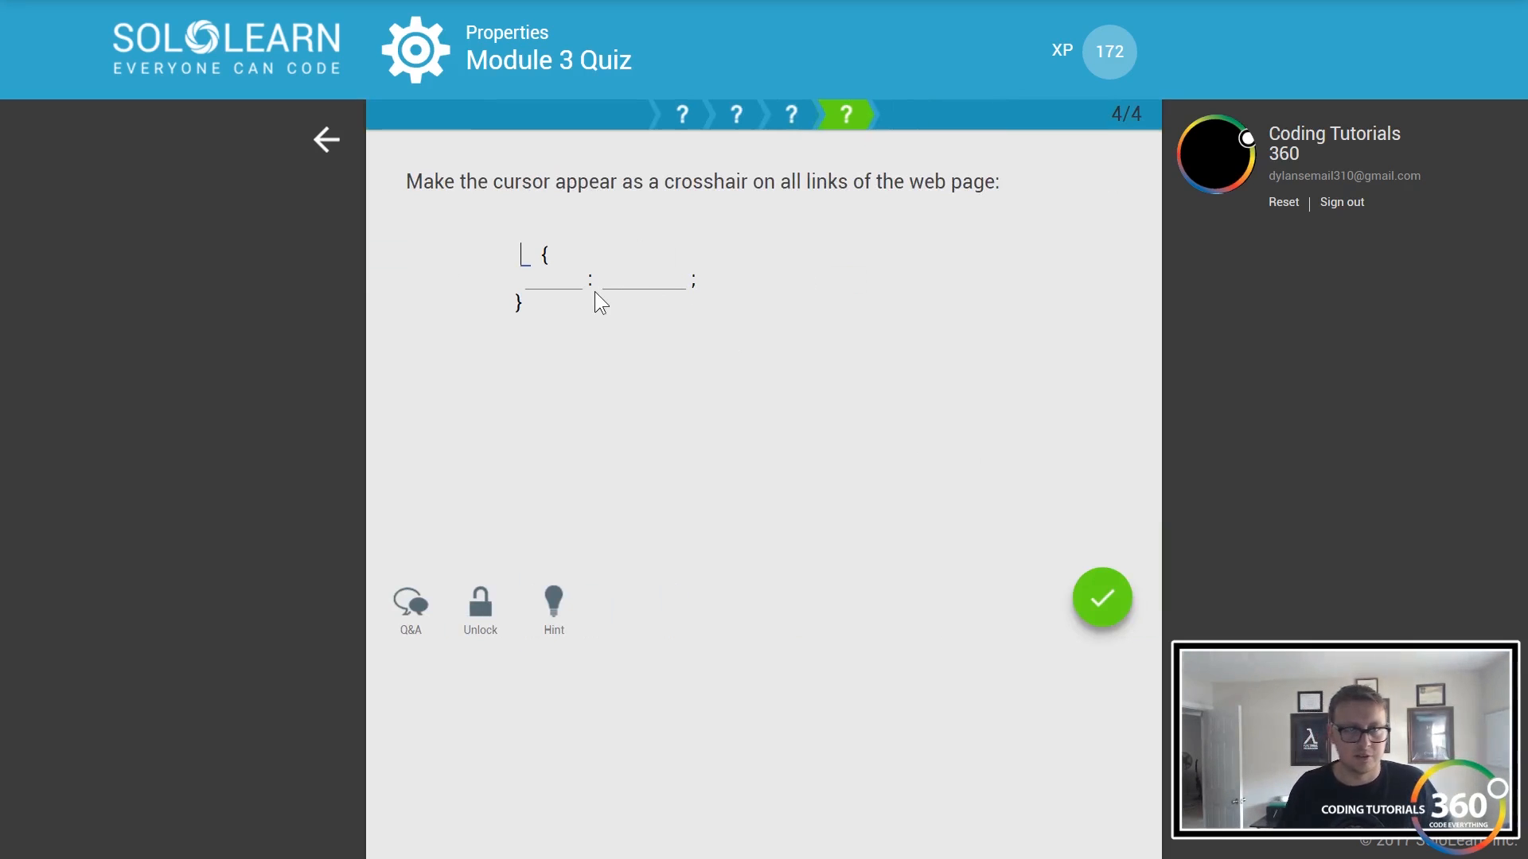
- Complete the rule 'a { cursor: crosshair; }' and submit it as the final answer
left_click(554, 255)
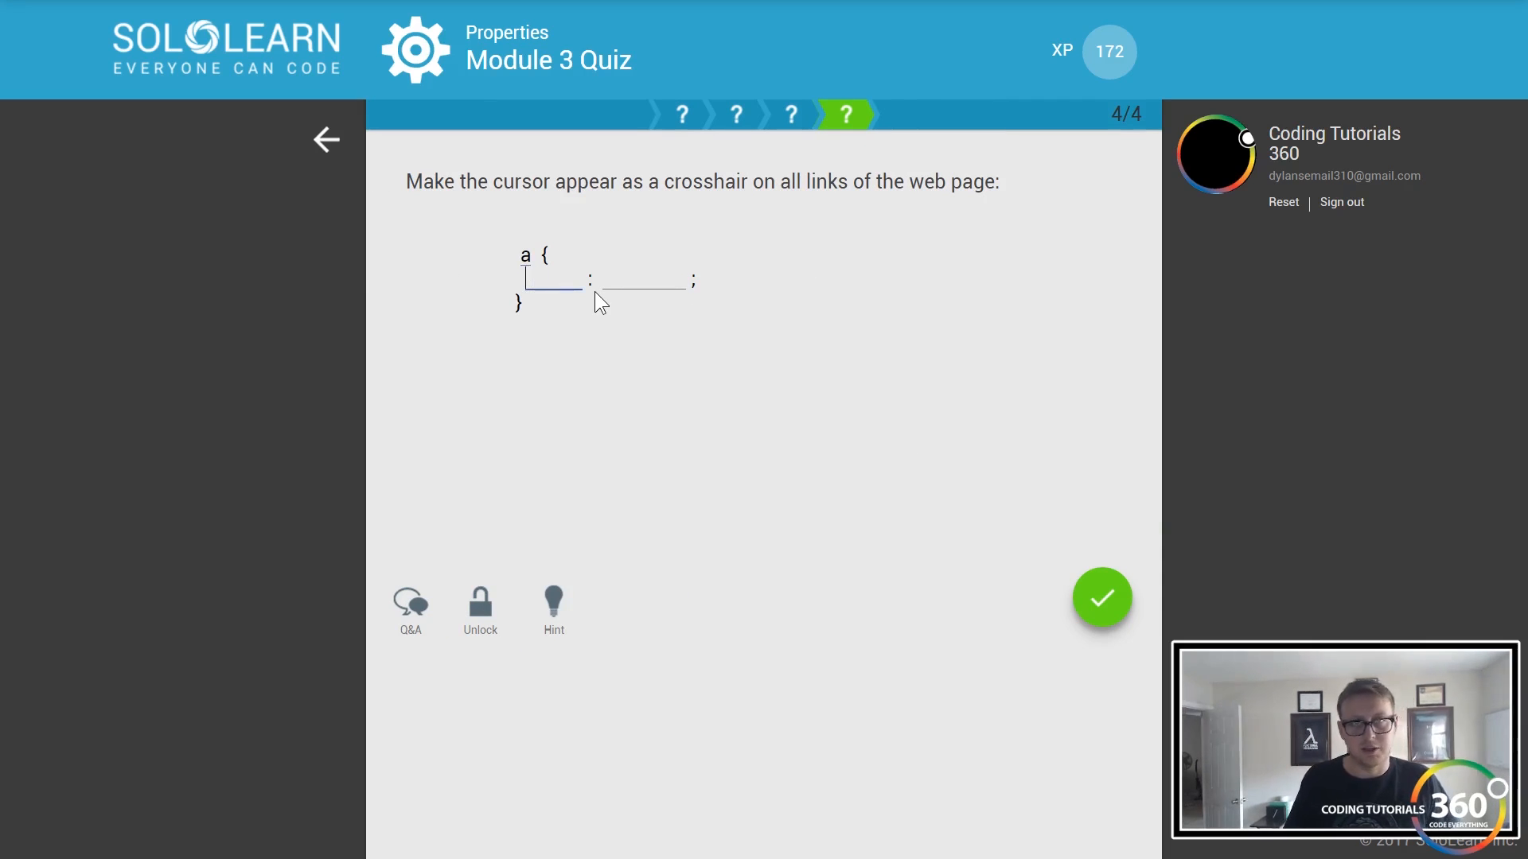
type("cursor")
left_click(641, 278)
type("crossh")
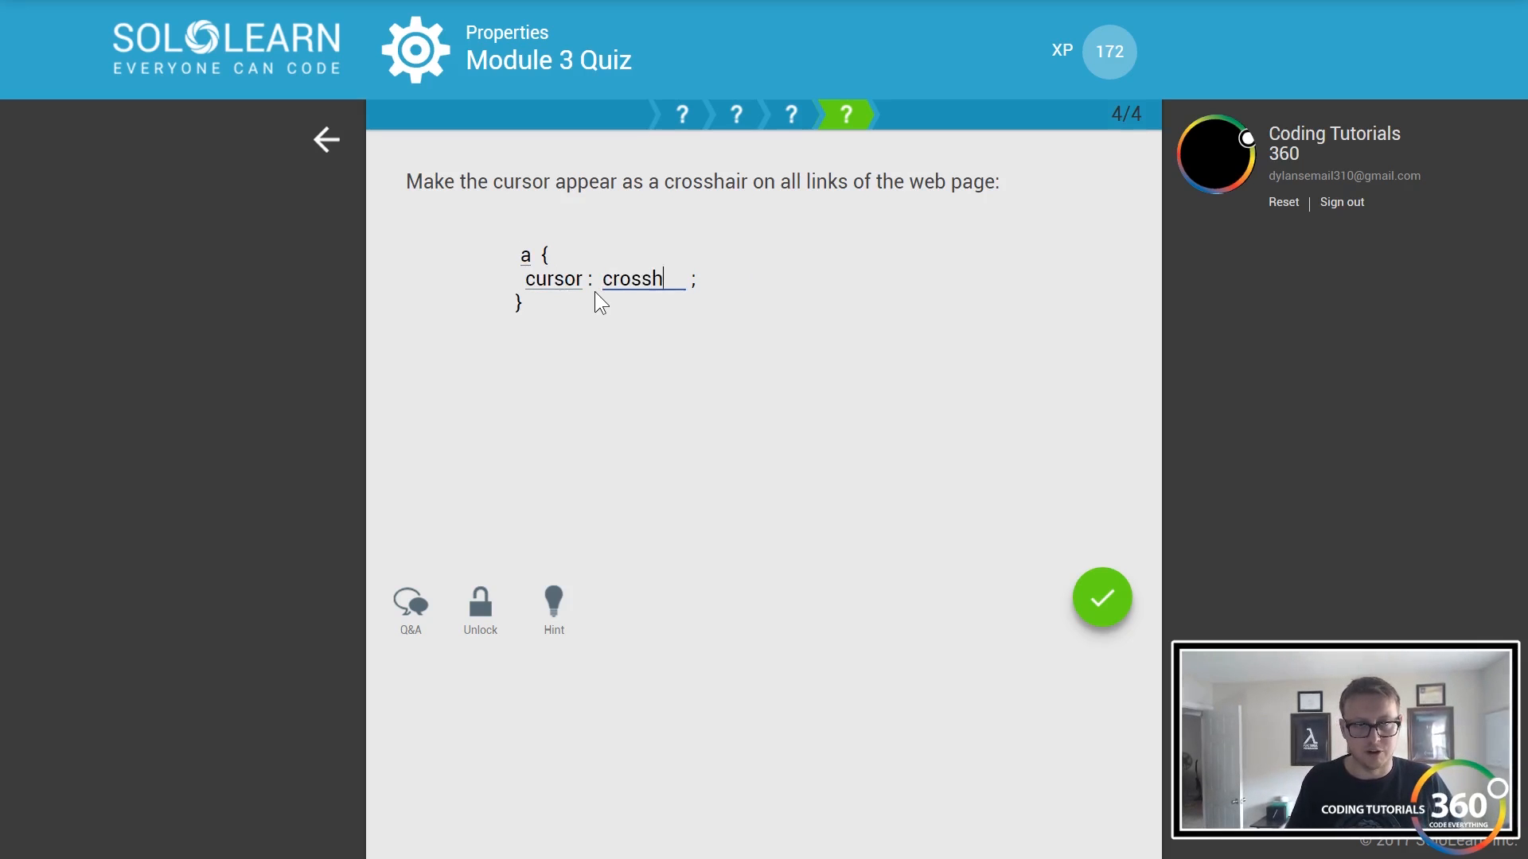
left_click(1102, 598)
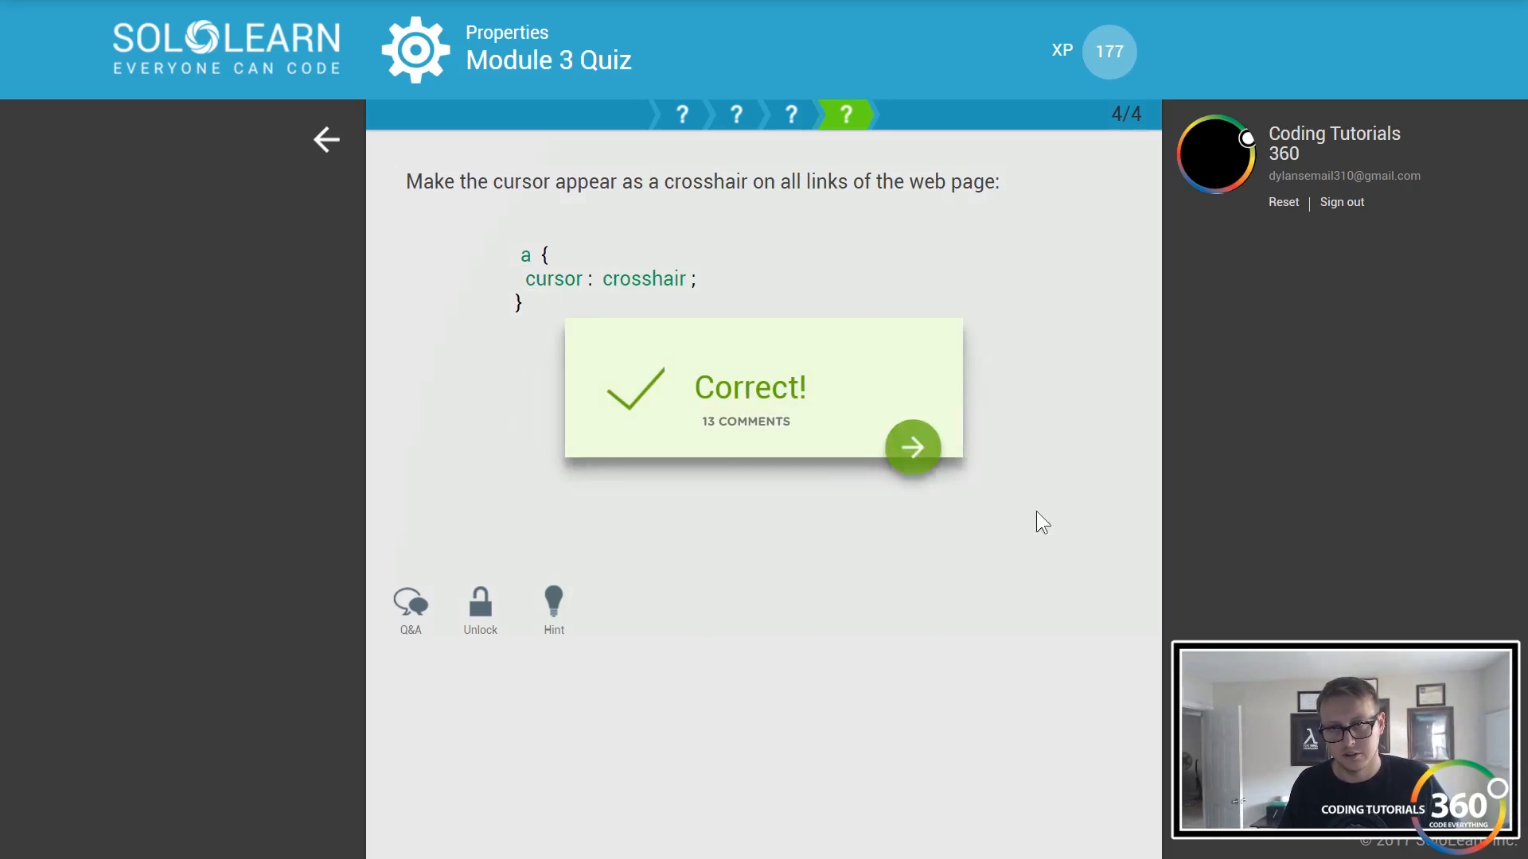